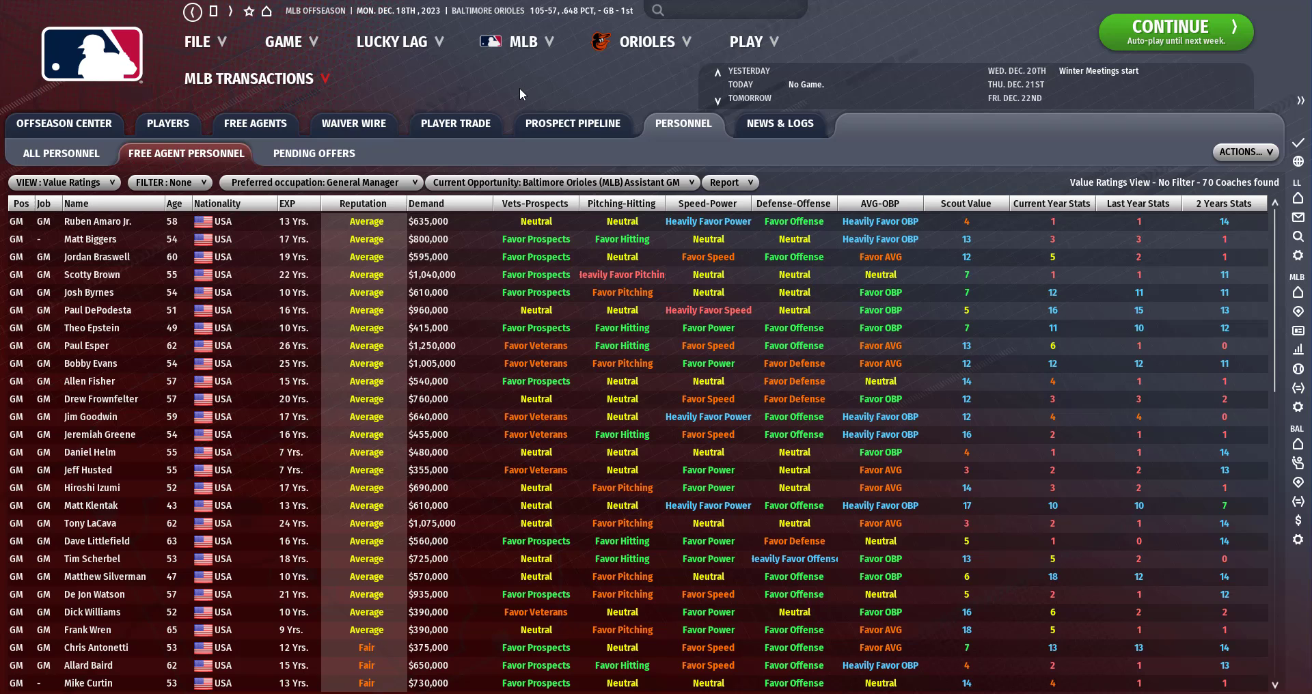
{"action": "mouse_move", "coordinate": [979, 100]}
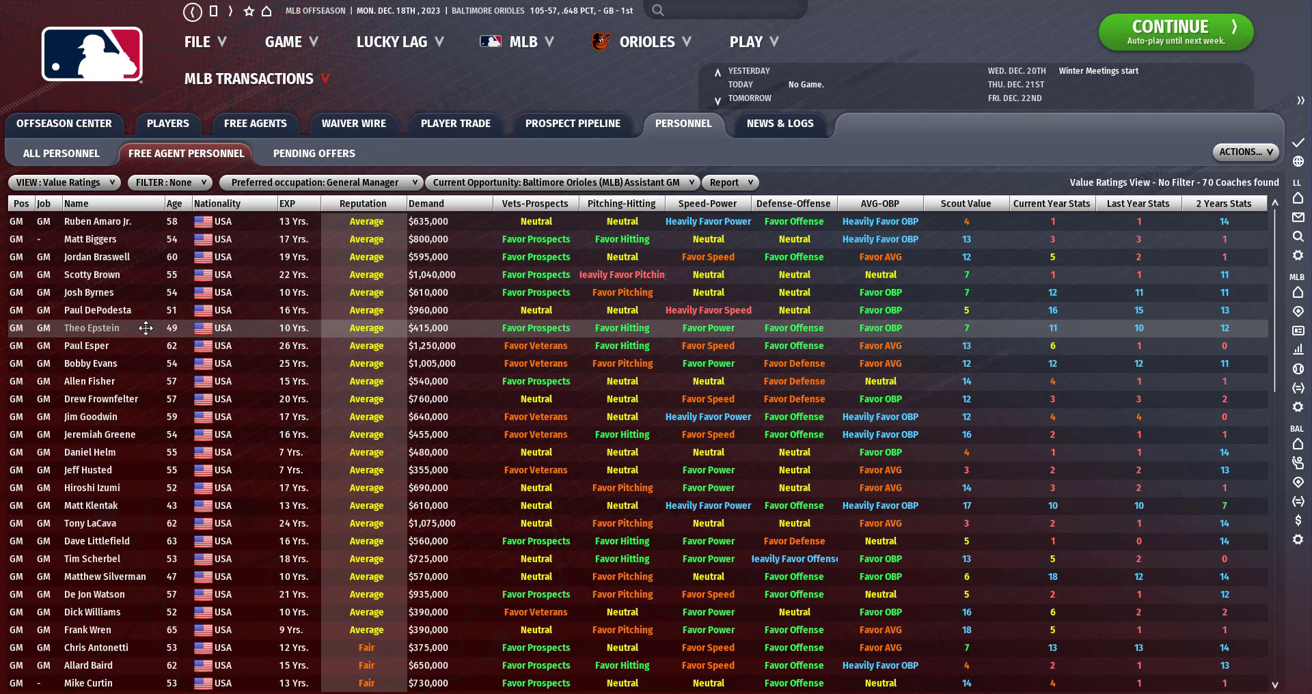
{"action": "mouse_move", "coordinate": [132, 328]}
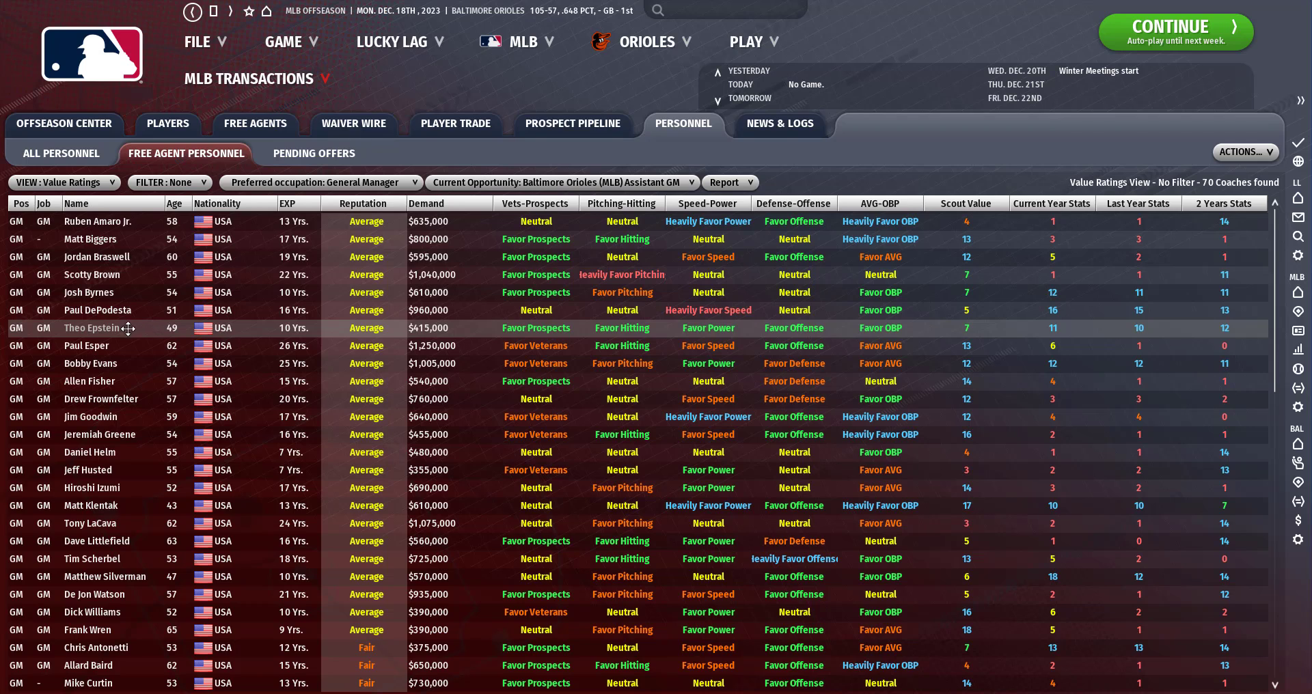
Submit a 5-year, $415,000 Assistant GM contract offer to Theo Epstein.
{"action": "right_click", "coordinate": [109, 327]}
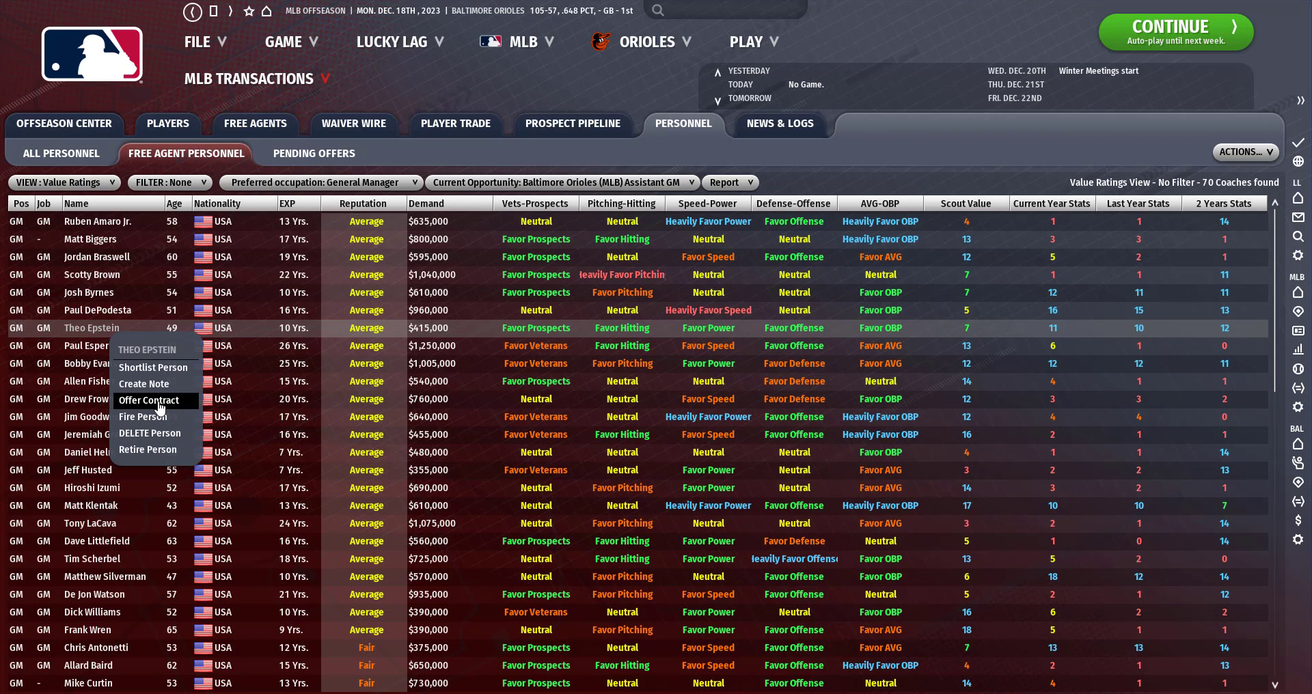
{"action": "left_click", "coordinate": [148, 400]}
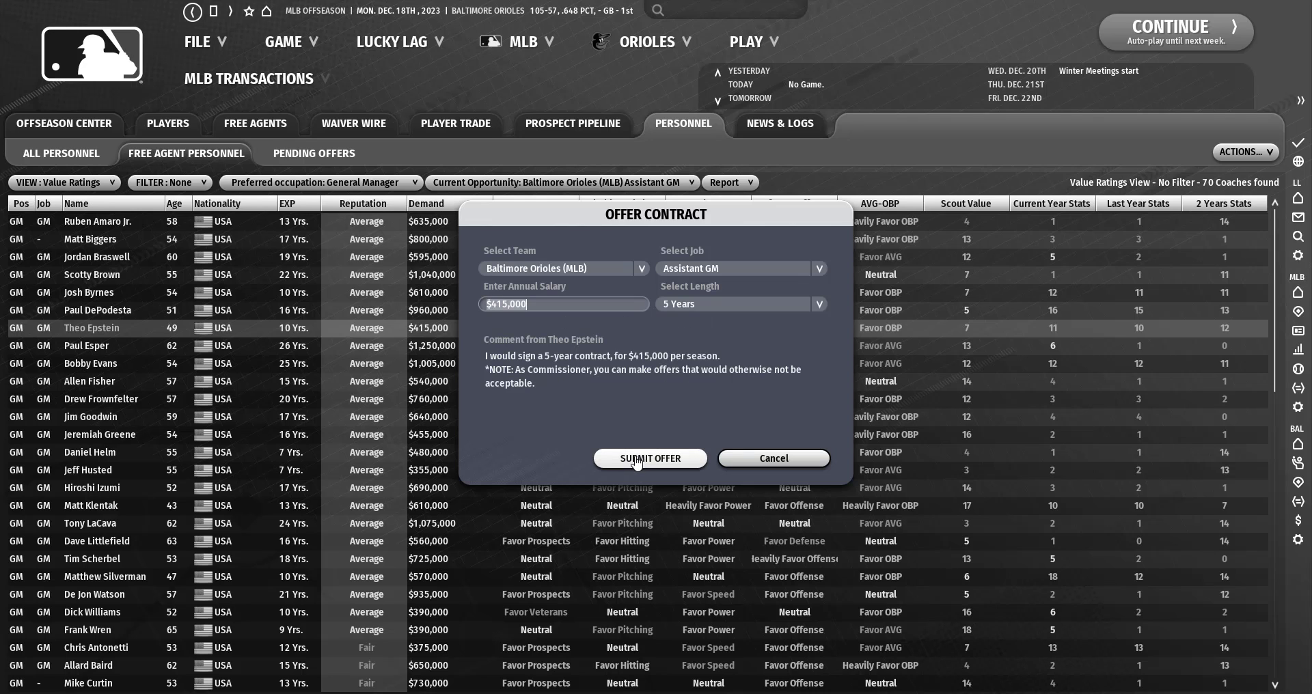
{"action": "left_click", "coordinate": [650, 459]}
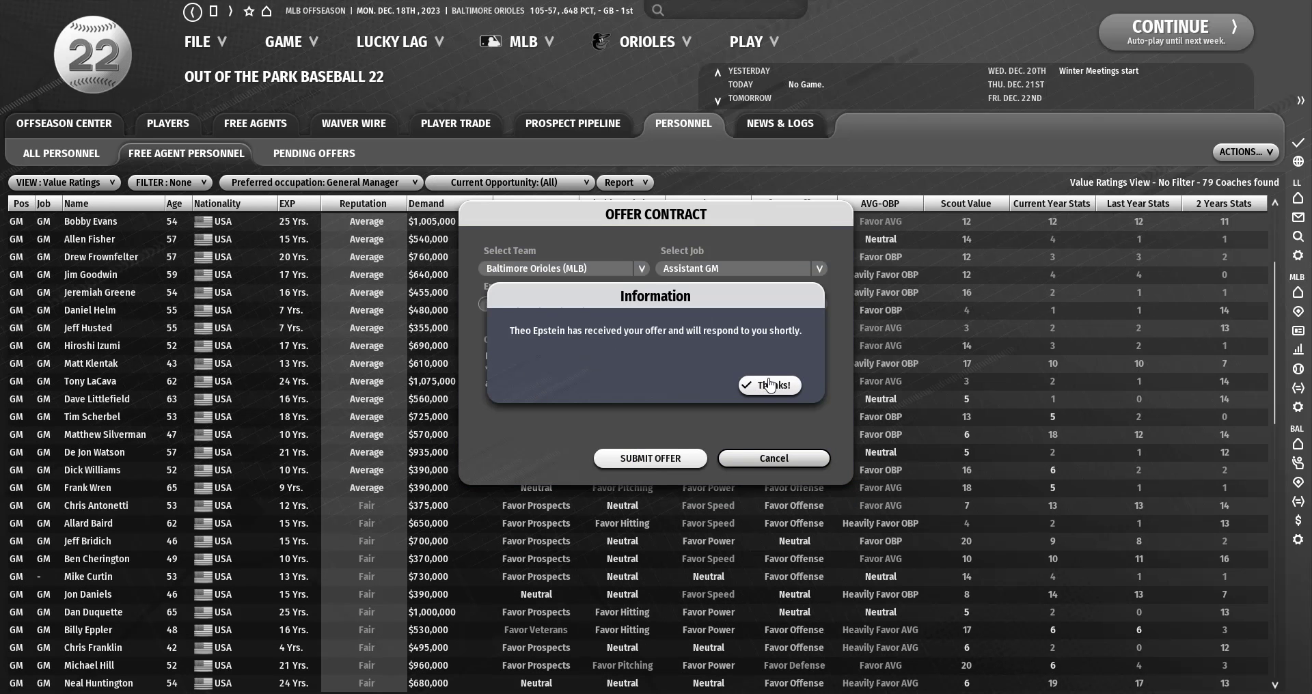
Filter free agents to managers, sort by reputation, and submit A.J. Hinch's $1,260,000 Manager offer.
{"action": "left_click", "coordinate": [768, 384]}
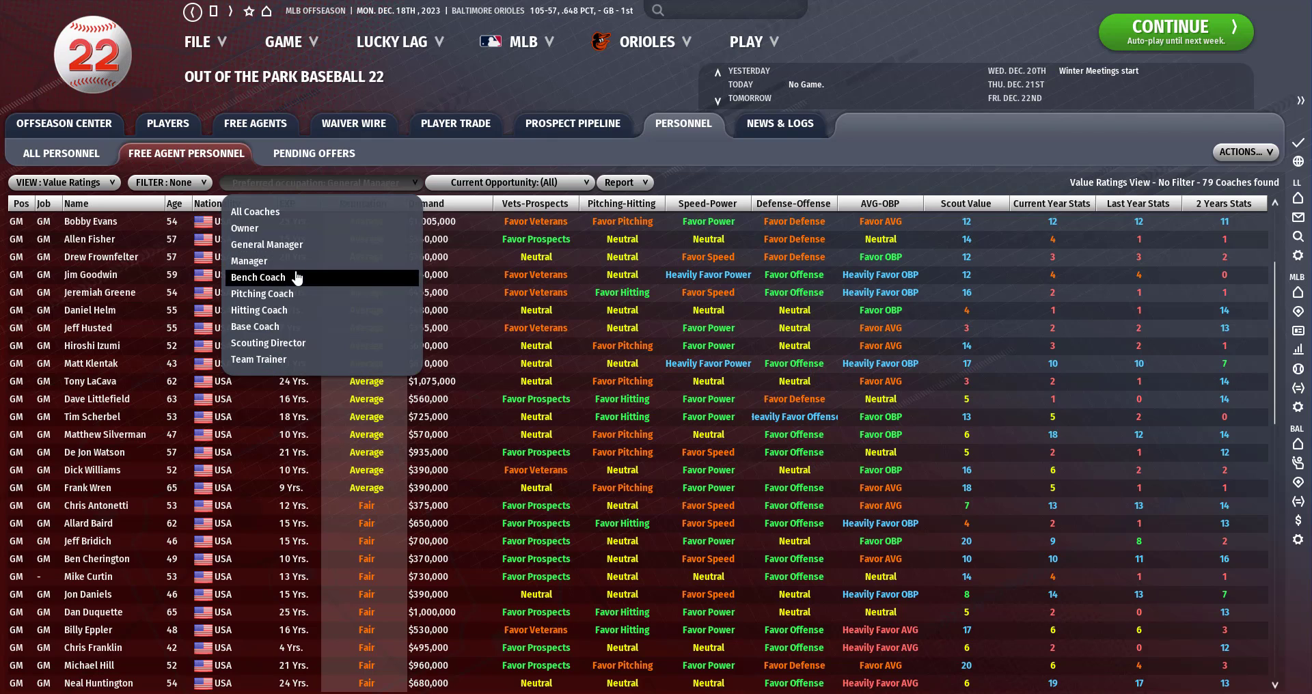
{"action": "left_click", "coordinate": [249, 260]}
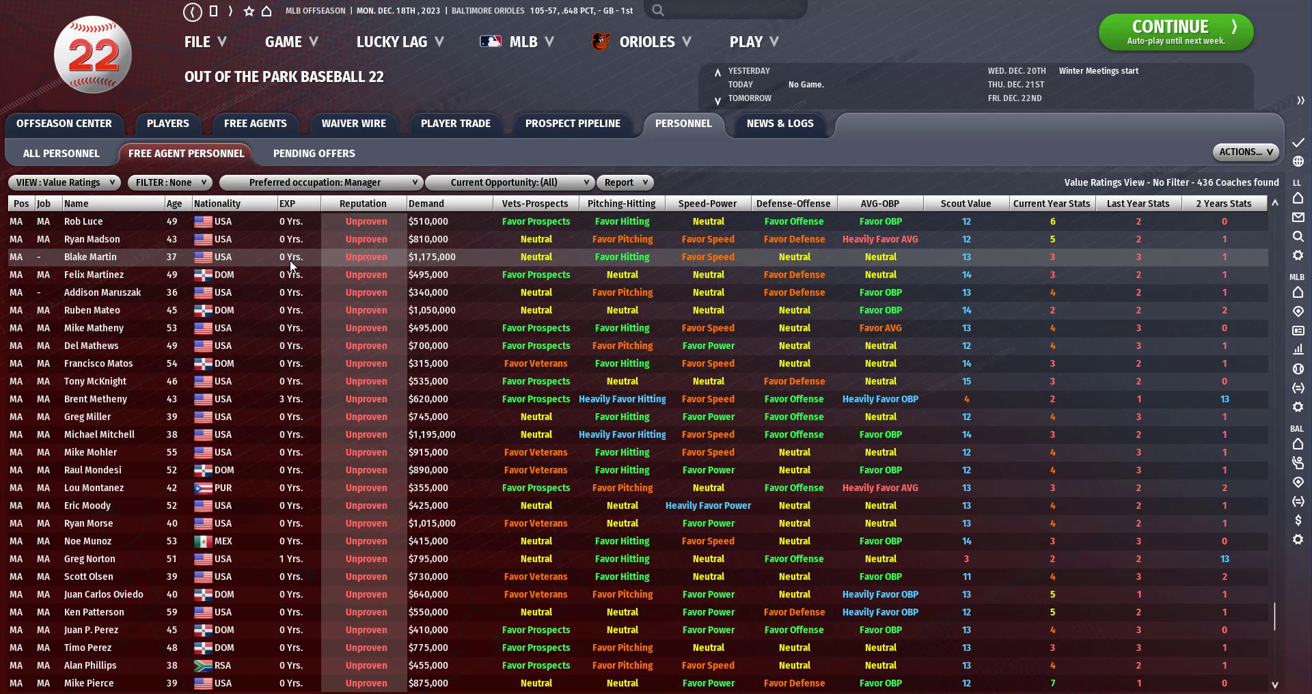
{"action": "left_click", "coordinate": [321, 182]}
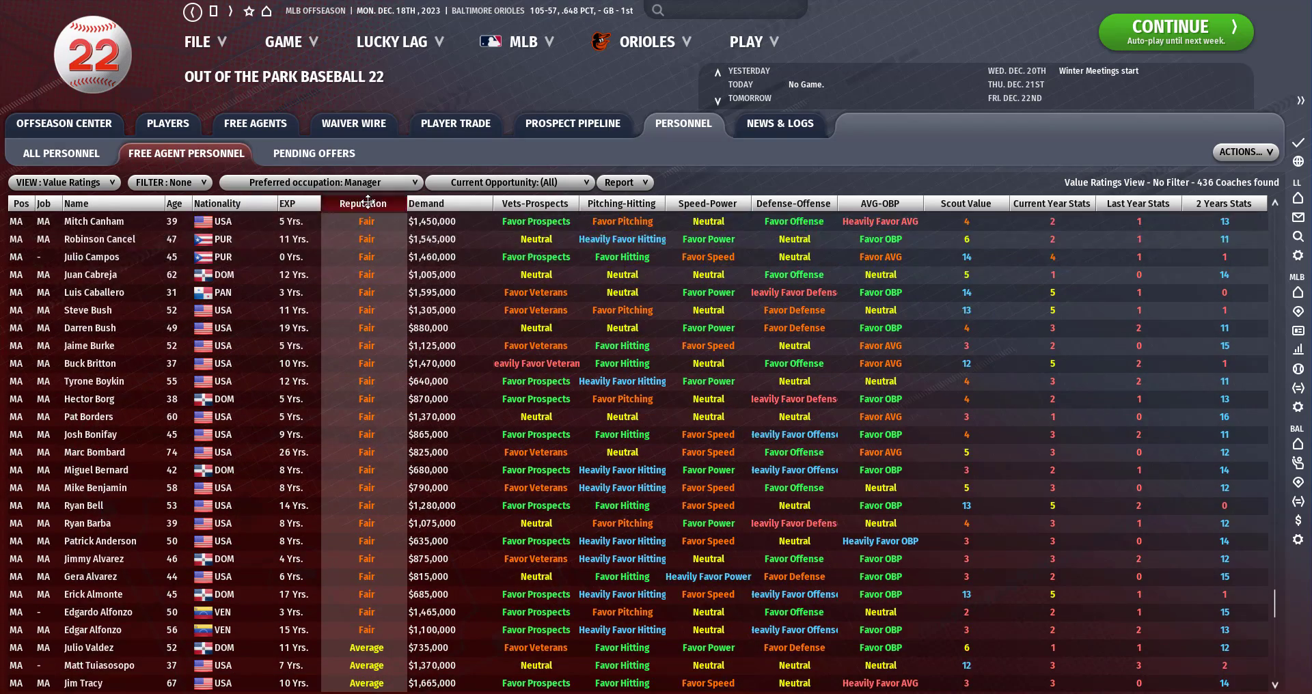
{"action": "left_click", "coordinate": [362, 203]}
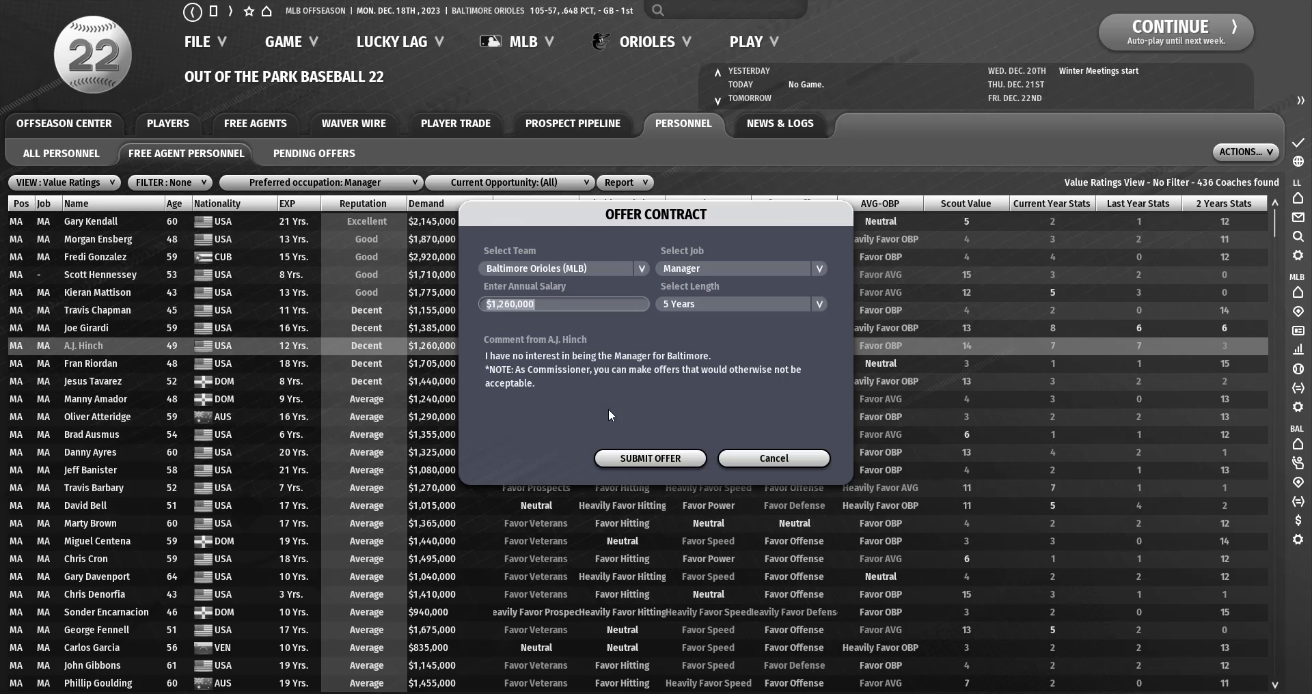
{"action": "left_click", "coordinate": [650, 458]}
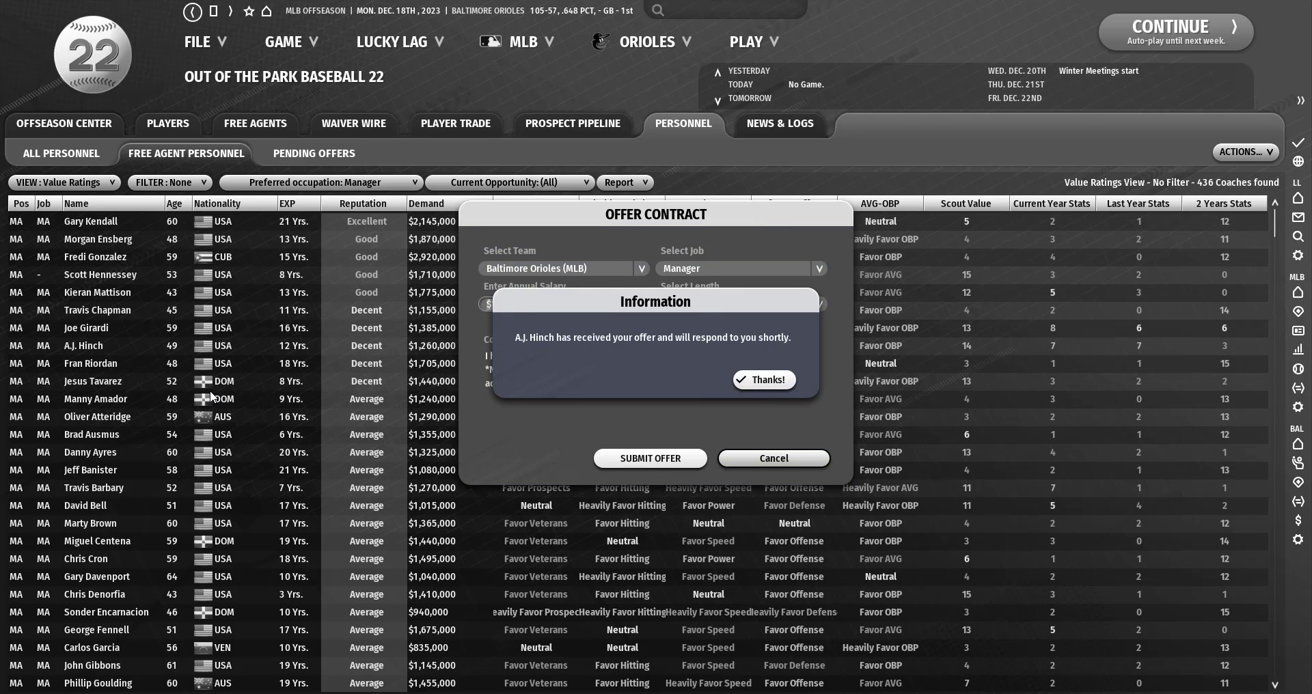
{"action": "left_click", "coordinate": [762, 379]}
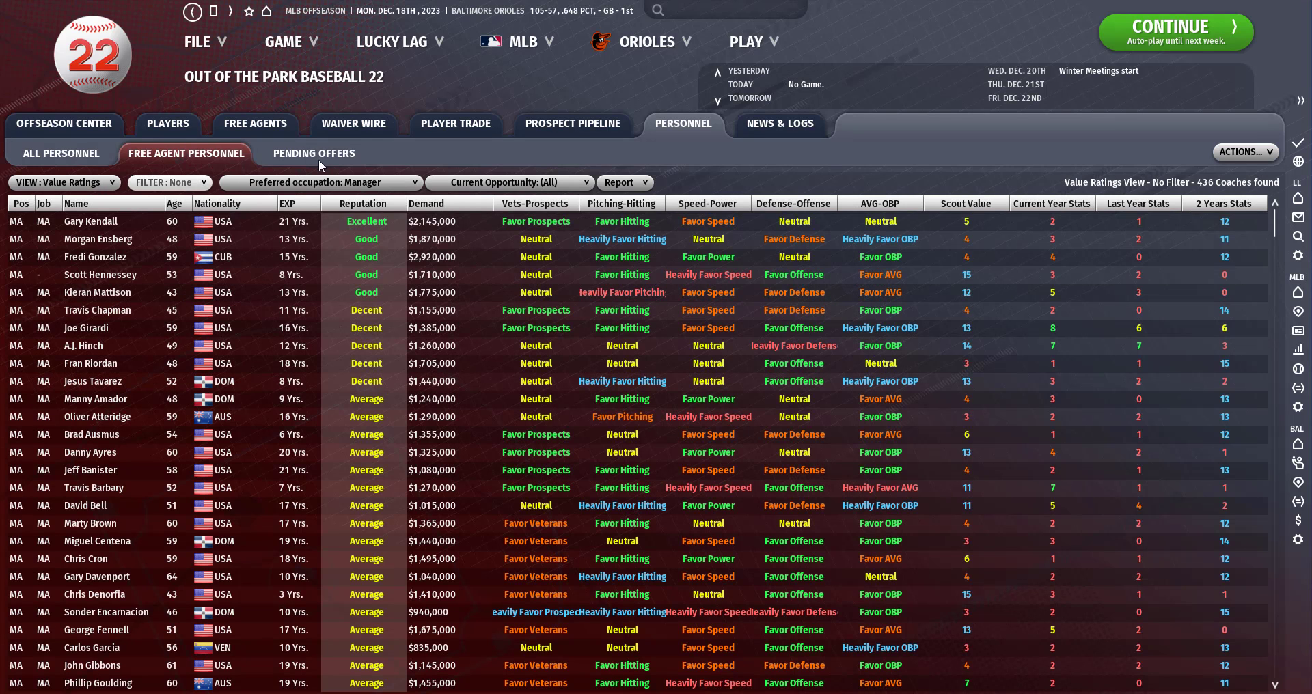
Filter the free-agent coaches list to Bench Coach candidates.
{"action": "left_click", "coordinate": [319, 182]}
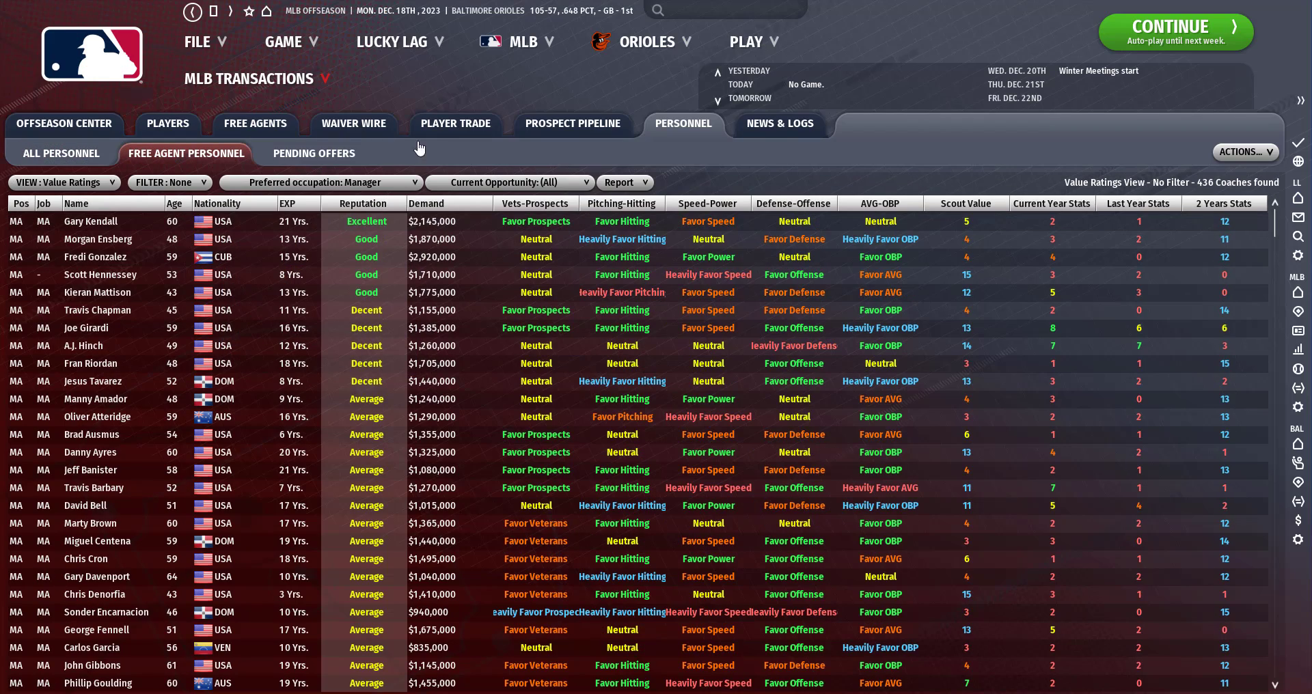
{"action": "left_click", "coordinate": [645, 41]}
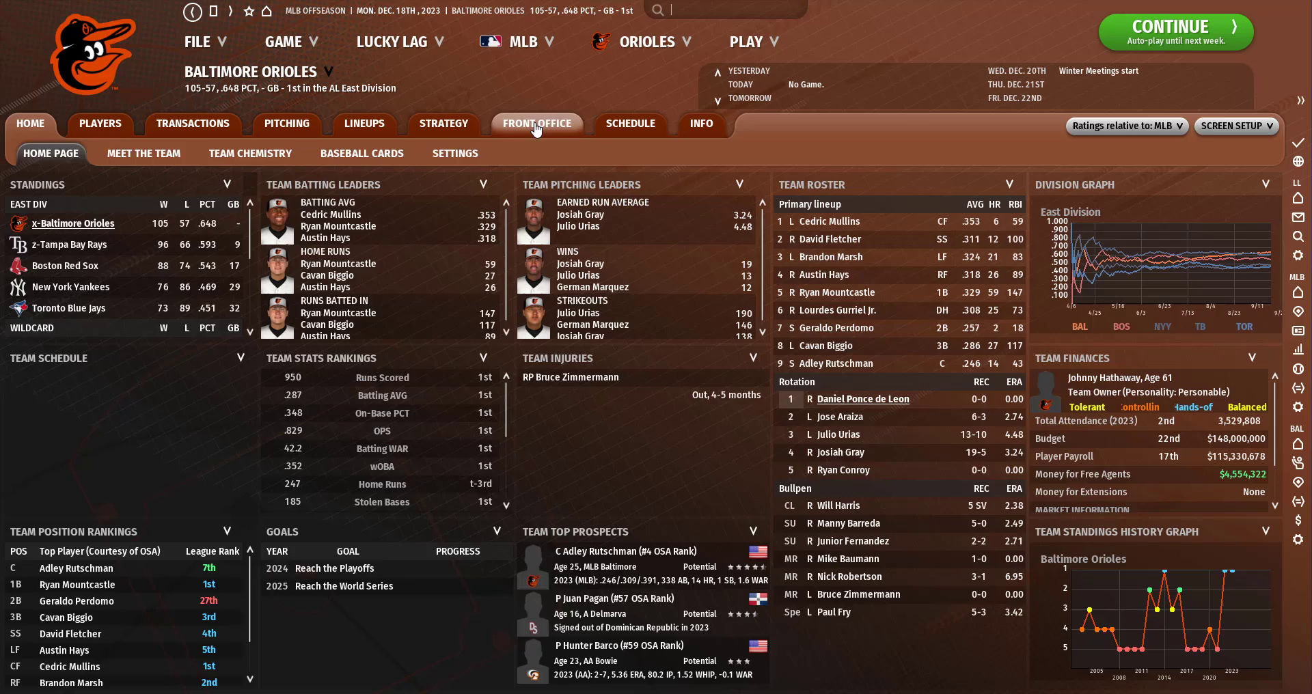
{"action": "left_click", "coordinate": [536, 123]}
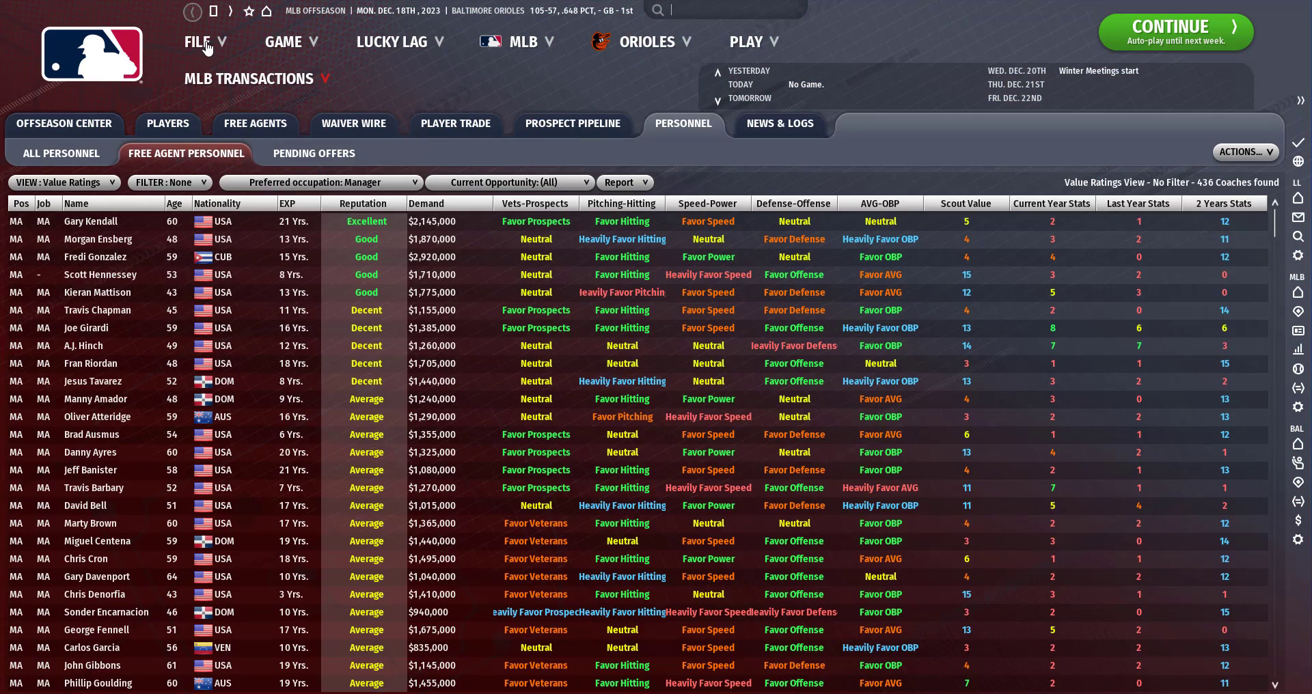
{"action": "left_click", "coordinate": [321, 183]}
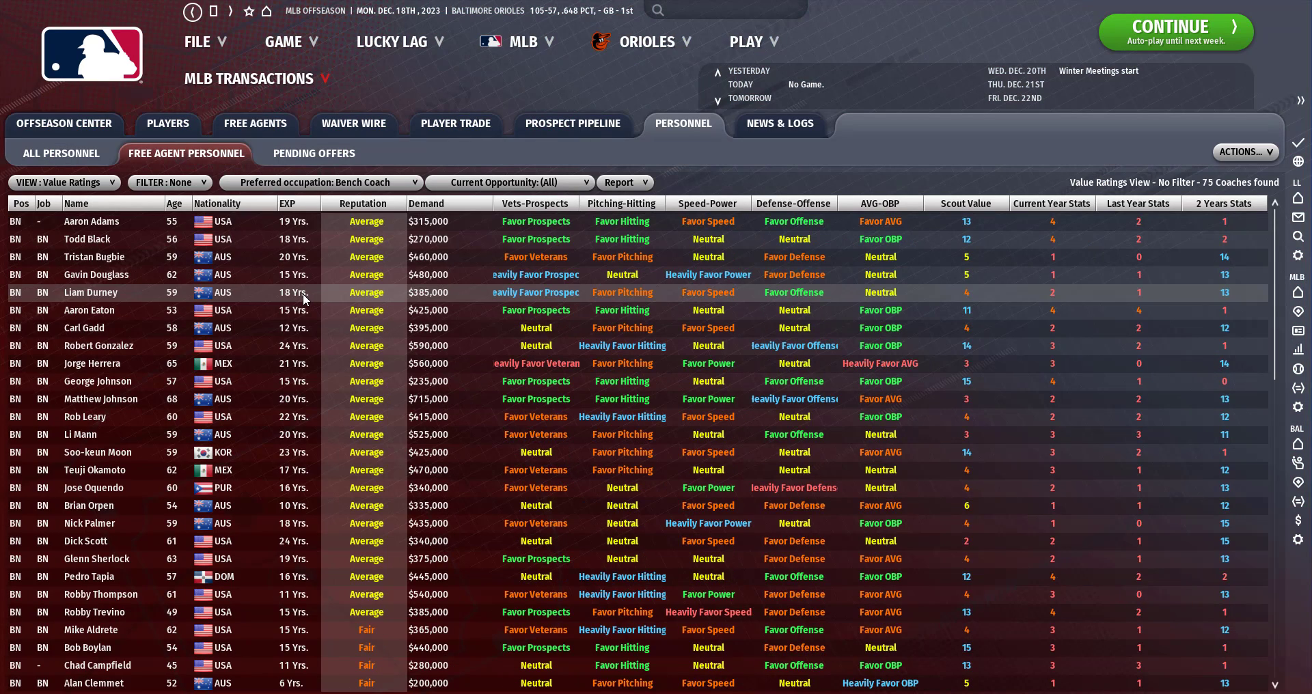
{"action": "mouse_move", "coordinate": [230, 417]}
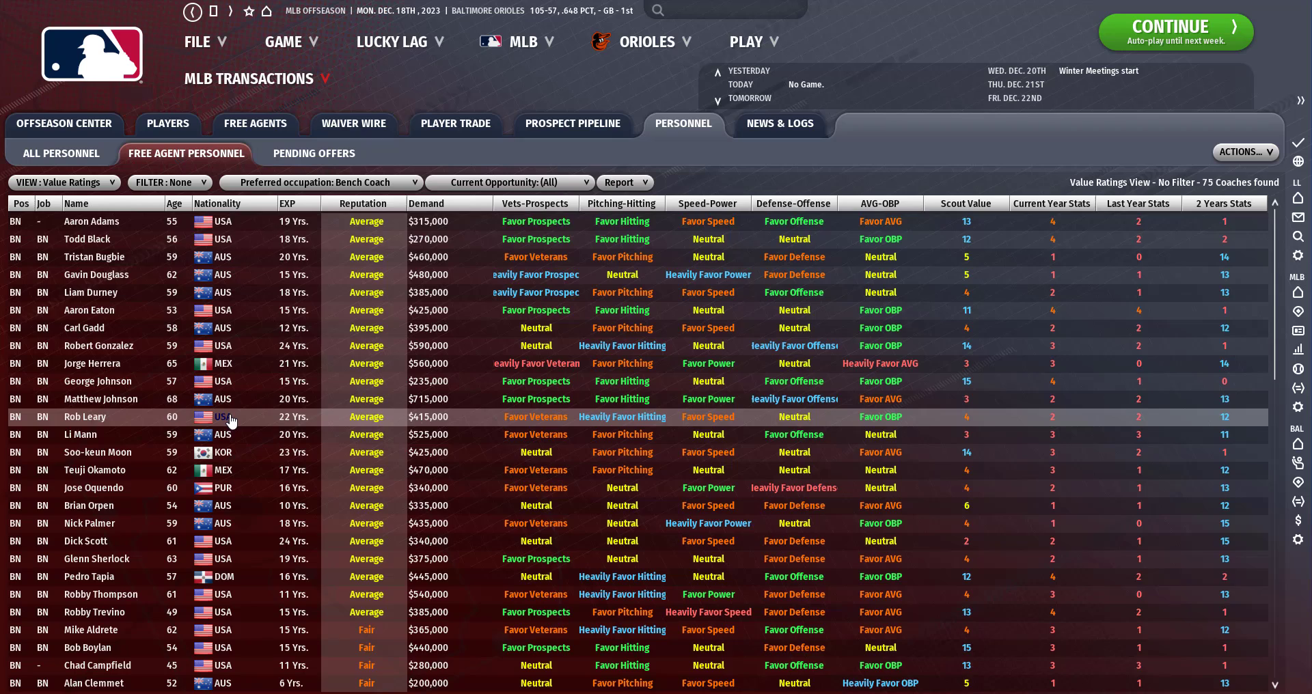
Scroll to Glenn Sherlock and submit his two-year, $375,000 Bench Coach offer.
{"action": "scroll", "scroll_direction": "down", "scroll_amount": 3}
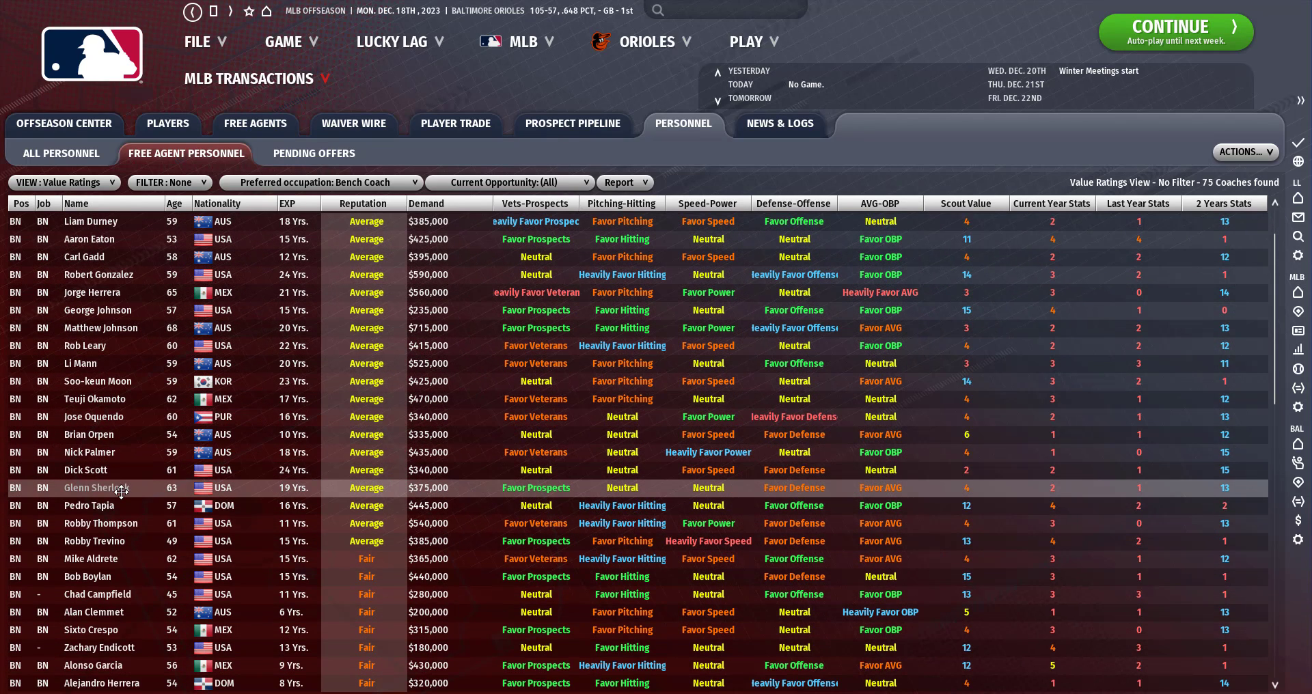
{"action": "mouse_move", "coordinate": [122, 505]}
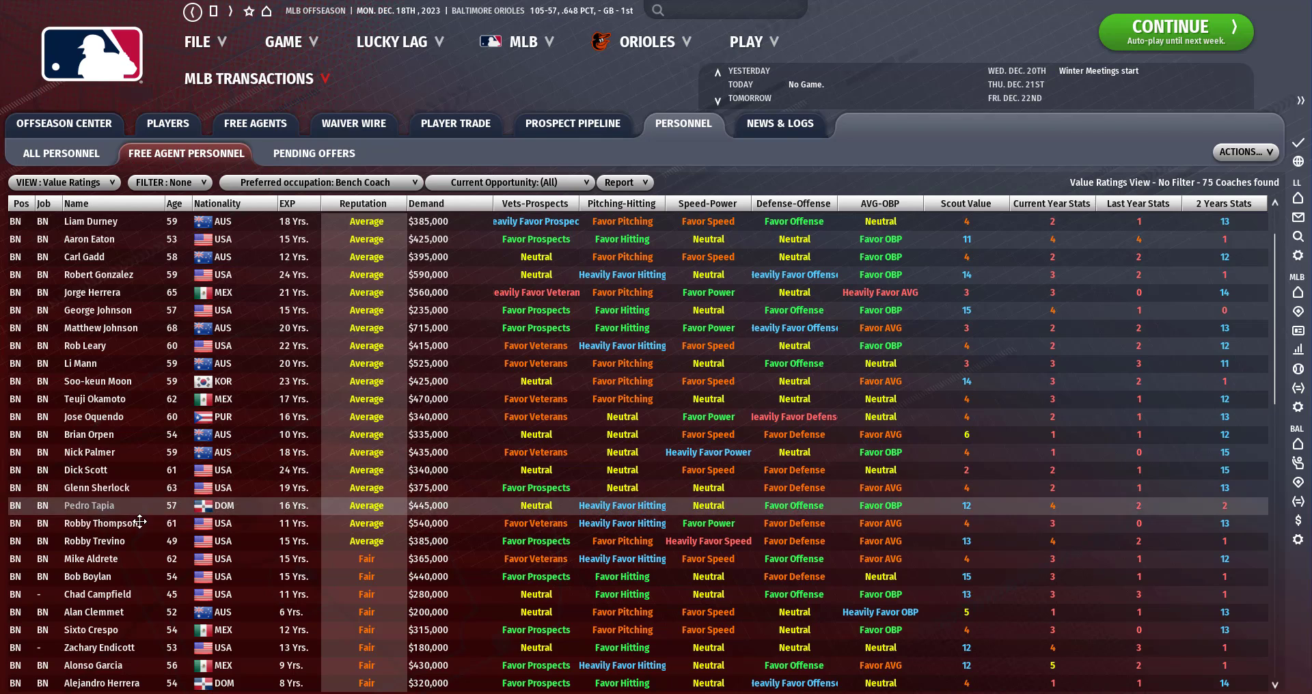
{"action": "scroll", "scroll_direction": "down", "scroll_amount": 3}
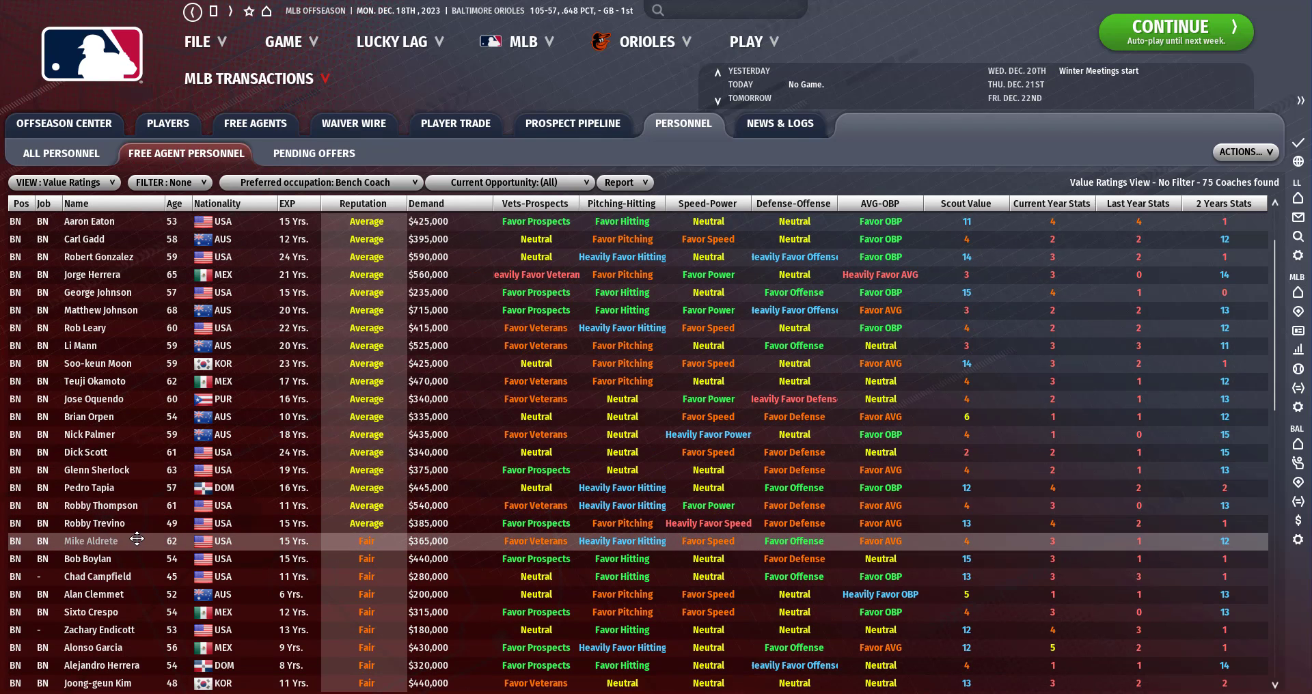
{"action": "scroll", "scroll_direction": "down", "scroll_amount": 3}
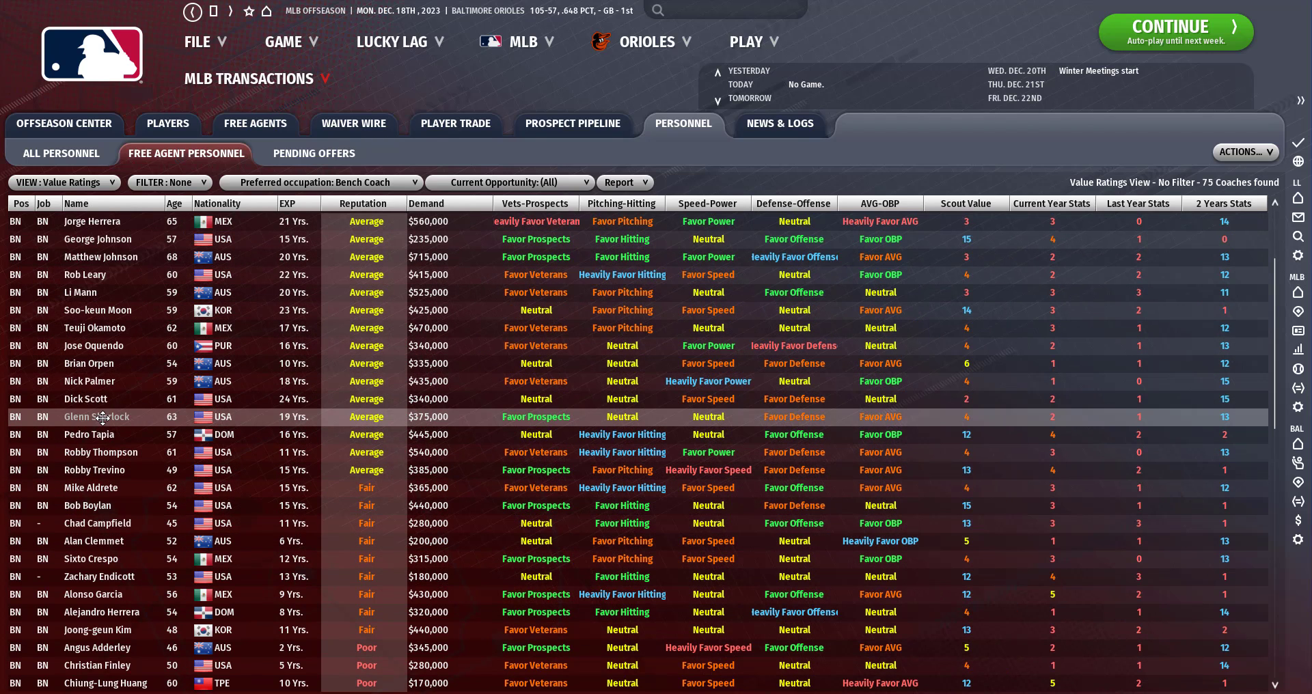
{"action": "right_click", "coordinate": [95, 417]}
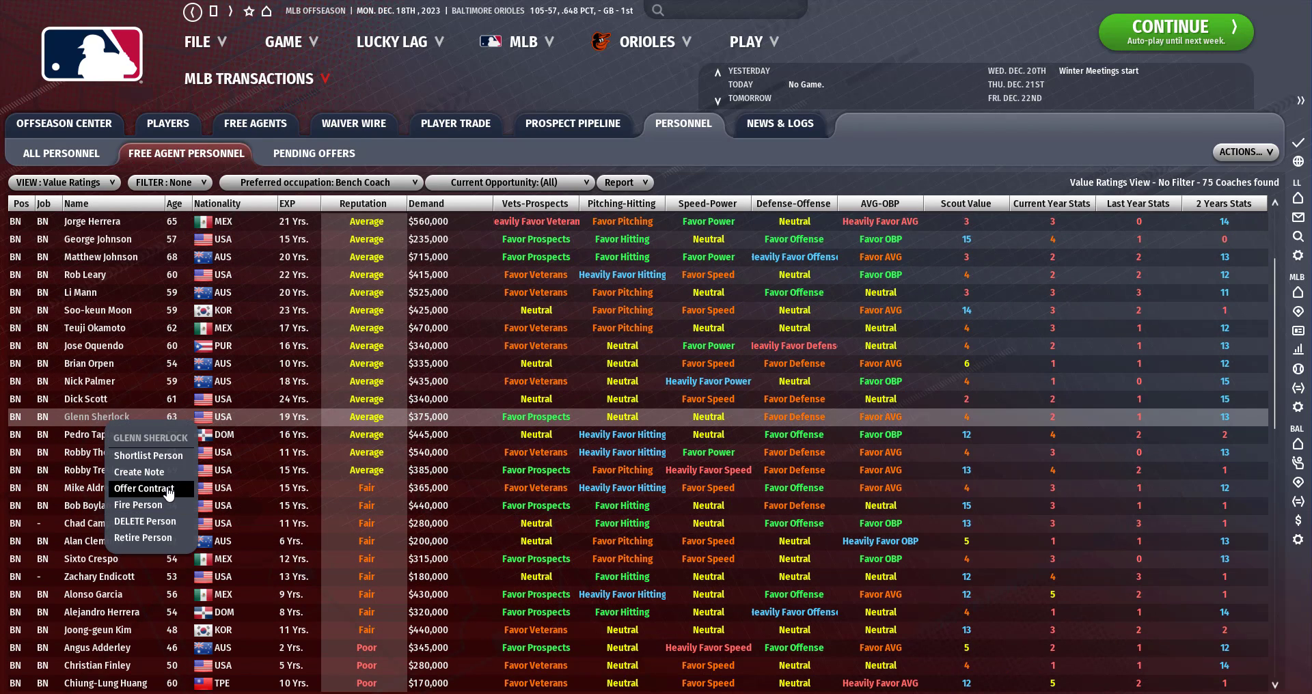
{"action": "left_click", "coordinate": [142, 488]}
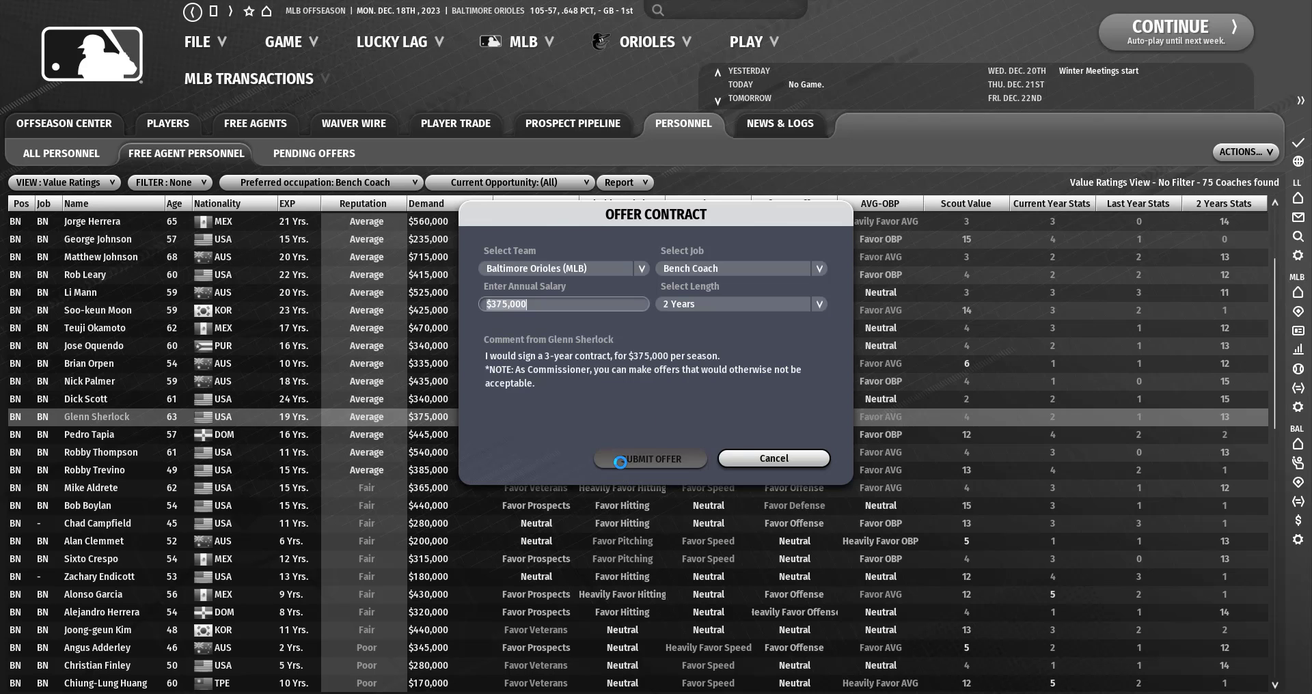
{"action": "left_click", "coordinate": [649, 459]}
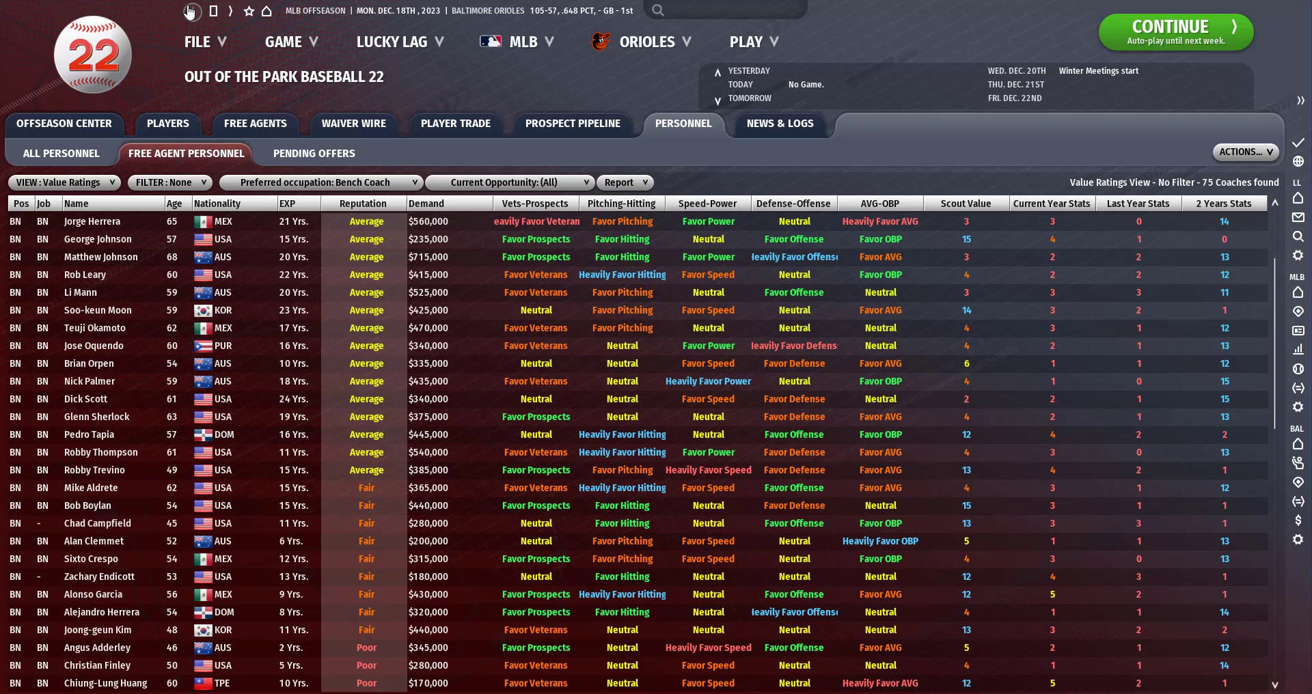
{"action": "left_click", "coordinate": [327, 183]}
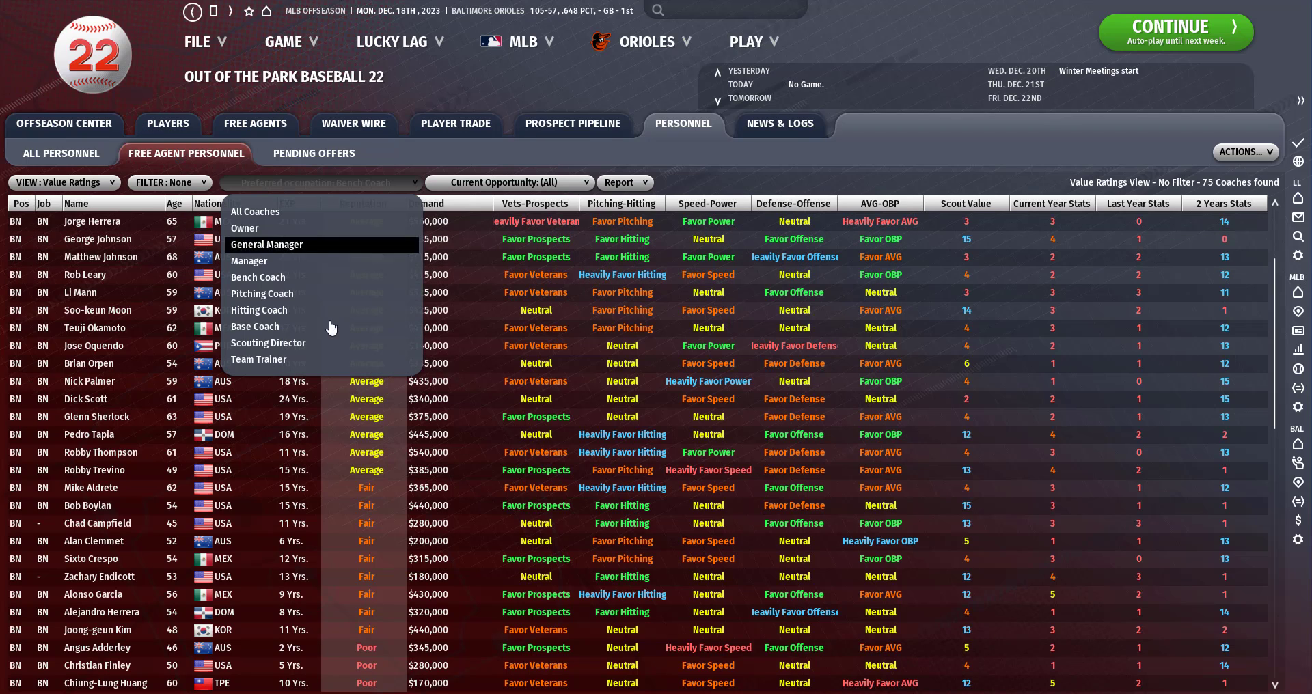
{"action": "mouse_move", "coordinate": [301, 326]}
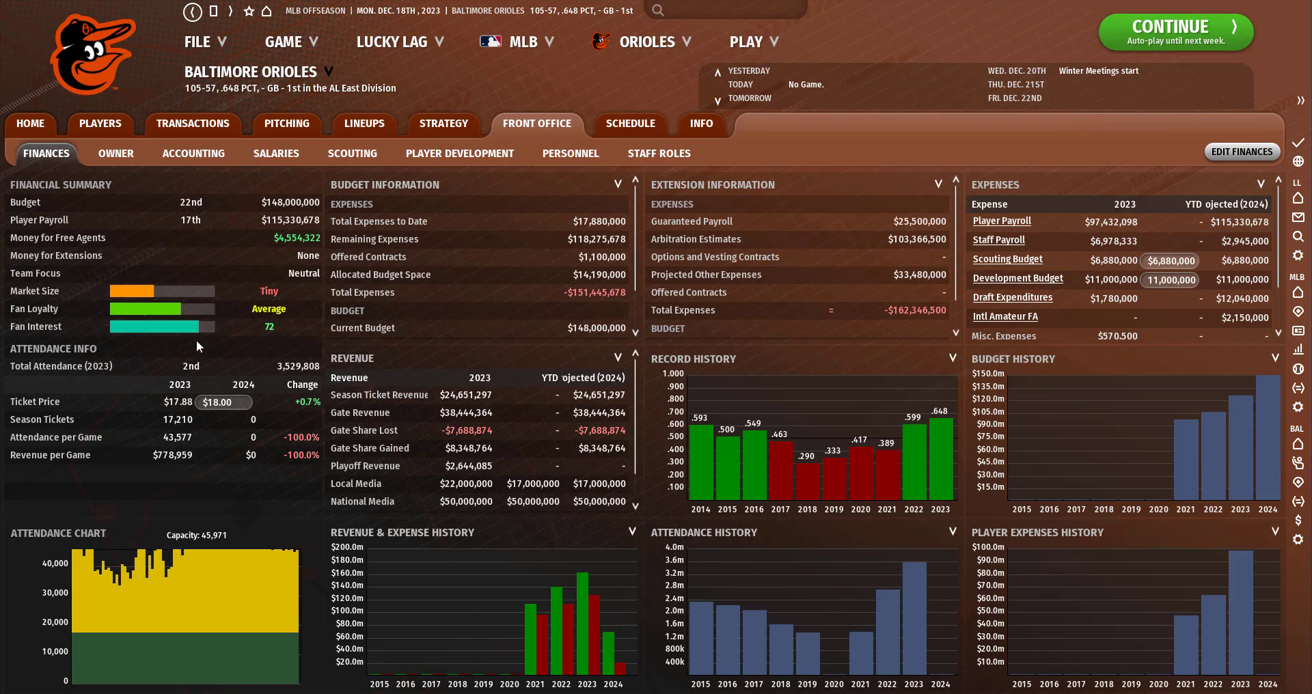
{"action": "left_click", "coordinate": [570, 153]}
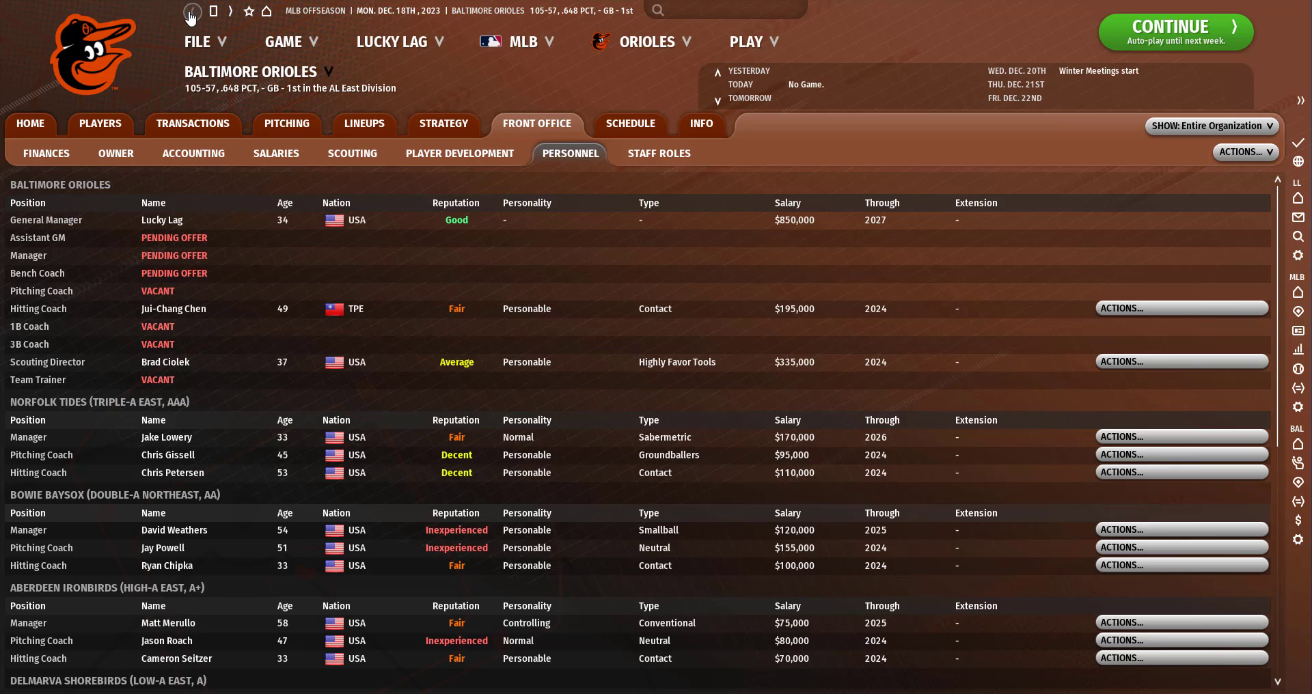
{"action": "left_click", "coordinate": [29, 123]}
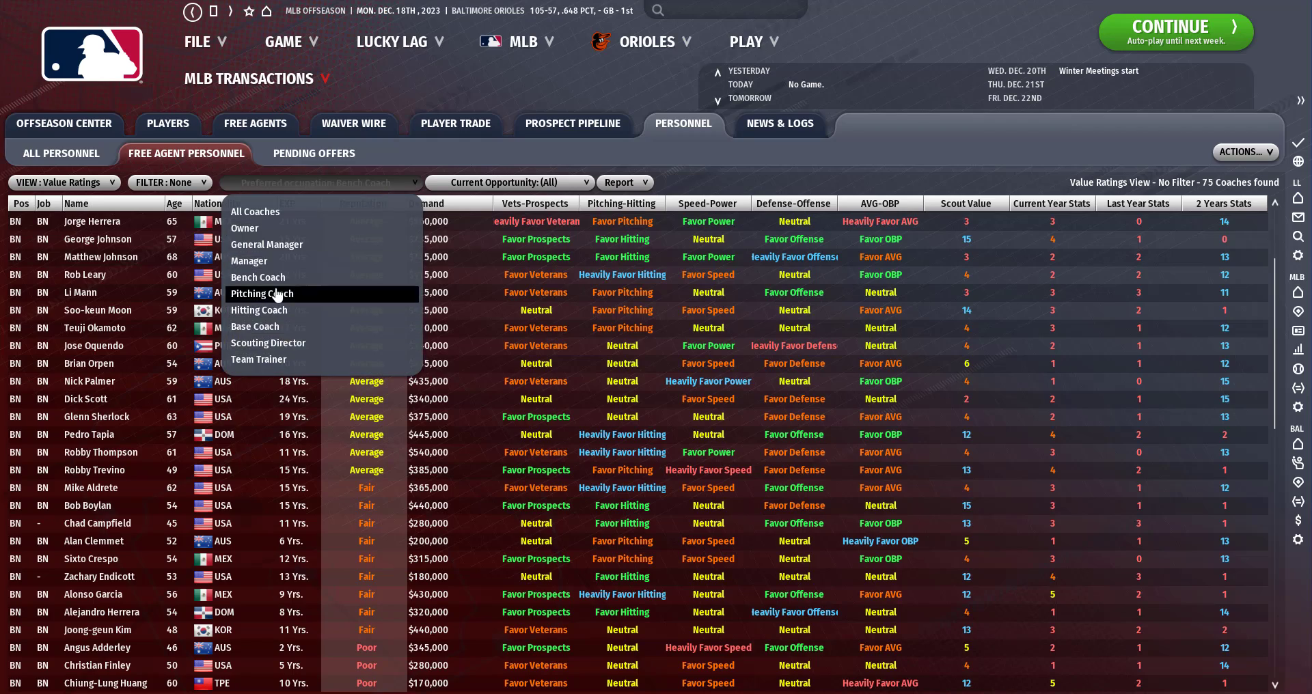
Filter the free-agent personnel list to pitching coach candidates.
{"action": "left_click", "coordinate": [261, 294]}
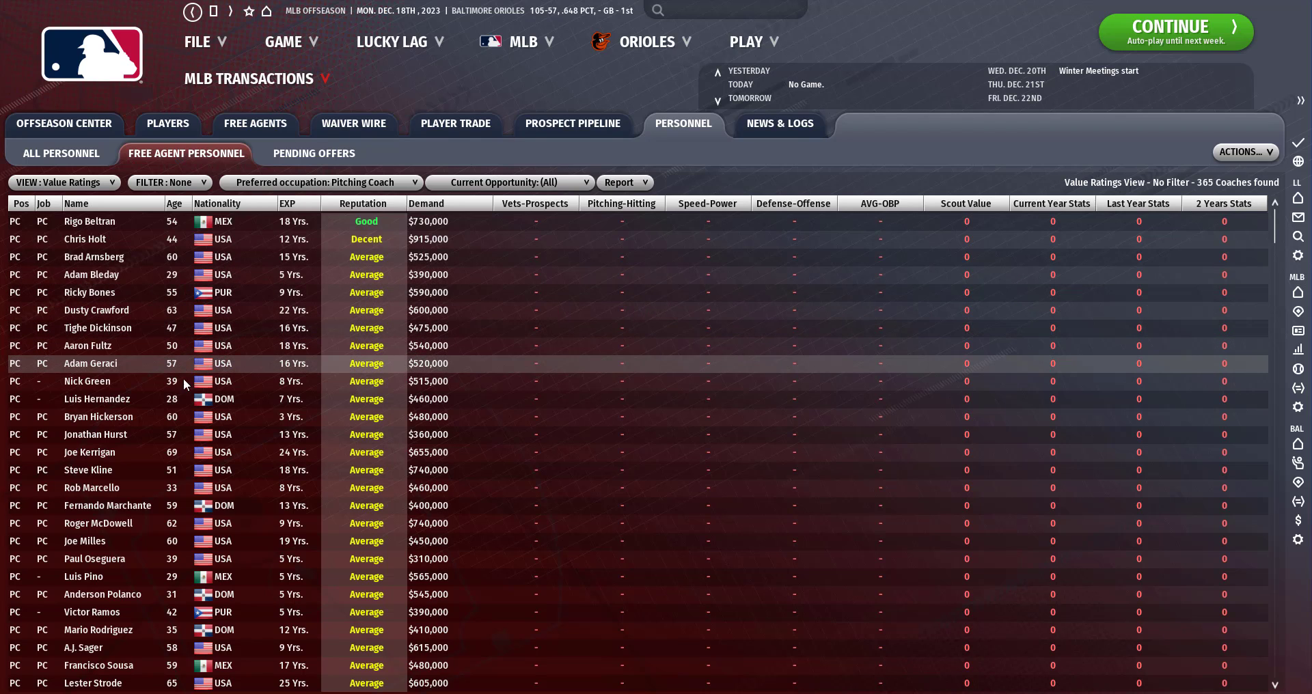
{"action": "mouse_move", "coordinate": [190, 505]}
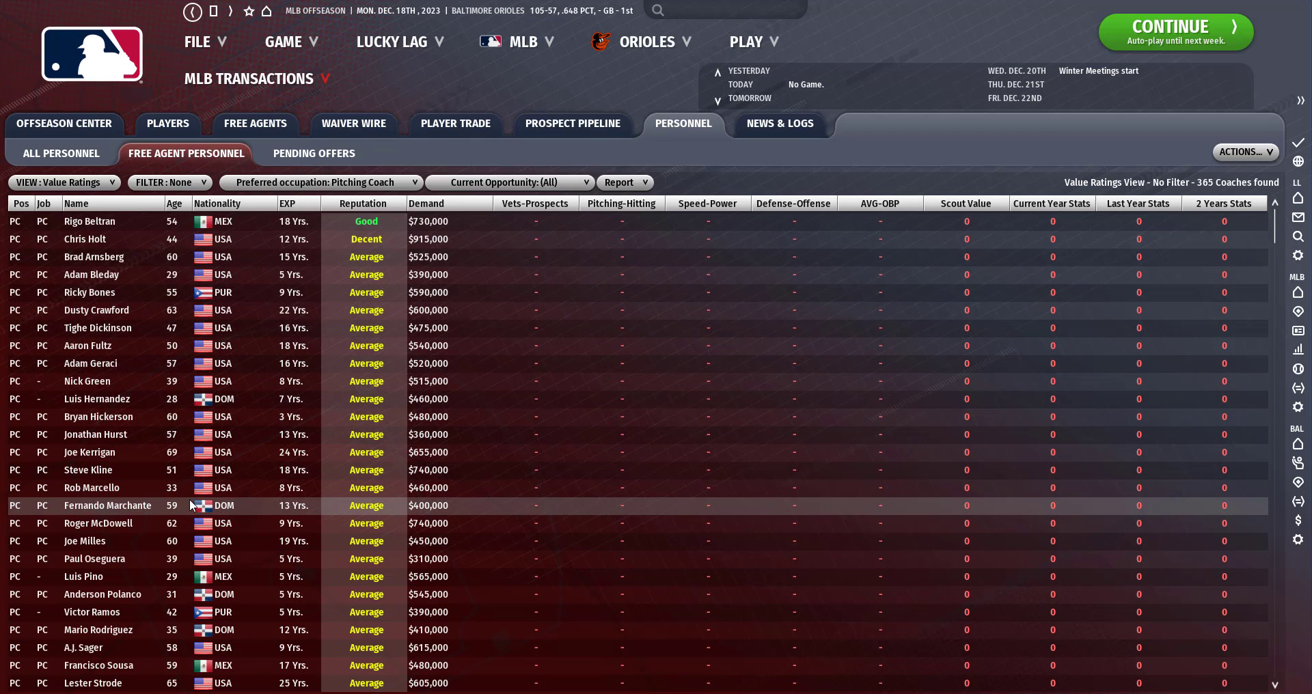
{"action": "mouse_move", "coordinate": [173, 559]}
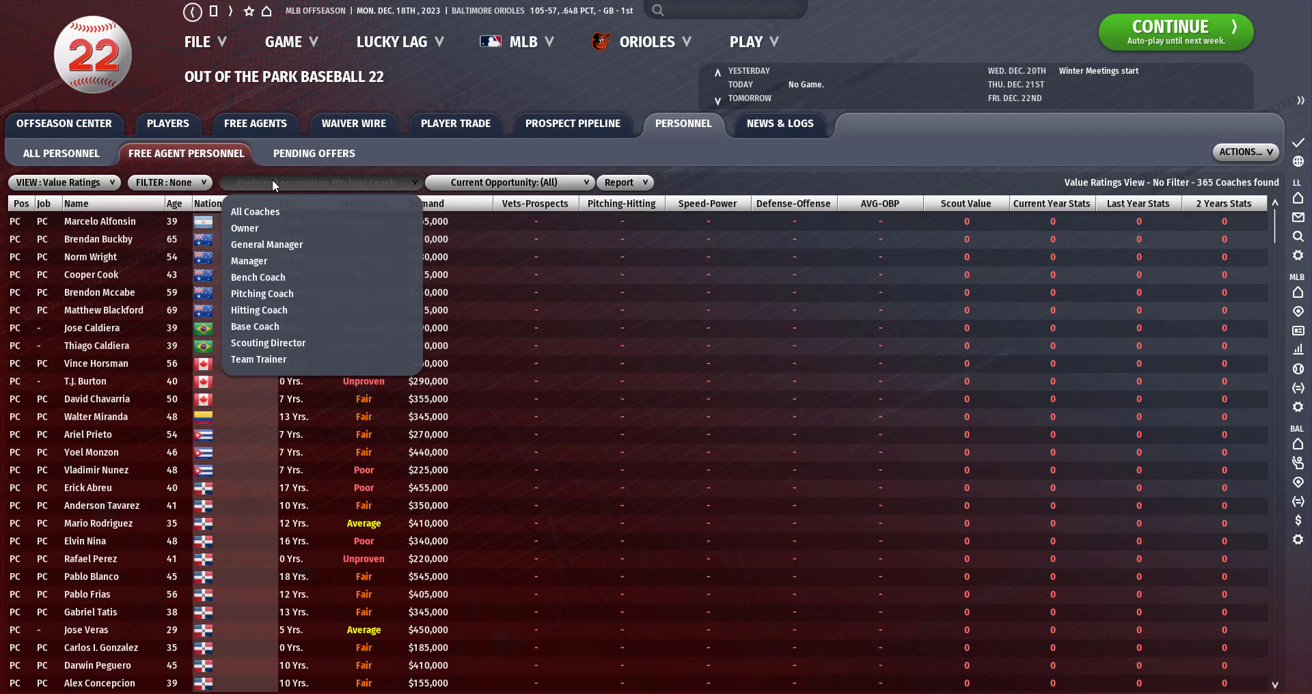
{"action": "mouse_move", "coordinate": [280, 325]}
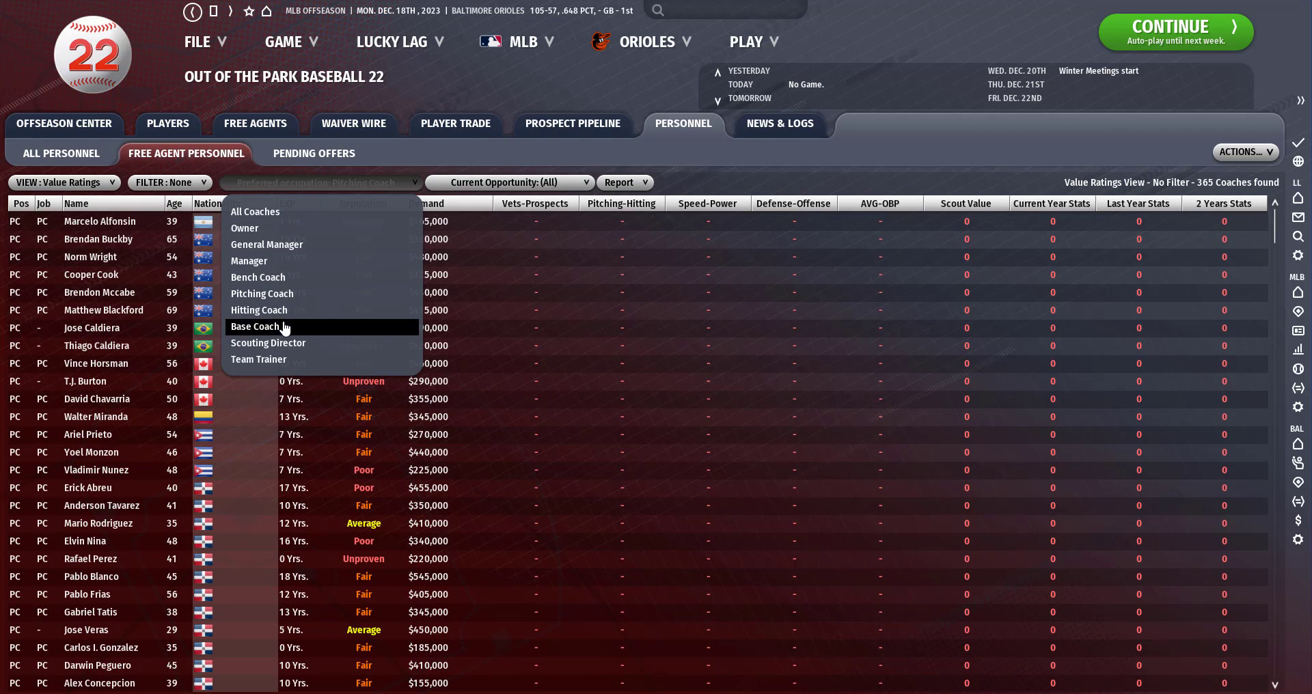
Limit the free-agent personnel list to base coaches.
{"action": "left_click", "coordinate": [260, 326]}
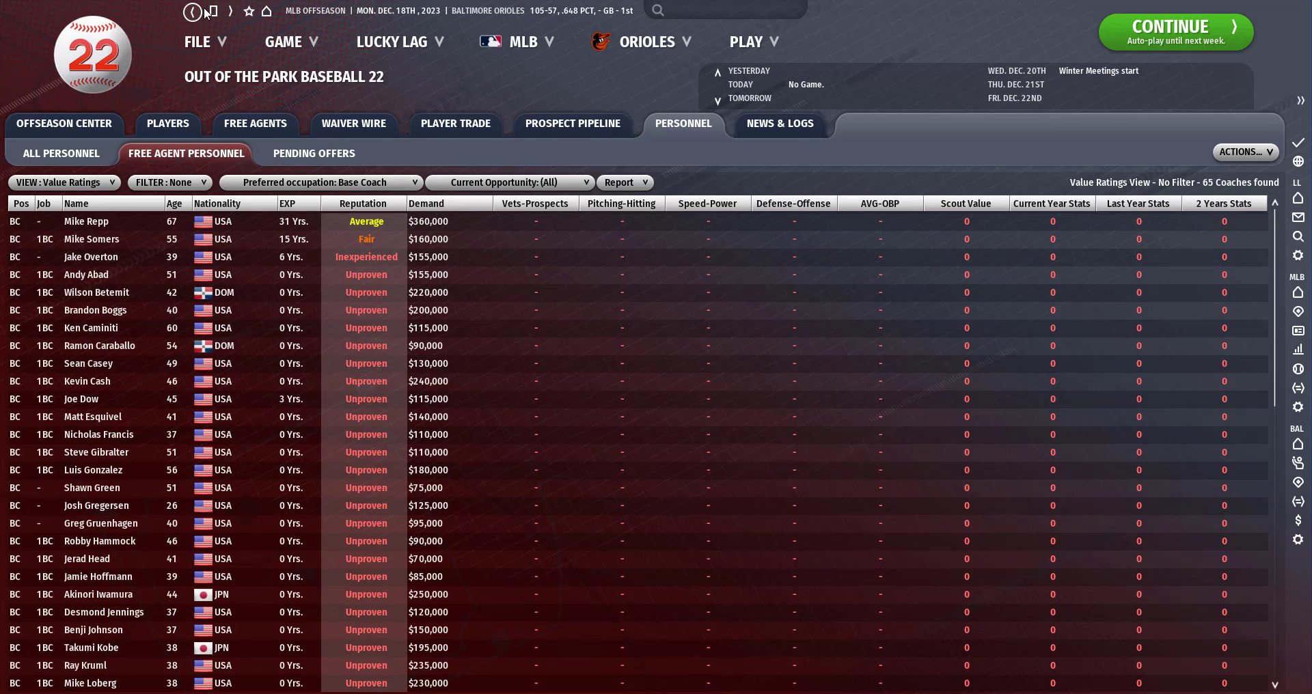
{"action": "left_click", "coordinate": [212, 11]}
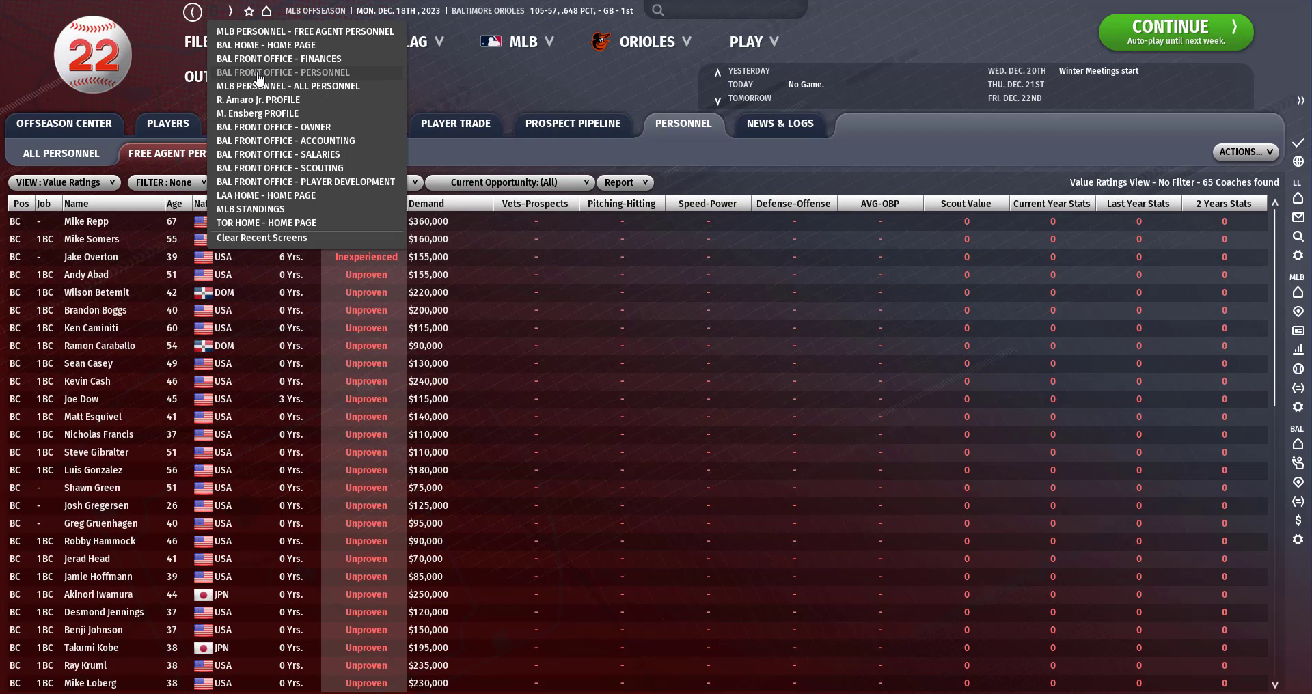
{"action": "left_click", "coordinate": [283, 72]}
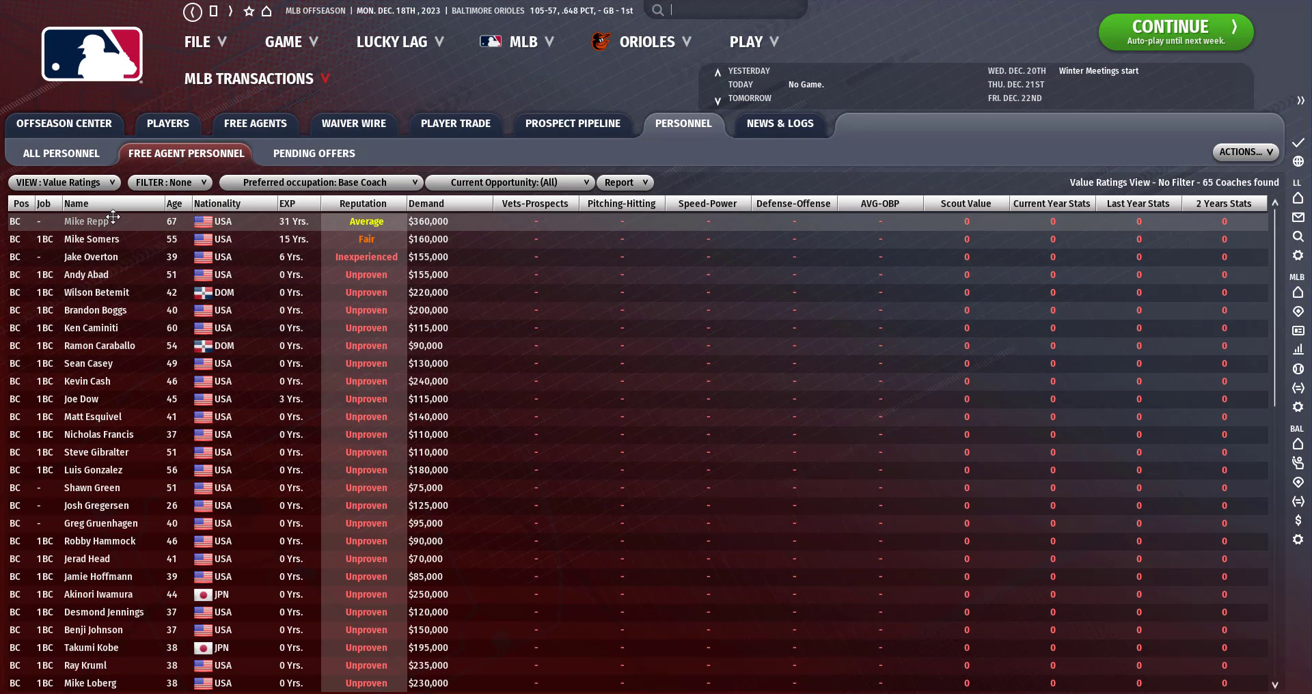
Offer Mike Somers a three-year, $160,000 1B Coach contract.
{"action": "right_click", "coordinate": [87, 240]}
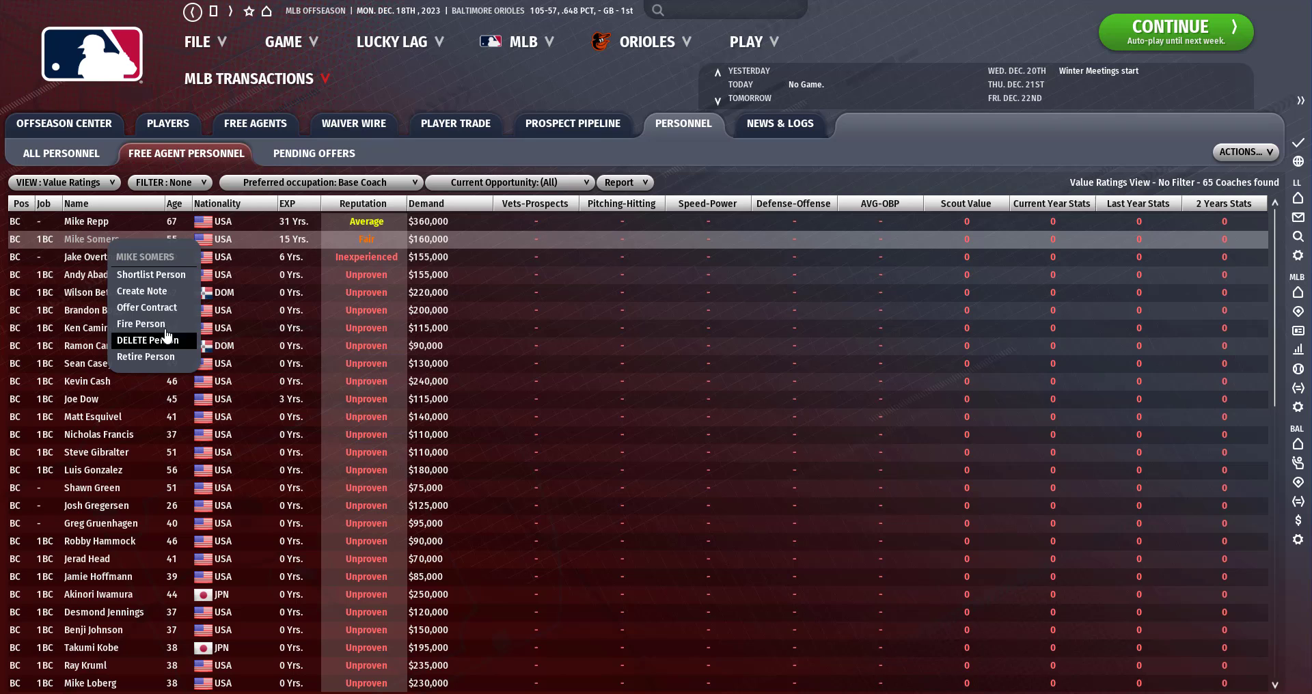
{"action": "left_click", "coordinate": [146, 307]}
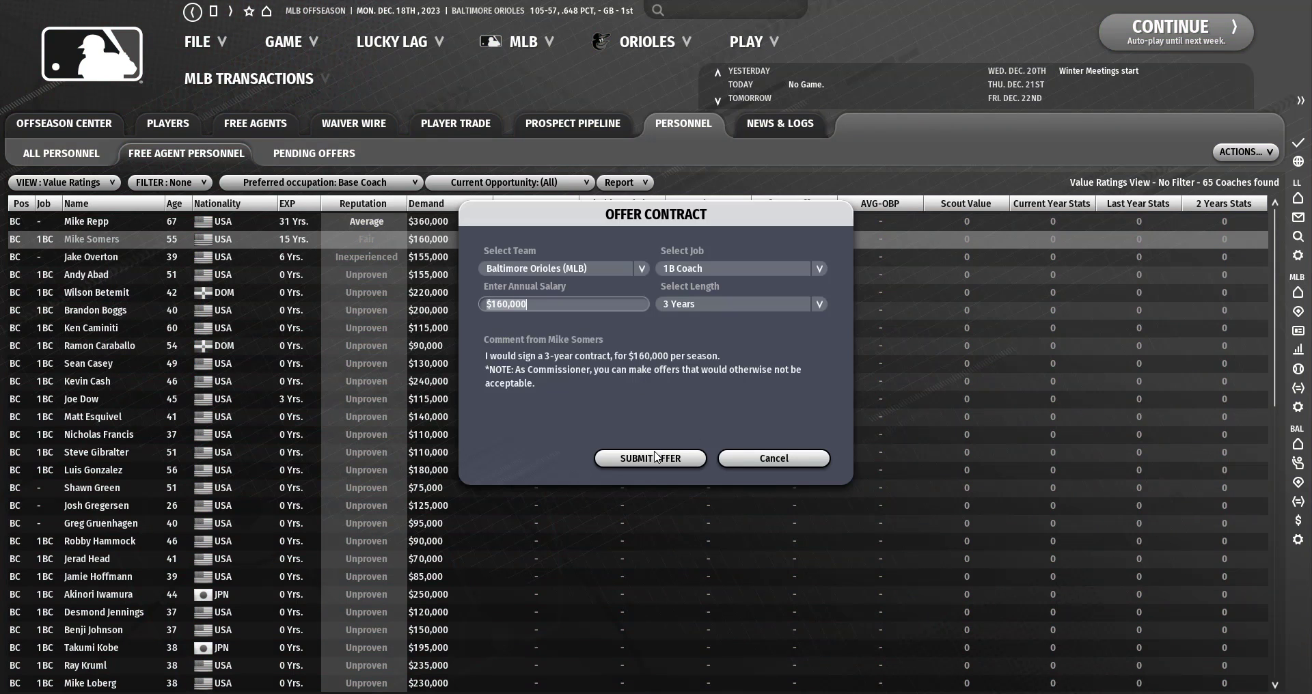
{"action": "left_click", "coordinate": [650, 458]}
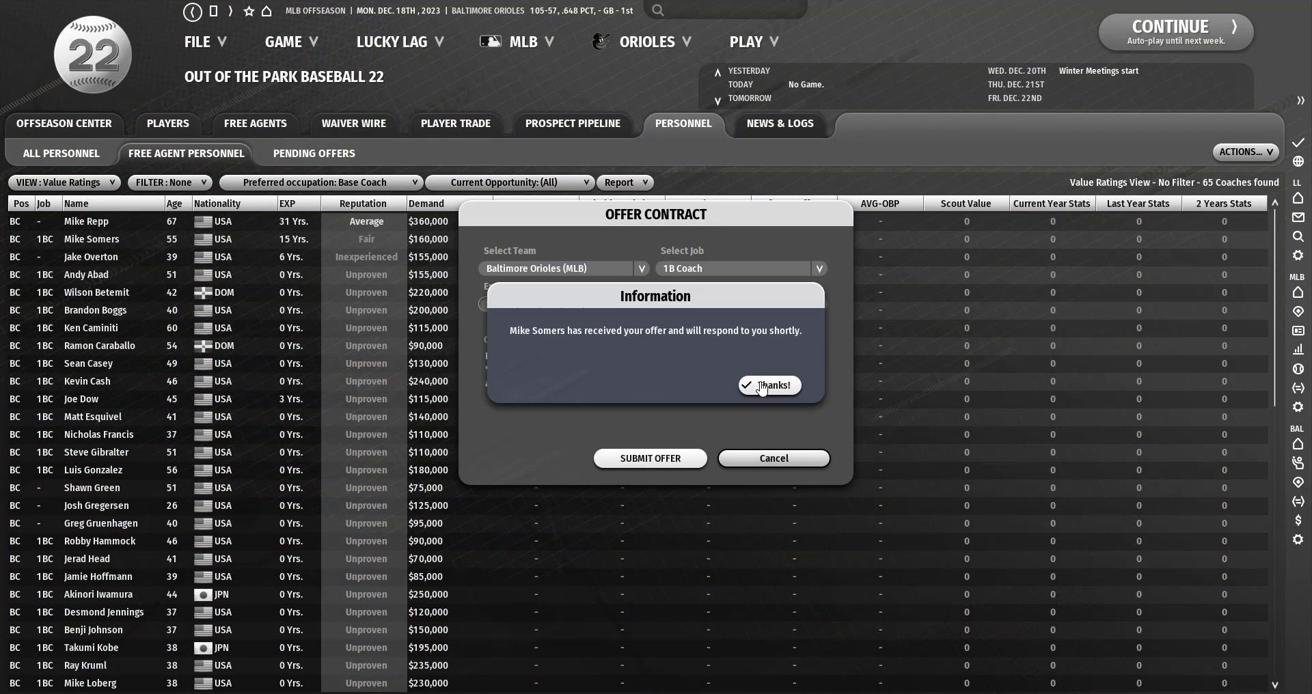
{"action": "left_click", "coordinate": [768, 385]}
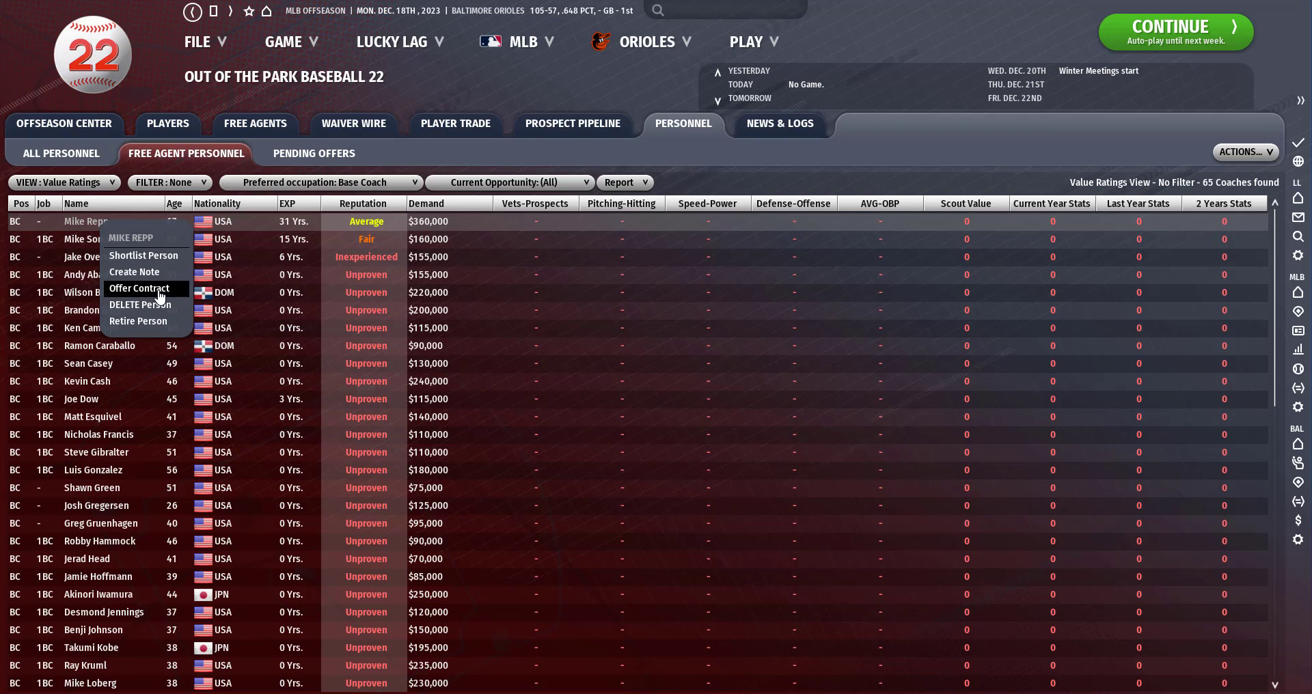
Offer Mike Repp a three-year, $360,000 3B Coach contract.
{"action": "left_click", "coordinate": [139, 287]}
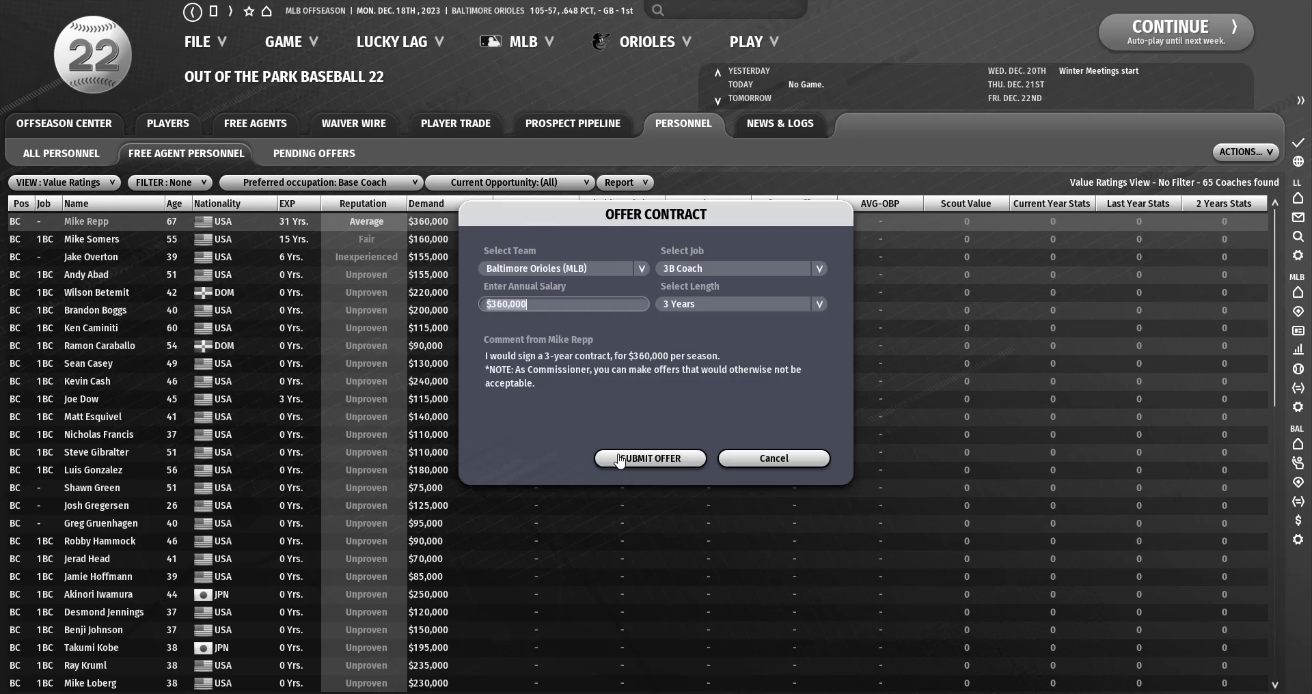
{"action": "left_click", "coordinate": [649, 458]}
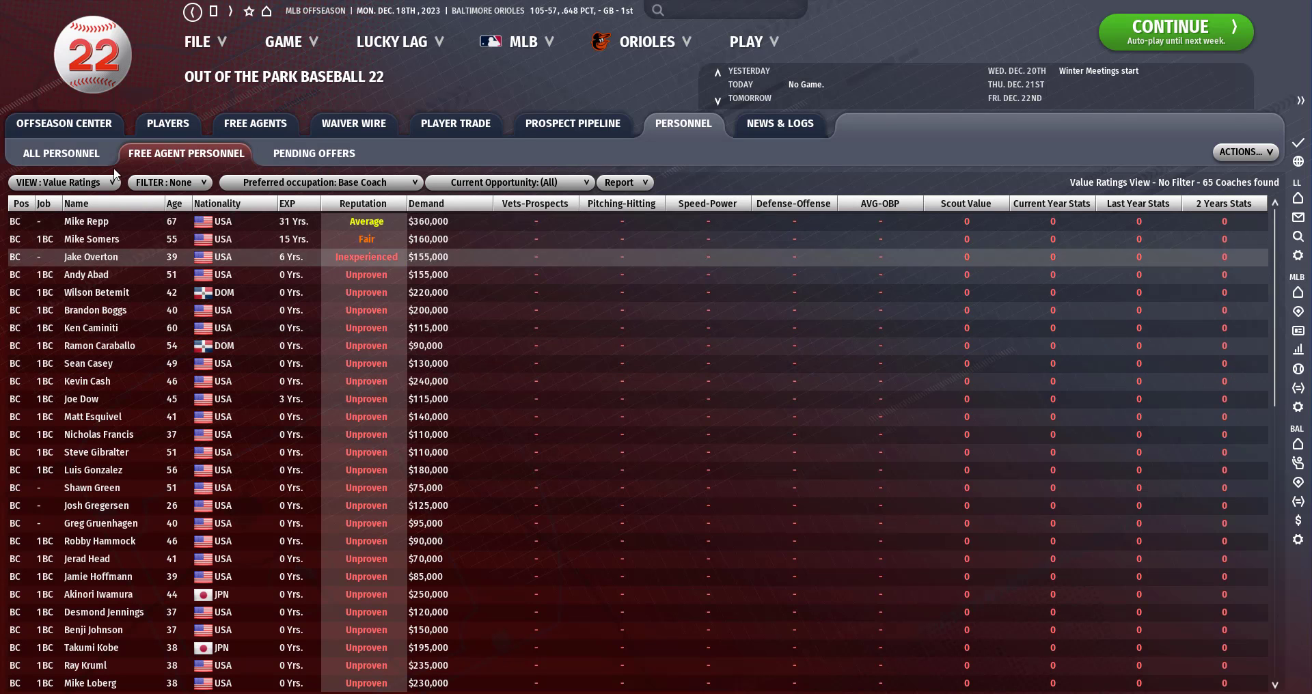
{"action": "left_click", "coordinate": [320, 182]}
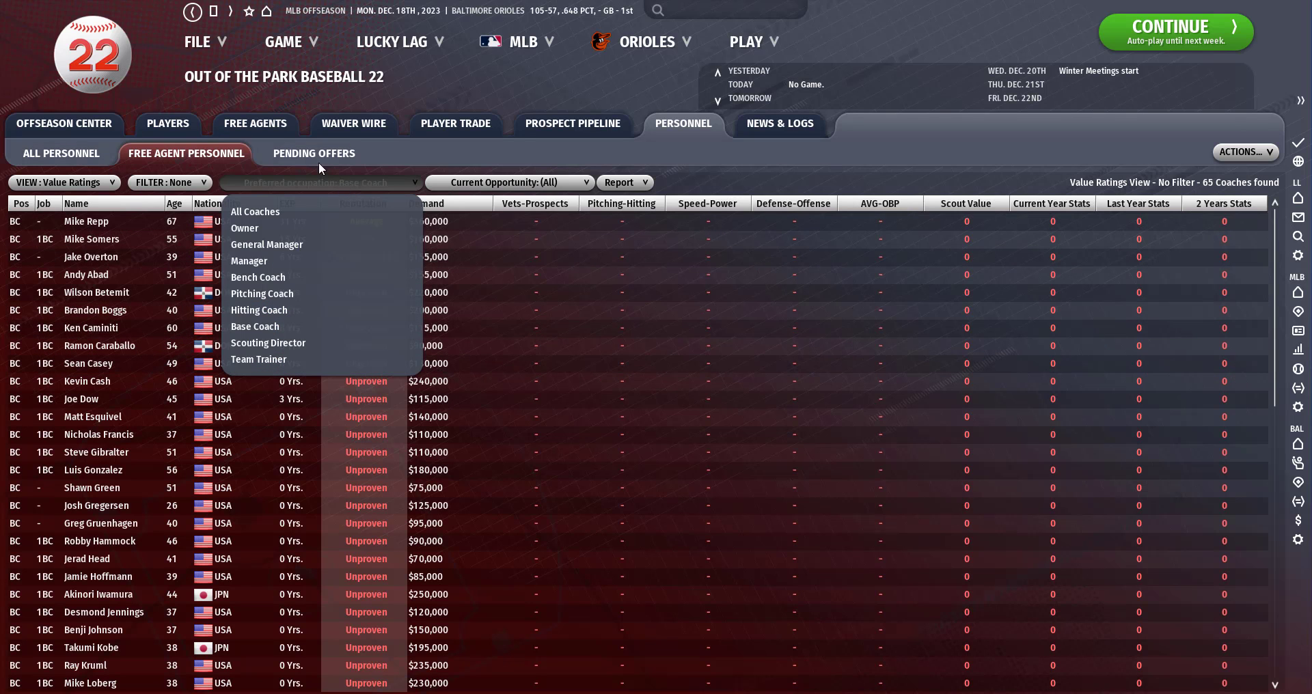
Filter to team trainers, sort by experience, and offer Brian Ebel a three-year, $595,000 contract.
{"action": "left_click", "coordinate": [214, 10]}
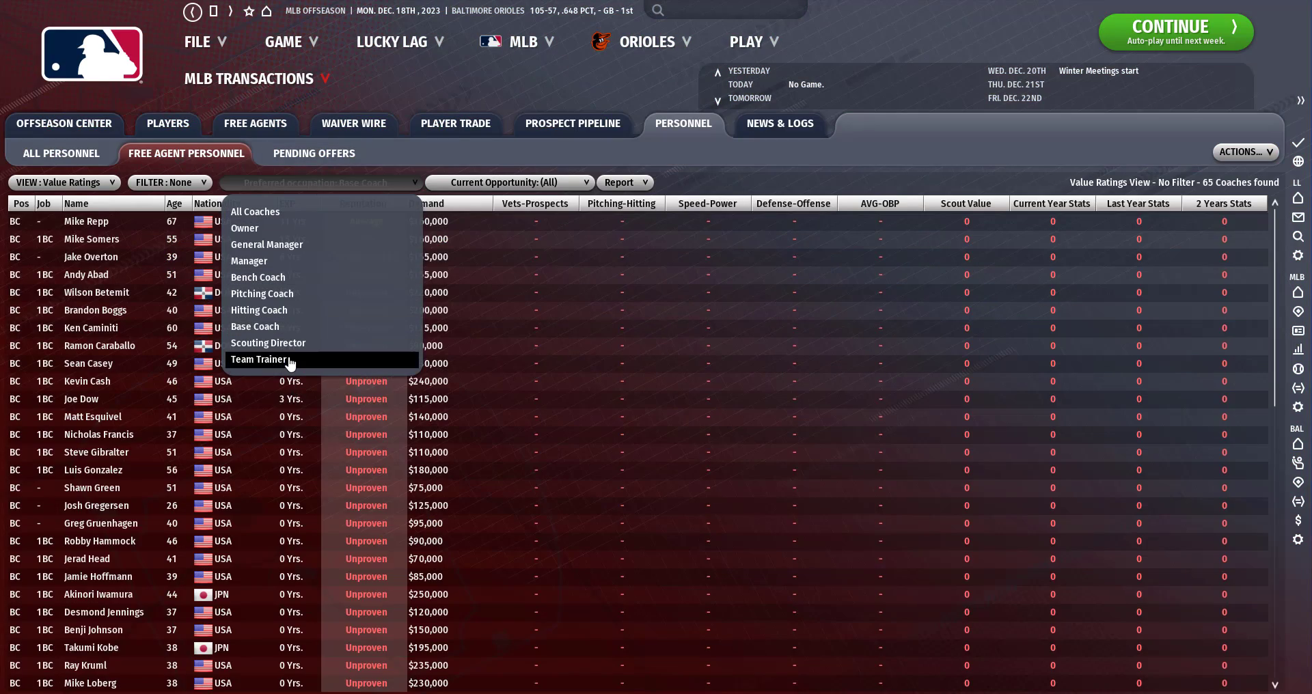
{"action": "left_click", "coordinate": [259, 359]}
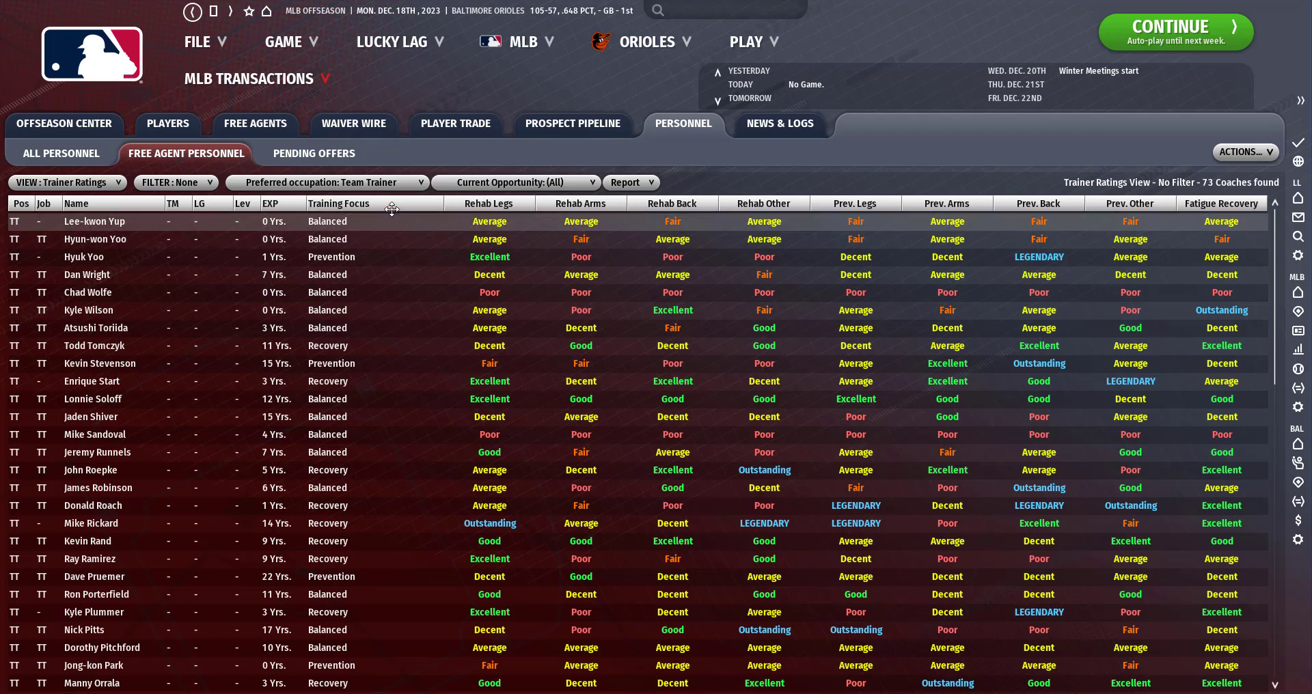
{"action": "left_click", "coordinate": [271, 203]}
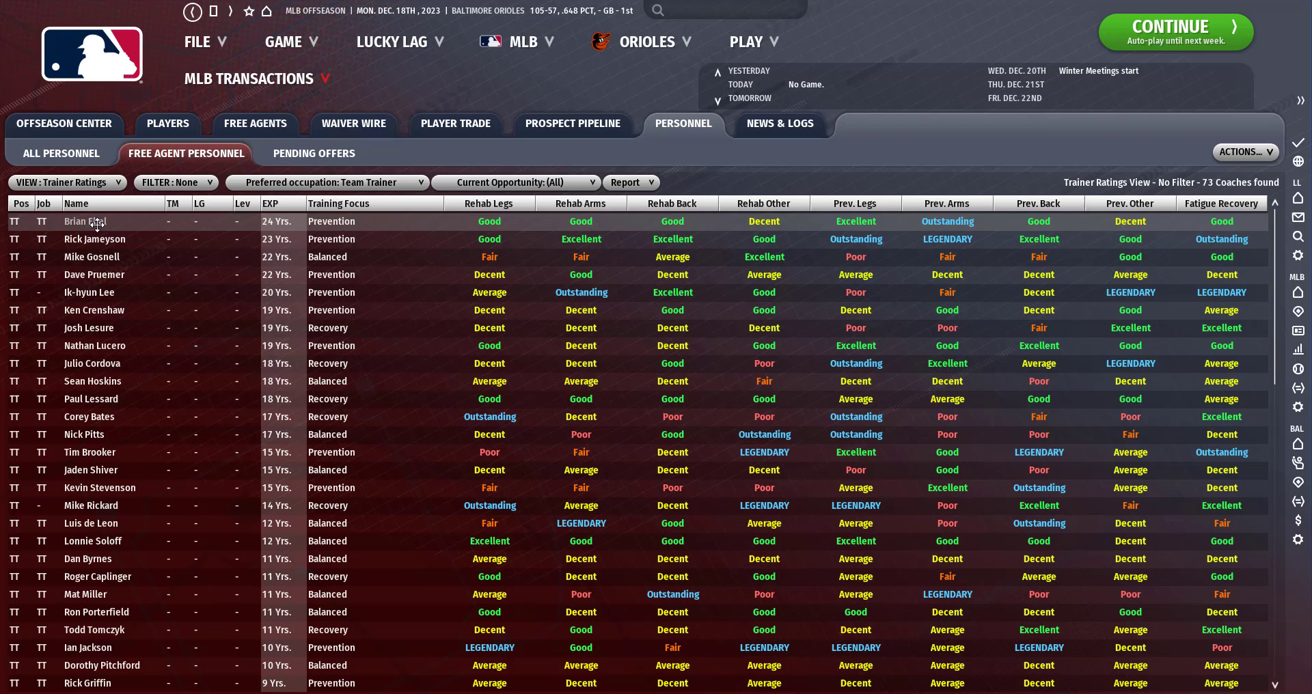
{"action": "right_click", "coordinate": [86, 221]}
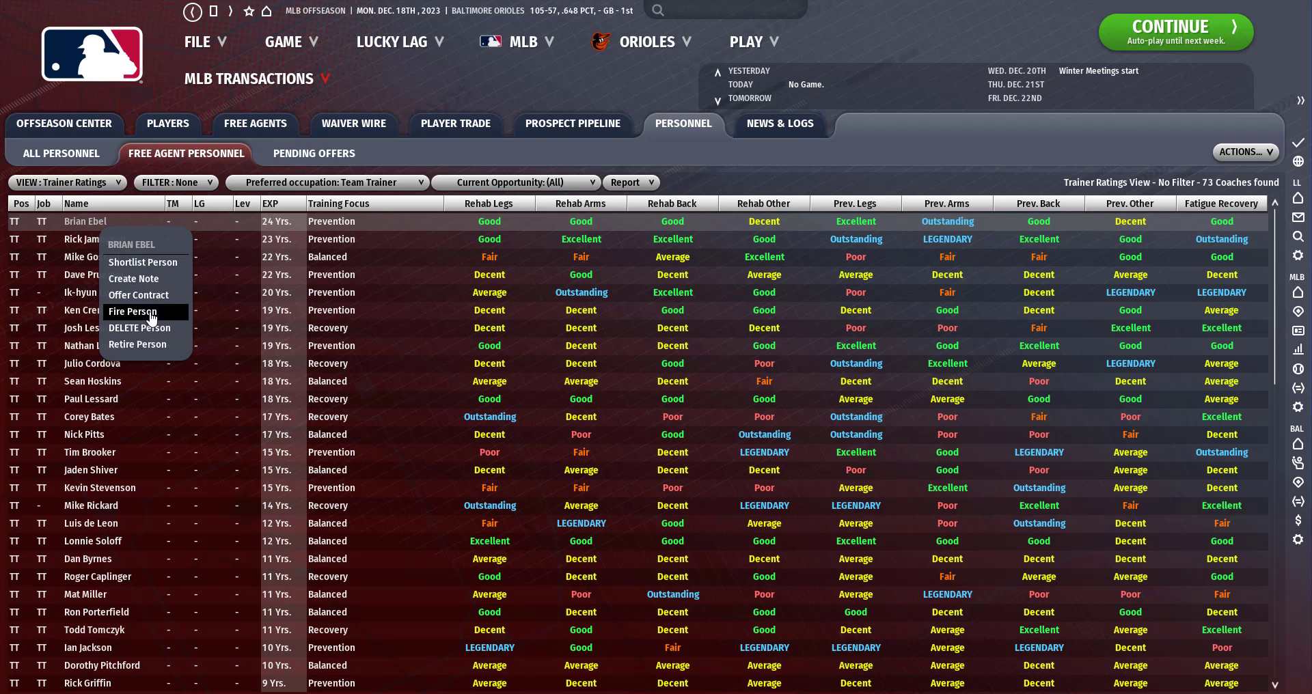
{"action": "left_click", "coordinate": [137, 295]}
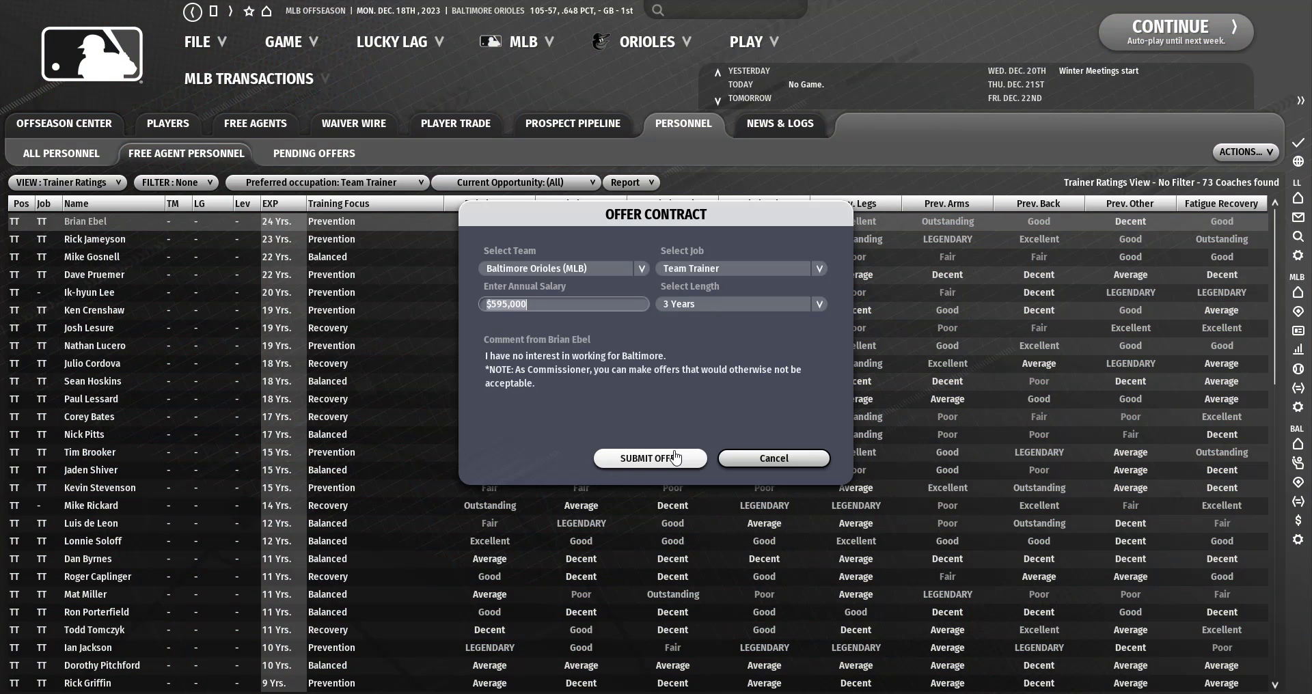
{"action": "left_click", "coordinate": [649, 458]}
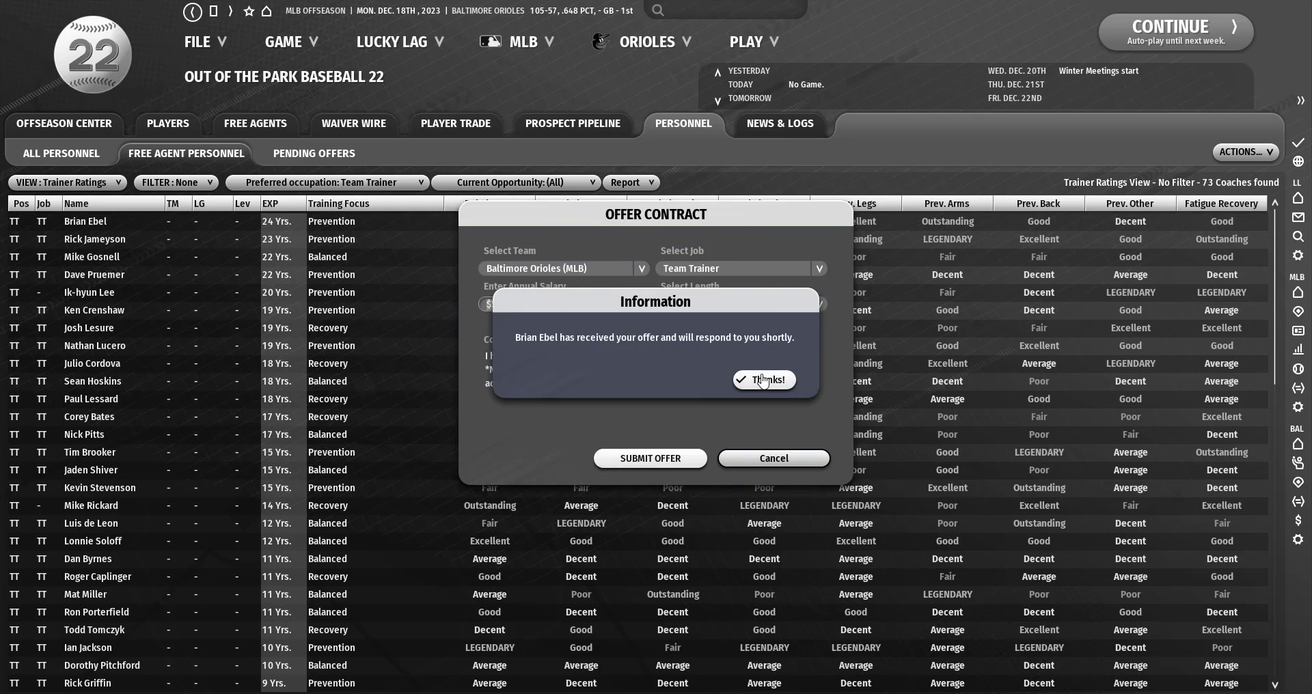
{"action": "left_click", "coordinate": [762, 380]}
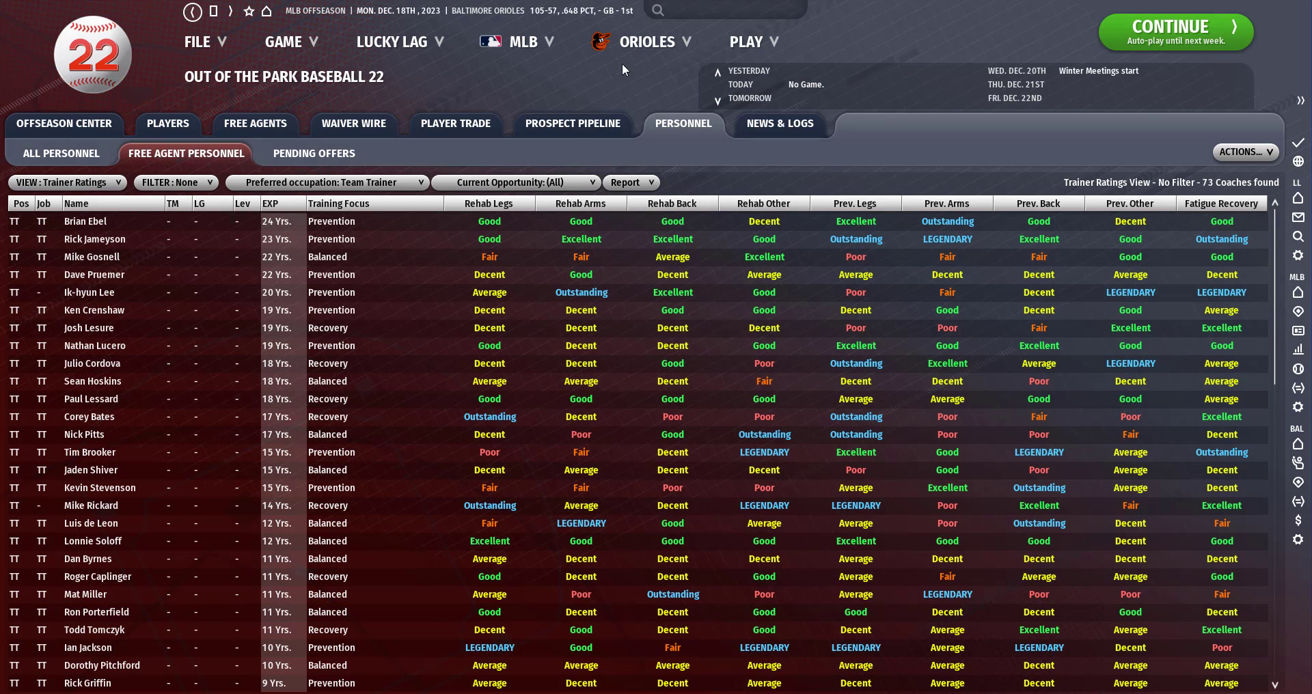
Browse the Orioles' front office staff, budget, financial summary, and owner goals screens.
{"action": "left_click", "coordinate": [645, 41]}
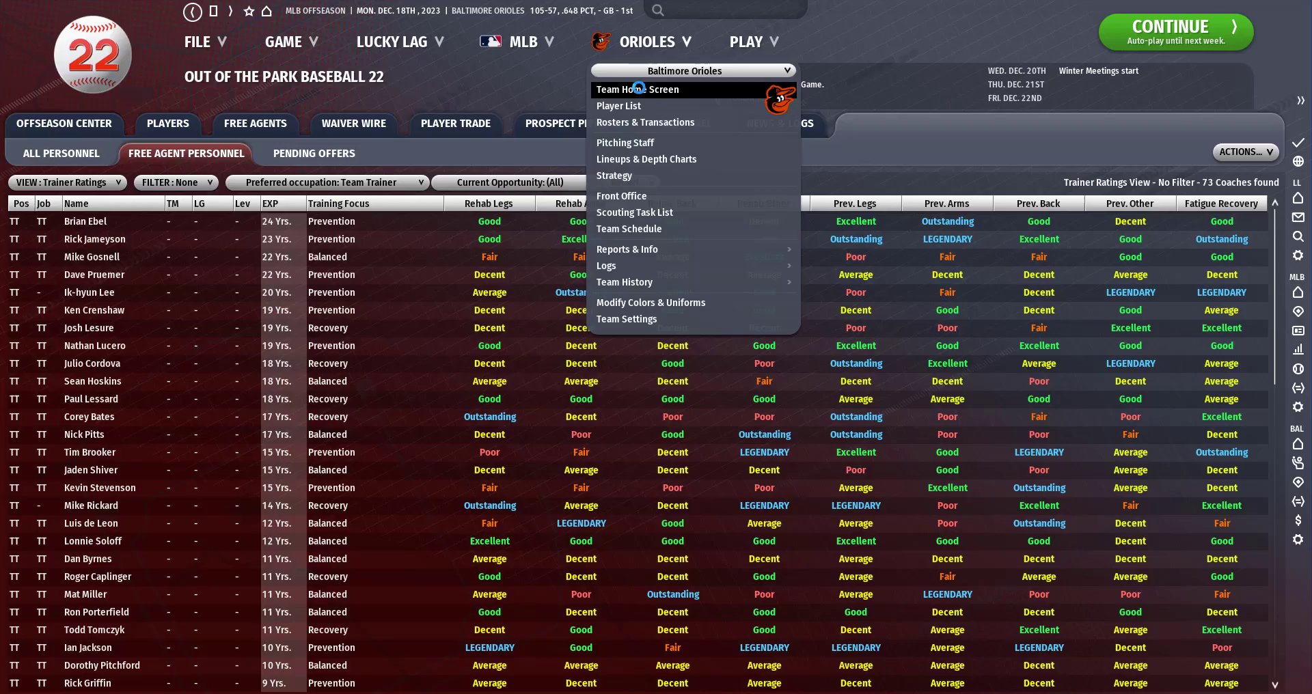
{"action": "left_click", "coordinate": [626, 89]}
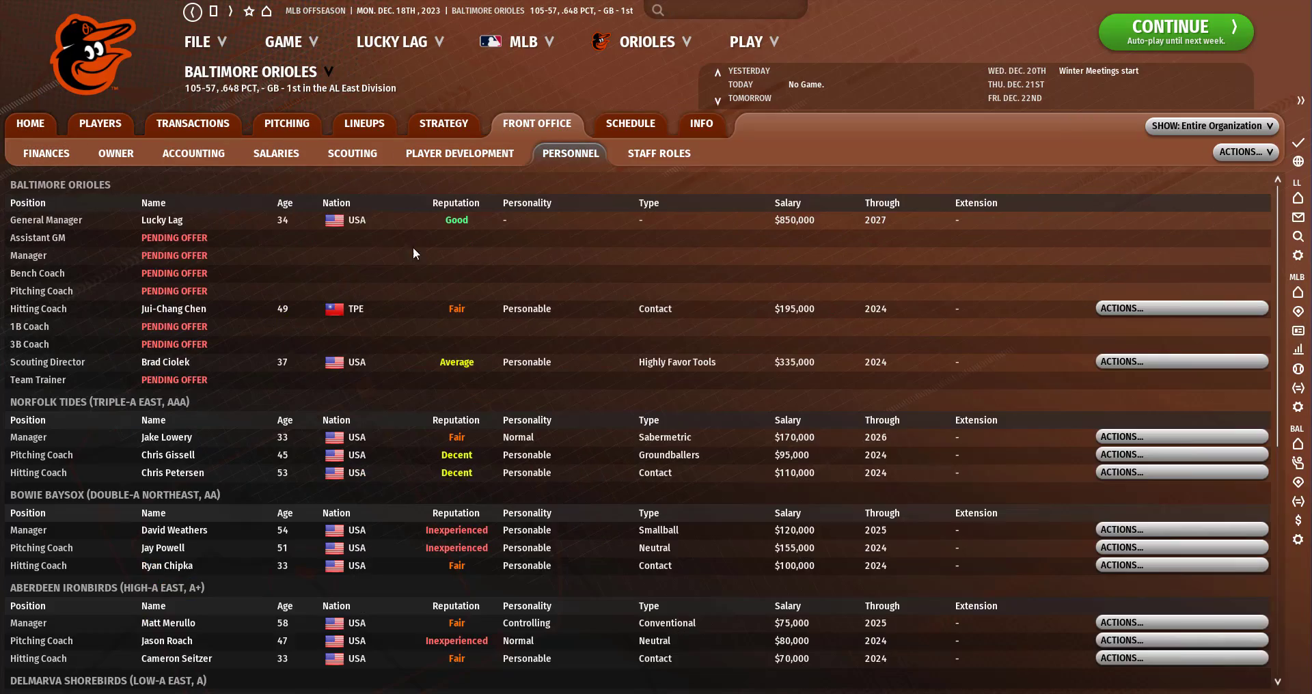
{"action": "mouse_move", "coordinate": [407, 275]}
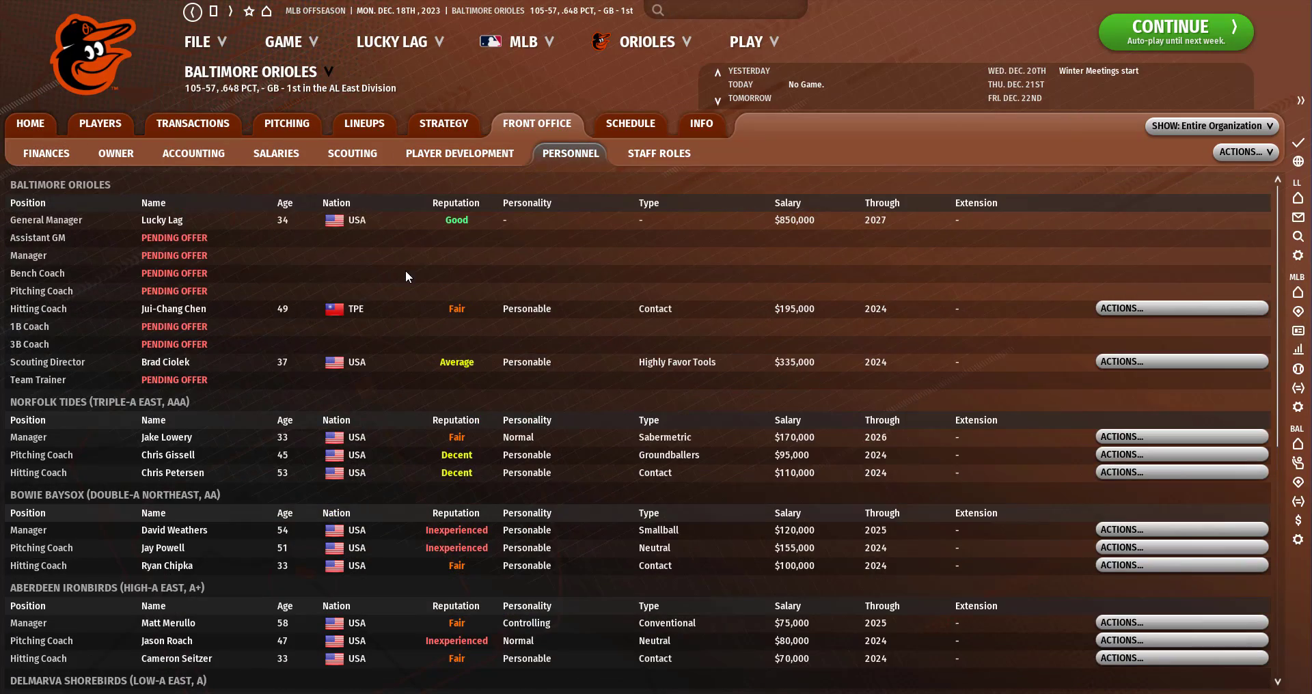
{"action": "mouse_move", "coordinate": [426, 164]}
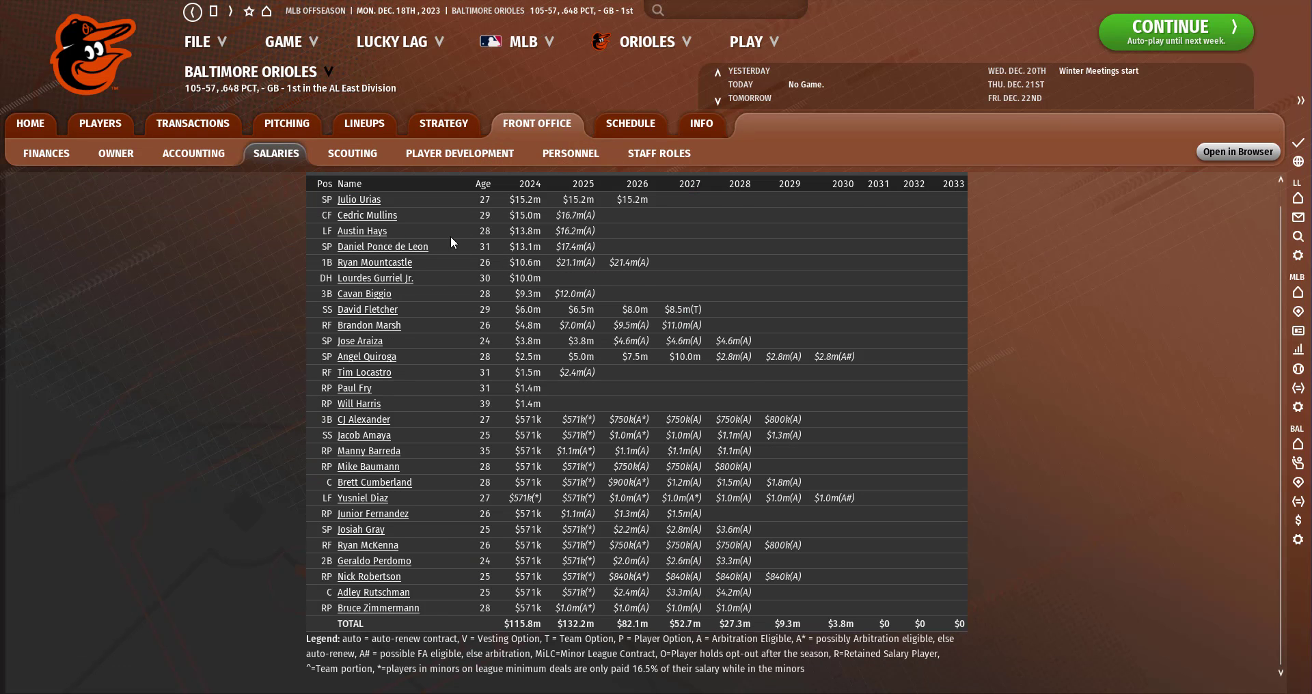
{"action": "left_click", "coordinate": [192, 153]}
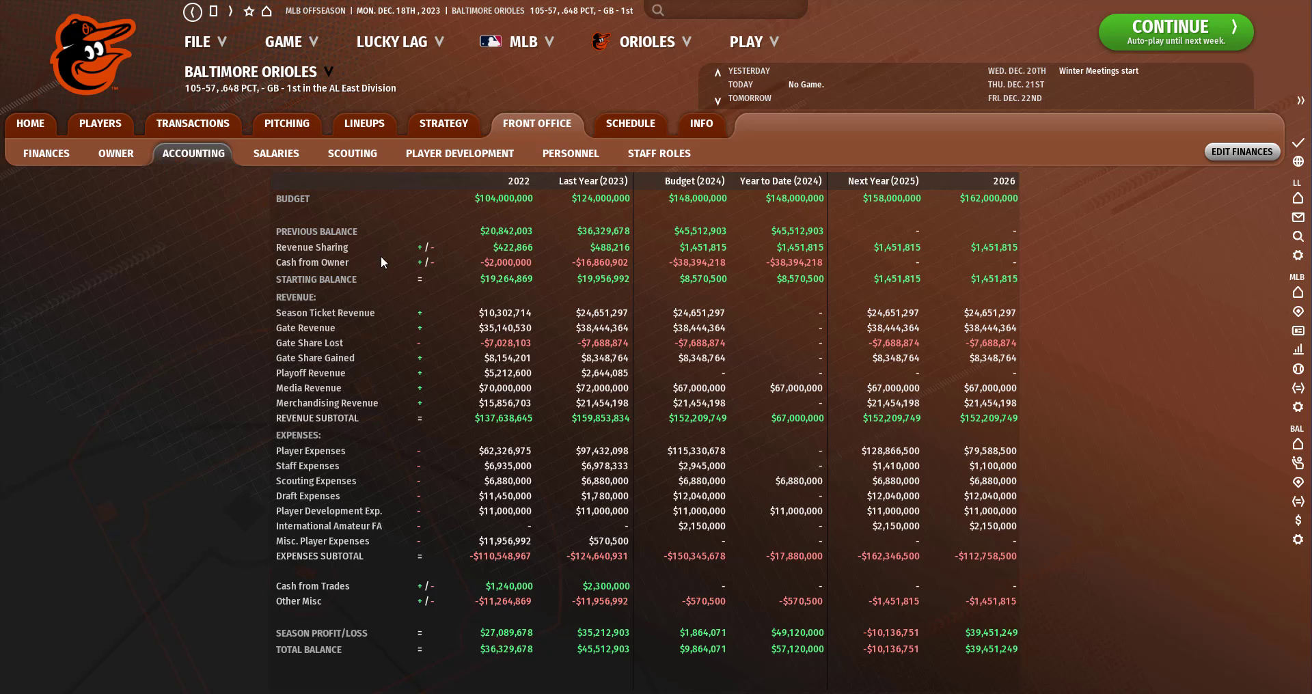
{"action": "left_click", "coordinate": [45, 154]}
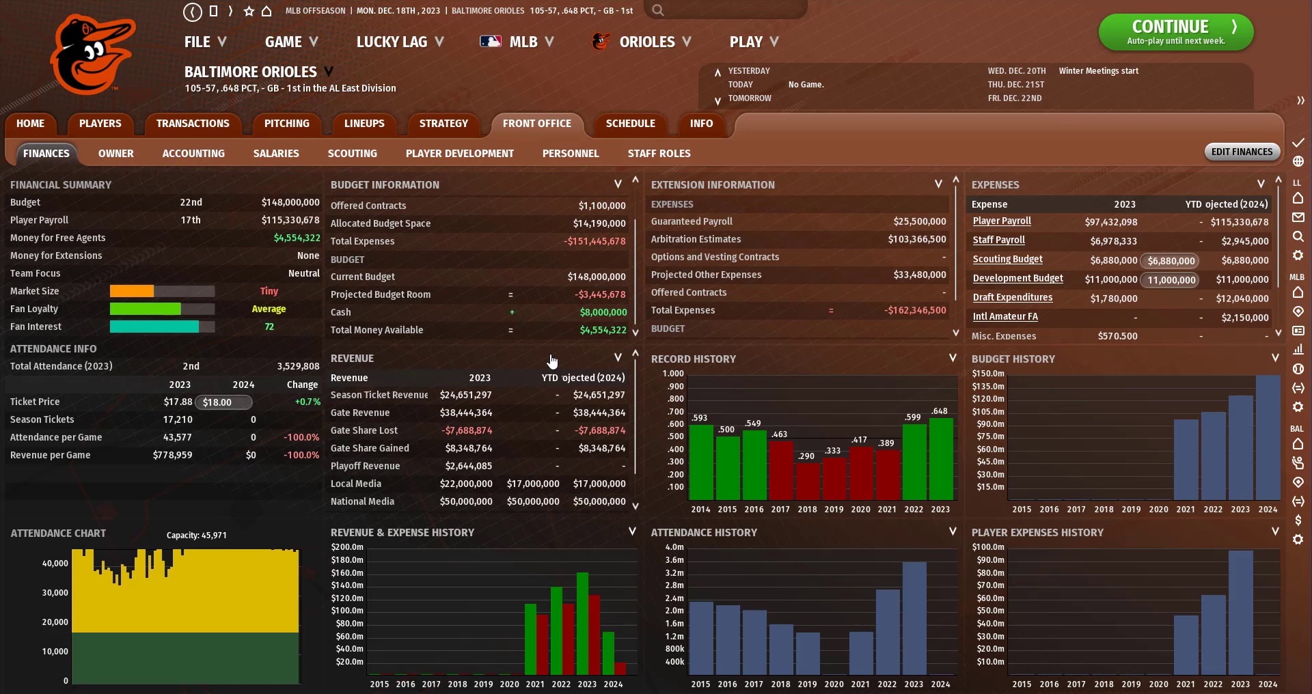
{"action": "left_click", "coordinate": [570, 153]}
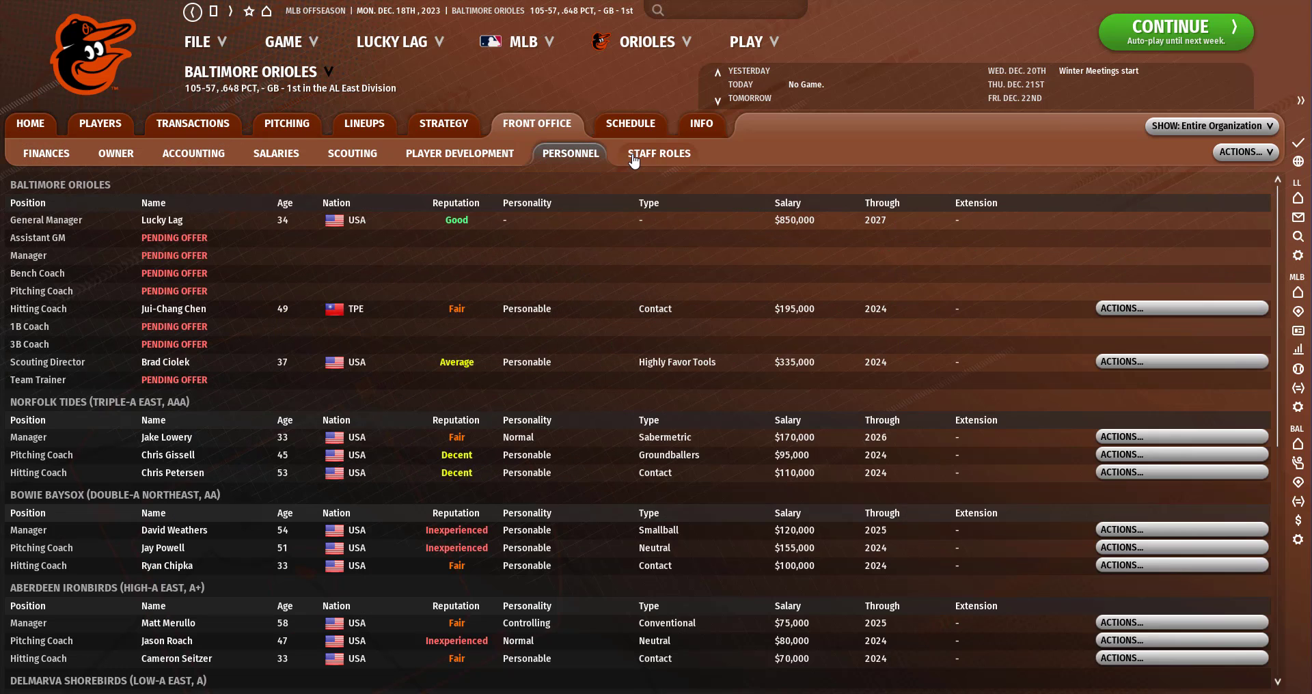
{"action": "left_click", "coordinate": [115, 153]}
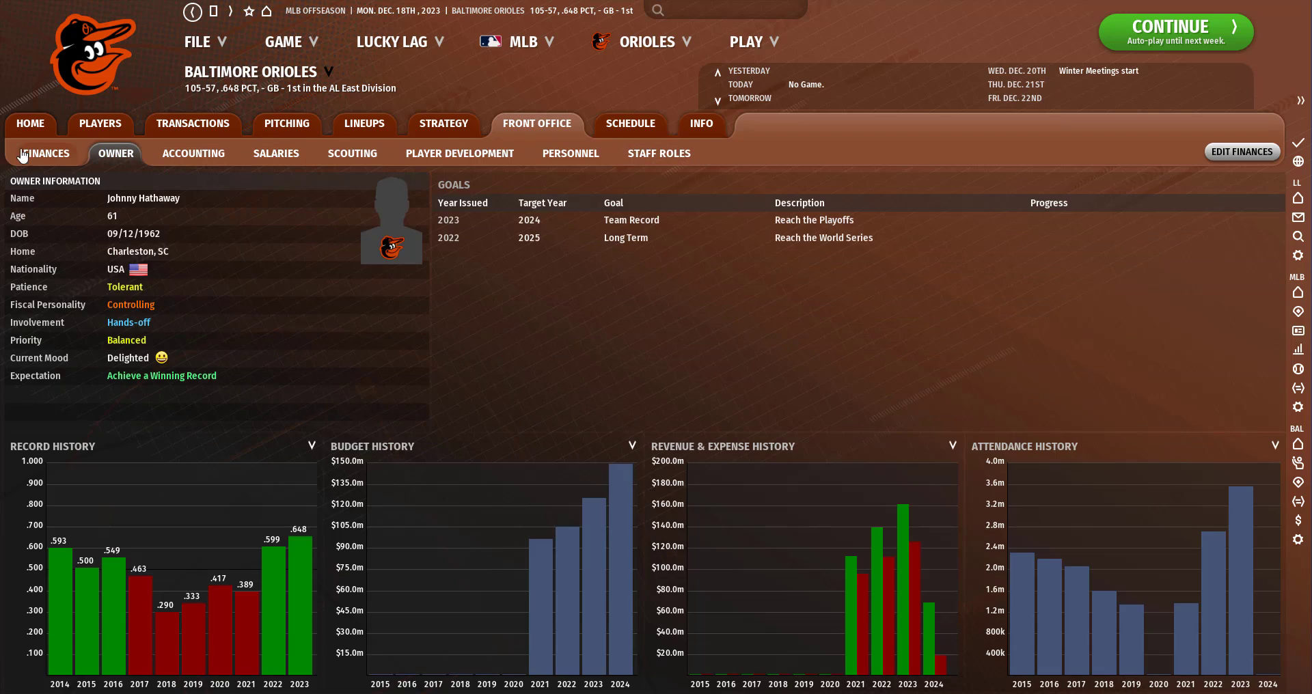
{"action": "left_click", "coordinate": [45, 153]}
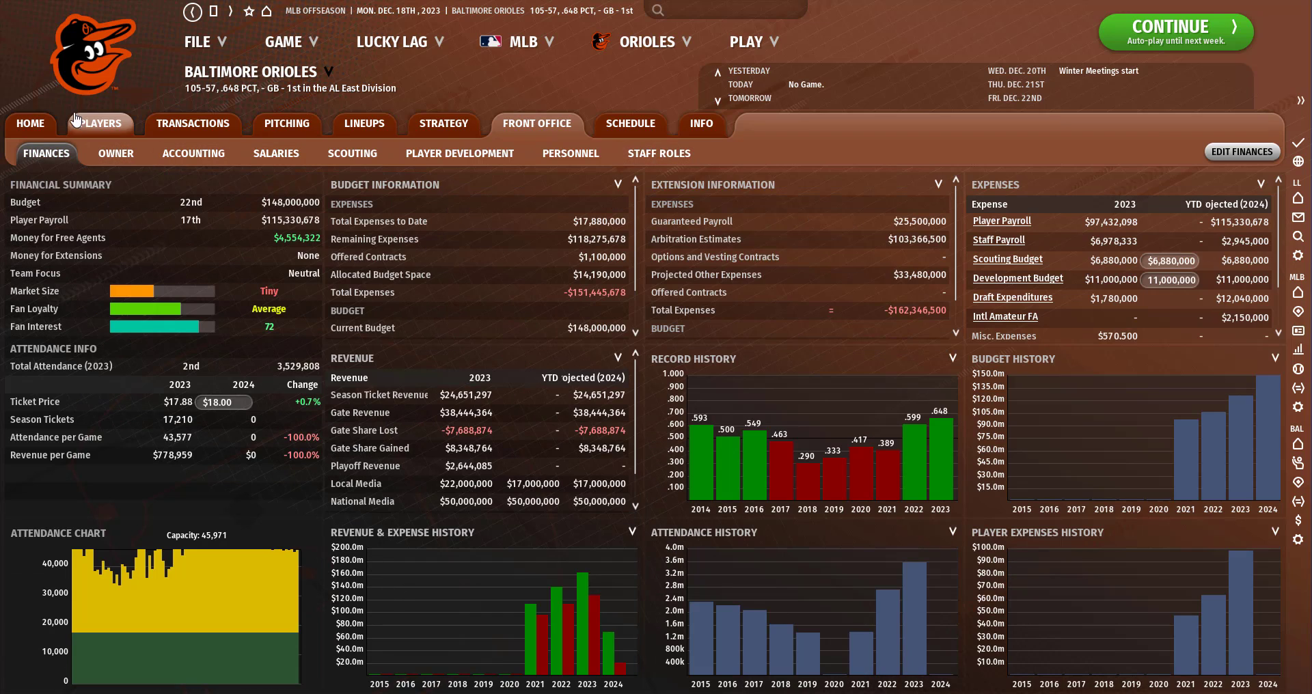
Review the roster, pitching staff, and VS RHP + DH lineup with batting stats.
{"action": "left_click", "coordinate": [193, 123]}
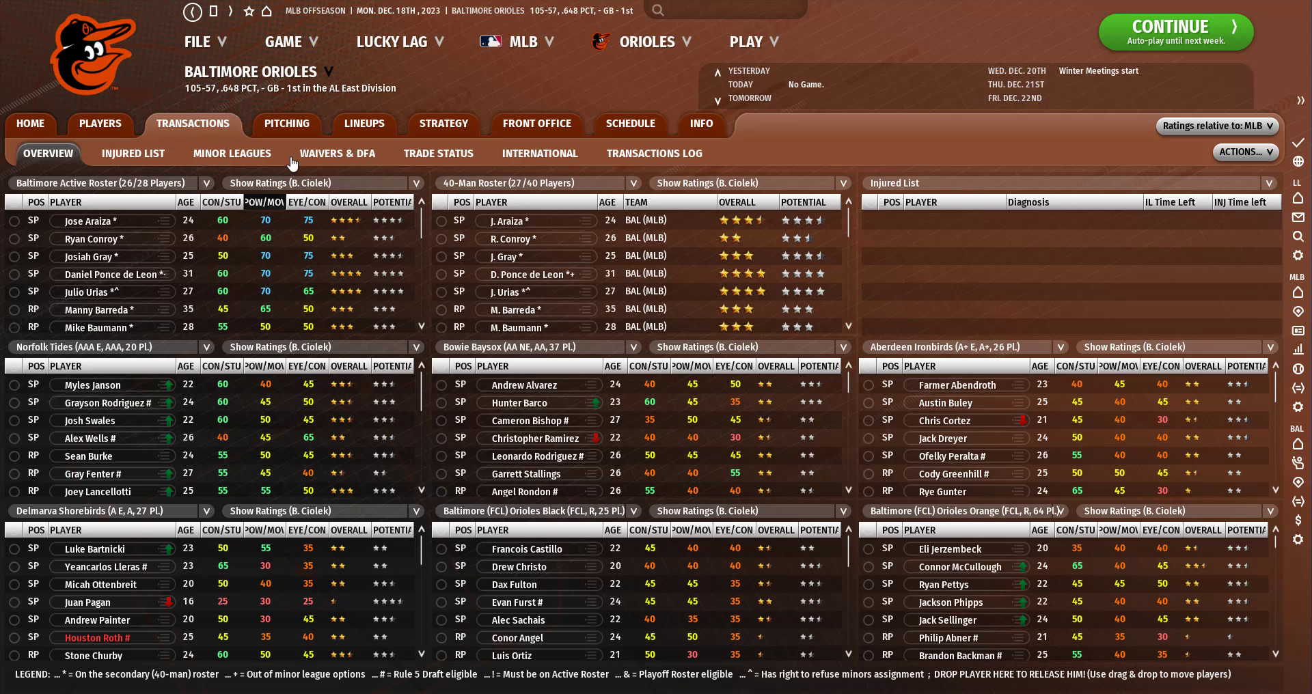
{"action": "left_click", "coordinate": [364, 123]}
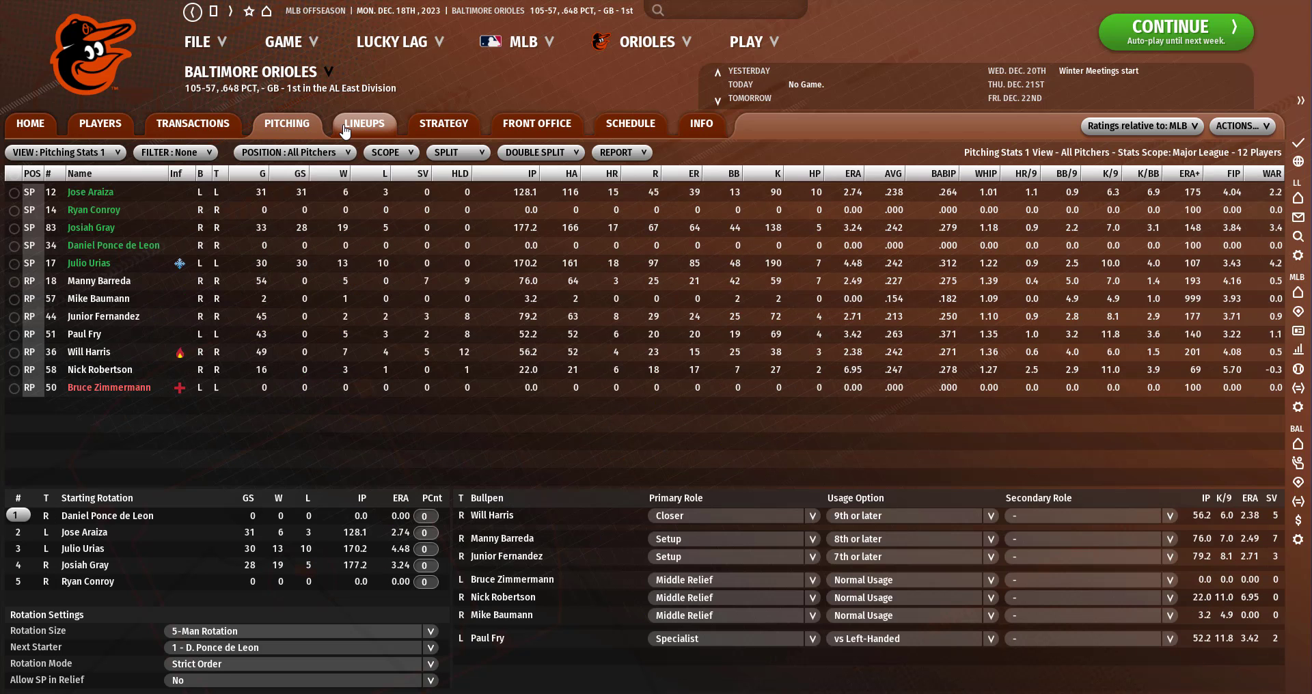
{"action": "left_click", "coordinate": [365, 123]}
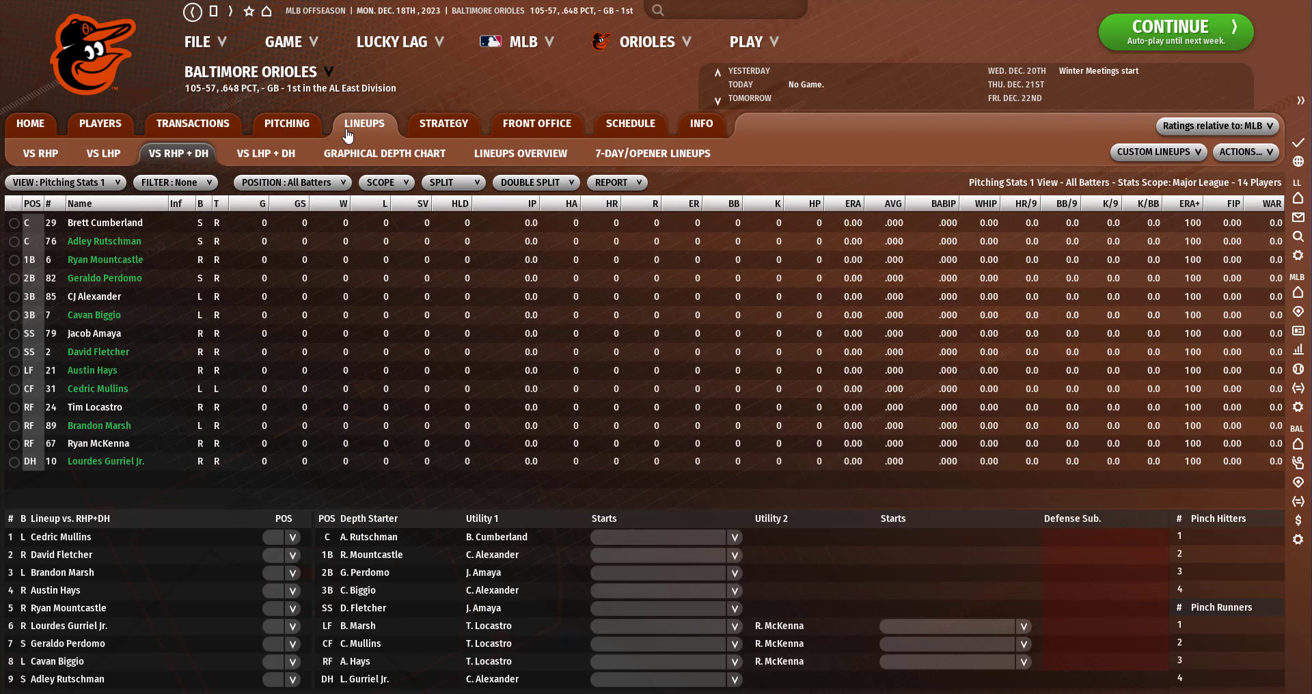
{"action": "left_click", "coordinate": [63, 183]}
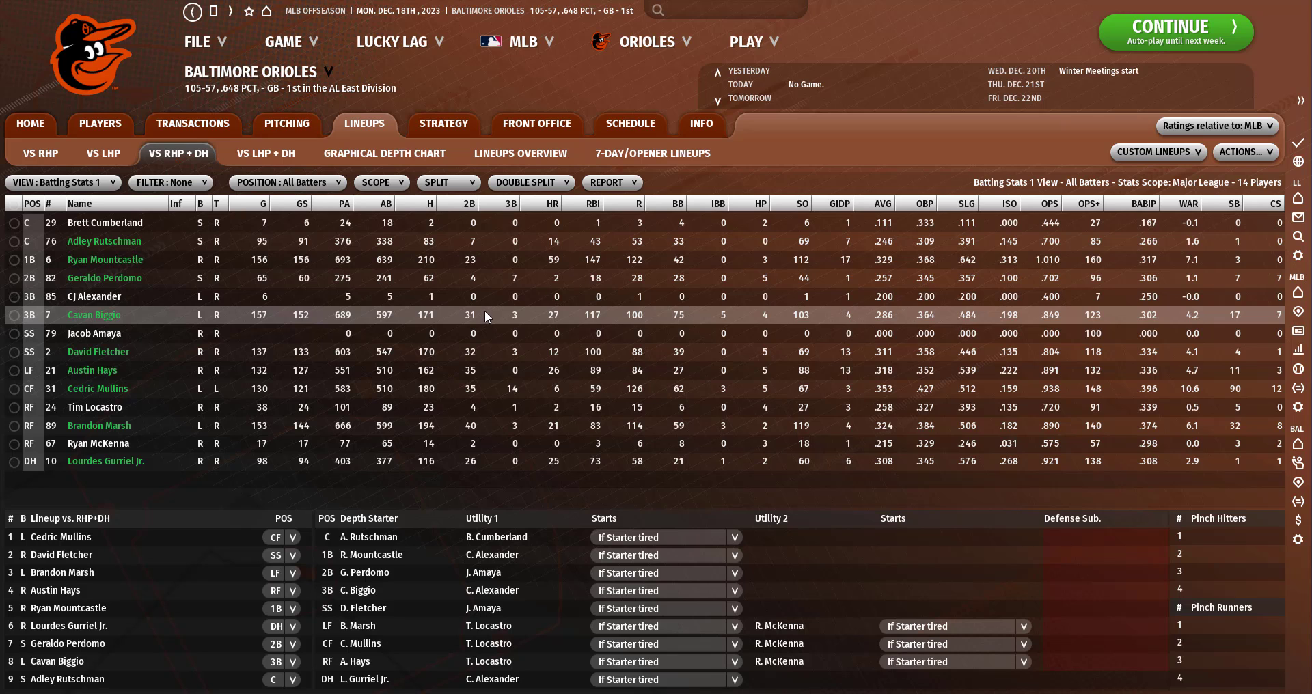
{"action": "left_click", "coordinate": [30, 123]}
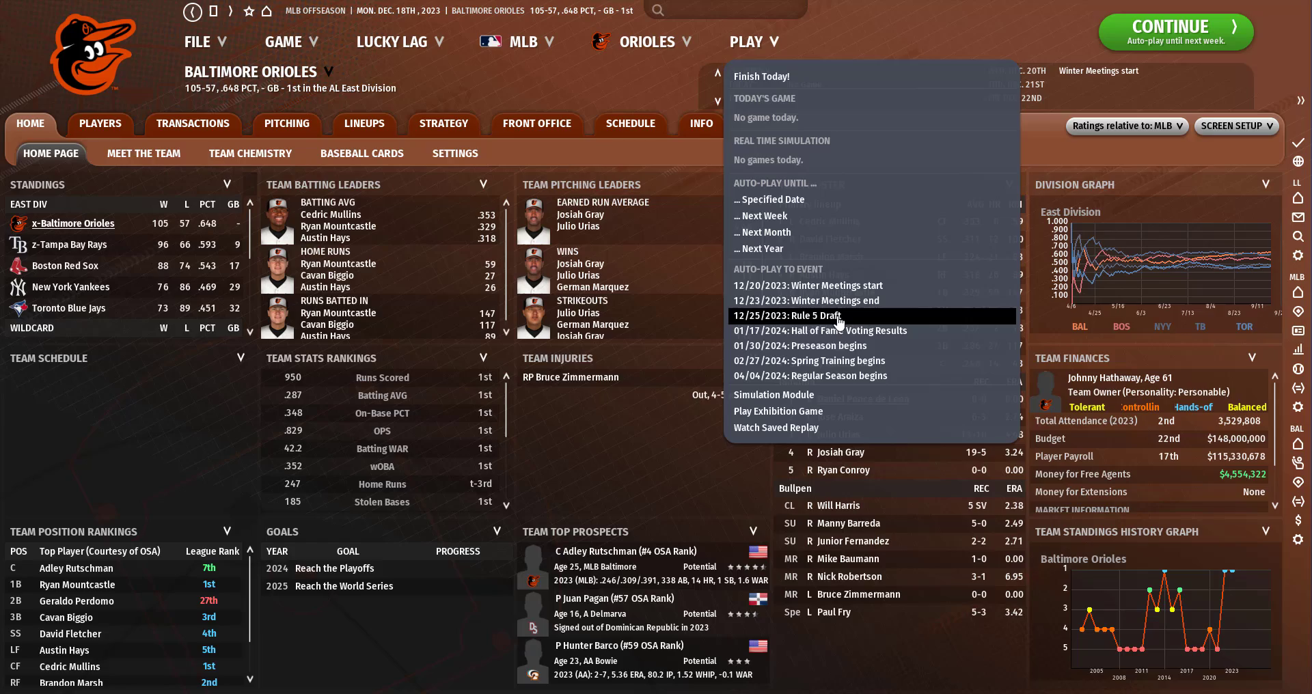
Auto-play toward the Rule 5 Draft, dismissing the personal message notice.
{"action": "left_click", "coordinate": [783, 315]}
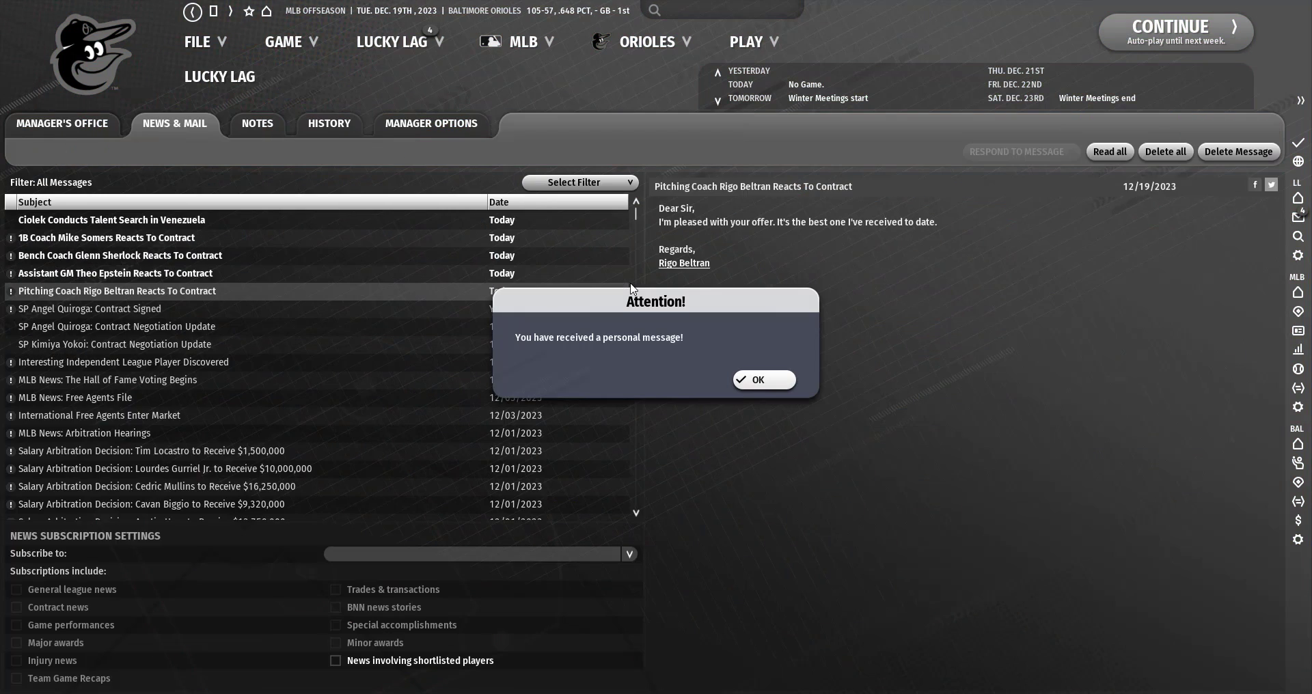
{"action": "left_click", "coordinate": [760, 380]}
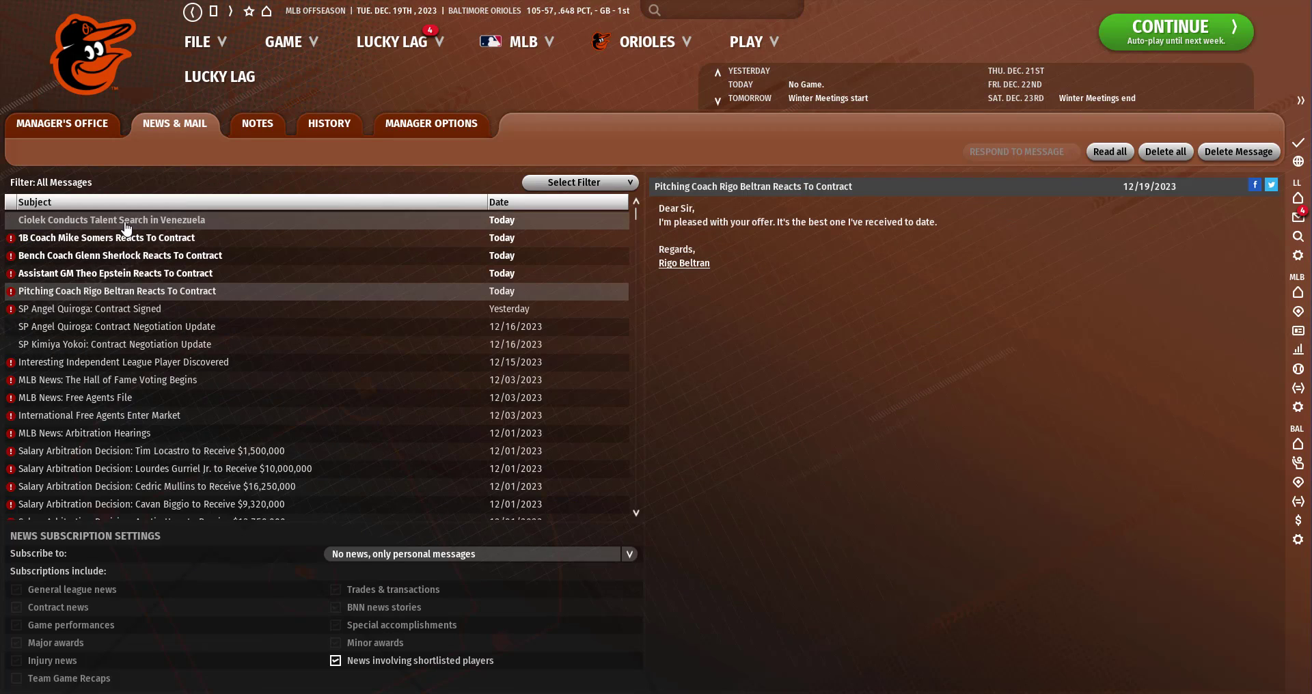
{"action": "left_click", "coordinate": [111, 220]}
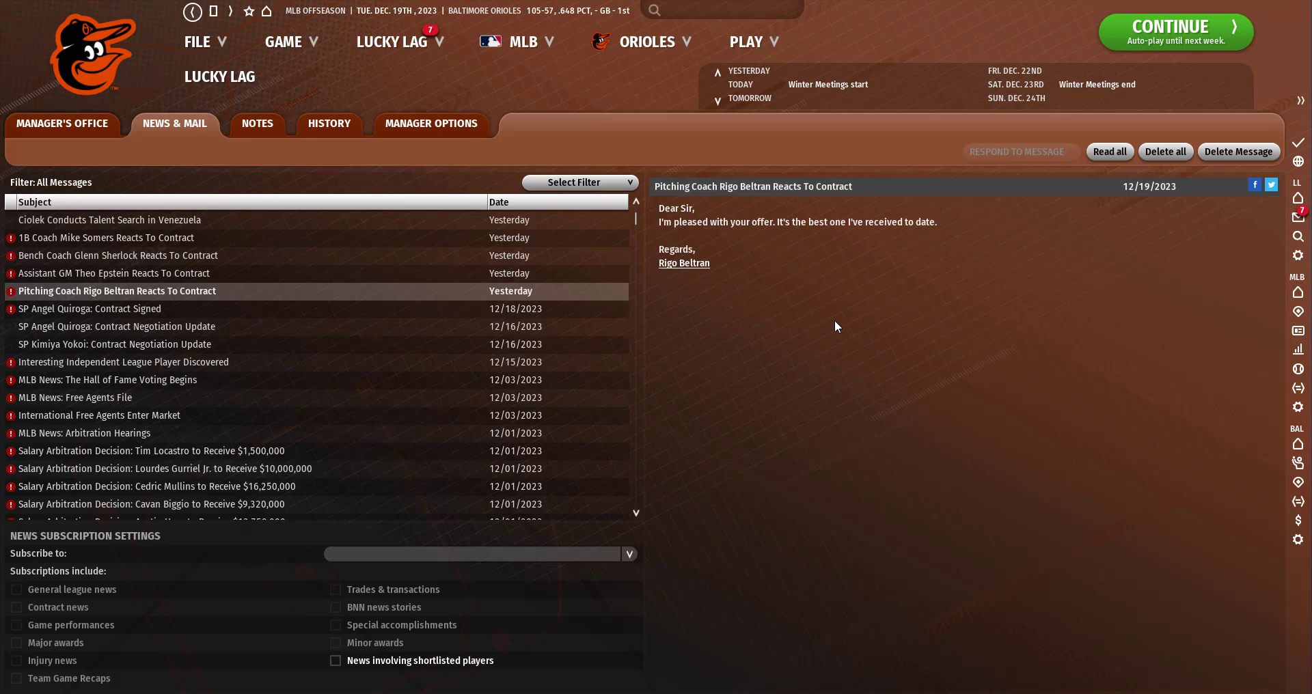
Resume auto-play to December 20 and read the Boston Red Sox trade proposal.
{"action": "left_click", "coordinate": [1174, 32]}
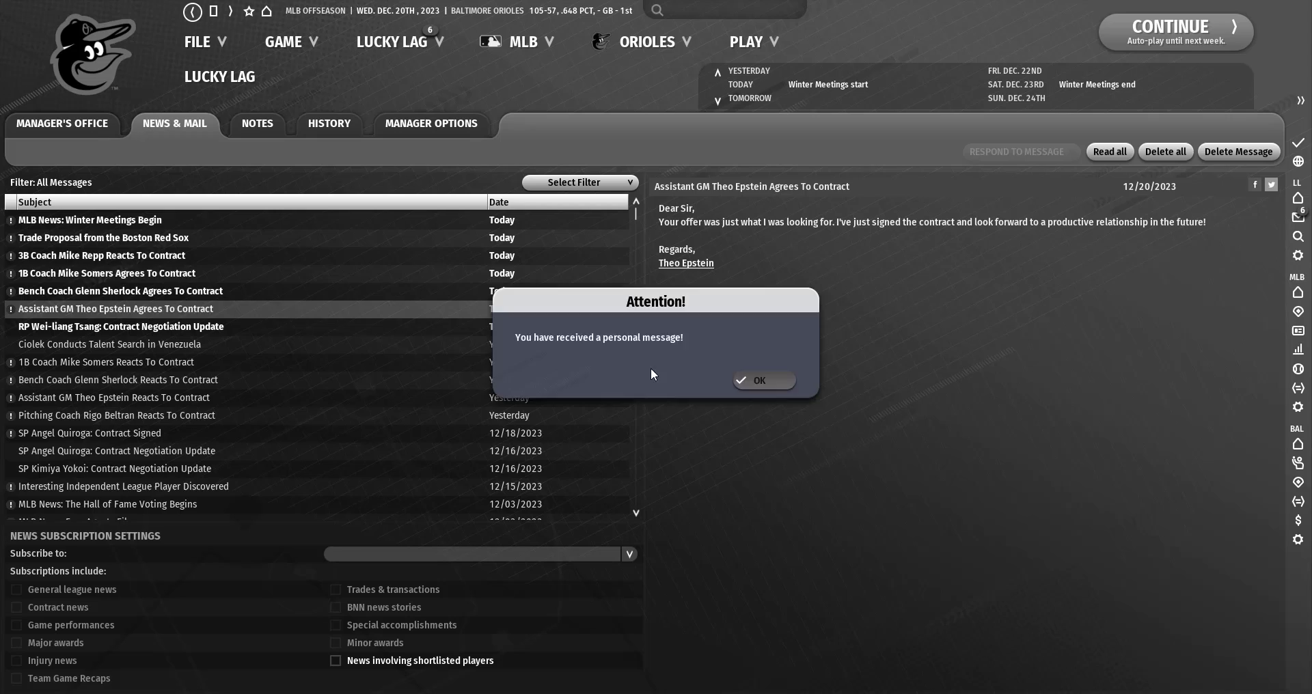
{"action": "left_click", "coordinate": [758, 381]}
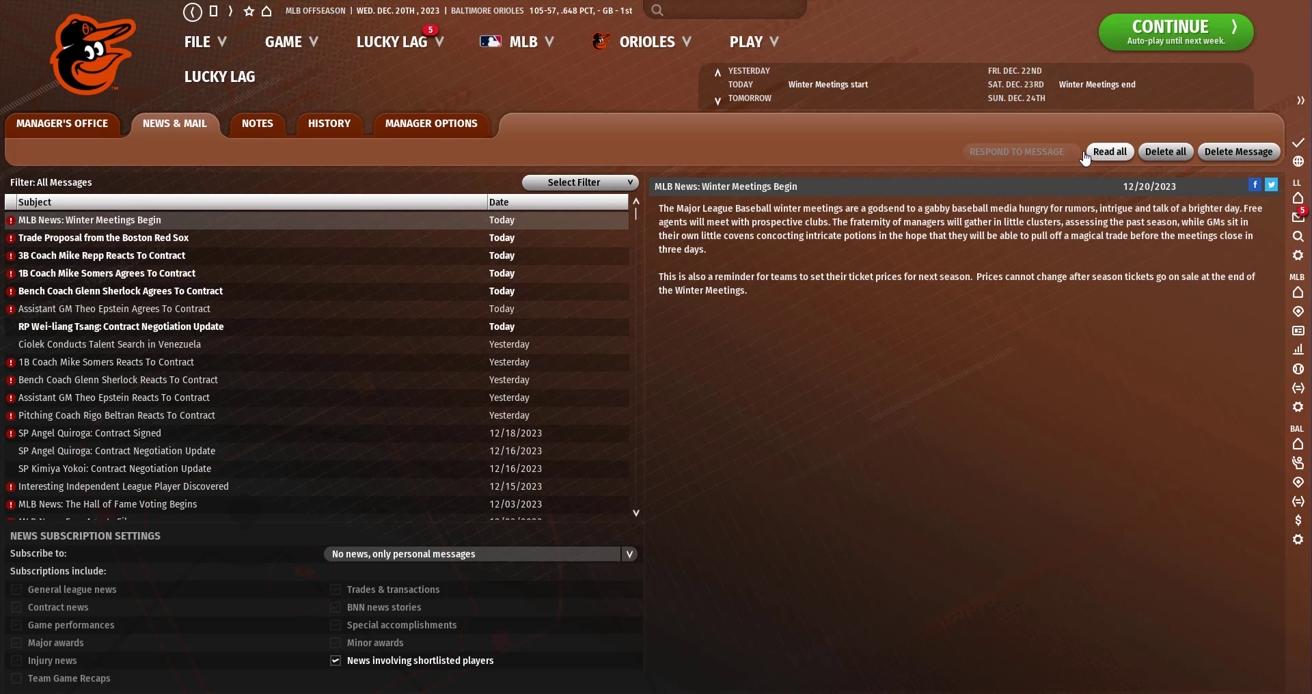
{"action": "left_click", "coordinate": [104, 238]}
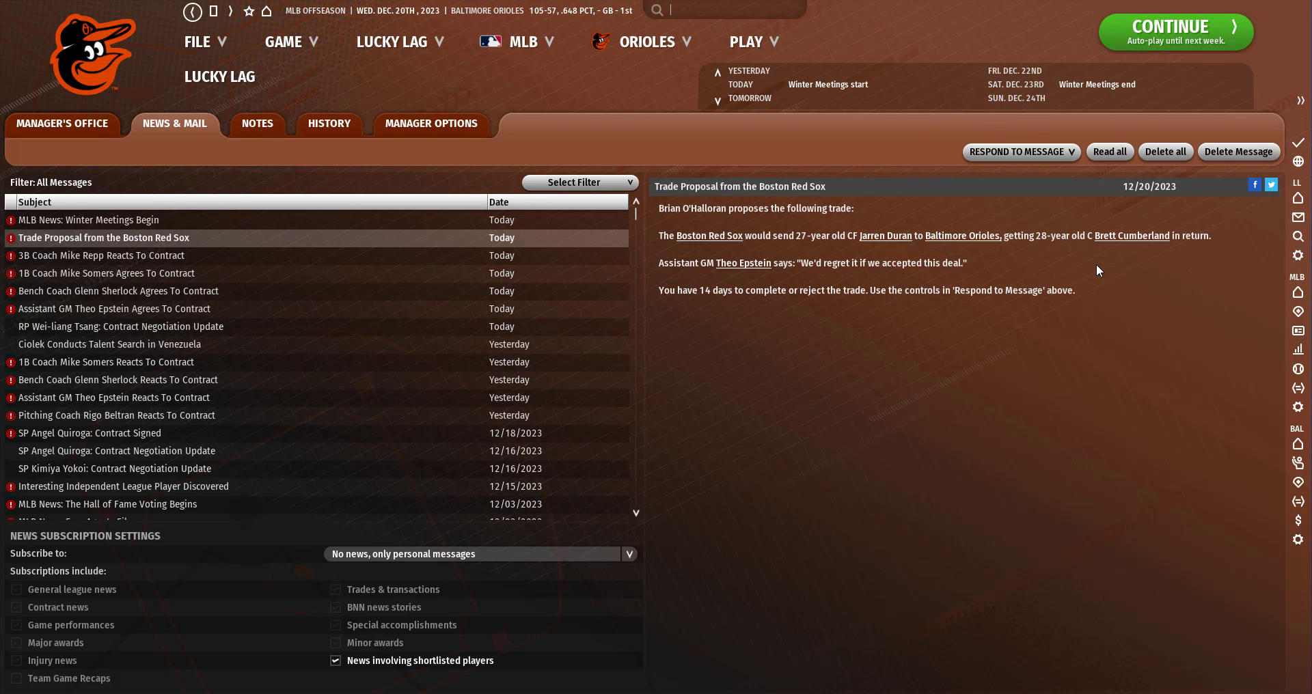
{"action": "mouse_move", "coordinate": [884, 236]}
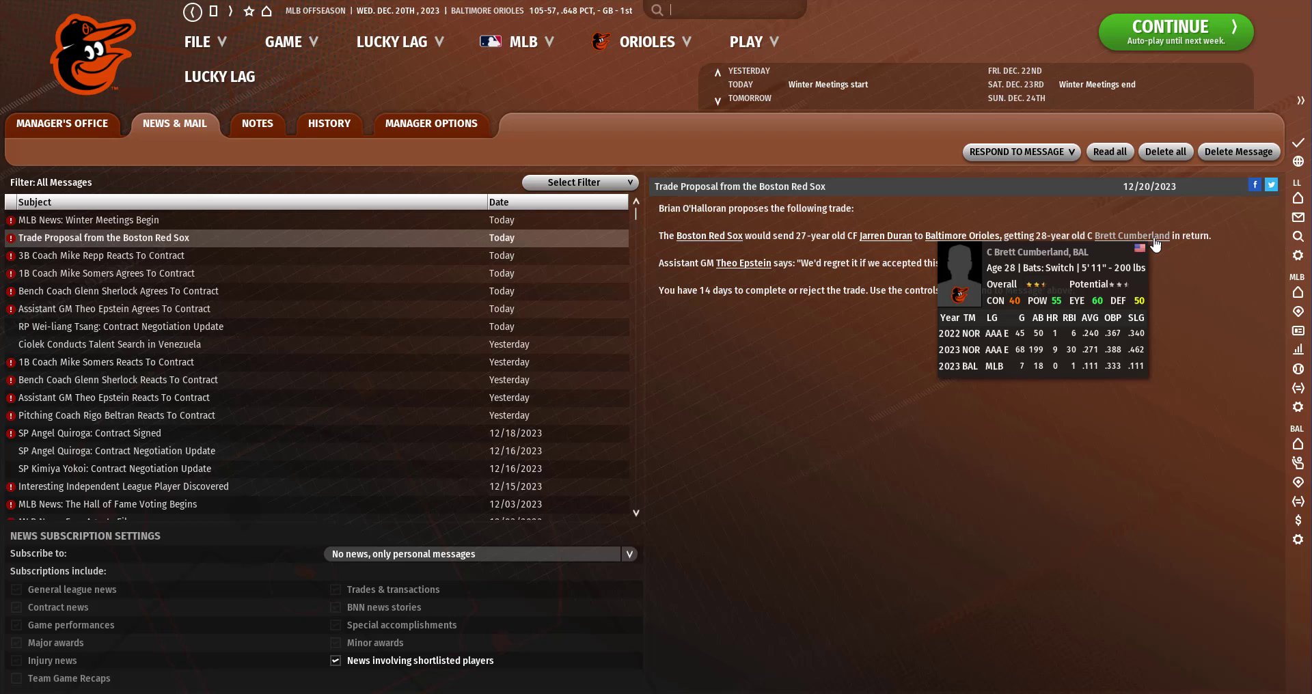
{"action": "mouse_move", "coordinate": [760, 43]}
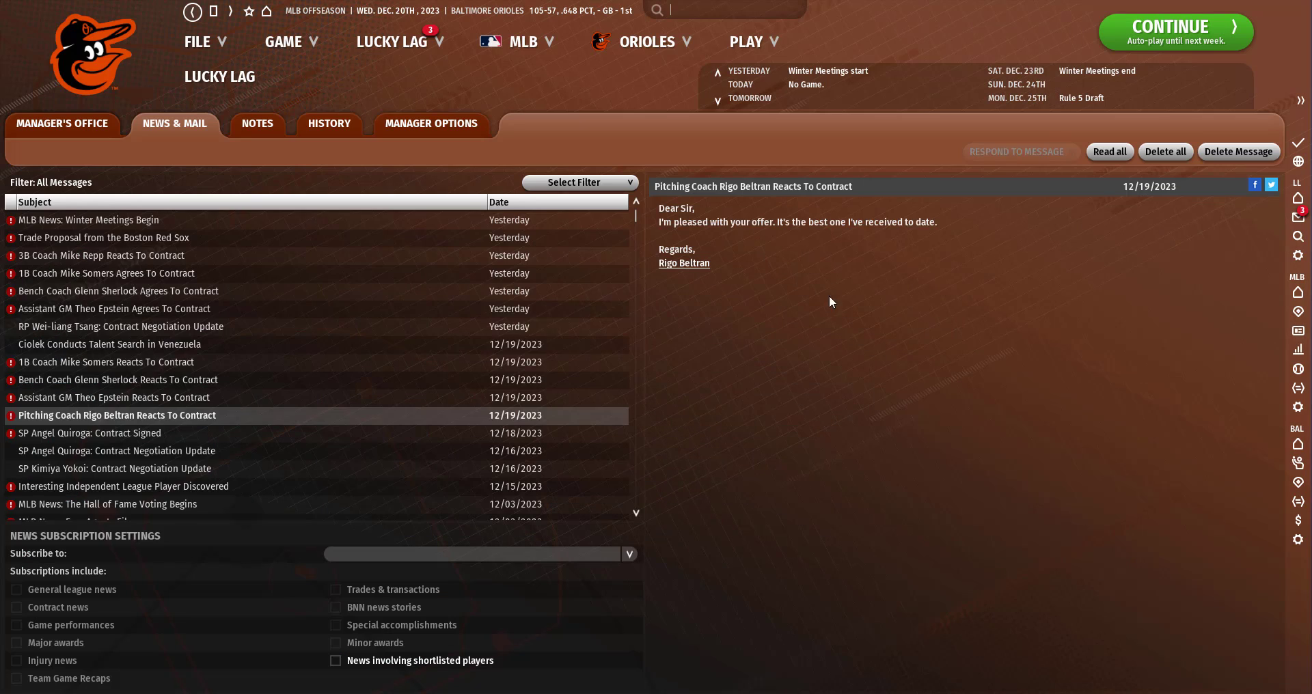
Auto-play day by day to December 23, reading the 3B coach and trainer acceptances.
{"action": "left_click", "coordinate": [1174, 32]}
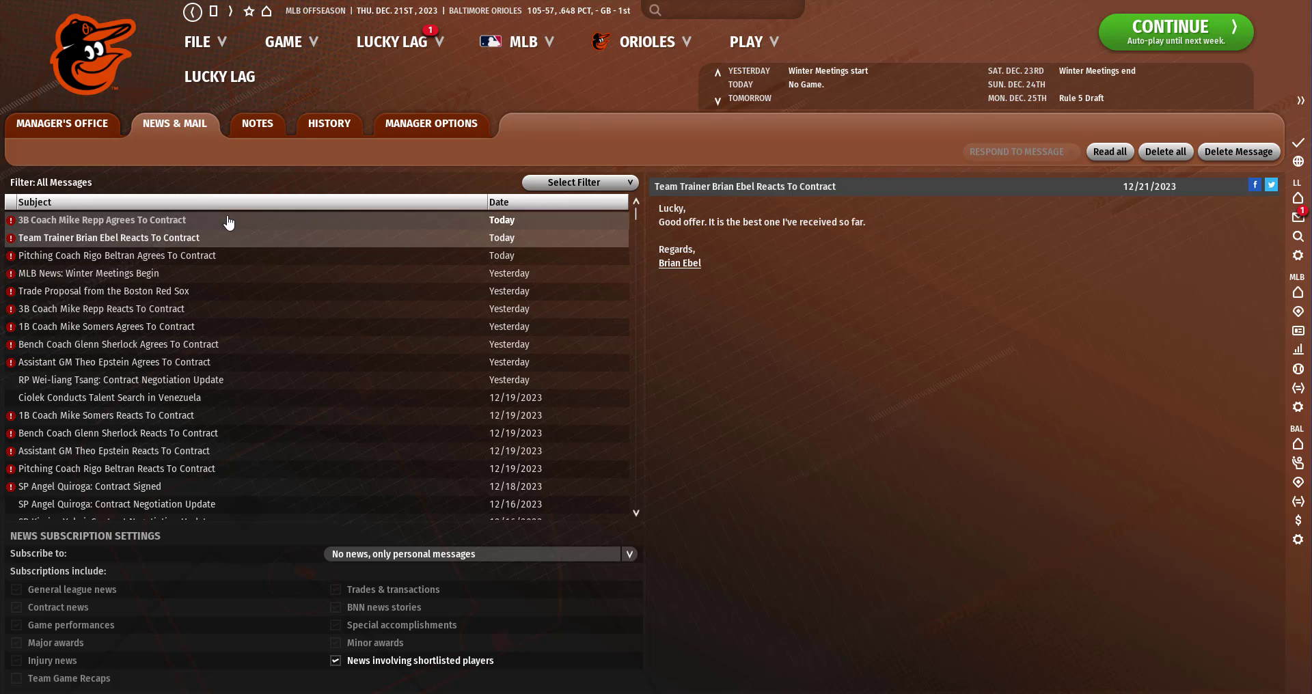
{"action": "left_click", "coordinate": [100, 220]}
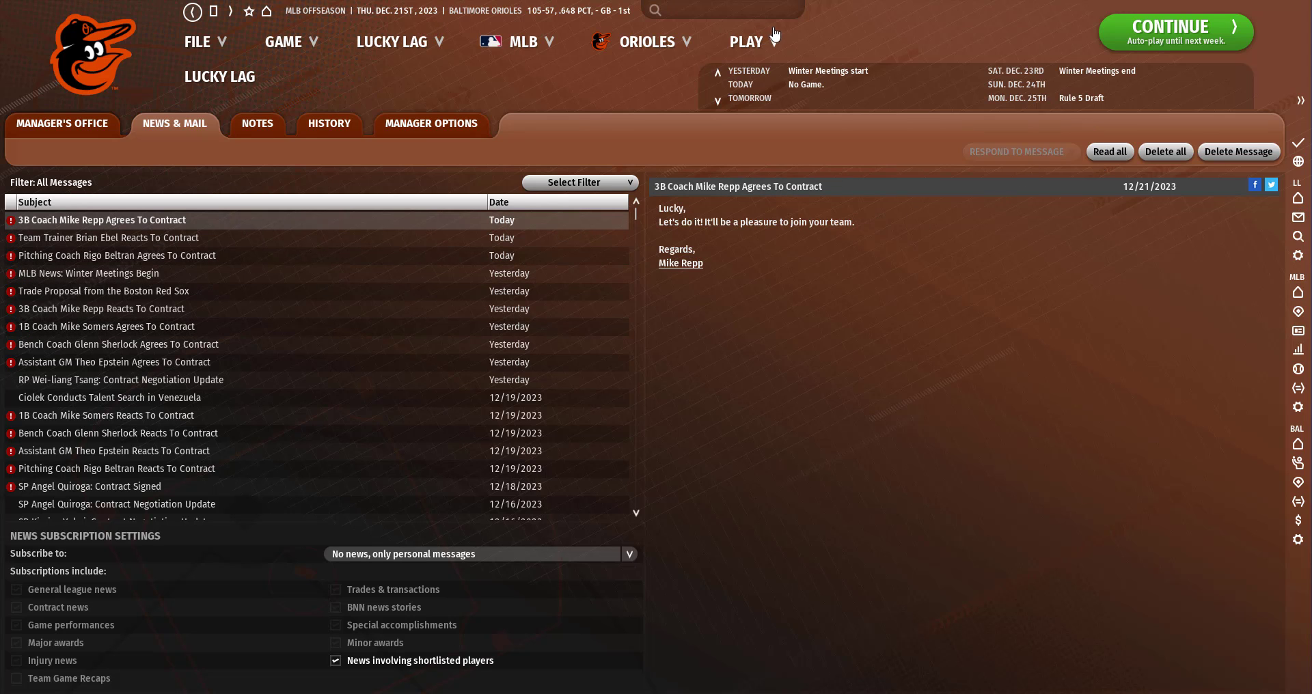
{"action": "left_click", "coordinate": [1175, 32]}
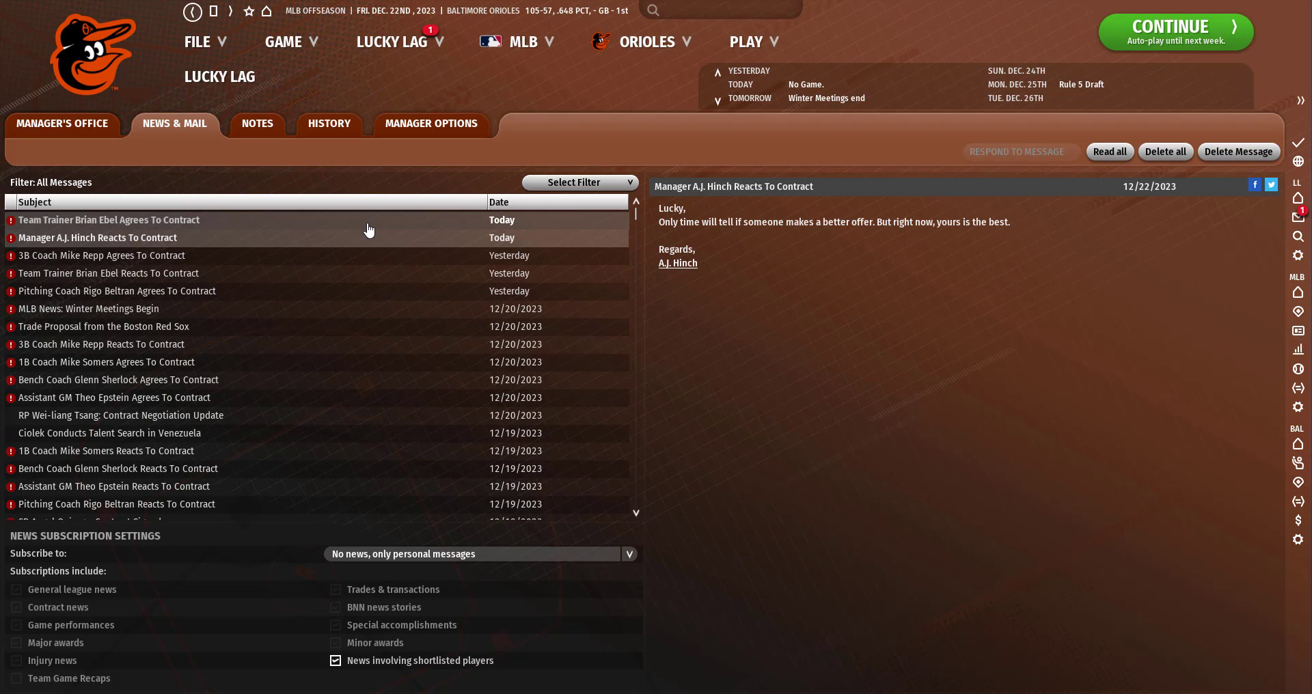
{"action": "left_click", "coordinate": [109, 219]}
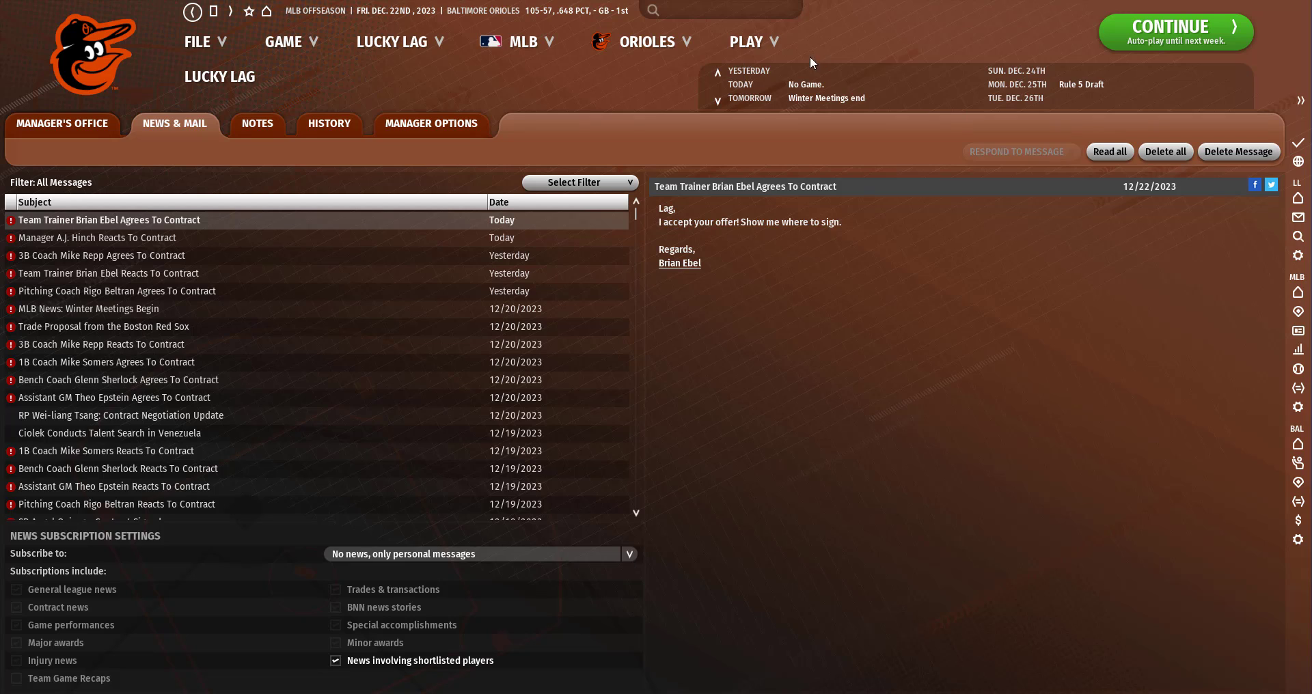
{"action": "left_click", "coordinate": [1174, 32]}
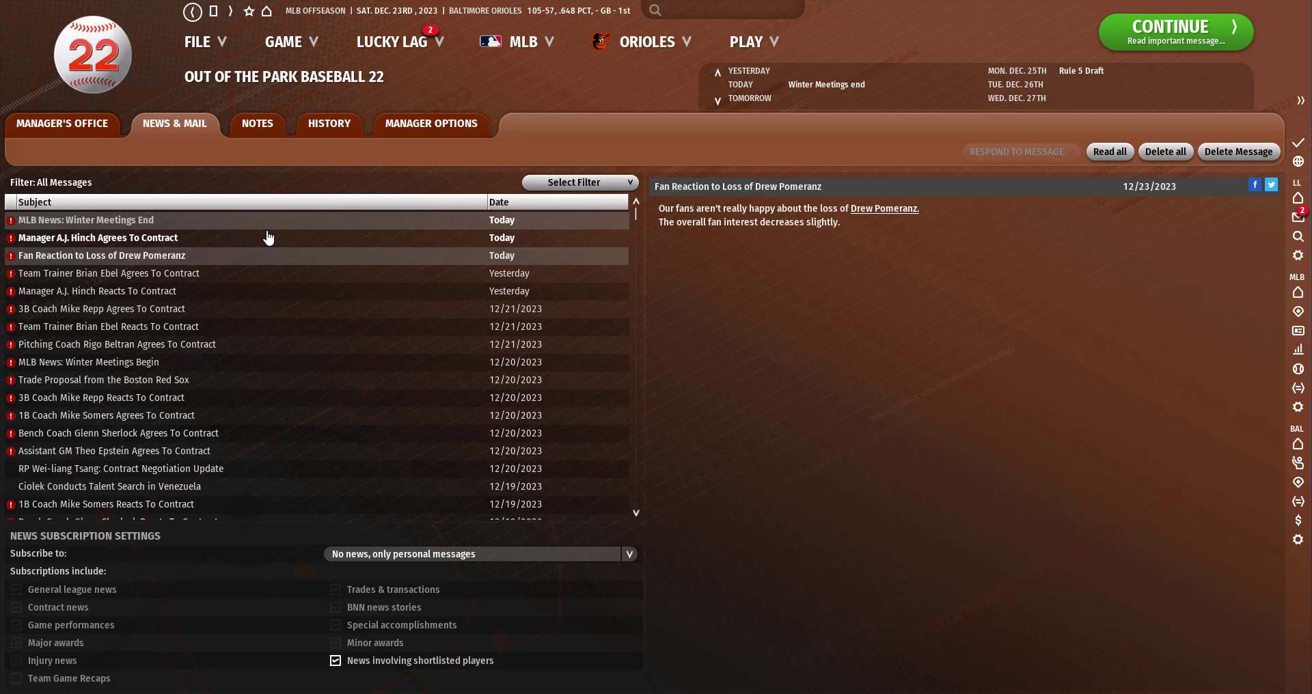
{"action": "left_click", "coordinate": [84, 220]}
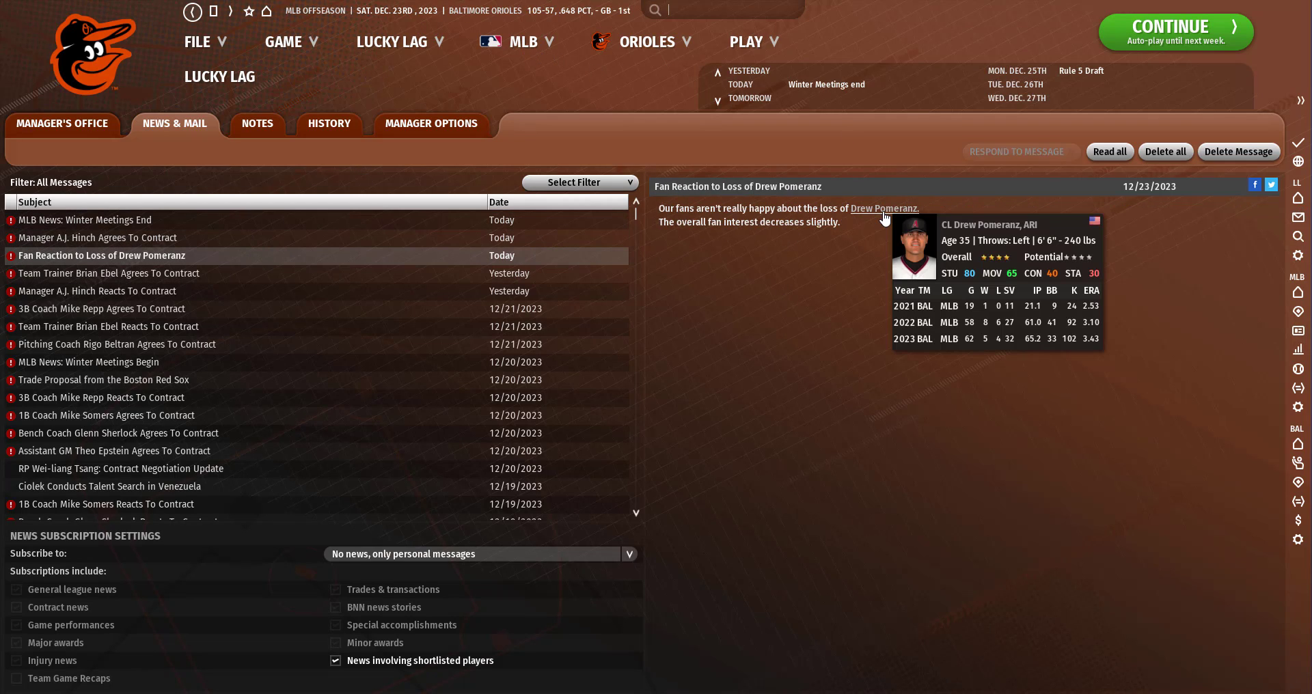
{"action": "left_click", "coordinate": [526, 42]}
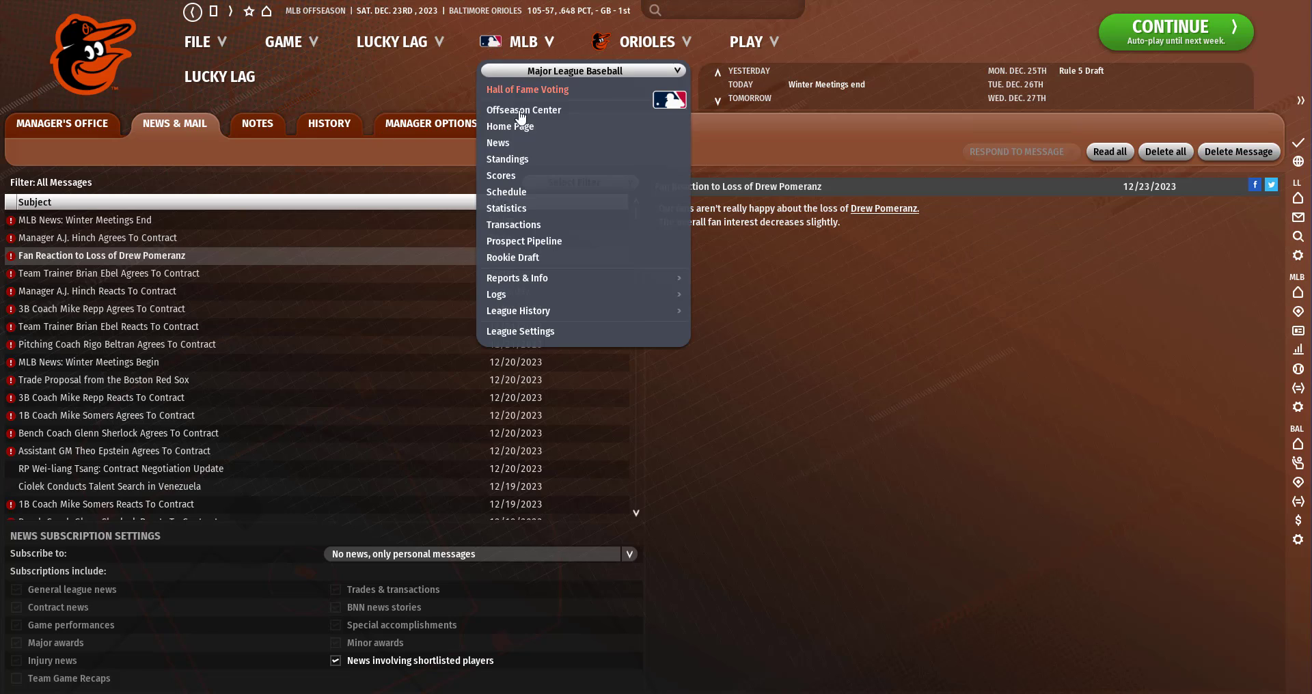
Check front office finances and staff personnel, then auto-play to the December 25 Rule 5 Draft.
{"action": "left_click", "coordinate": [646, 41]}
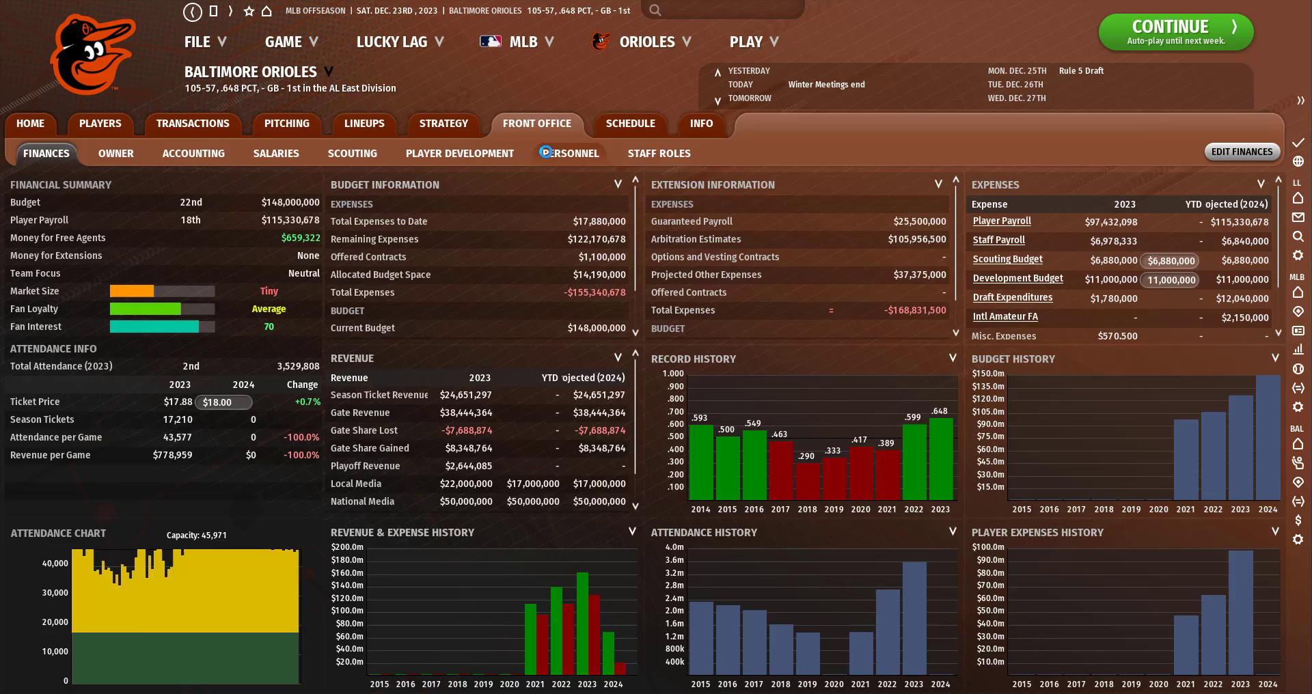
{"action": "left_click", "coordinate": [570, 153]}
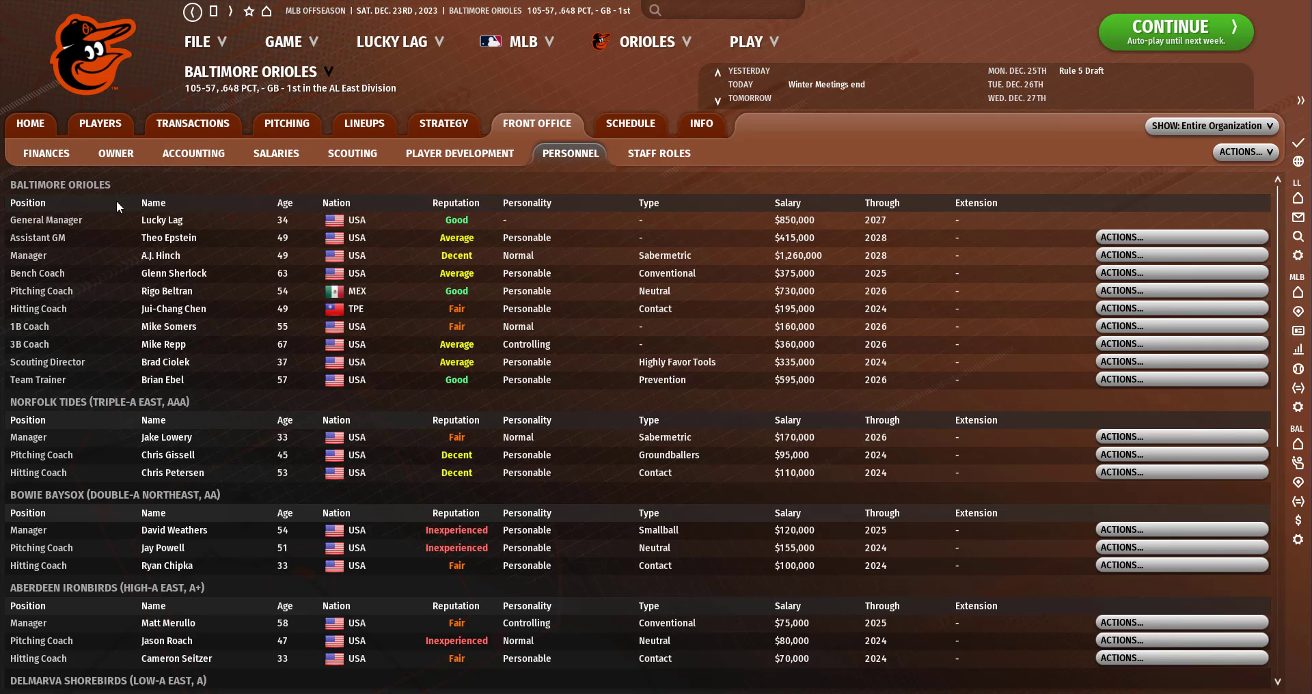
{"action": "mouse_move", "coordinate": [178, 247]}
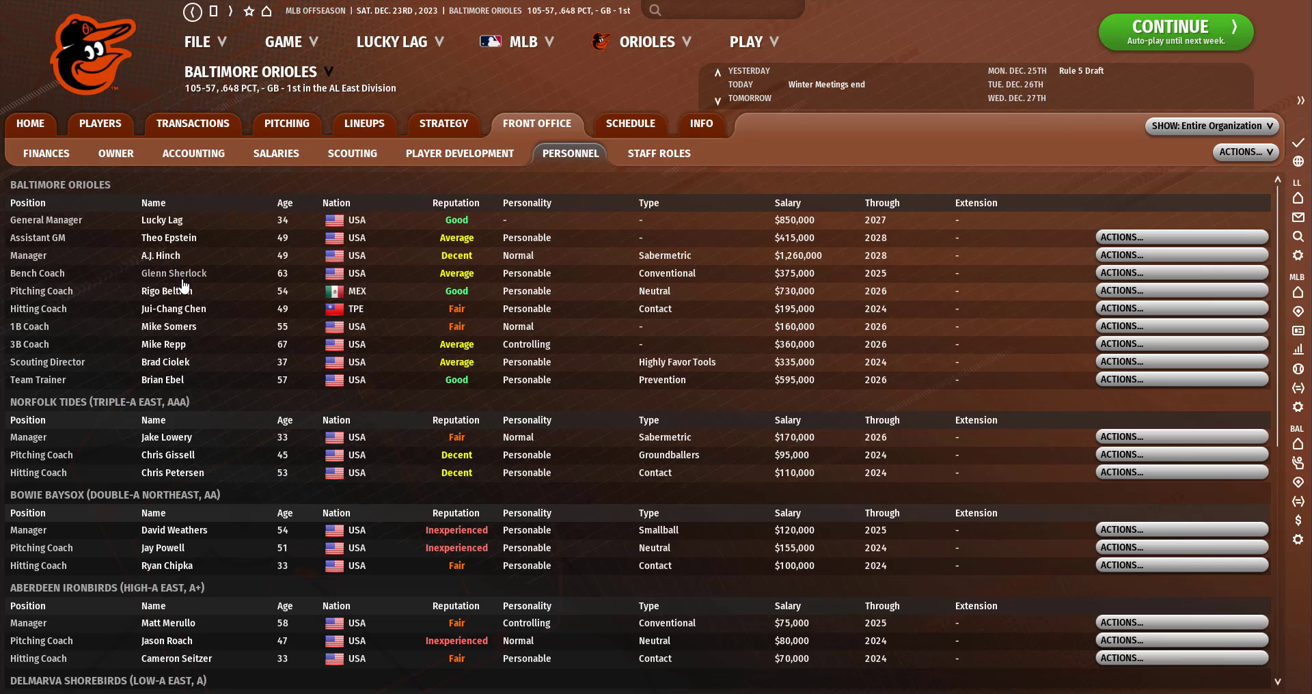
{"action": "mouse_move", "coordinate": [184, 339]}
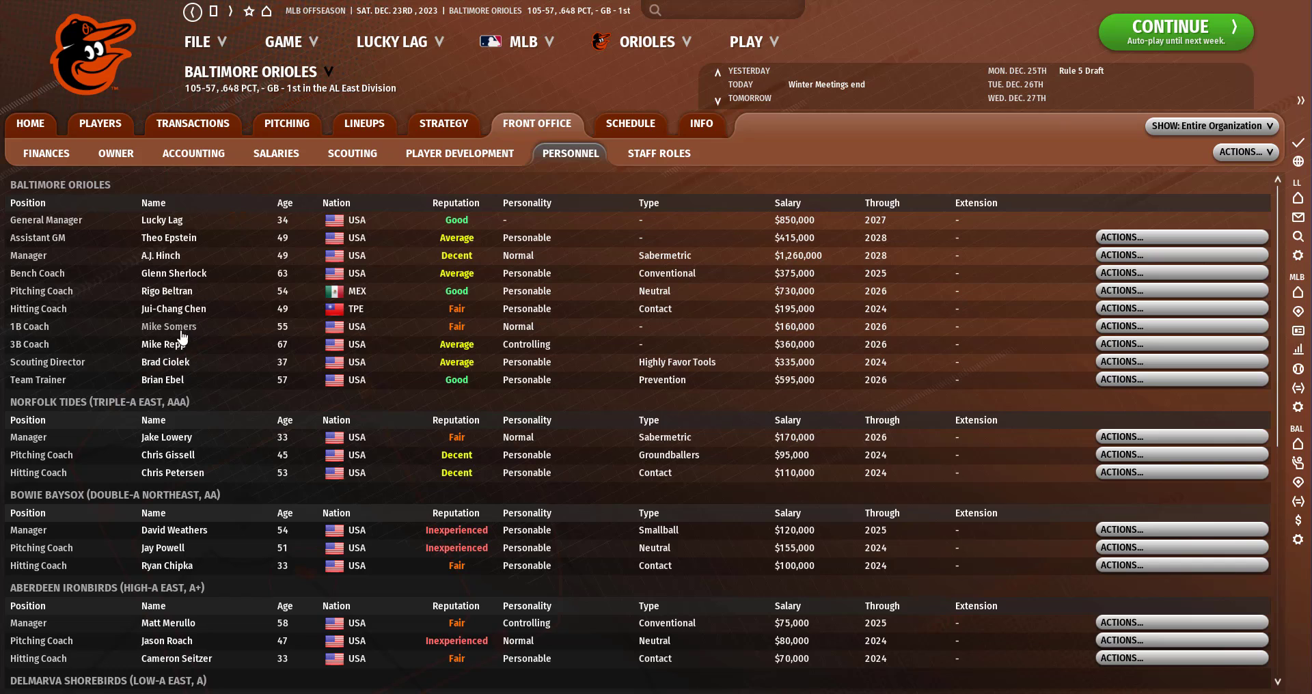
{"action": "mouse_move", "coordinate": [311, 432]}
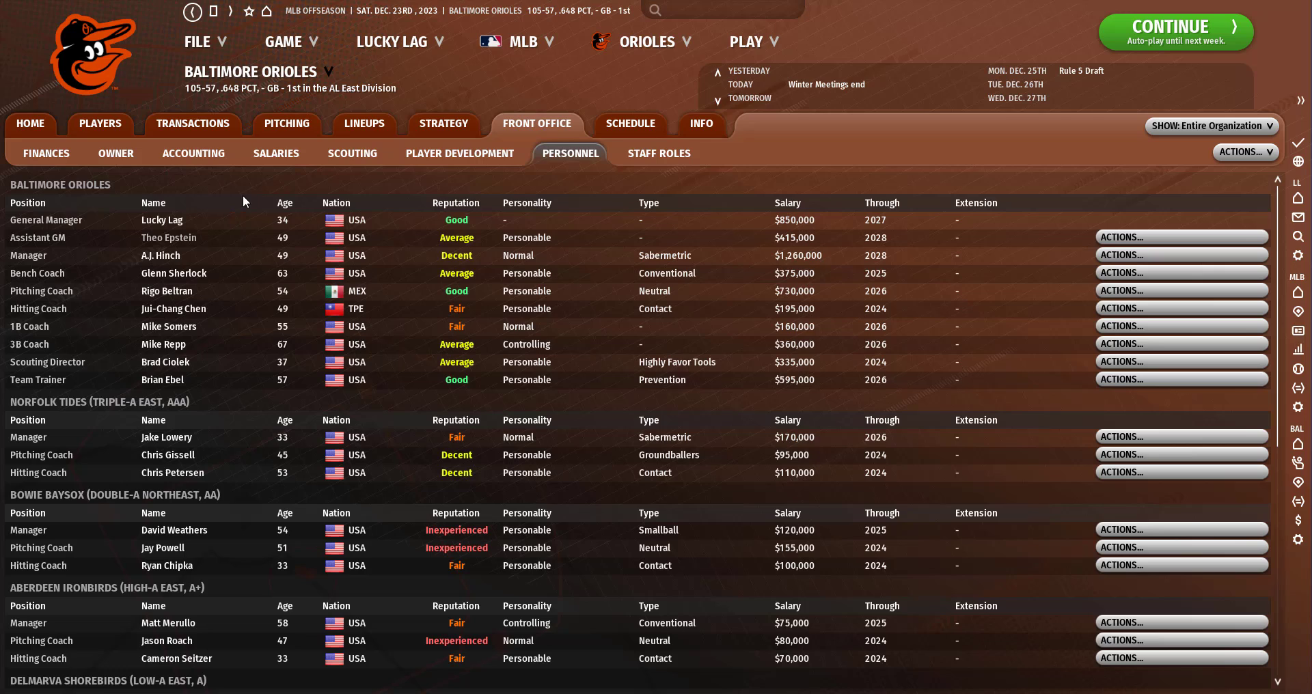
{"action": "left_click", "coordinate": [747, 41]}
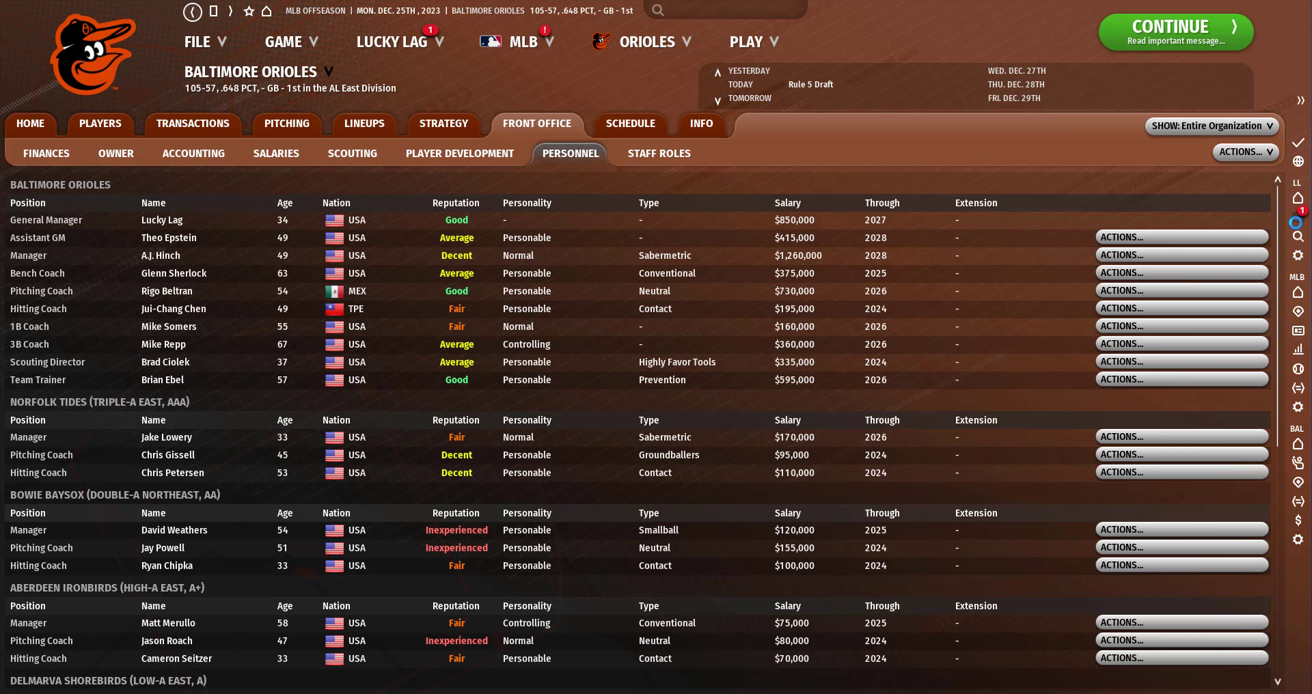
{"action": "left_click", "coordinate": [745, 41]}
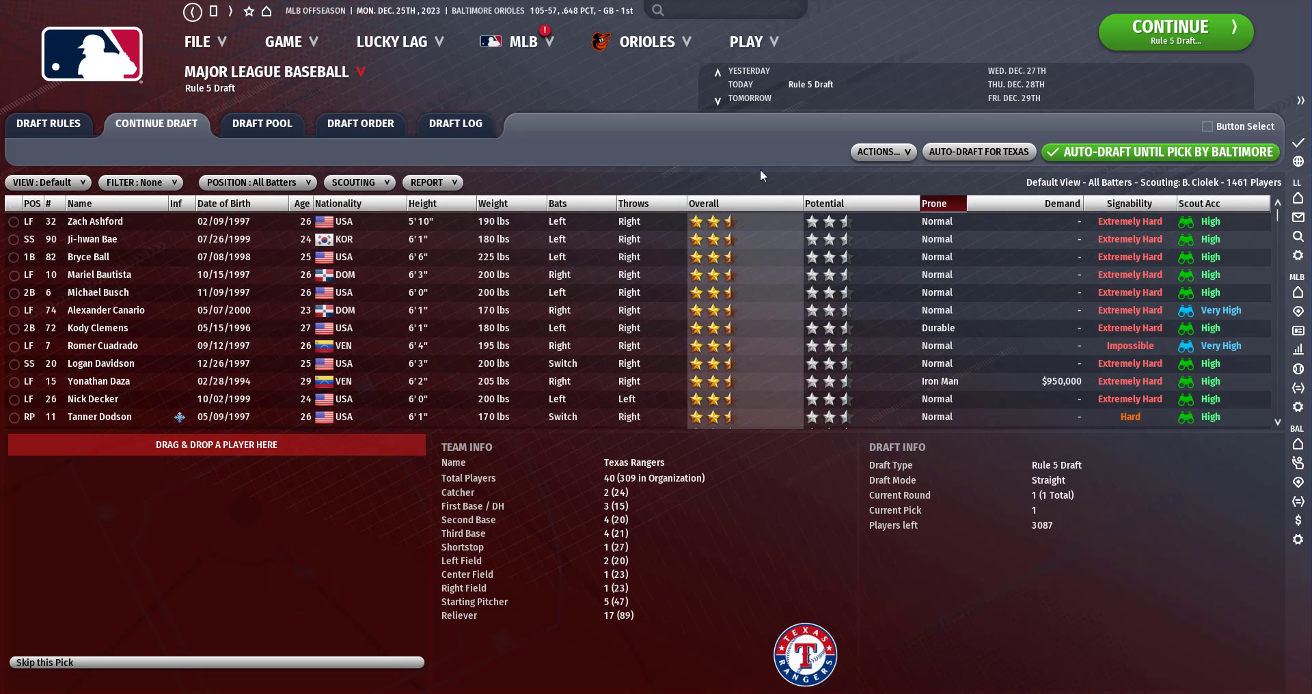
{"action": "left_click", "coordinate": [1158, 153]}
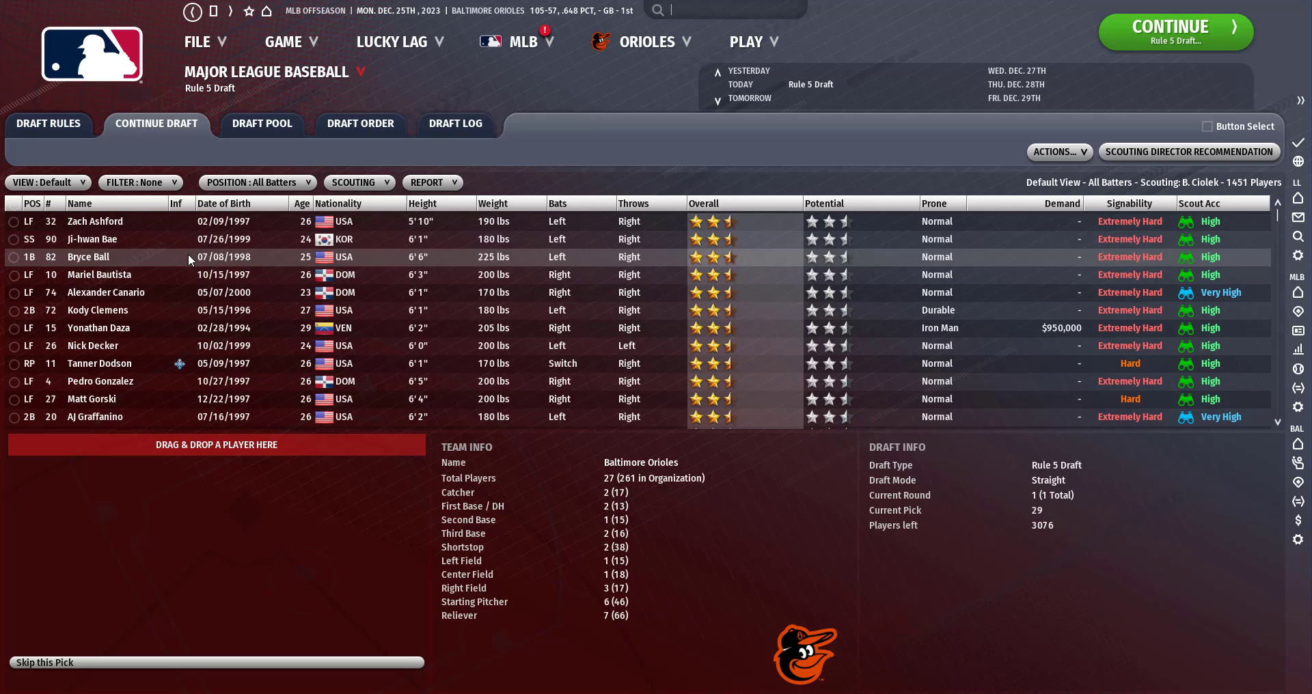
{"action": "left_click", "coordinate": [257, 182]}
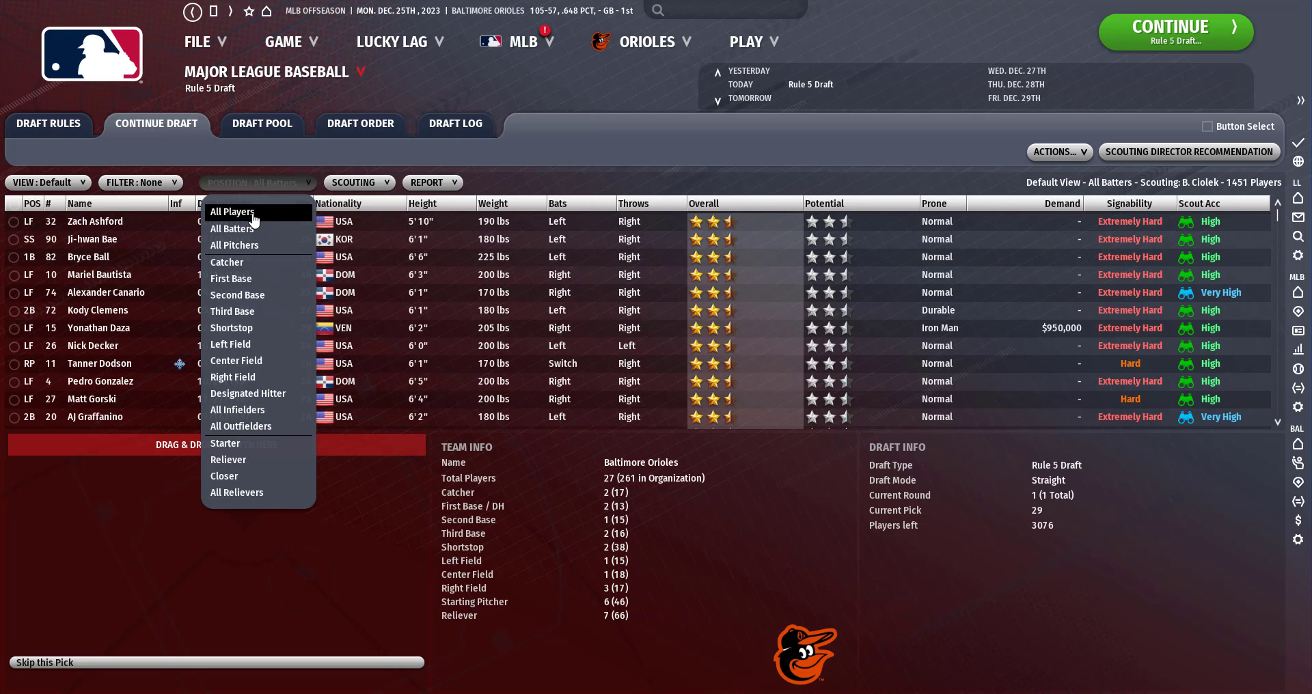
{"action": "left_click", "coordinate": [231, 211]}
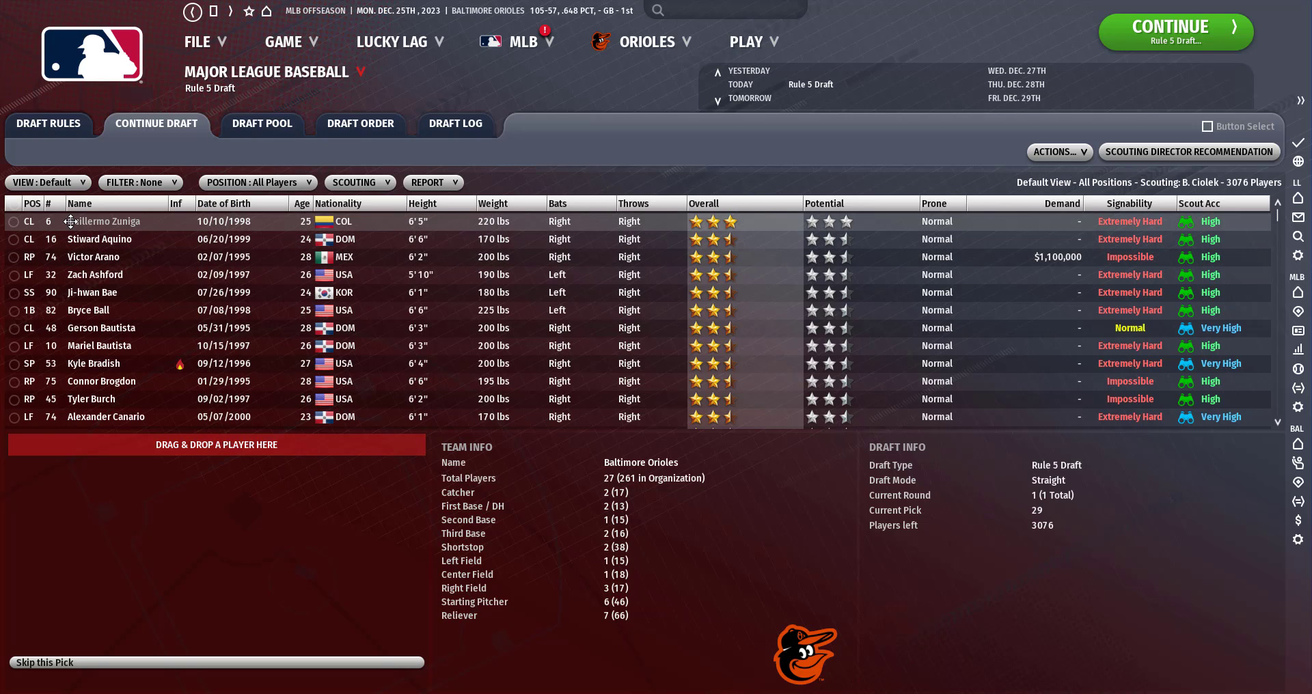
{"action": "mouse_move", "coordinate": [102, 220]}
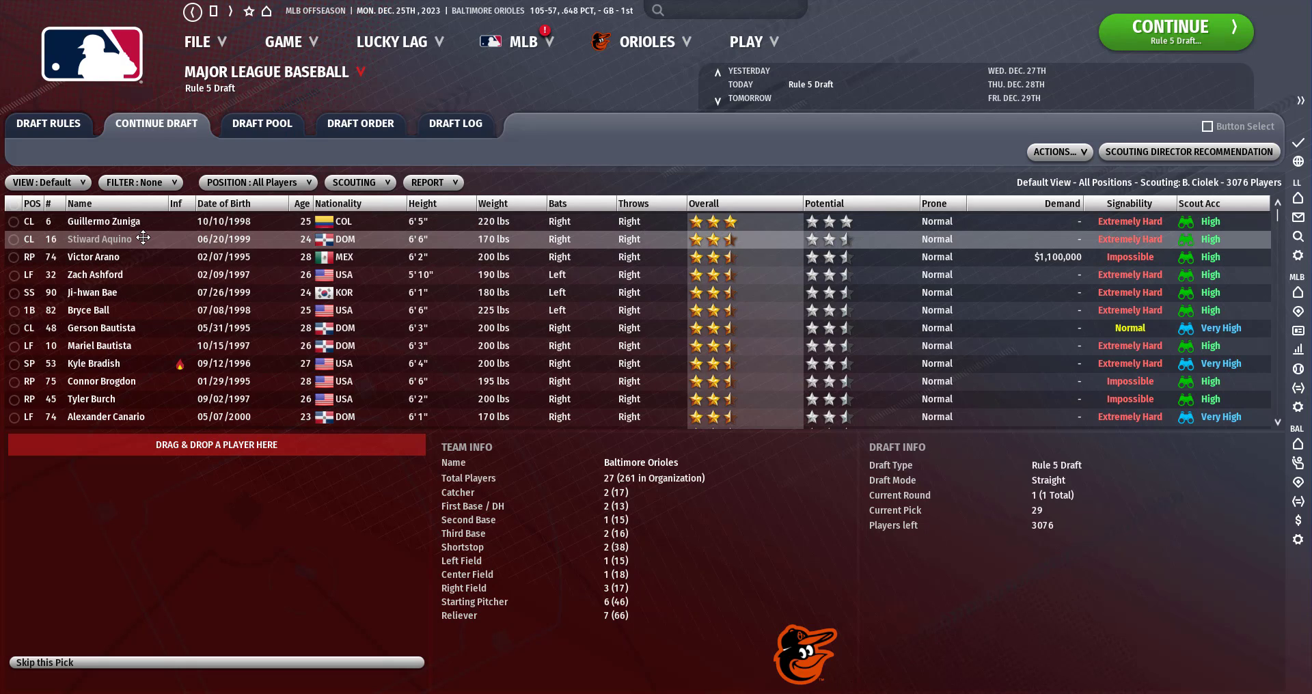
{"action": "mouse_move", "coordinate": [104, 221]}
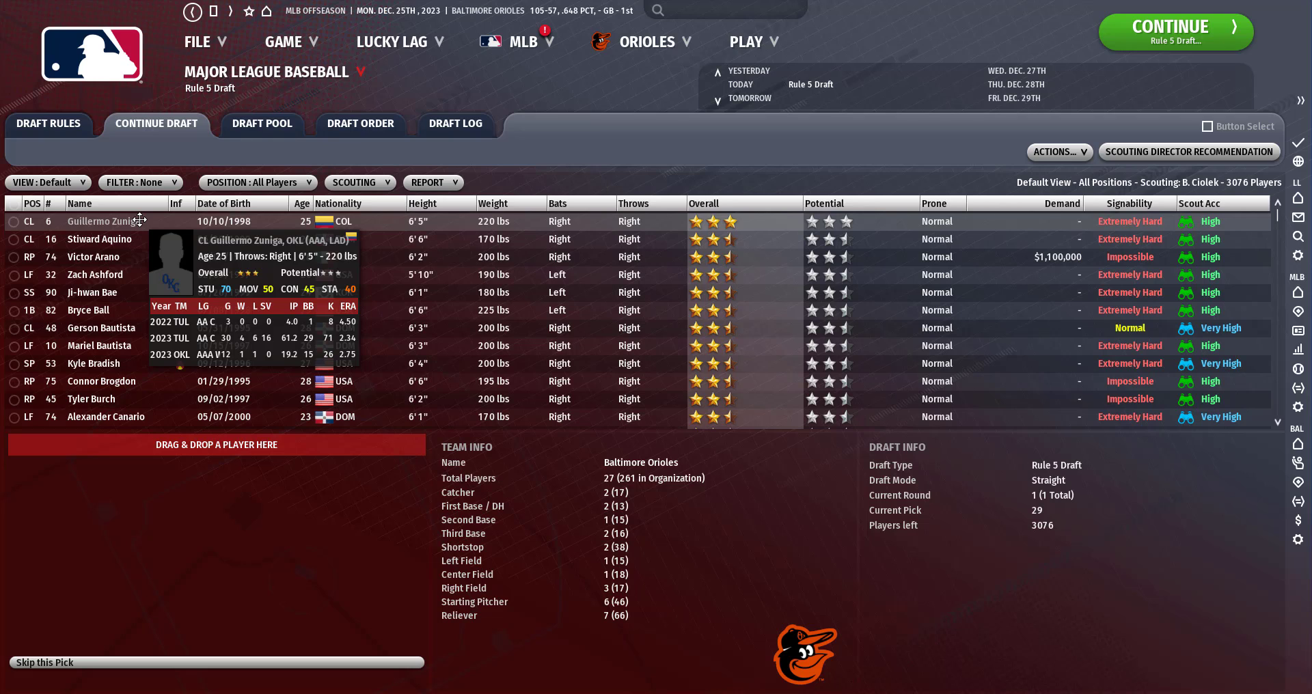
{"action": "mouse_move", "coordinate": [480, 145]}
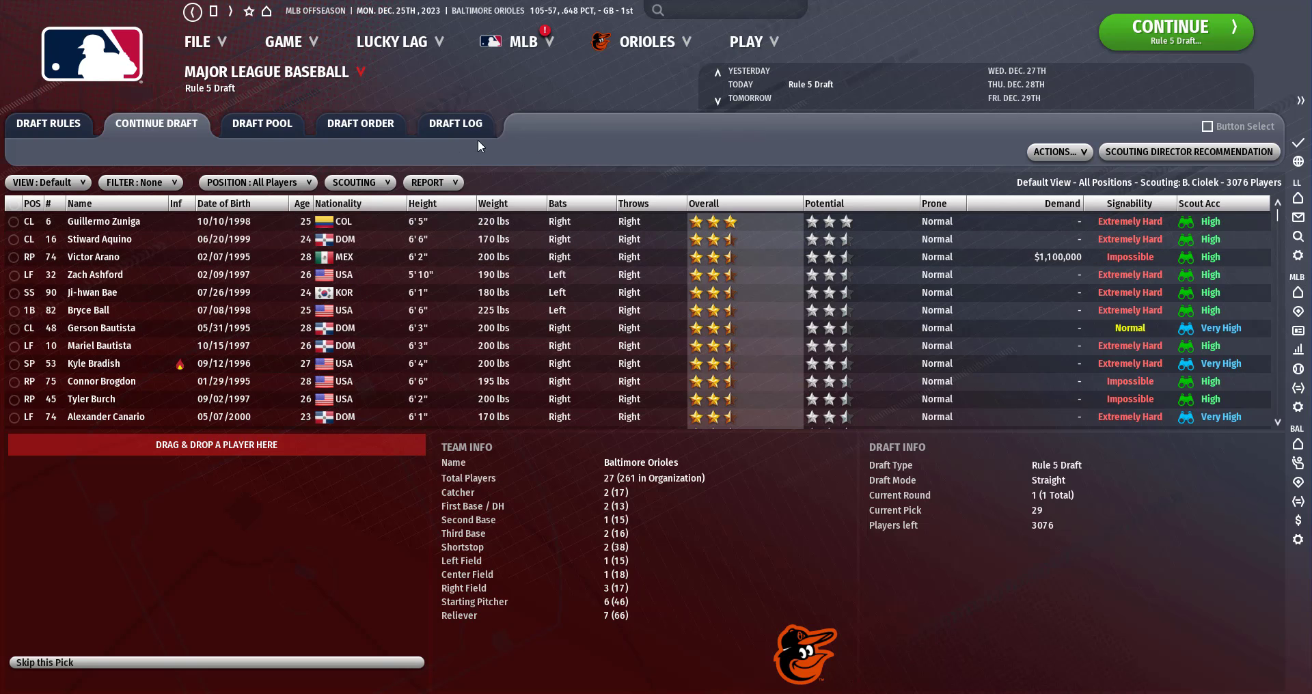
{"action": "mouse_move", "coordinate": [491, 445]}
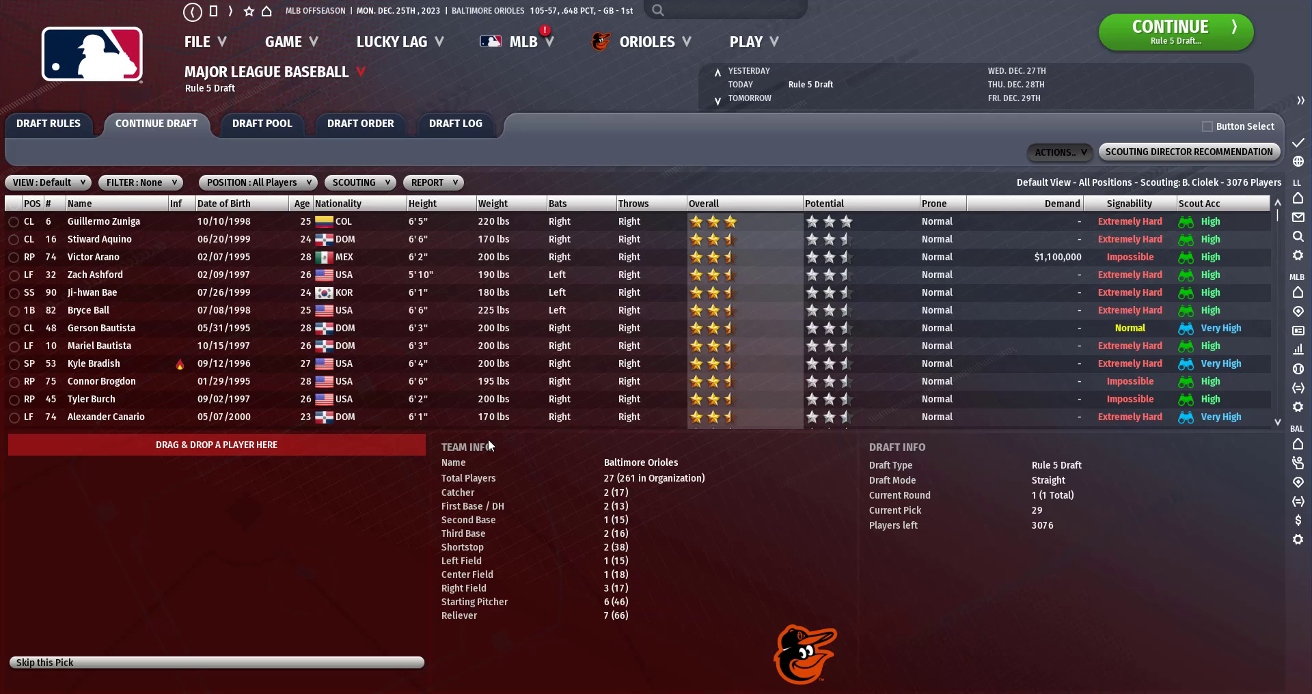
Skip Baltimore's Rule 5 pick, auto-draft the remaining picks, and continue to the DFA warning.
{"action": "left_click", "coordinate": [1188, 152]}
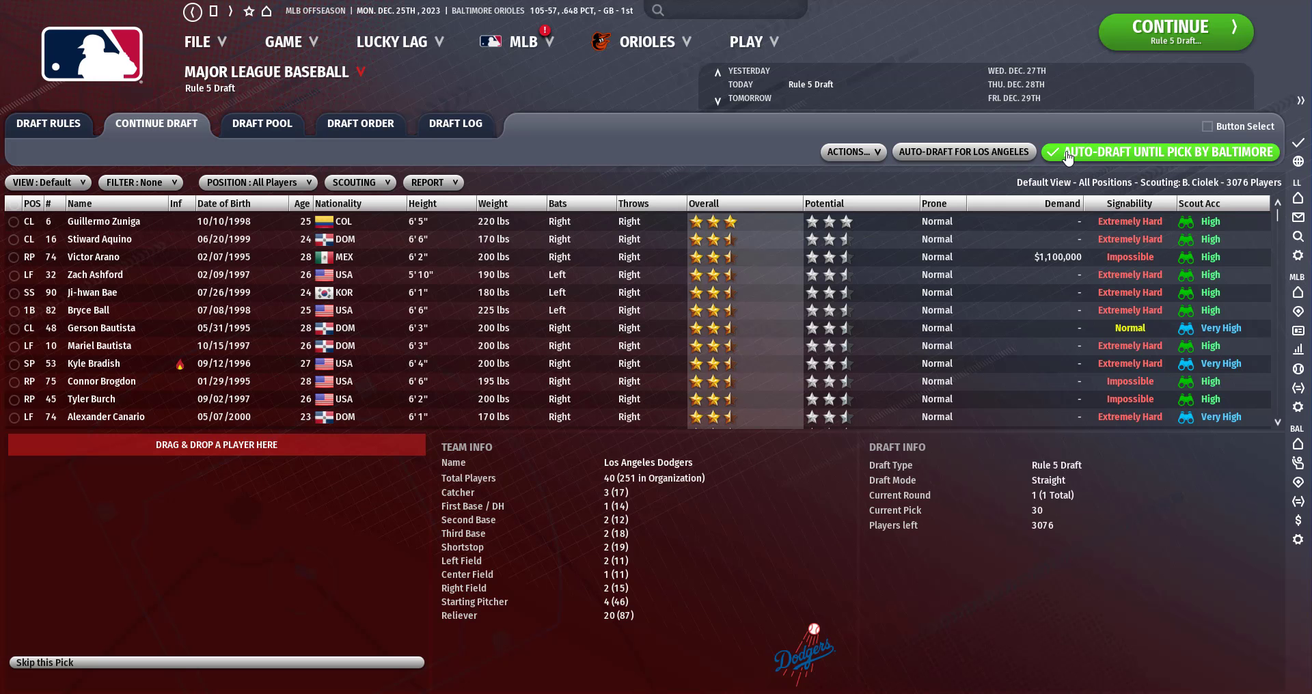
{"action": "left_click", "coordinate": [850, 152]}
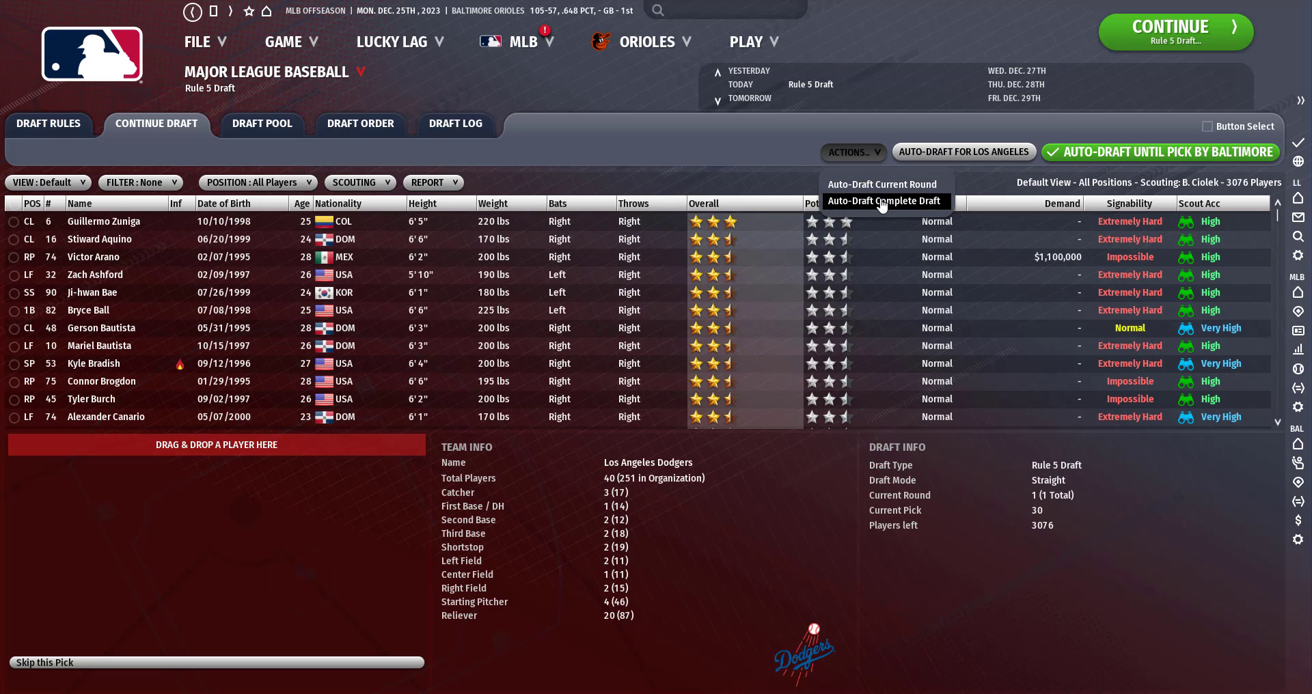
{"action": "left_click", "coordinate": [883, 201]}
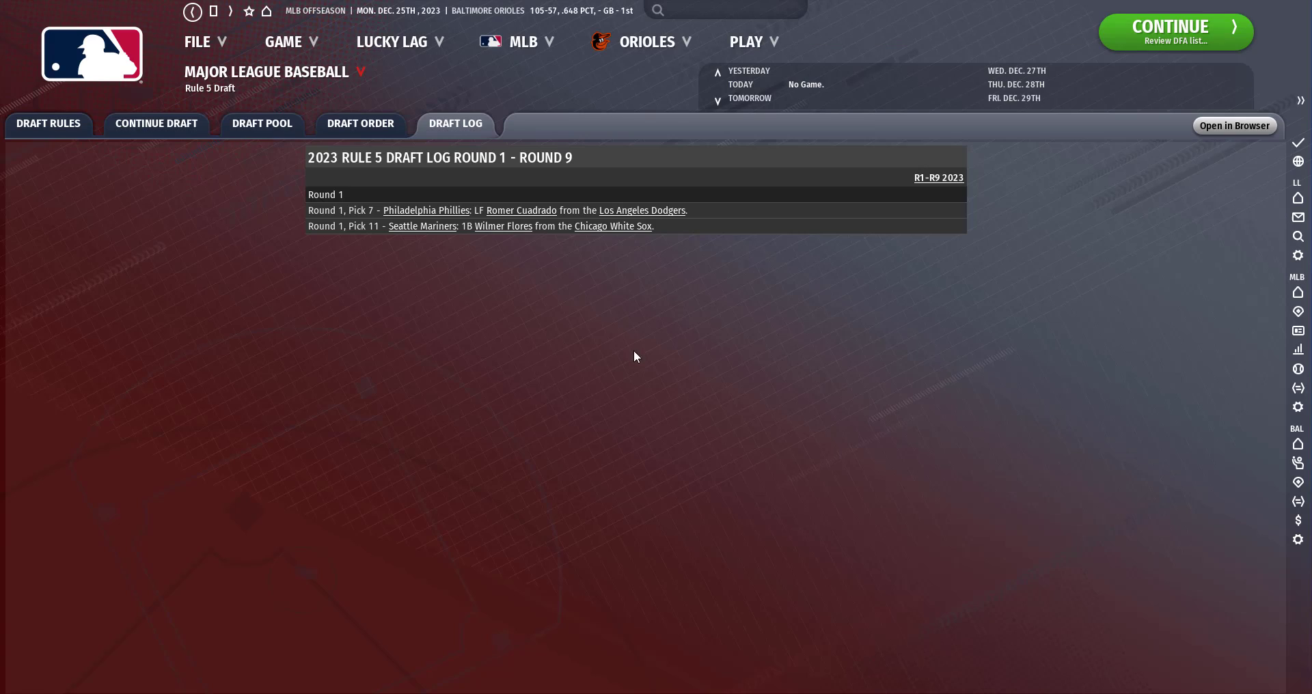
{"action": "mouse_move", "coordinate": [745, 48]}
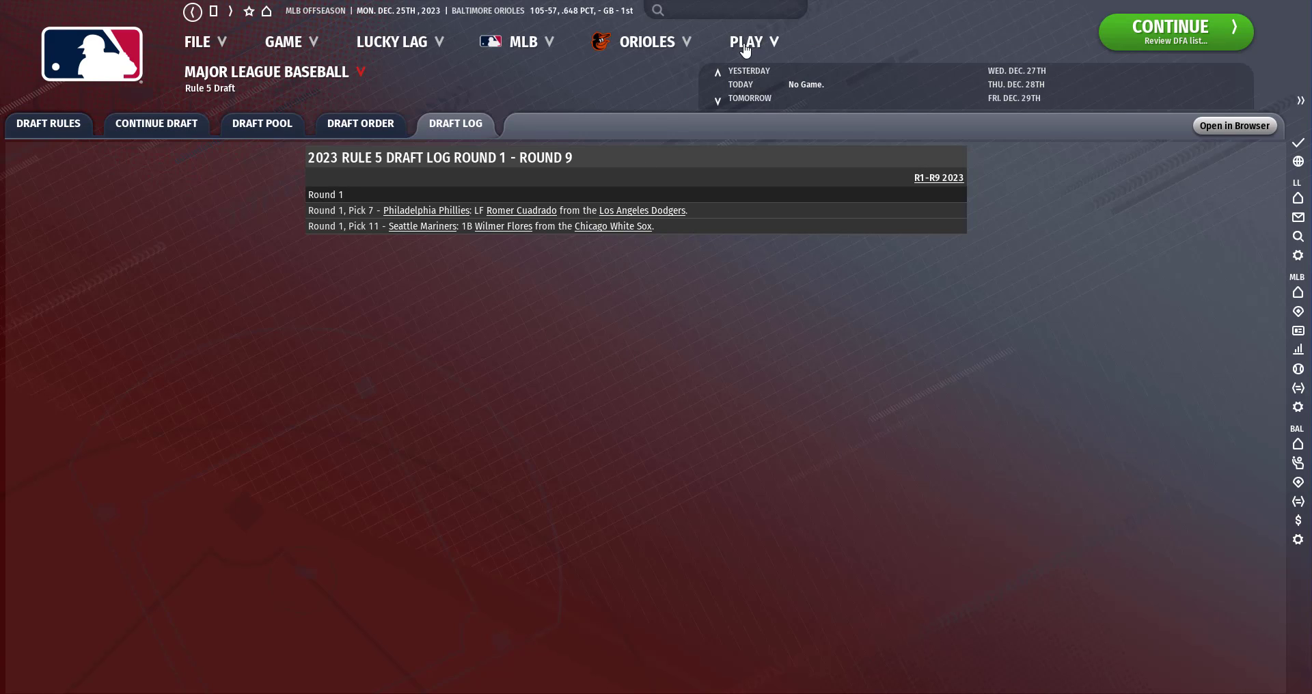
{"action": "left_click", "coordinate": [746, 41]}
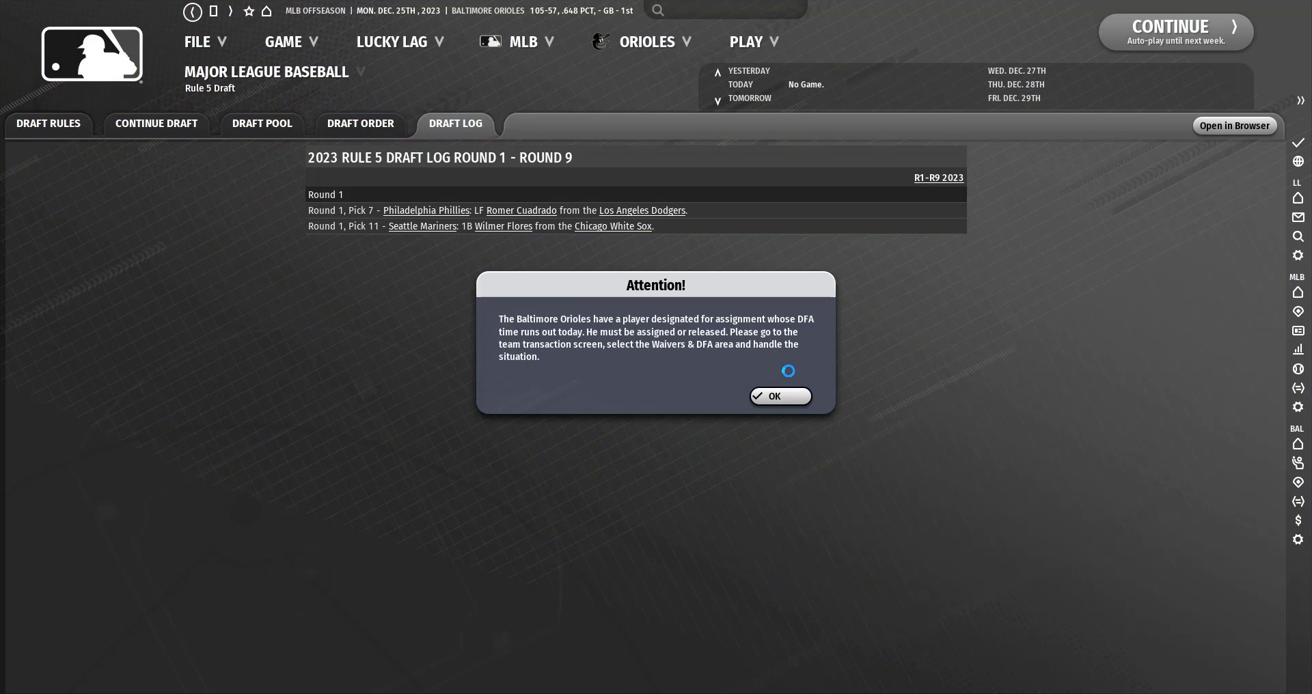
Activate Angel Quiroga from DFA, leaving Conroy at Norfolk, and advance to January 16.
{"action": "left_click", "coordinate": [779, 396]}
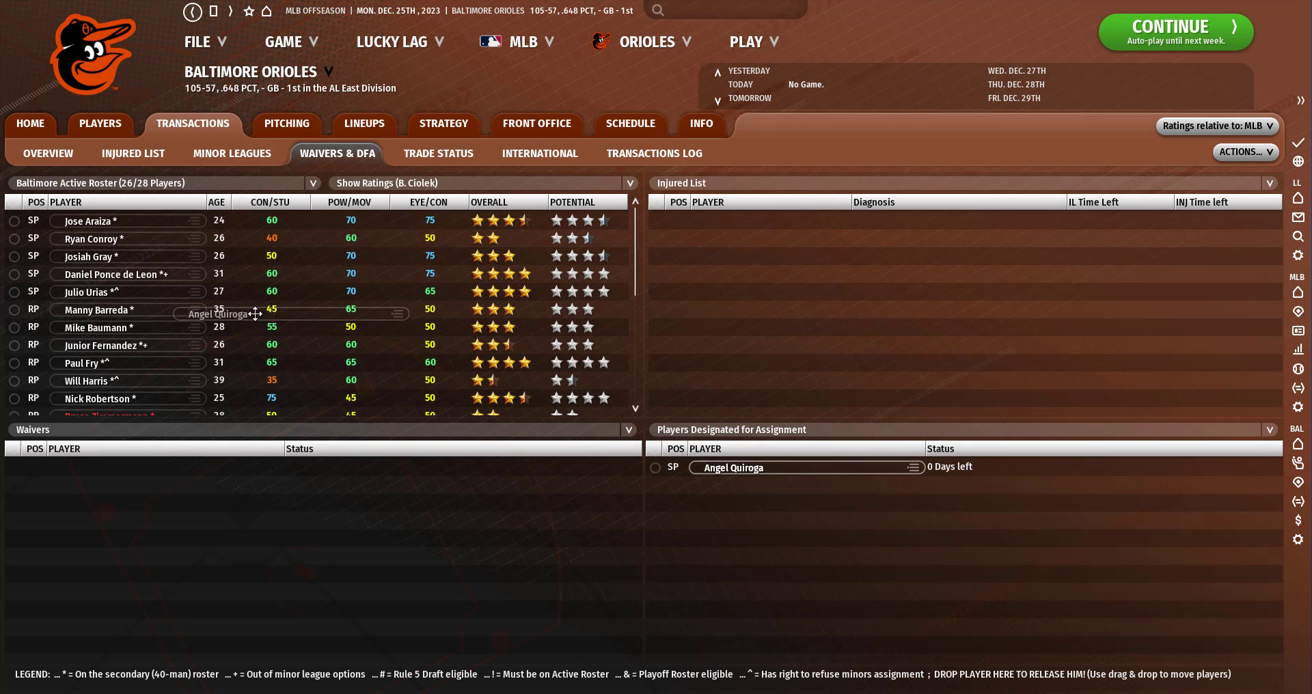
{"action": "left_click", "coordinate": [286, 123]}
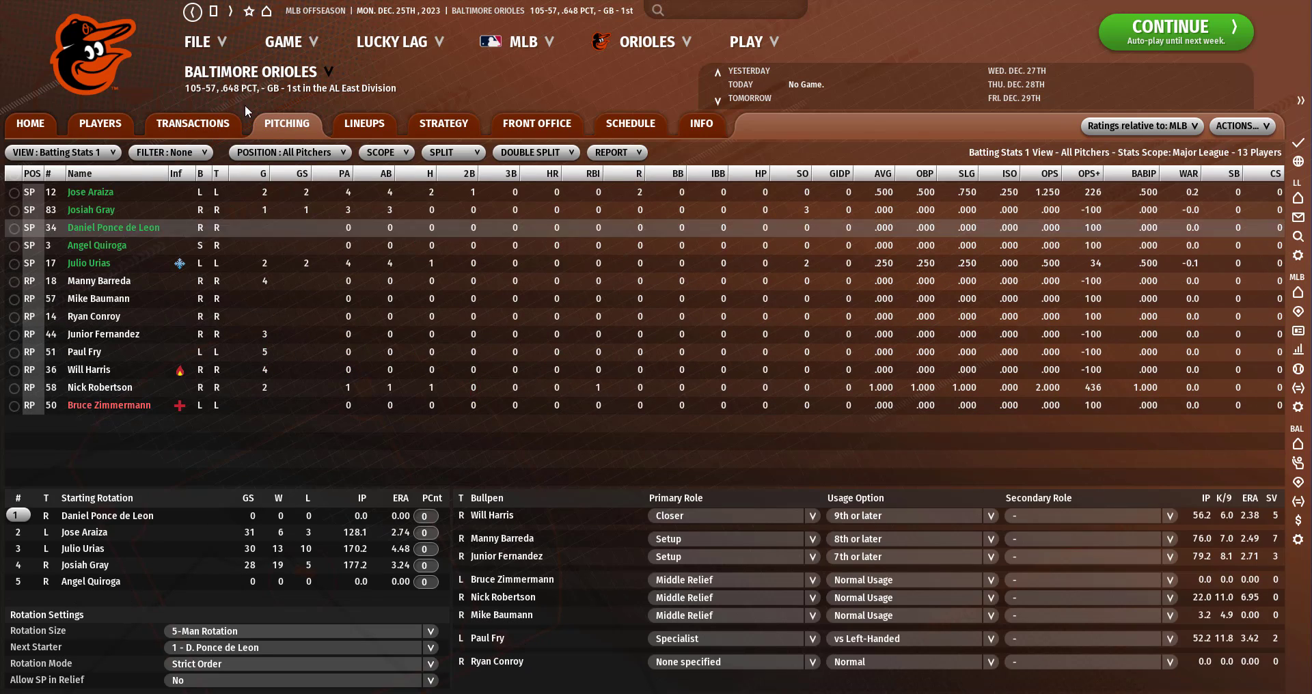
{"action": "left_click", "coordinate": [193, 123]}
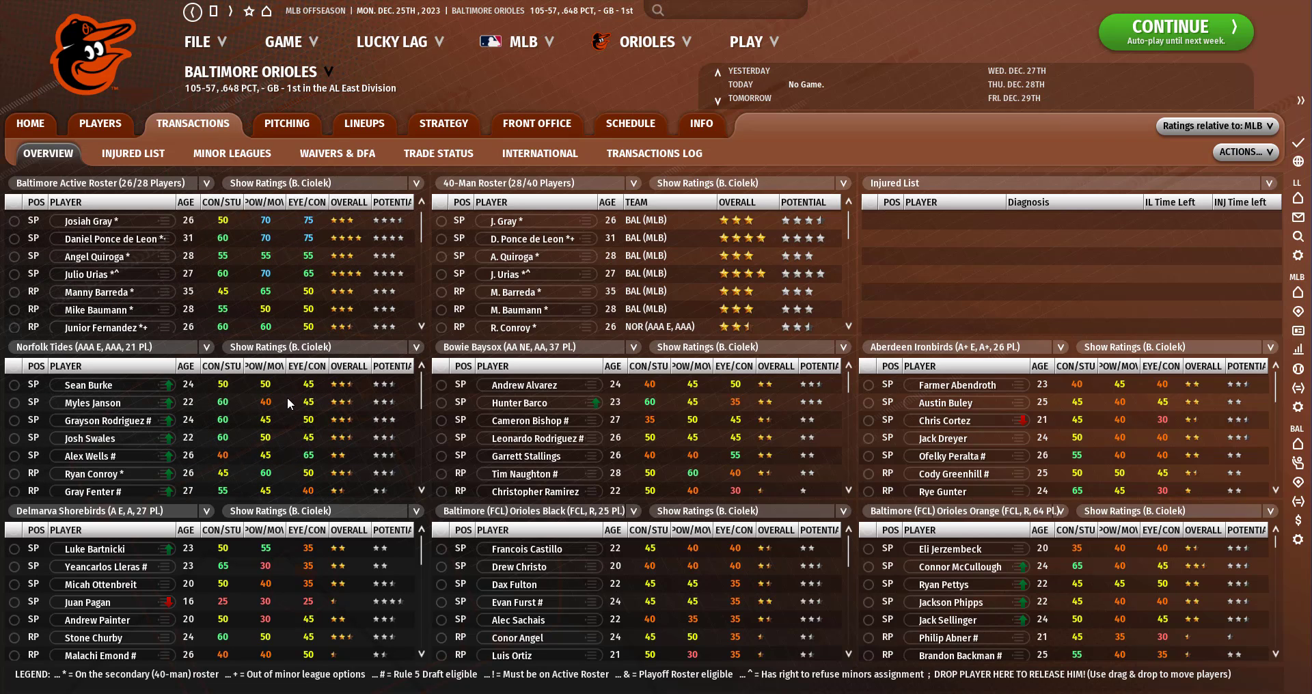
{"action": "mouse_move", "coordinate": [100, 474]}
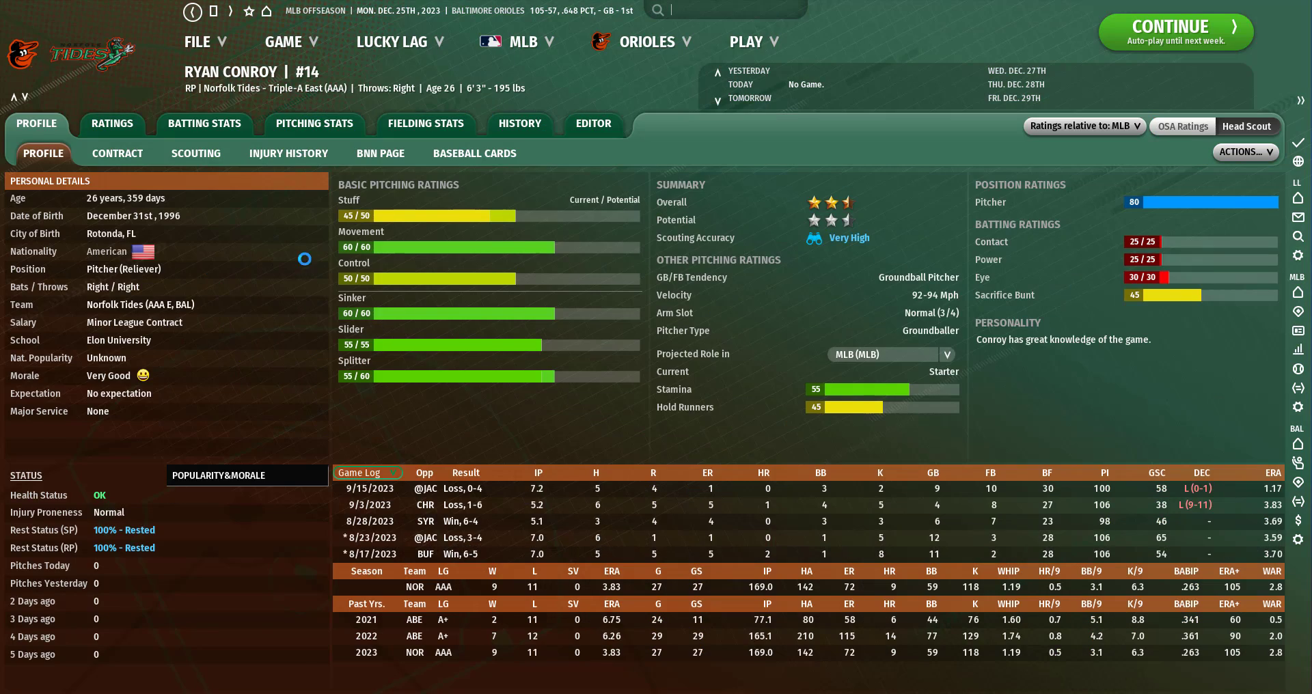
{"action": "left_click", "coordinate": [1174, 32]}
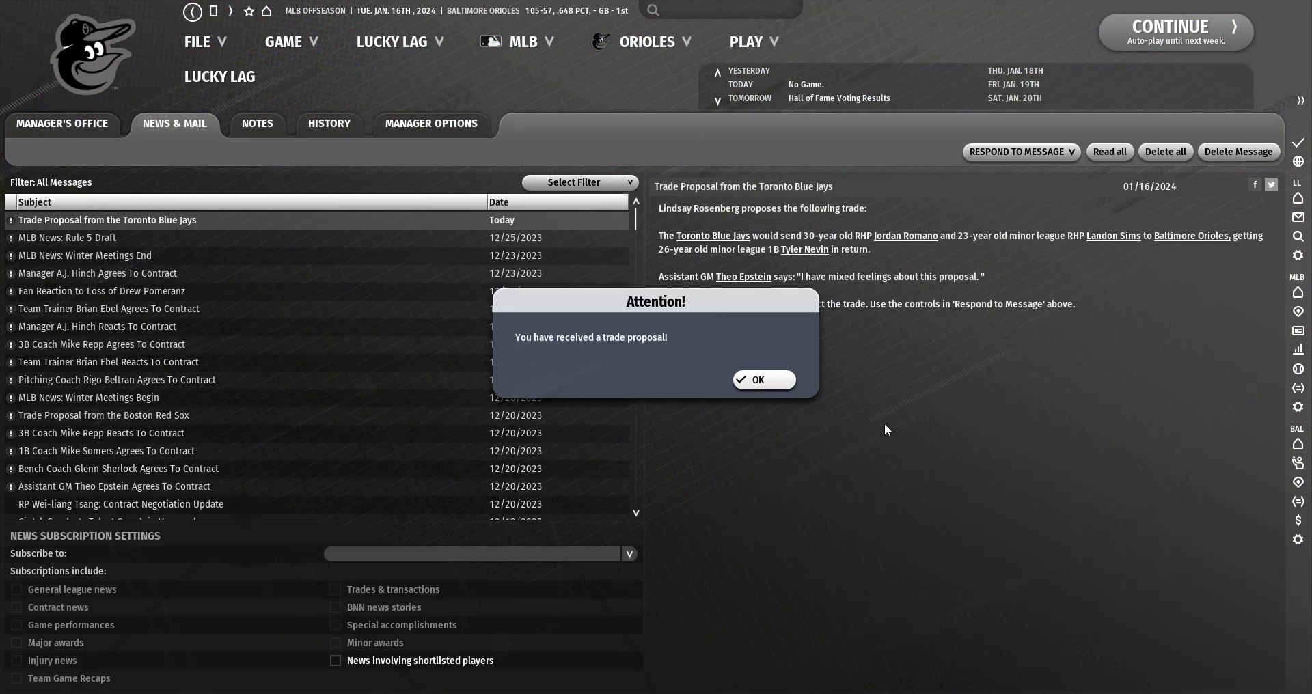
Dismiss the Toronto trade proposal alert and simulate one day ahead to January 17.
{"action": "left_click", "coordinate": [761, 380]}
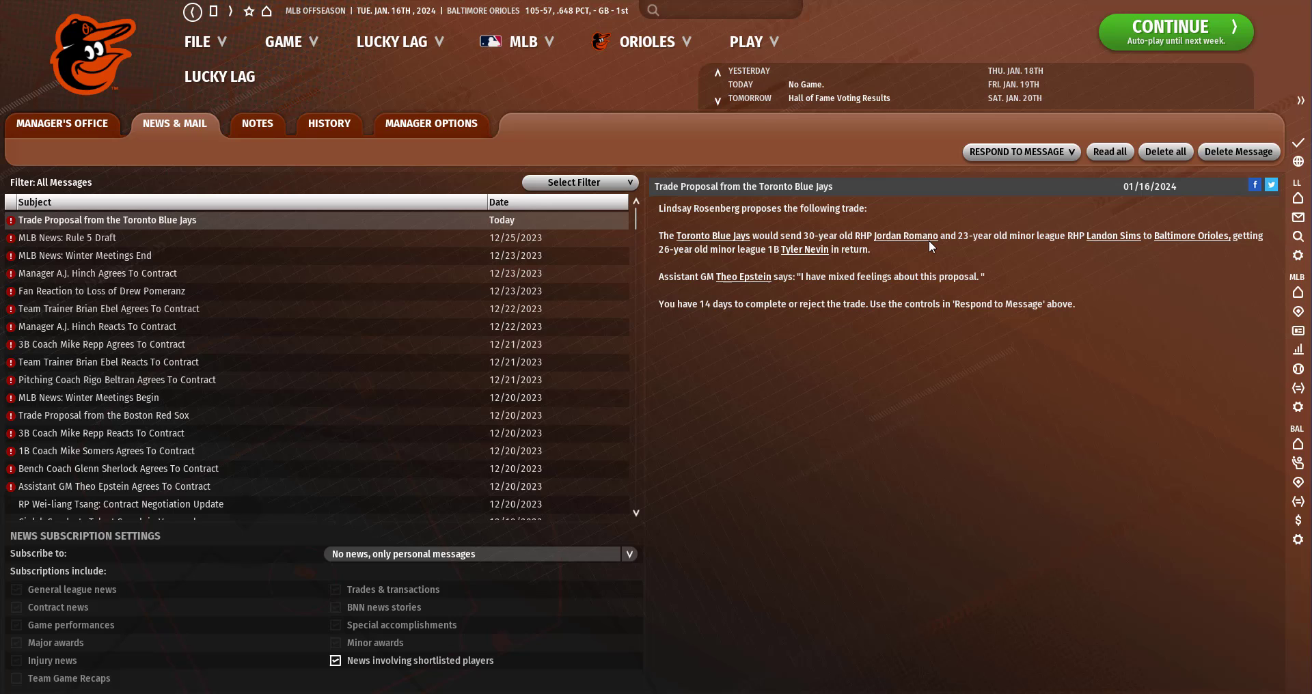
{"action": "mouse_move", "coordinate": [1203, 259]}
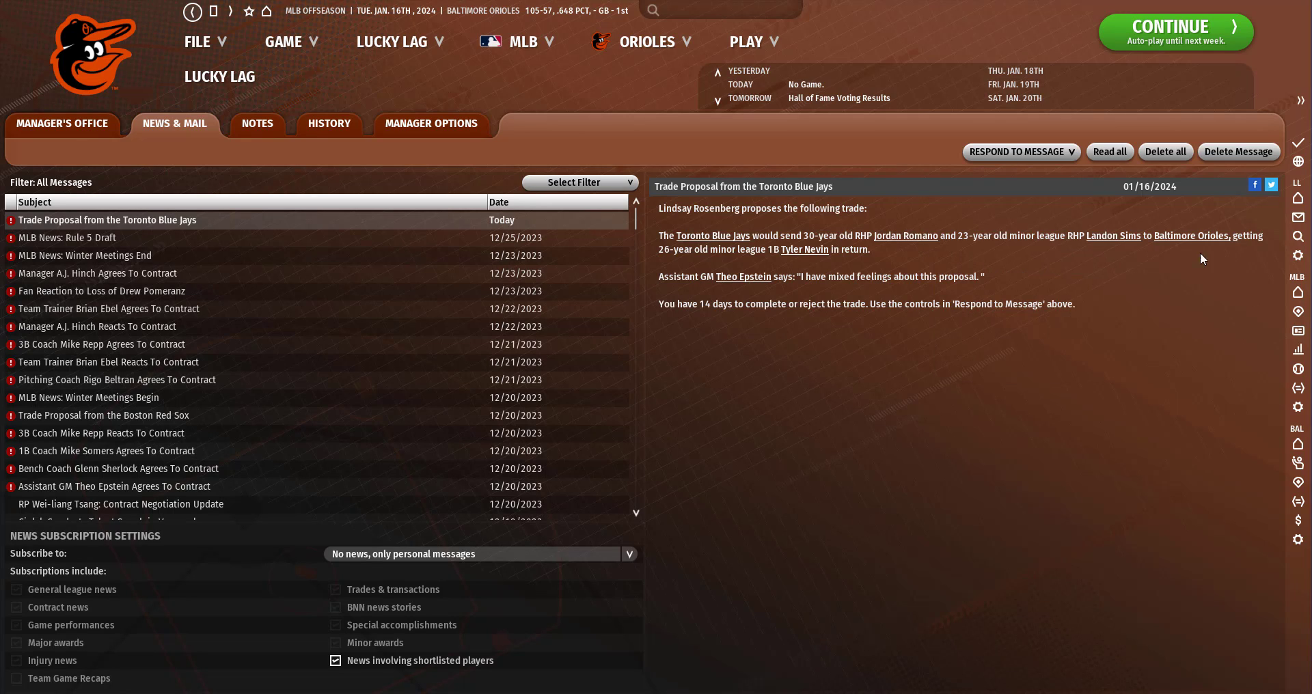
{"action": "mouse_move", "coordinate": [1113, 235]}
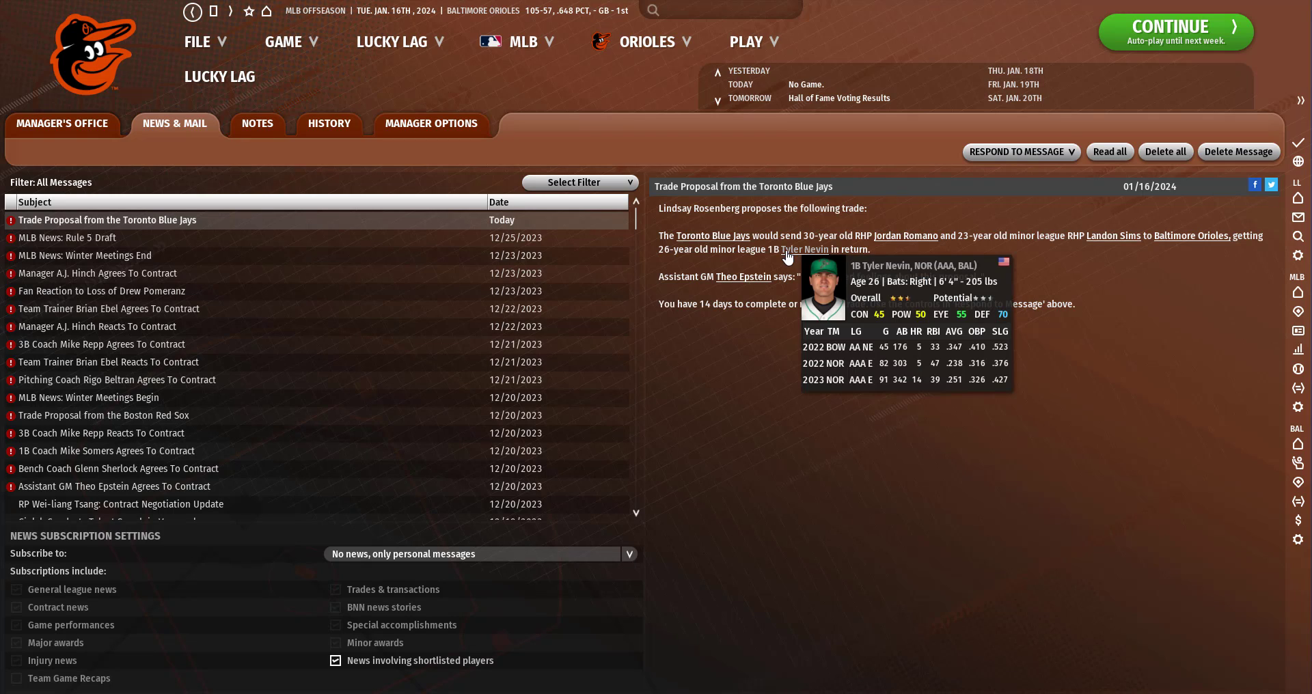
{"action": "mouse_move", "coordinate": [760, 61]}
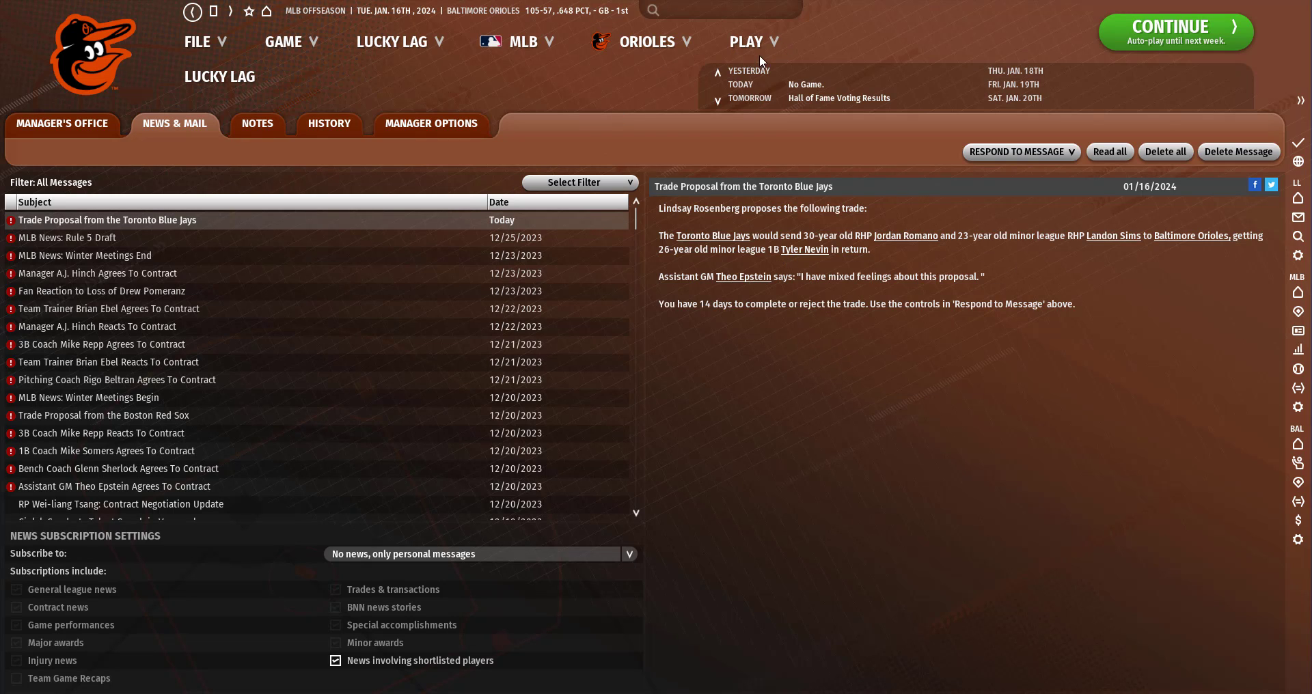
{"action": "left_click", "coordinate": [1174, 32]}
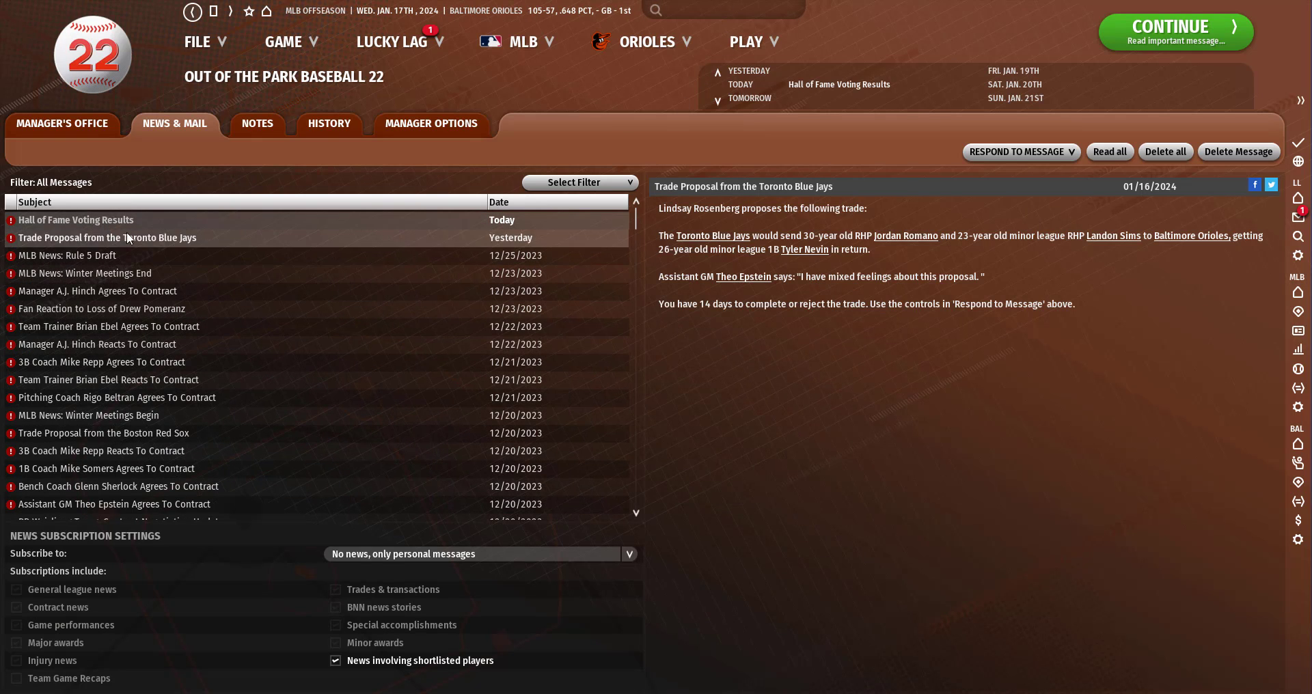
Read the Hall of Fame results with Ortiz inducted, then auto-play until next week.
{"action": "left_click", "coordinate": [75, 220]}
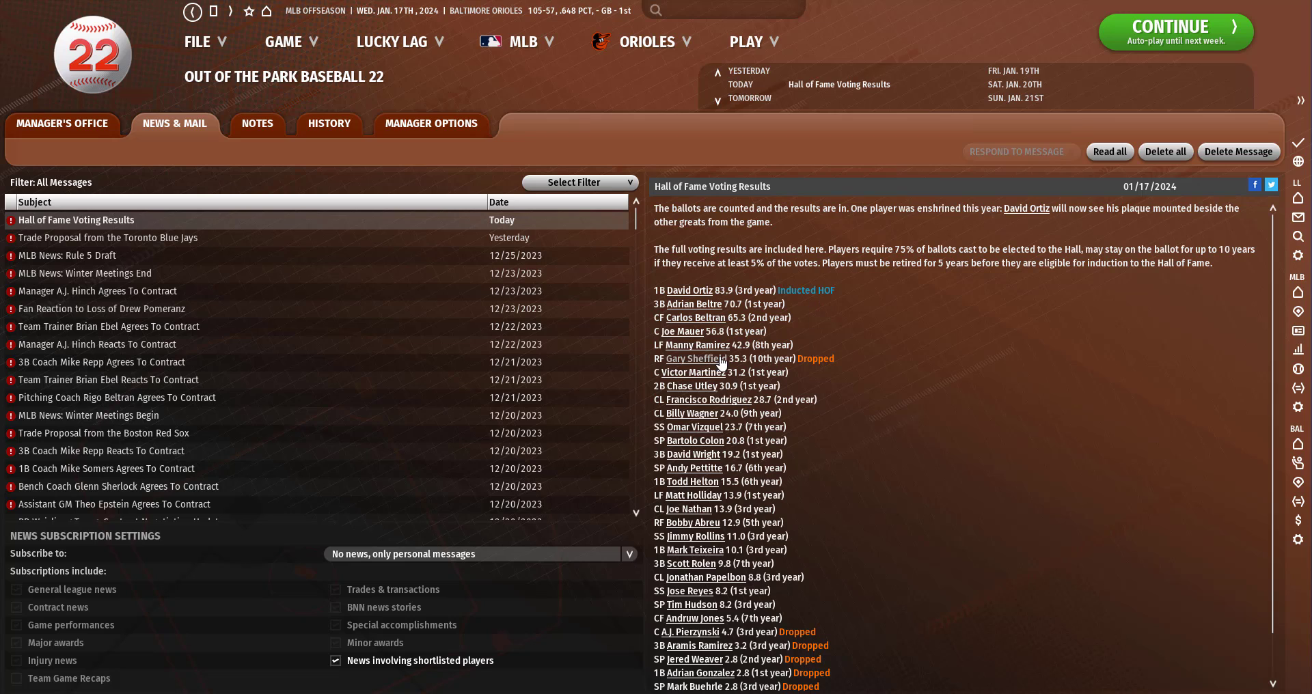
{"action": "scroll", "scroll_direction": "down", "scroll_amount": 3}
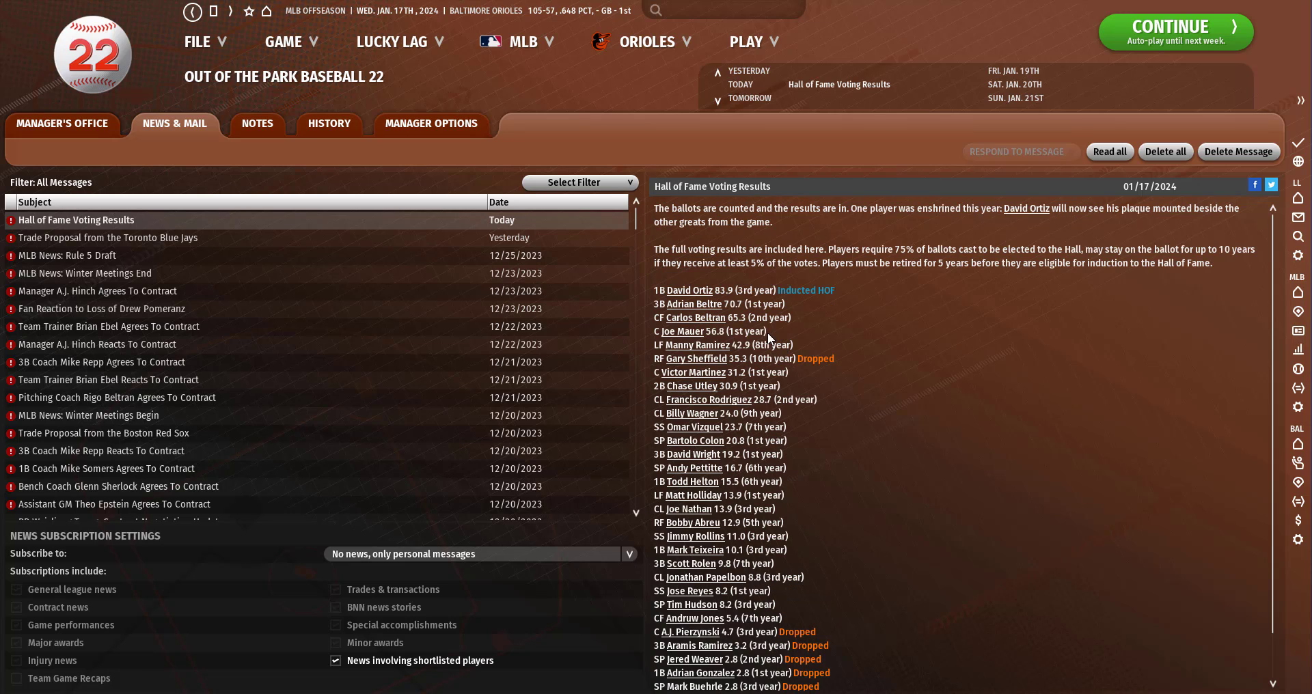
{"action": "mouse_move", "coordinate": [809, 328]}
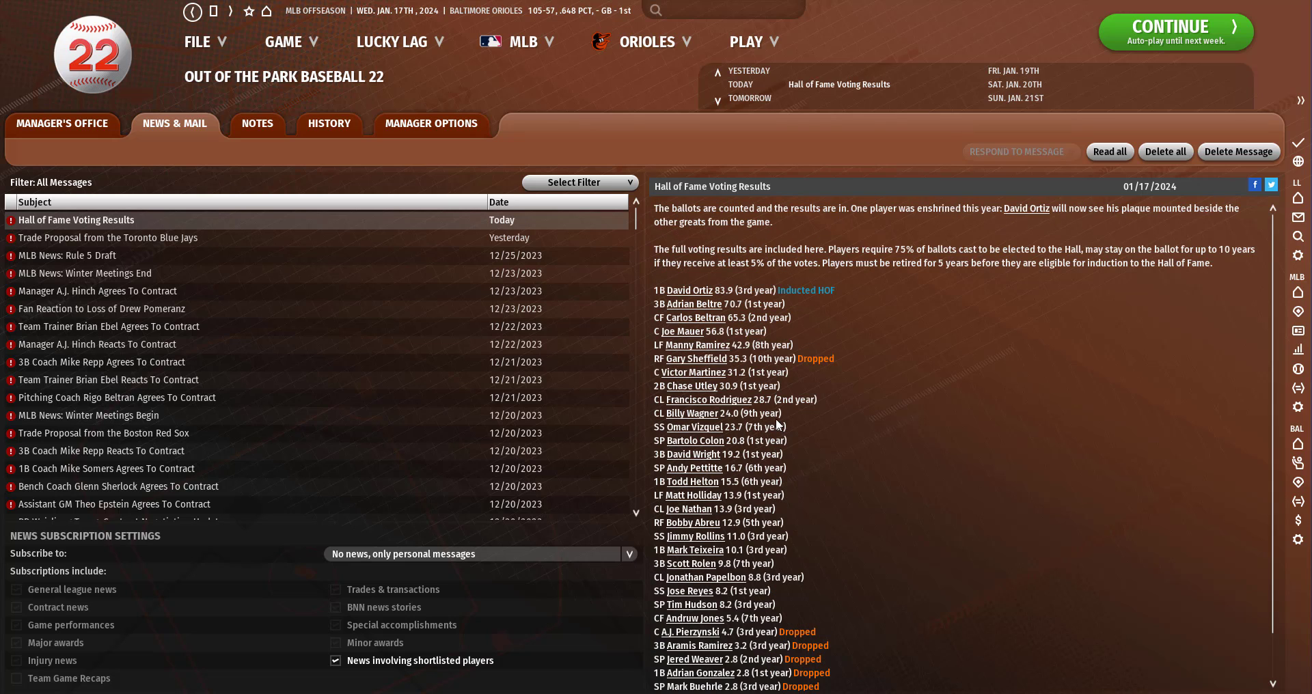
{"action": "left_click", "coordinate": [746, 41]}
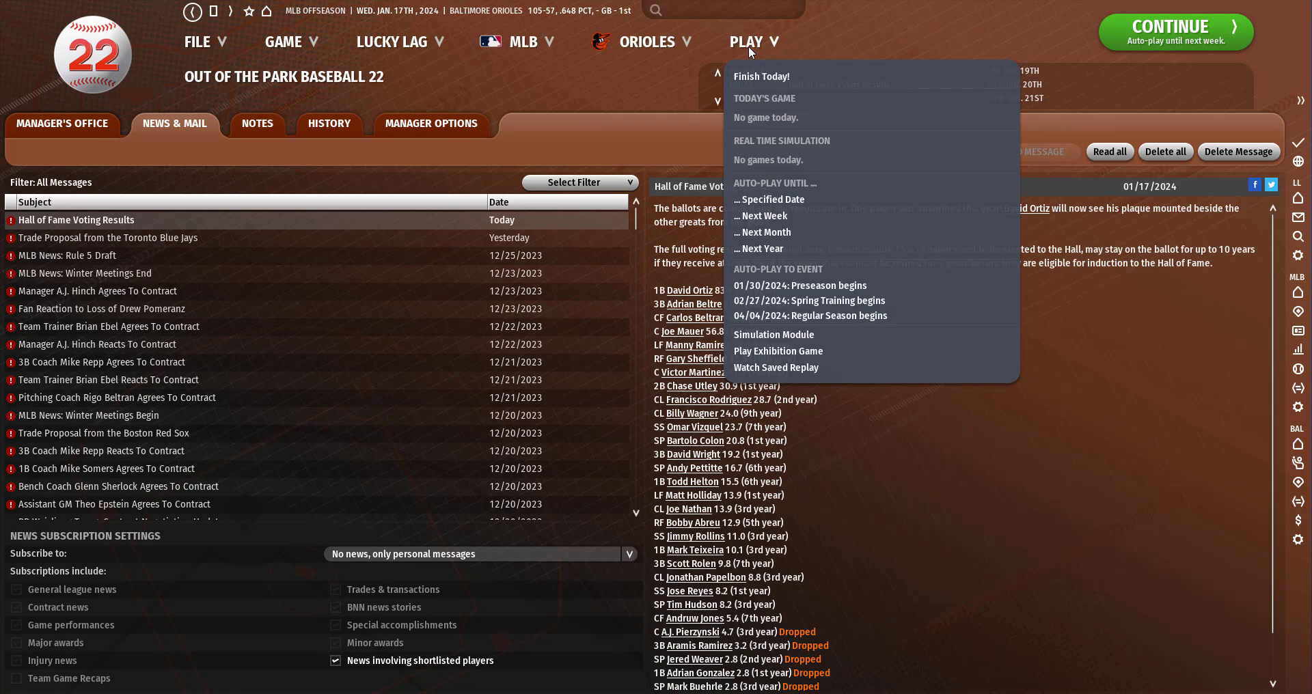
{"action": "left_click", "coordinate": [759, 216]}
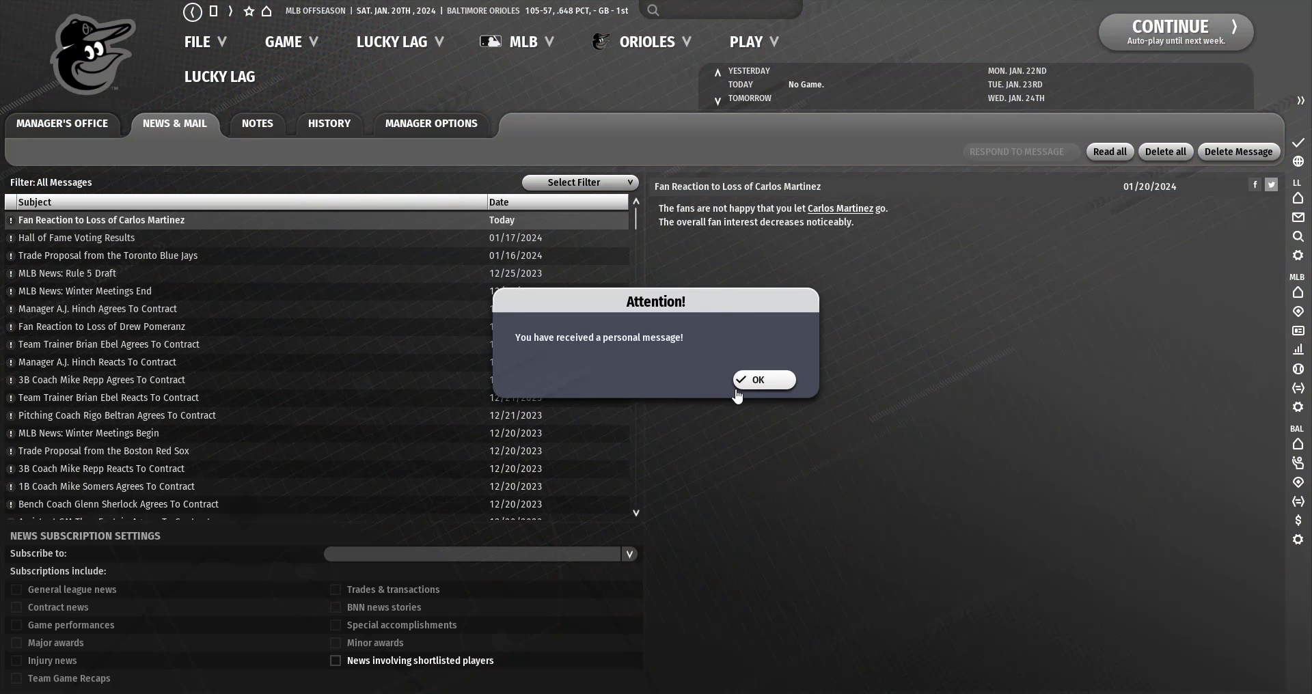
Dismiss the message alert, go to News & Mail, and advance one day.
{"action": "left_click", "coordinate": [754, 380]}
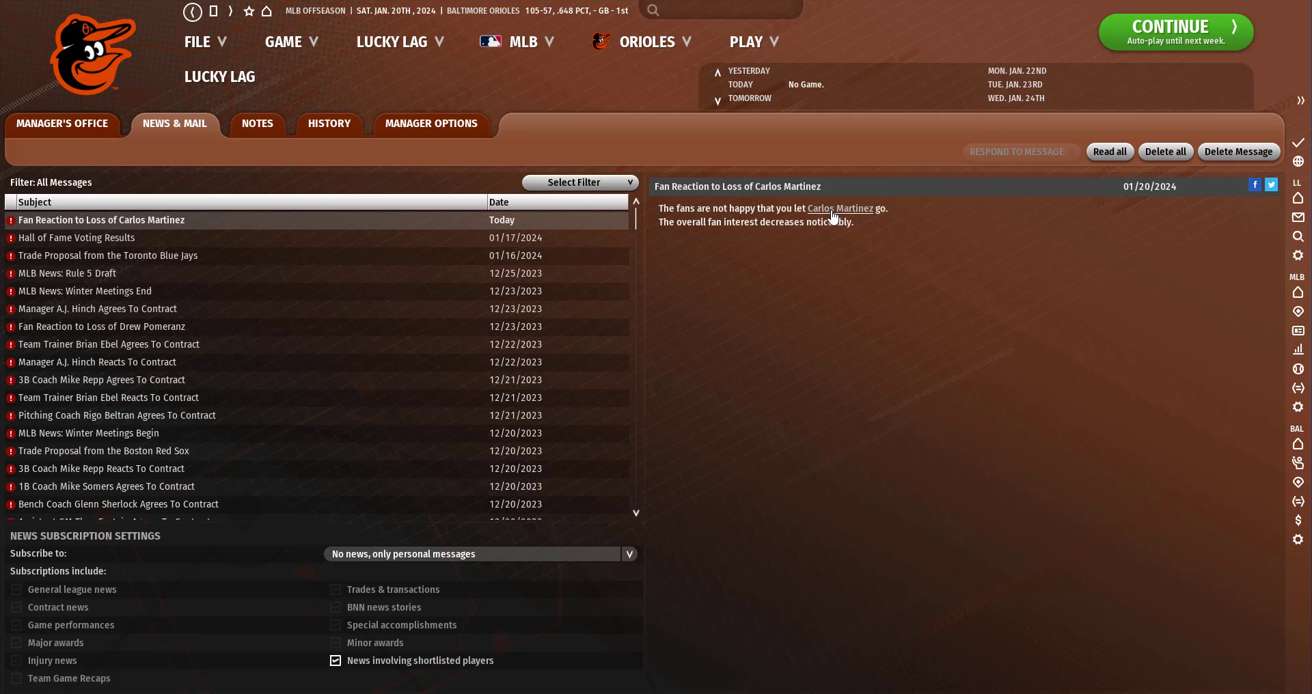
{"action": "mouse_move", "coordinate": [839, 208]}
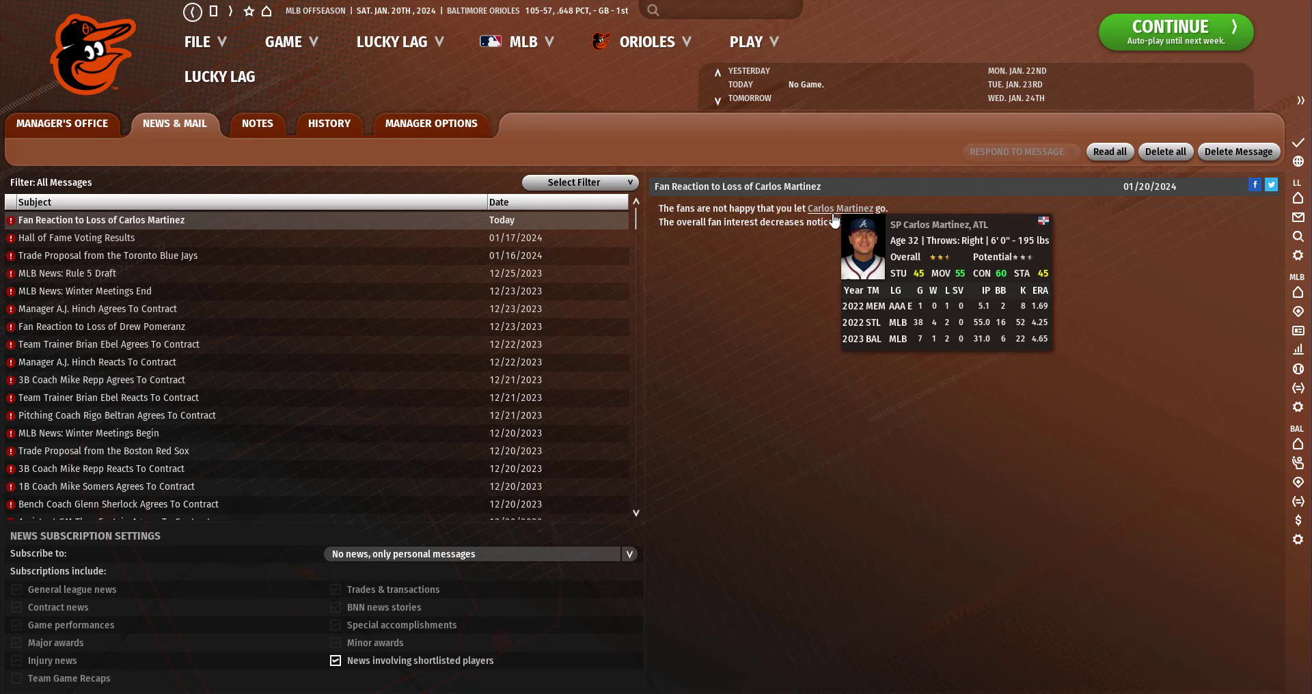
{"action": "mouse_move", "coordinate": [748, 52]}
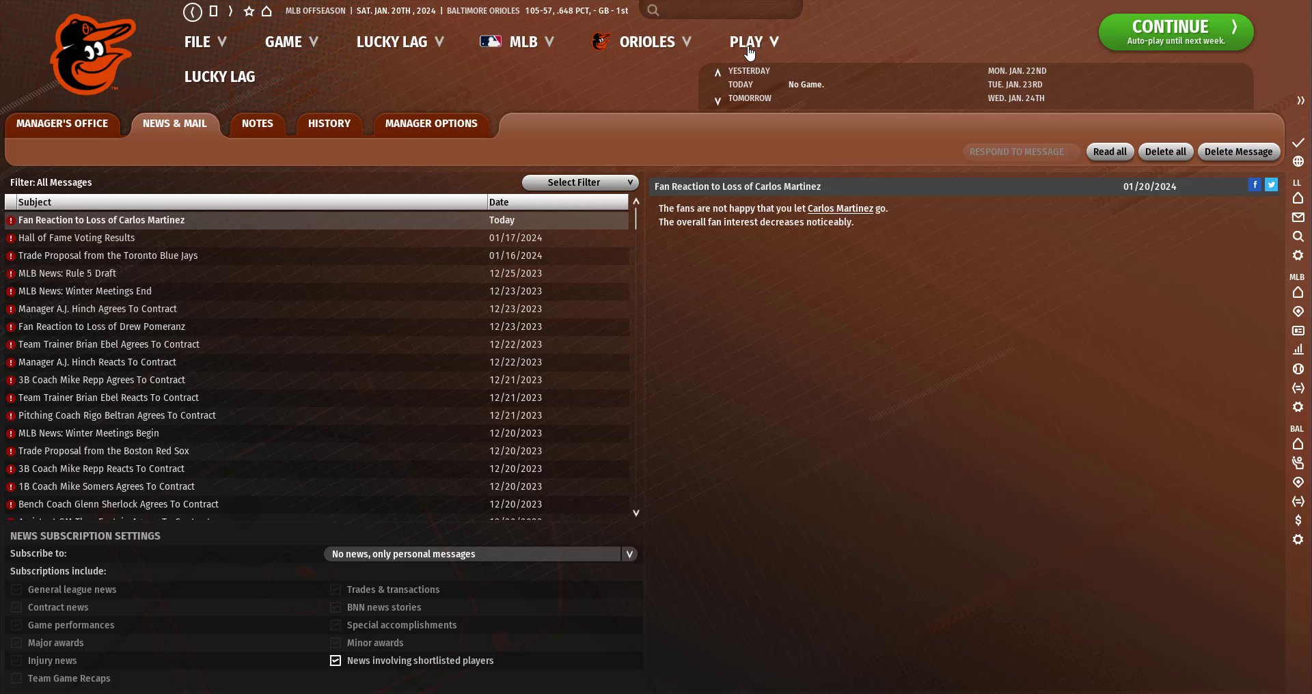
{"action": "mouse_move", "coordinate": [839, 209]}
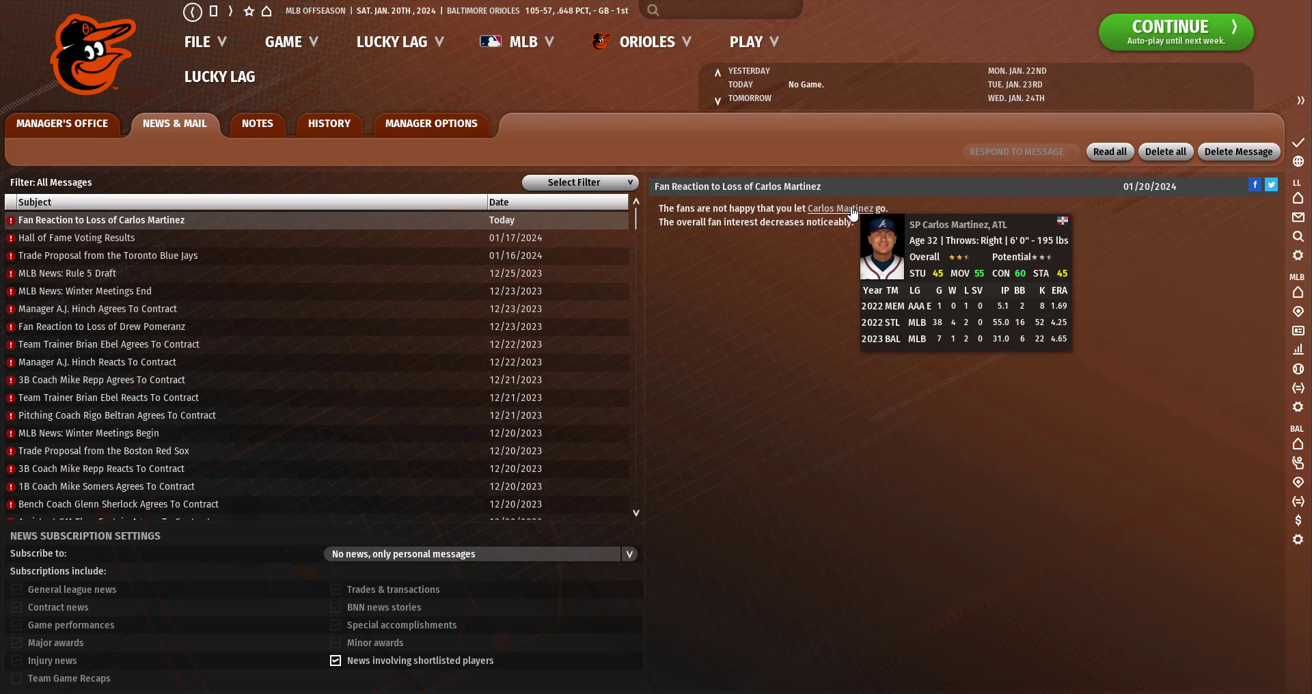
{"action": "left_click", "coordinate": [839, 209]}
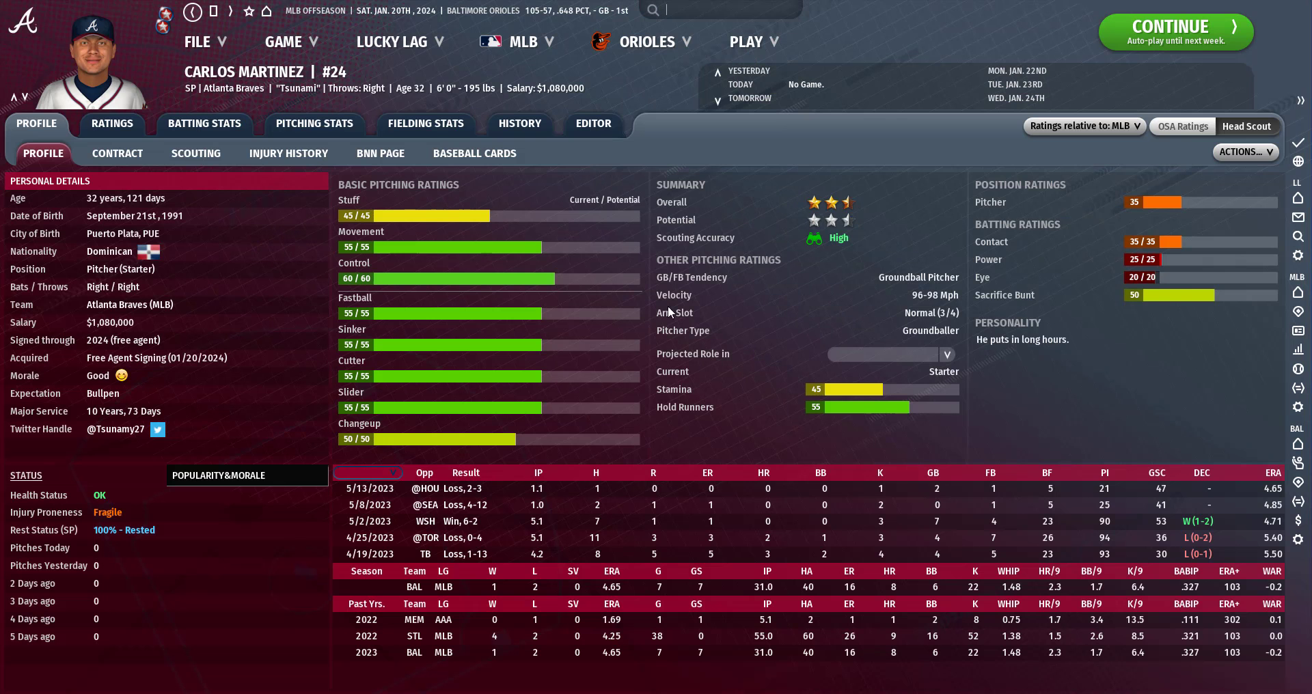
{"action": "left_click", "coordinate": [883, 354]}
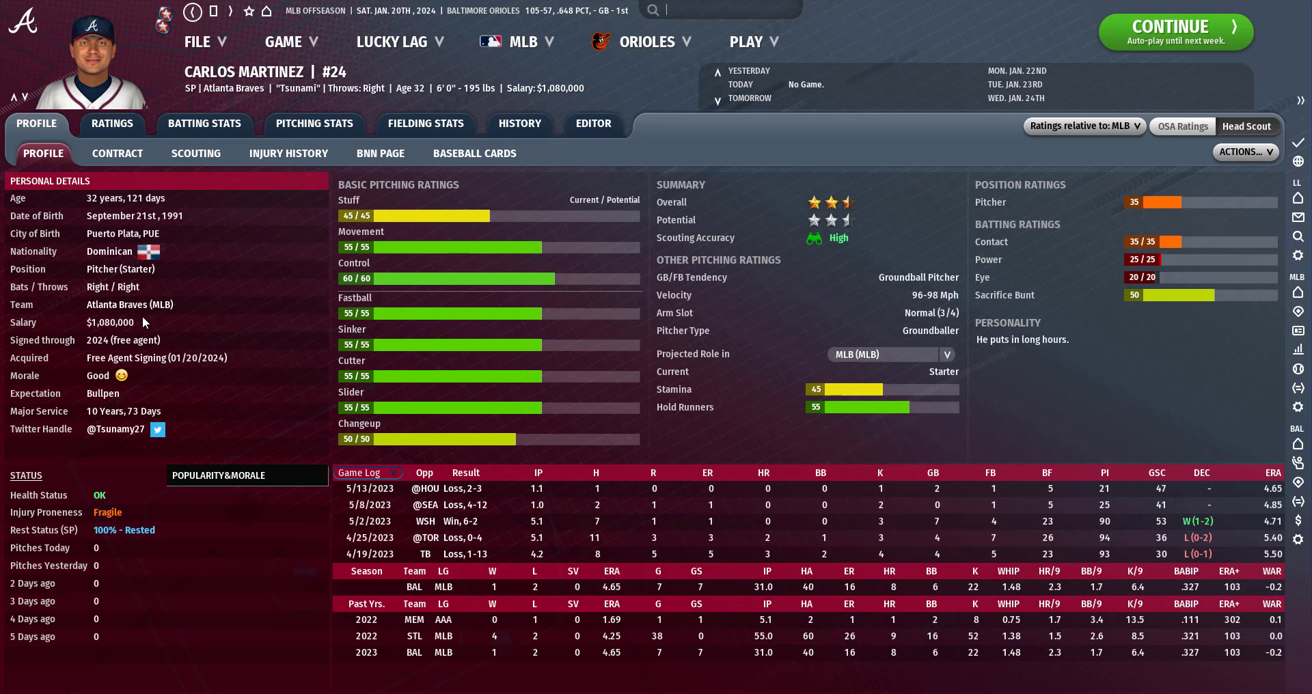
{"action": "mouse_move", "coordinate": [144, 322]}
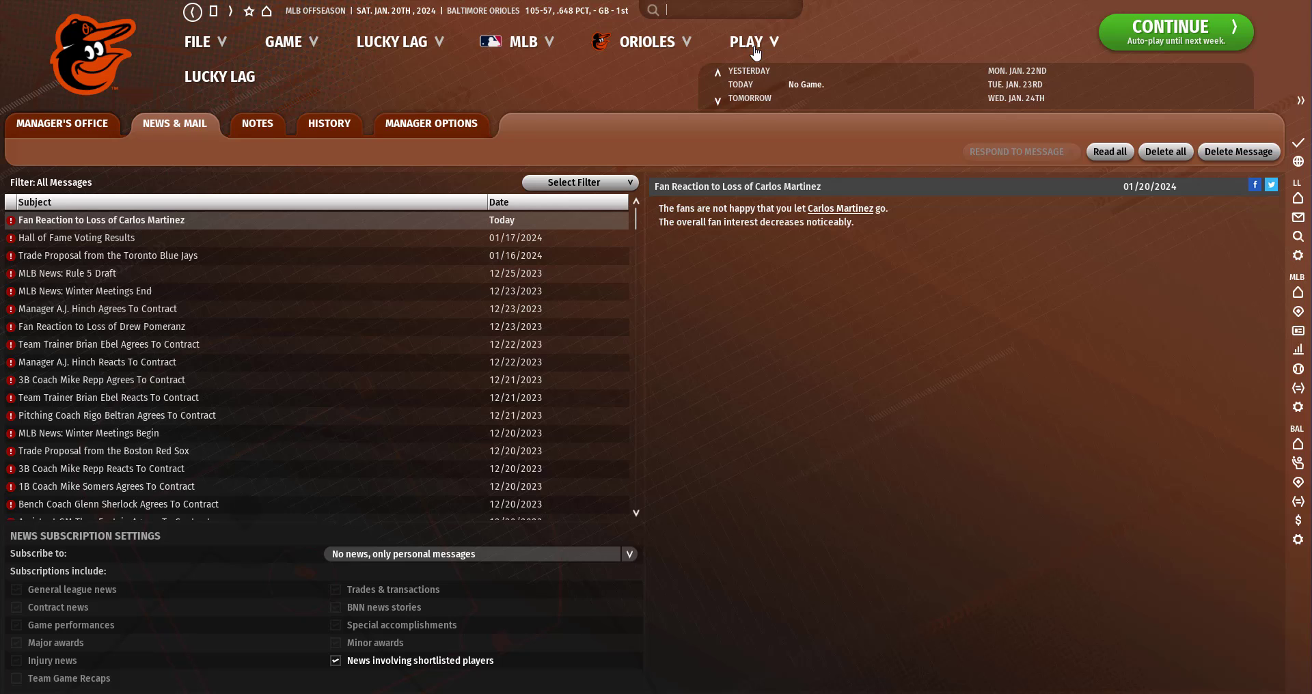
{"action": "left_click", "coordinate": [1174, 32]}
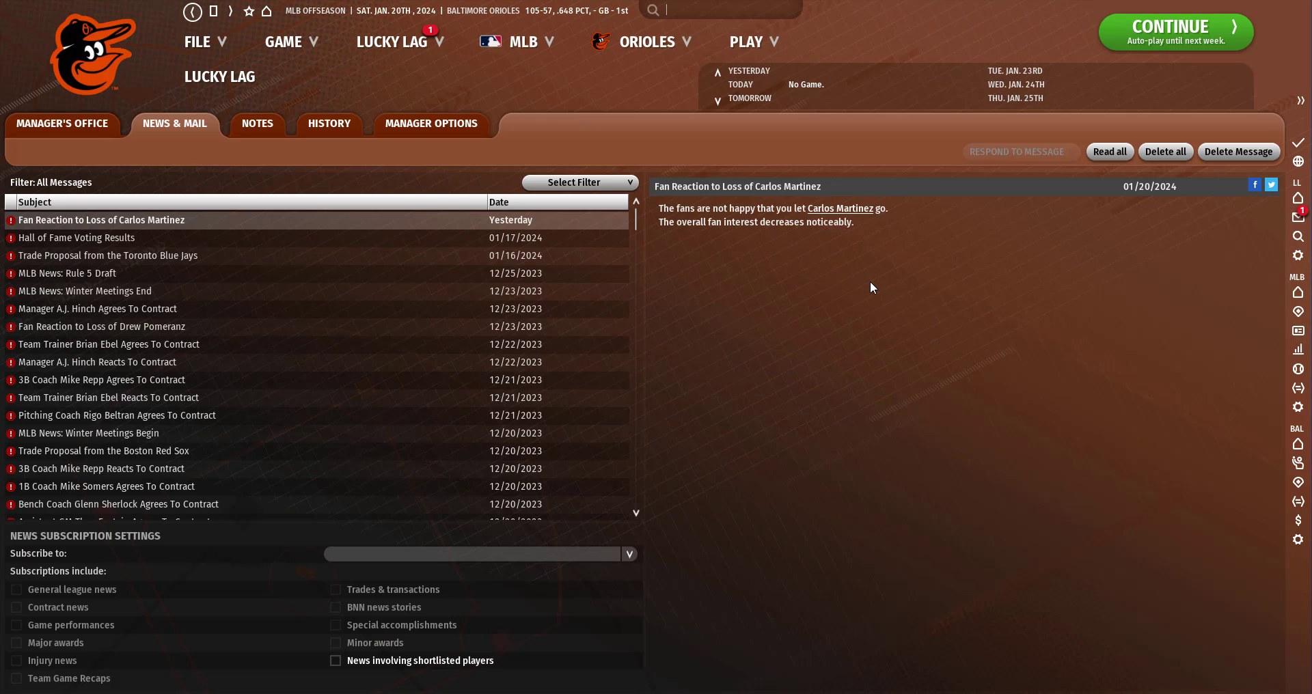
Advance to January 21 and dismiss the Red Sox offer of three minor leaguers for Paul Fry.
{"action": "left_click", "coordinate": [1175, 32]}
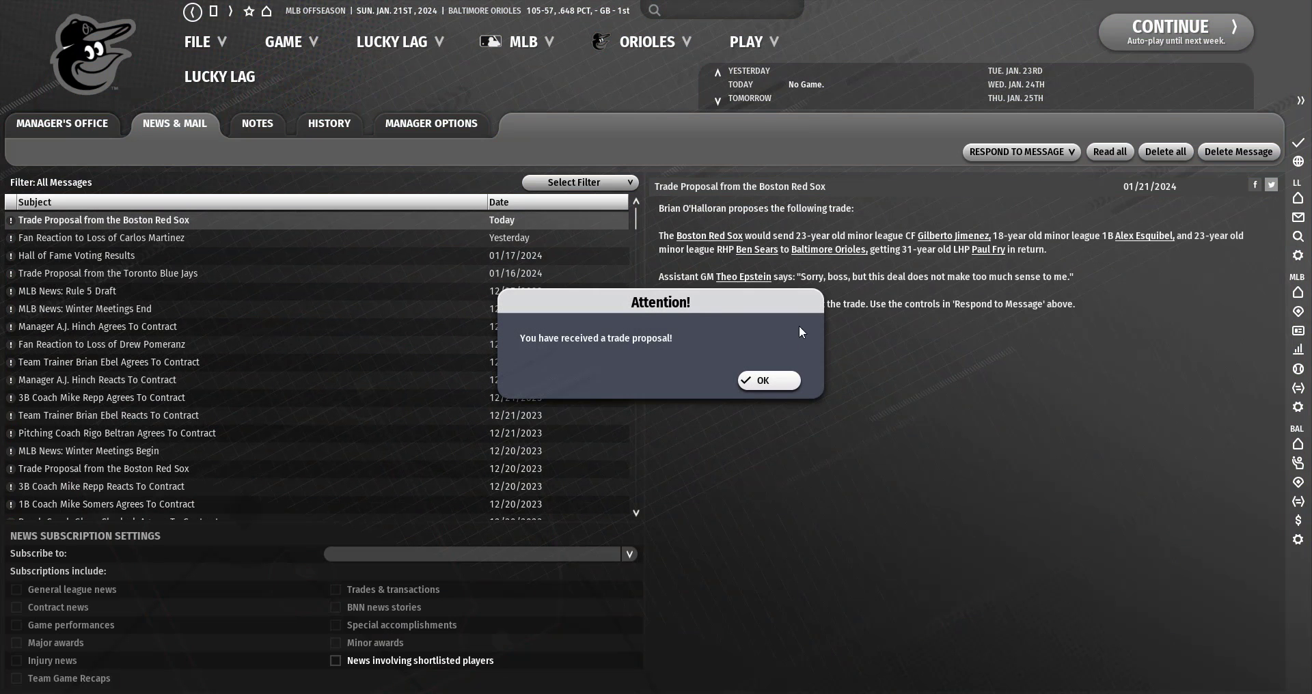
{"action": "left_click", "coordinate": [766, 380]}
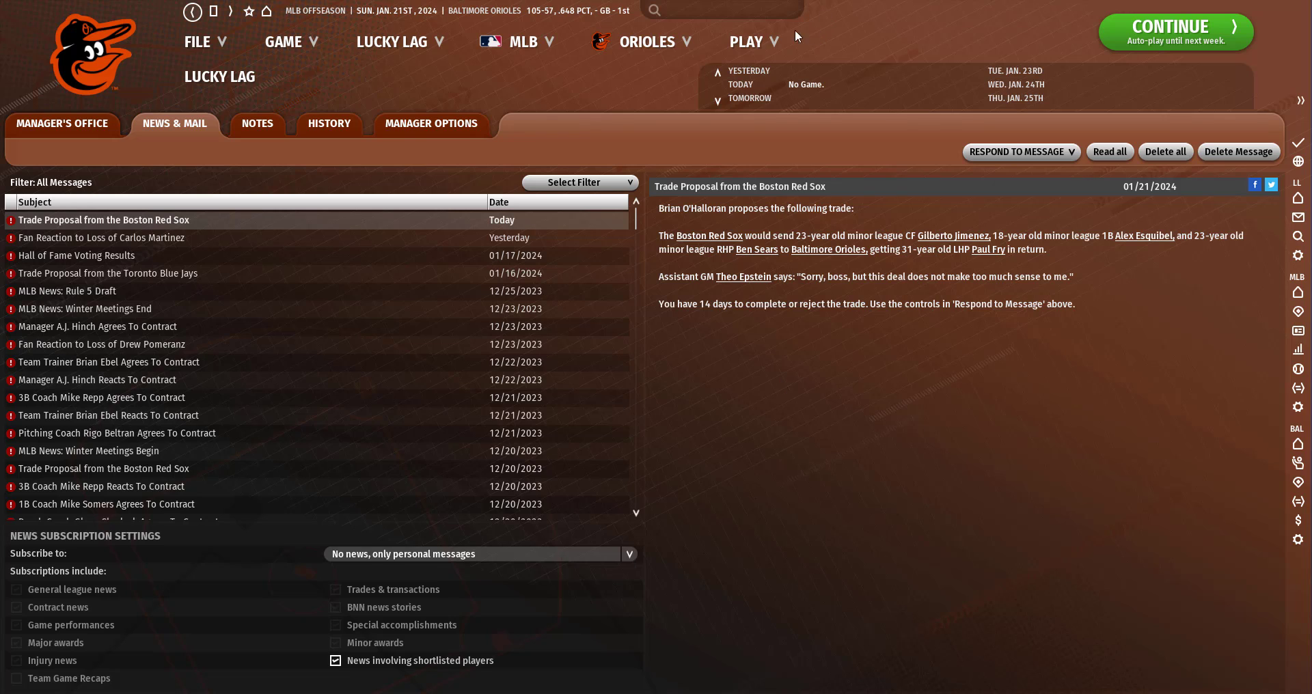
{"action": "mouse_move", "coordinate": [988, 246]}
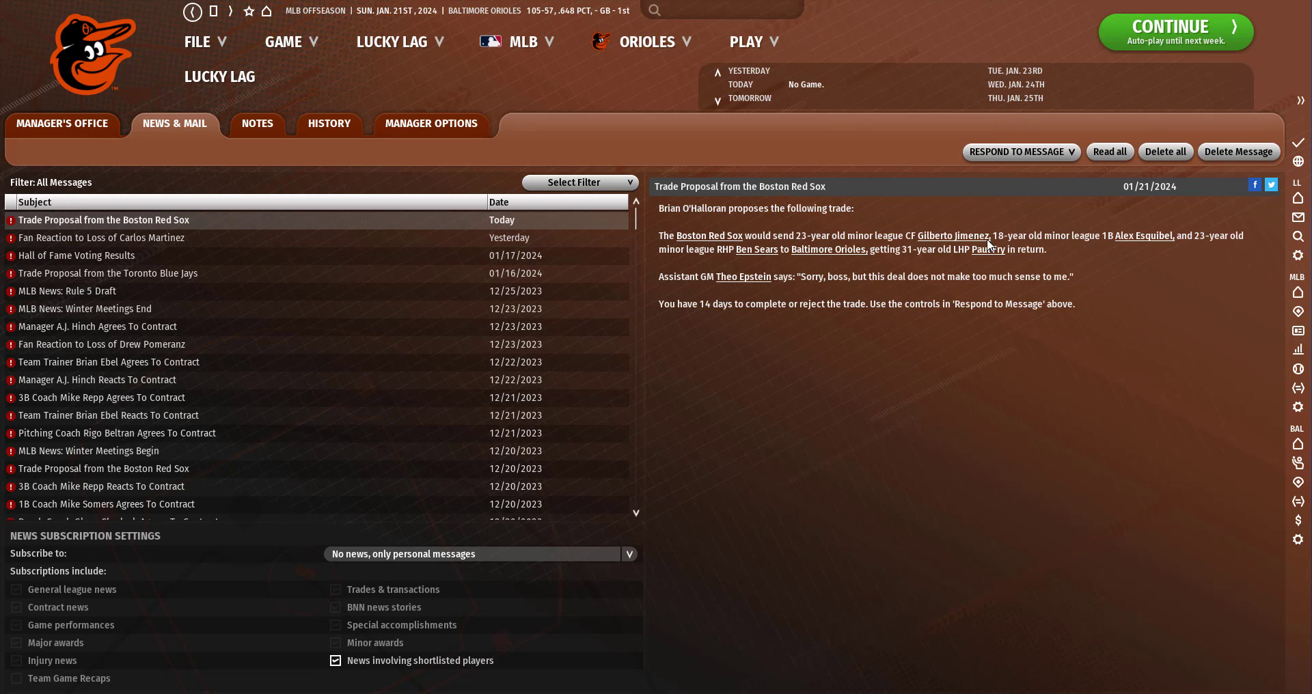
{"action": "mouse_move", "coordinate": [951, 235]}
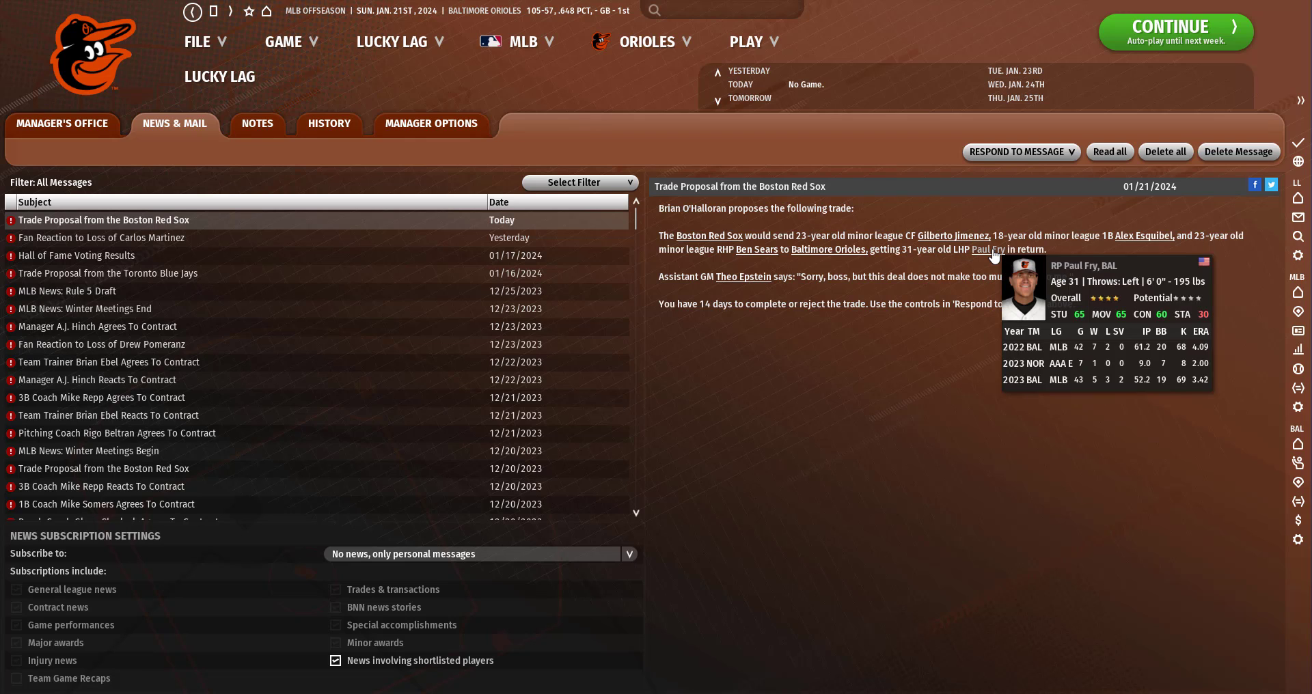
{"action": "mouse_move", "coordinate": [1144, 236]}
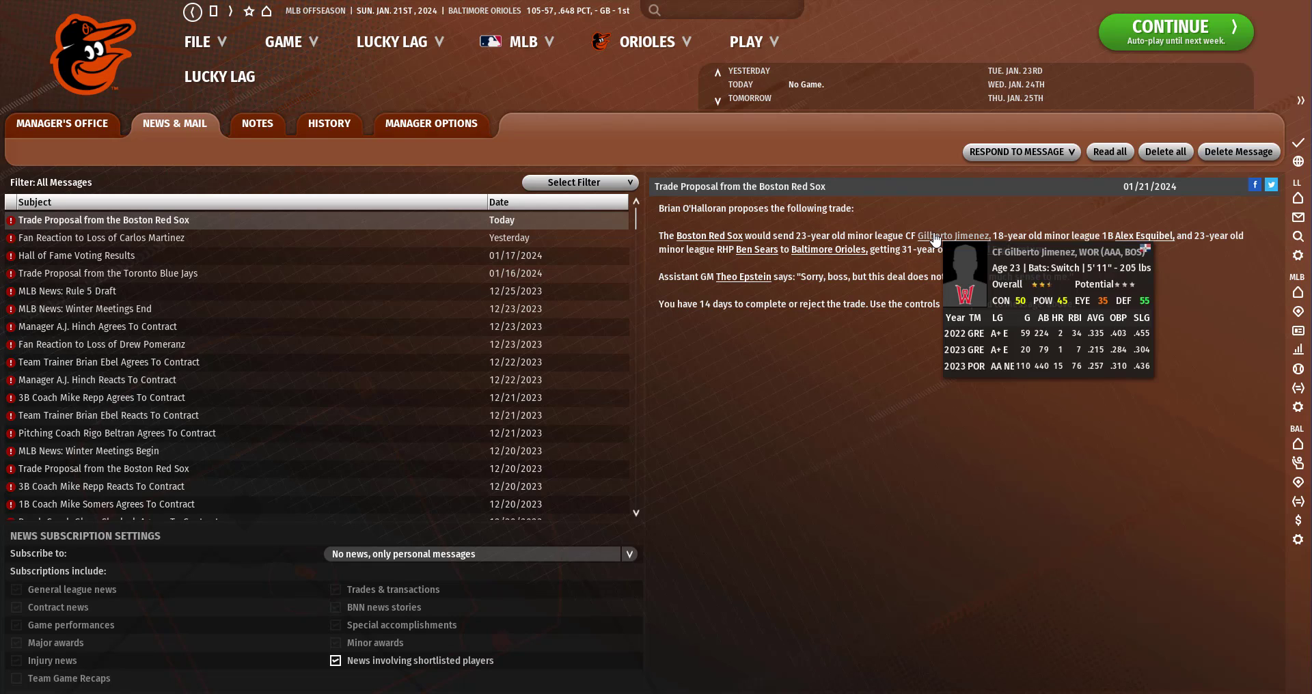
{"action": "mouse_move", "coordinate": [755, 250]}
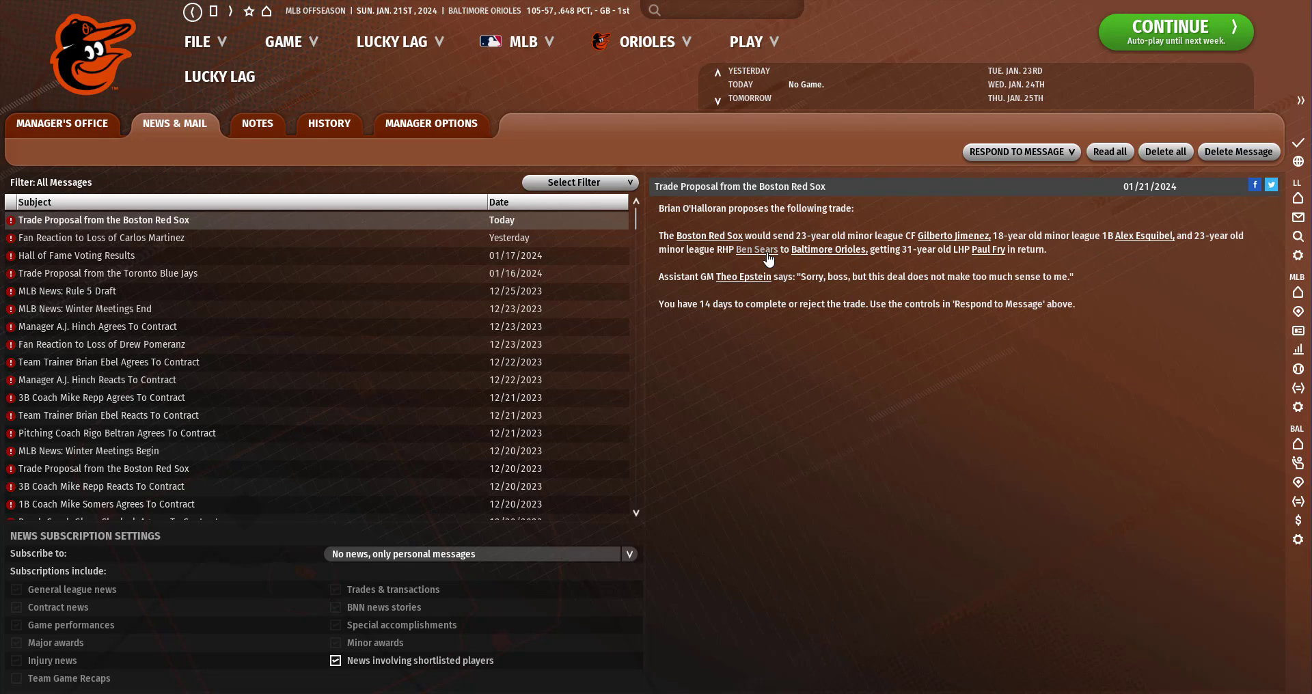
{"action": "mouse_move", "coordinate": [991, 250]}
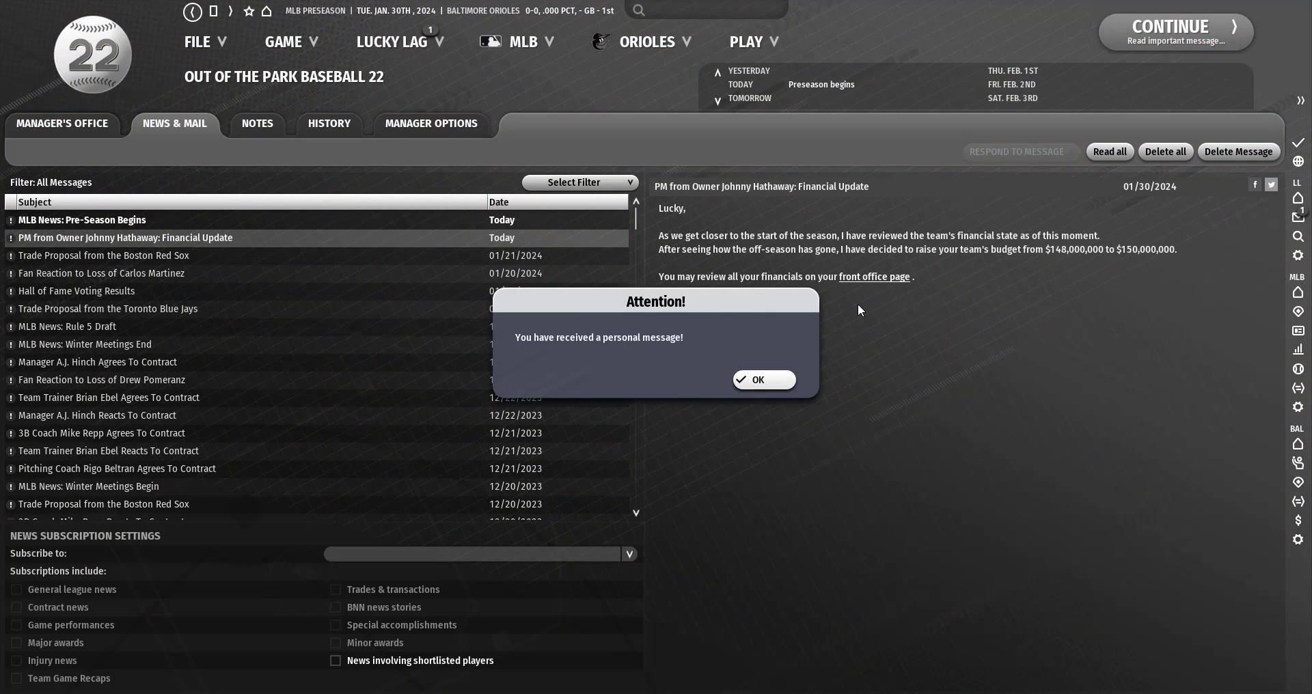
Read the January 30 Pre-Season Begins news and view Baltimore's $150,000,000 budget.
{"action": "left_click", "coordinate": [762, 380]}
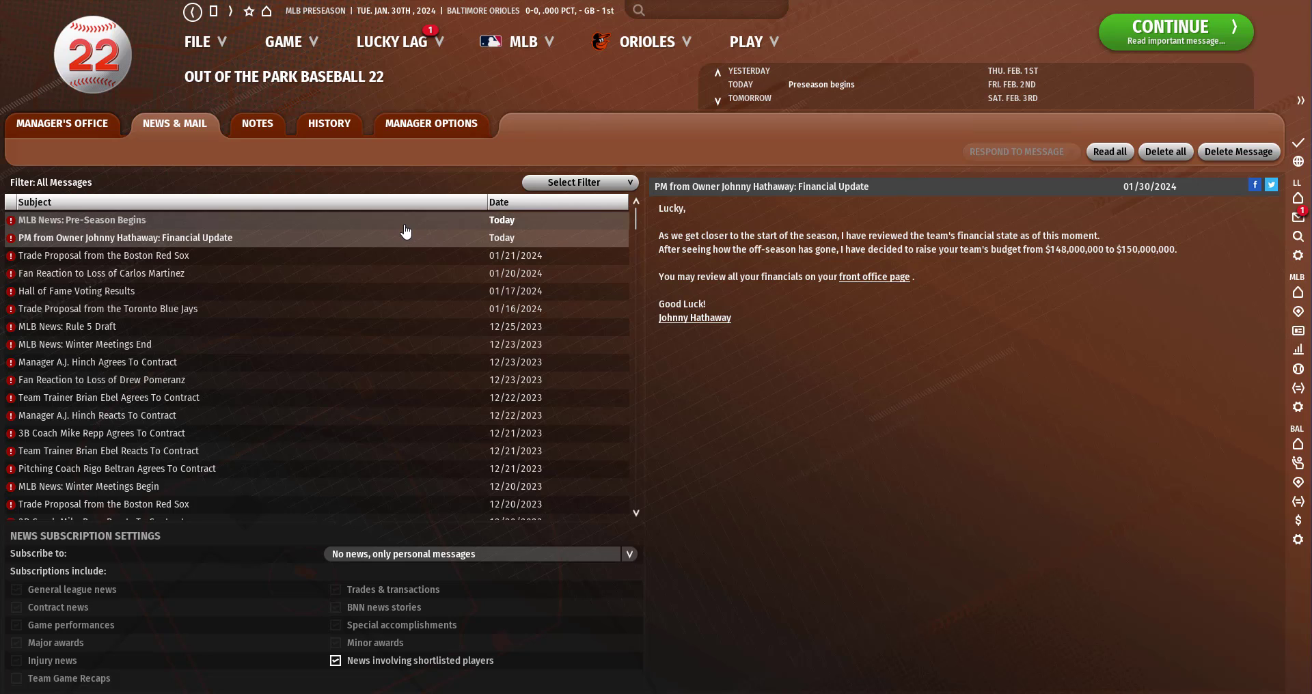
{"action": "left_click", "coordinate": [82, 220]}
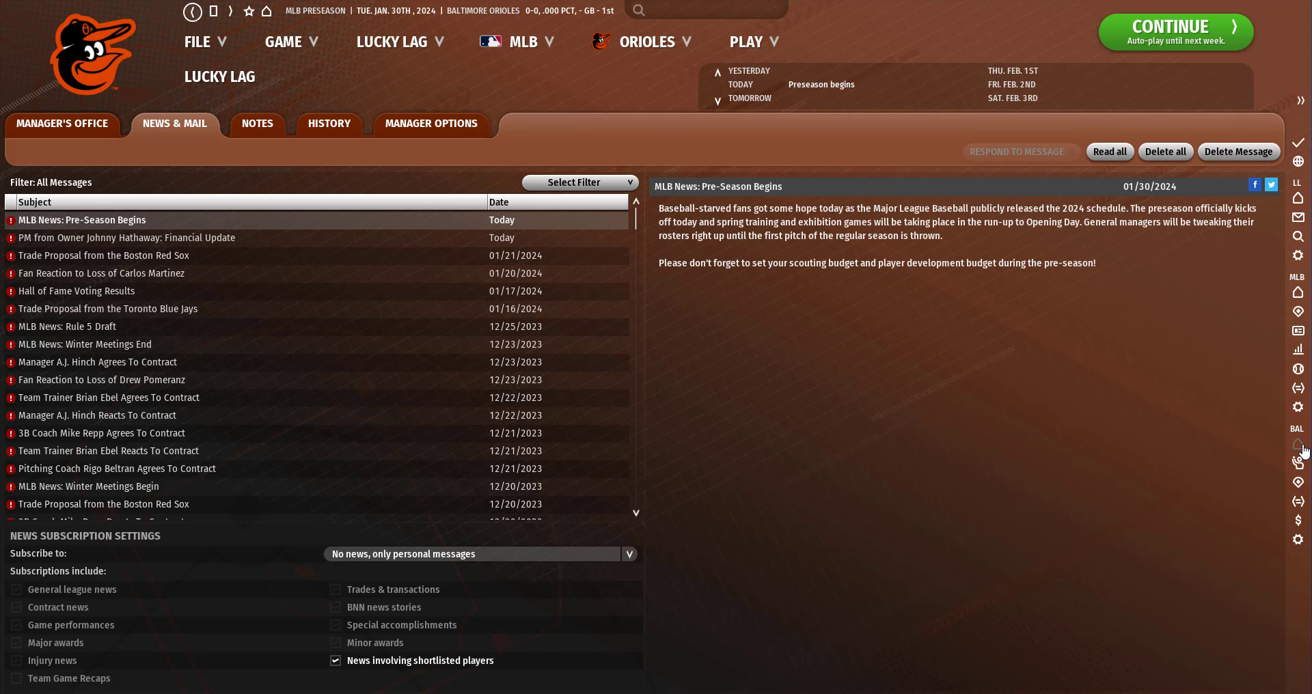
{"action": "left_click", "coordinate": [538, 123]}
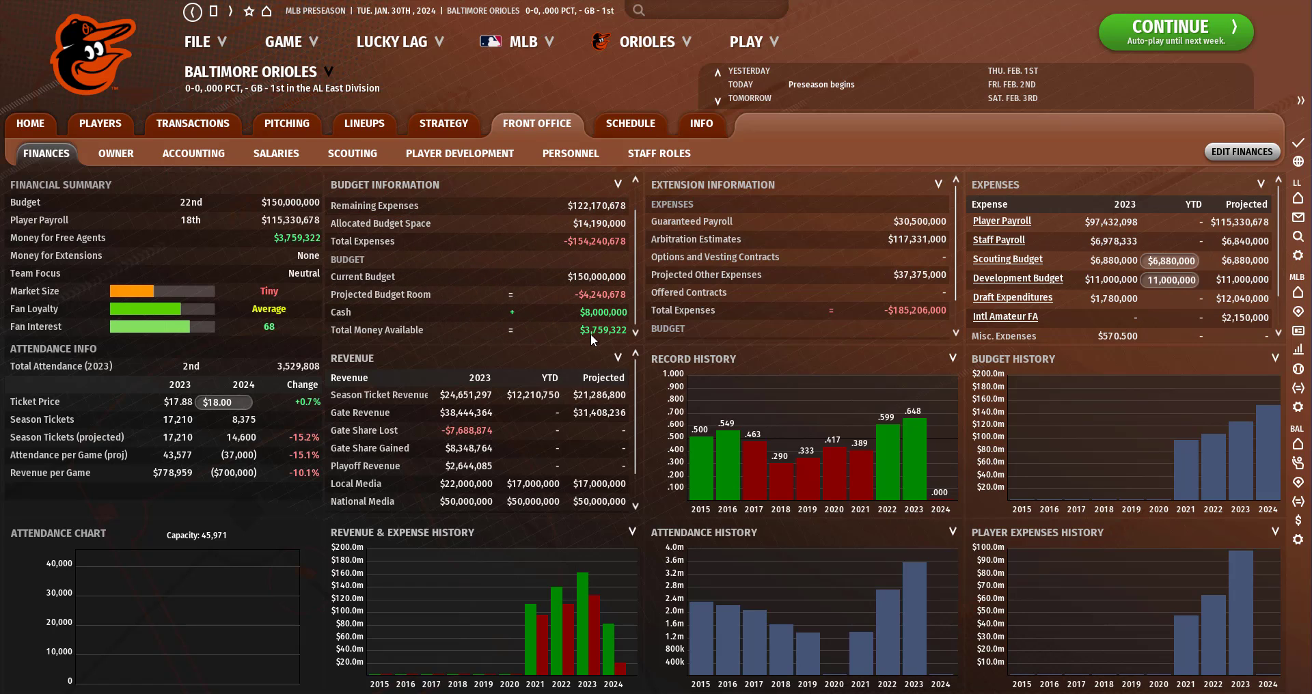
{"action": "mouse_move", "coordinate": [1298, 390]}
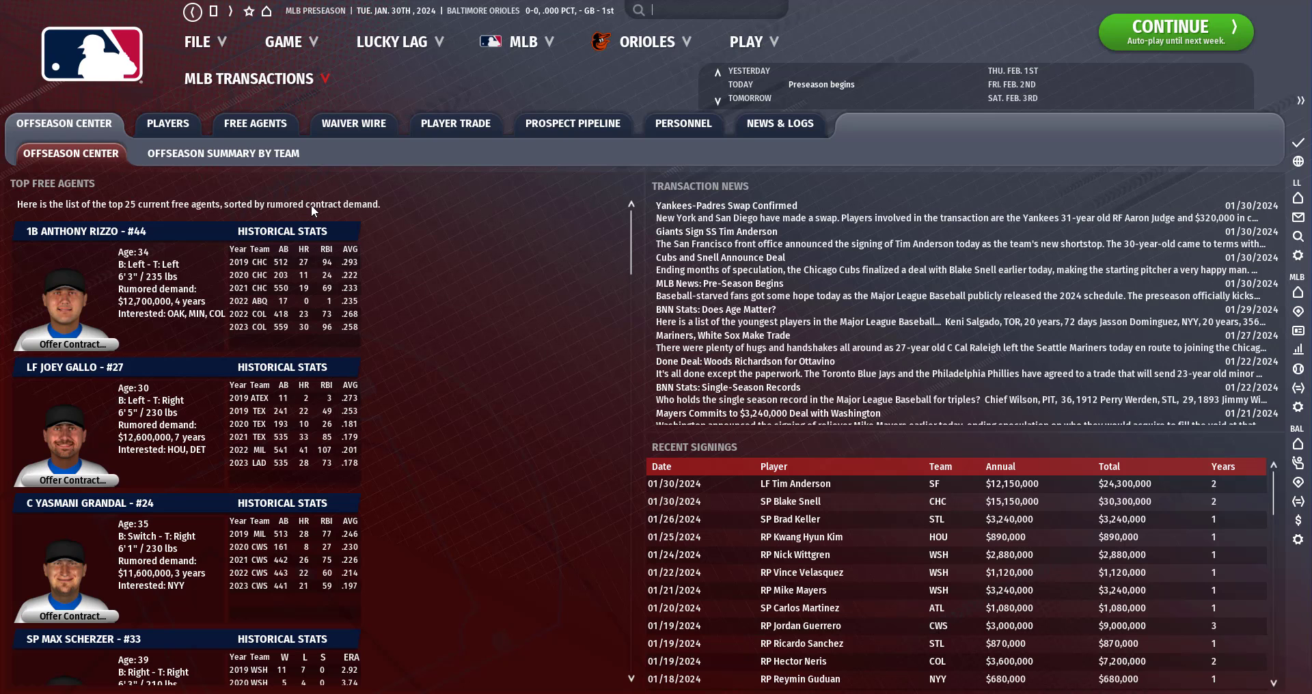
Scroll down the offseason center's Top Free Agents list to Chris Taylor.
{"action": "scroll", "scroll_direction": "down", "scroll_amount": 3}
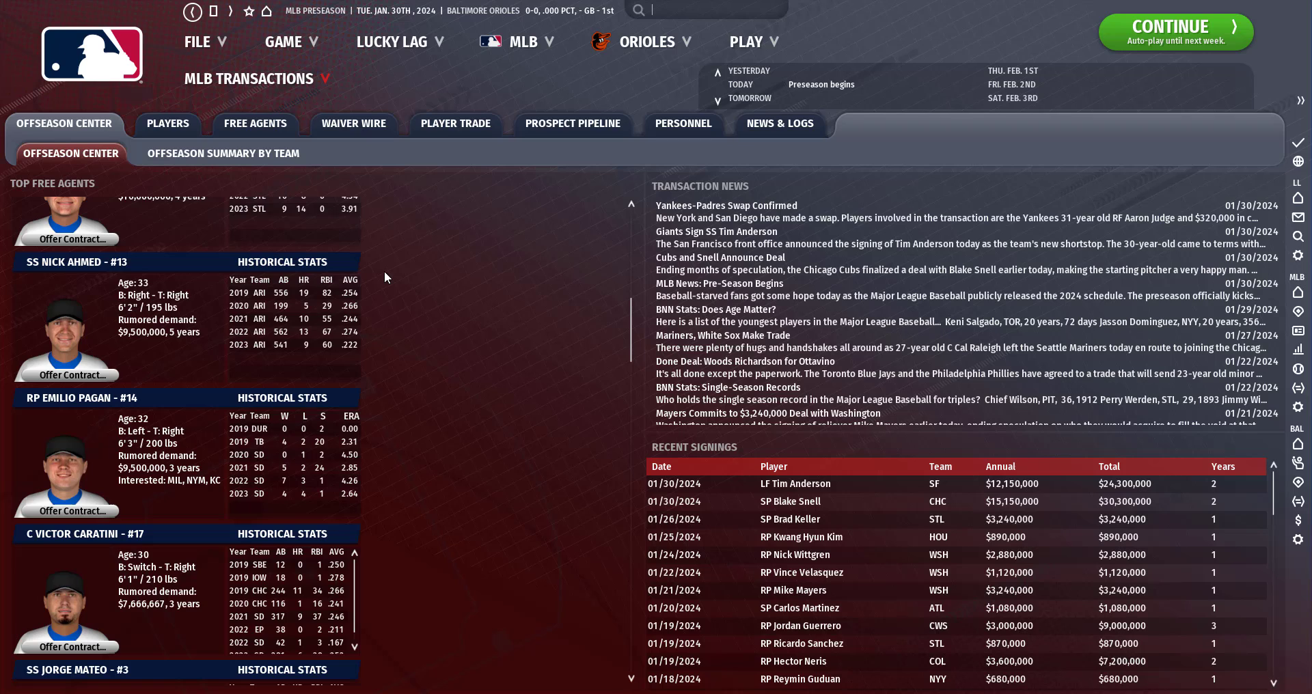
{"action": "scroll", "scroll_direction": "down", "scroll_amount": 3}
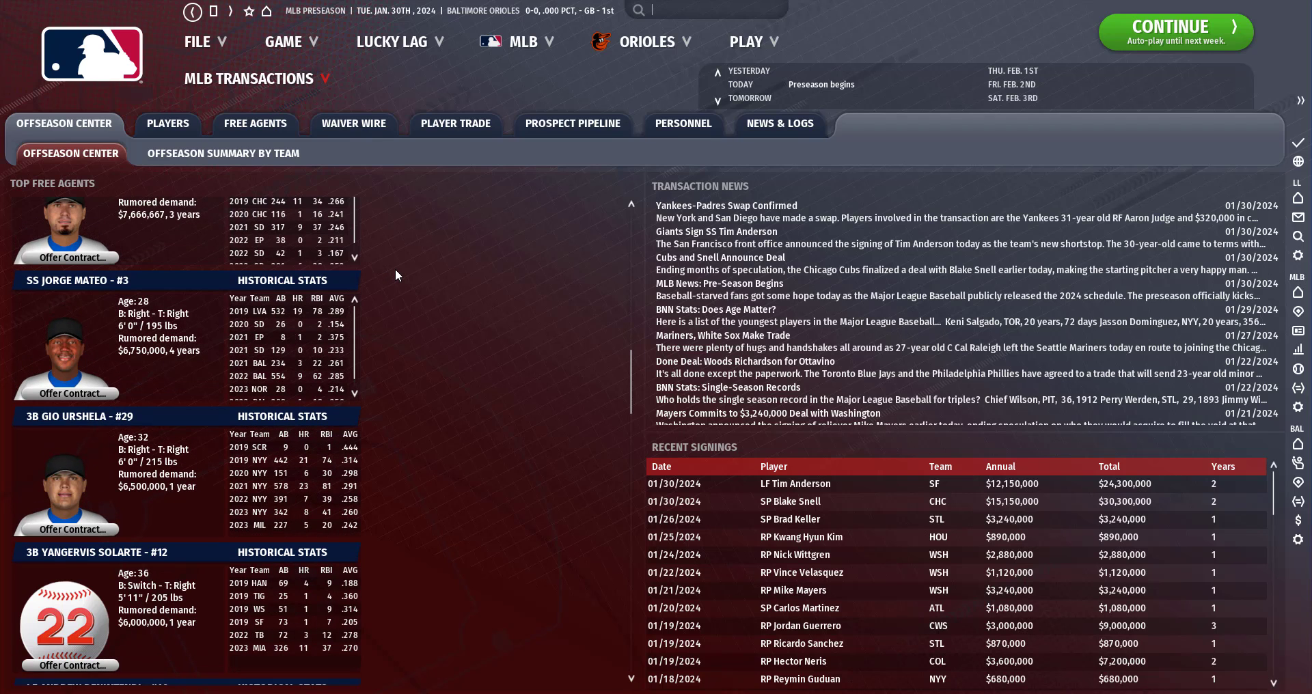
{"action": "scroll", "scroll_direction": "down", "scroll_amount": 3}
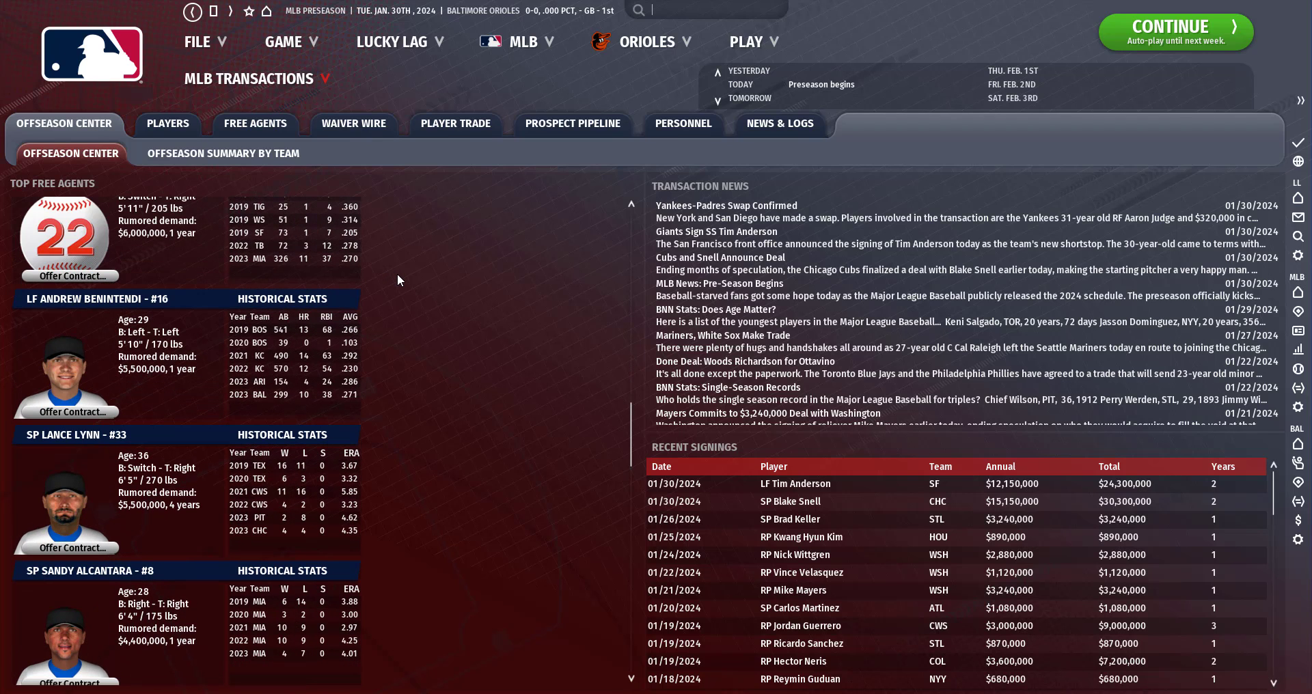
{"action": "mouse_move", "coordinate": [151, 377]}
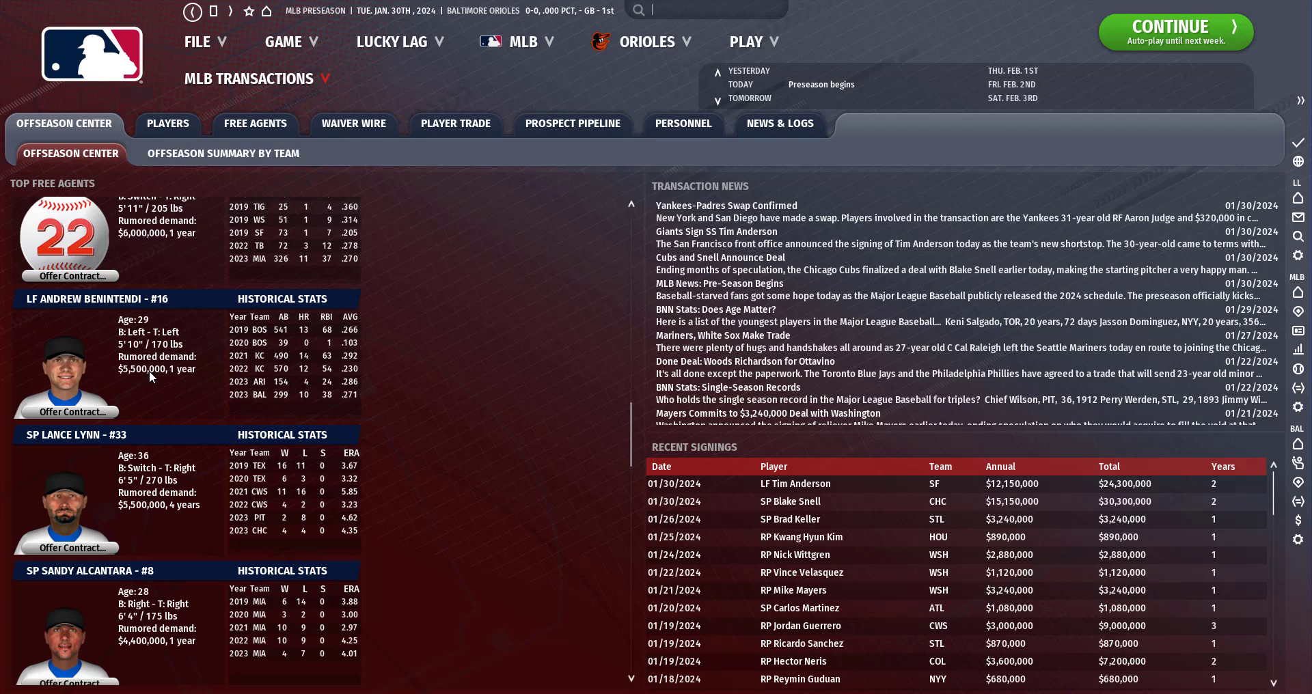
{"action": "scroll", "scroll_direction": "down", "scroll_amount": 3}
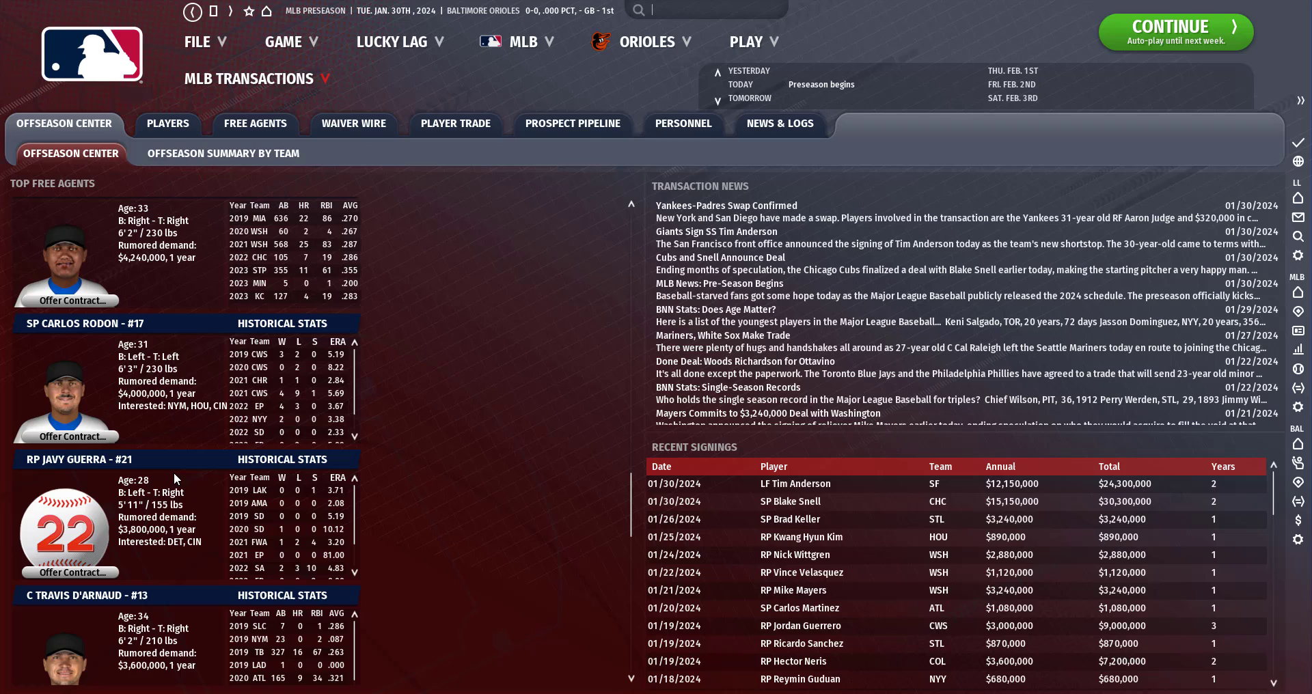
{"action": "scroll", "scroll_direction": "down", "scroll_amount": 3}
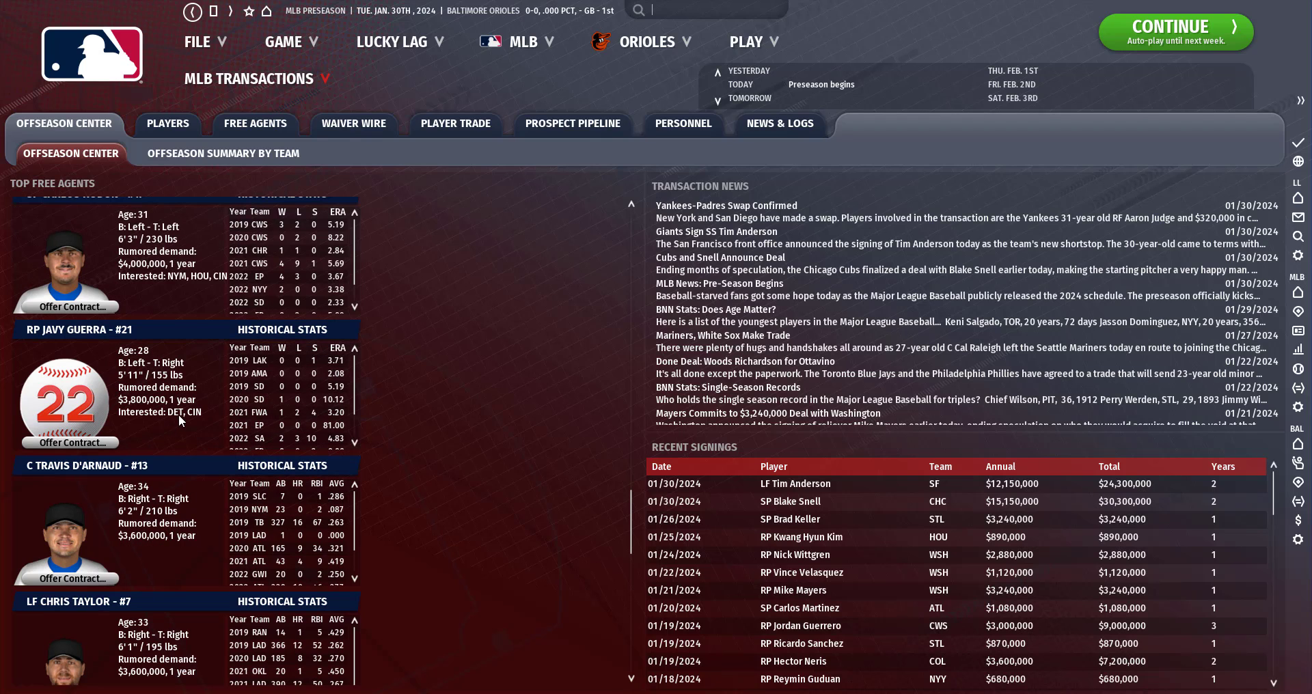
{"action": "scroll", "scroll_direction": "down", "scroll_amount": 3}
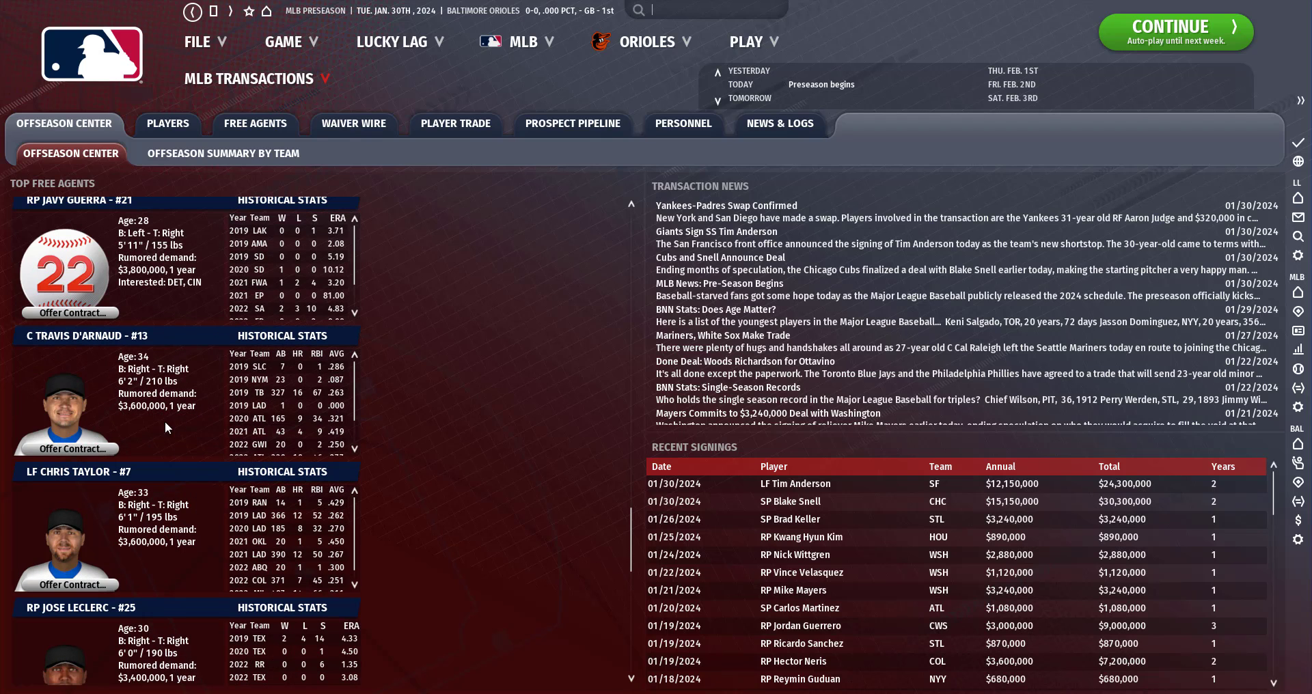
{"action": "scroll", "scroll_direction": "down", "scroll_amount": 3}
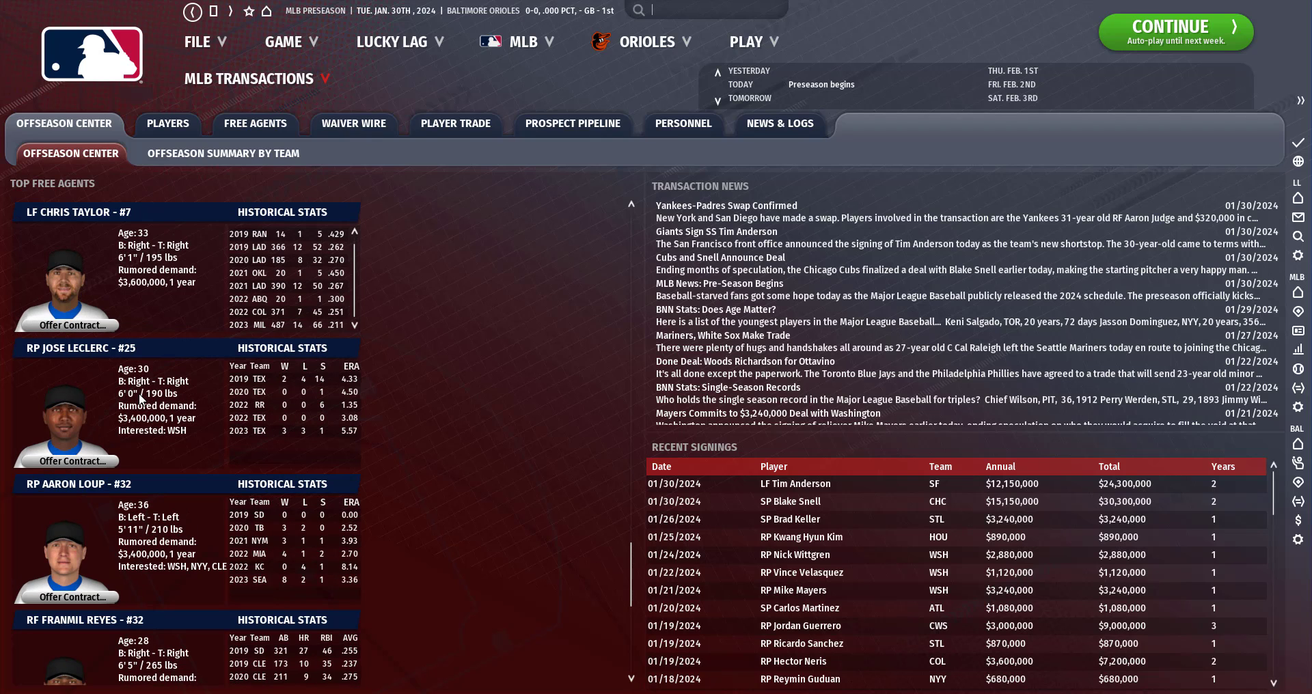
{"action": "scroll", "scroll_direction": "down", "scroll_amount": 3}
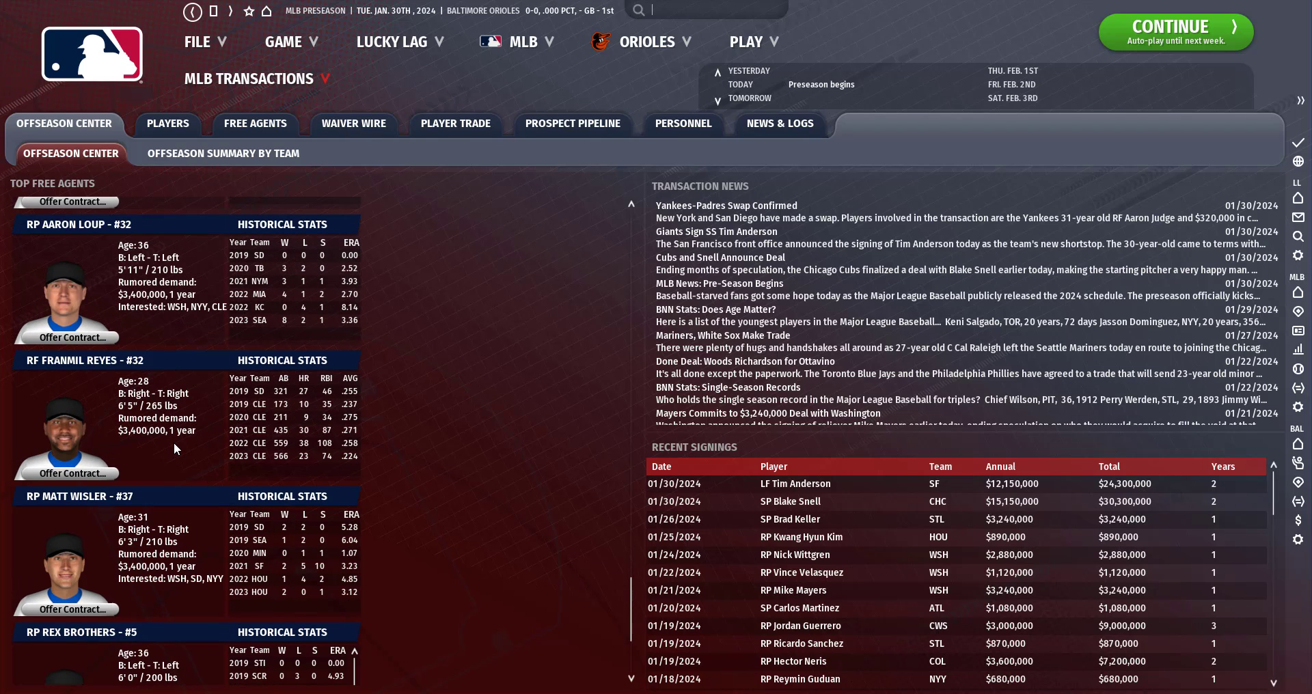
{"action": "scroll", "scroll_direction": "down", "scroll_amount": 3}
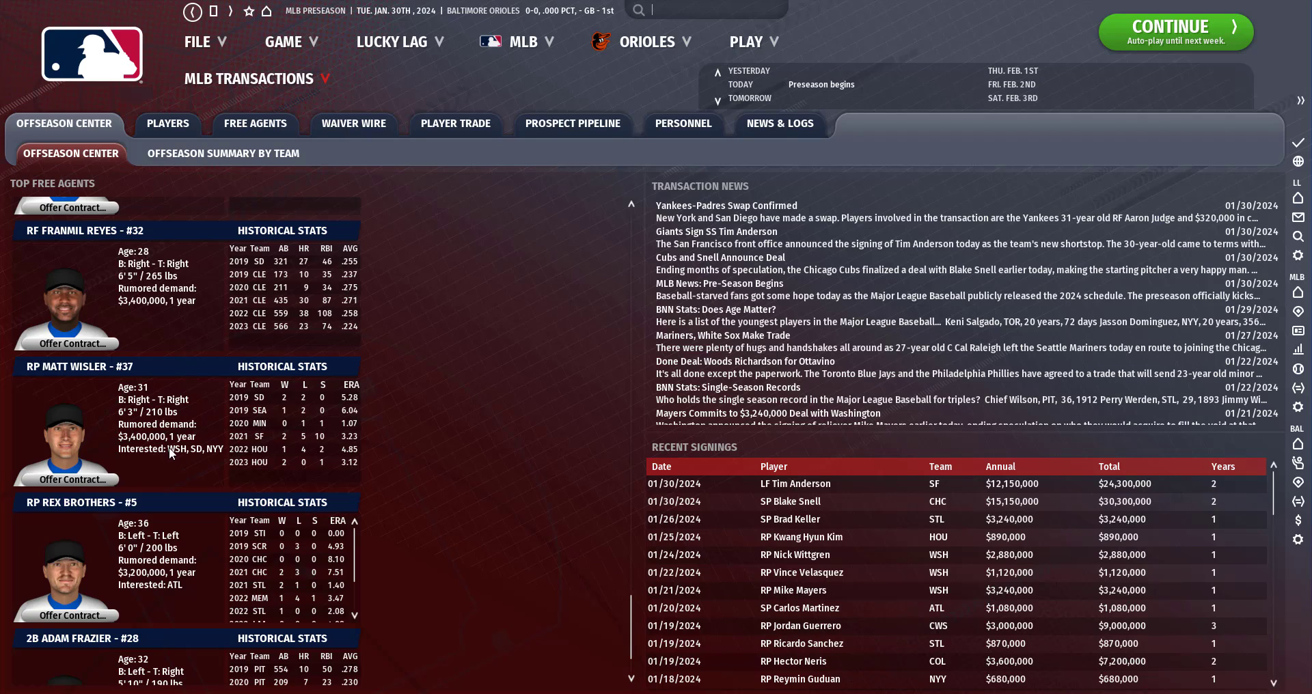
{"action": "scroll", "scroll_direction": "down", "scroll_amount": 3}
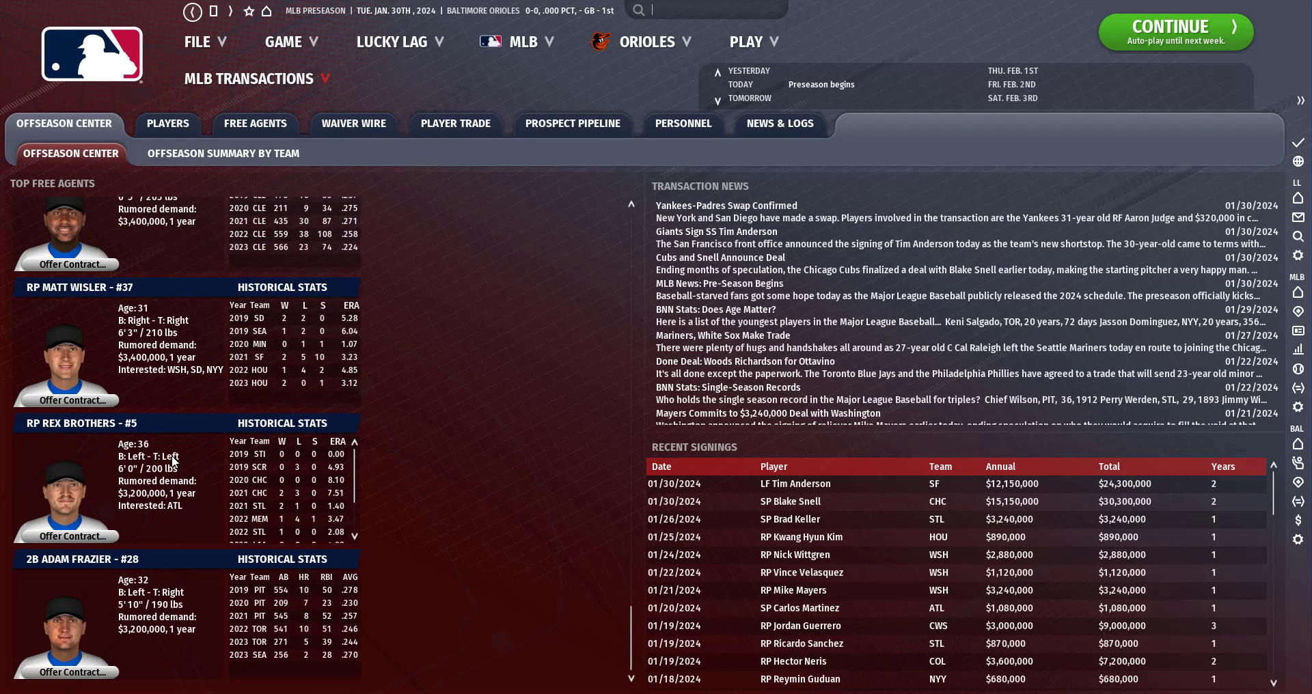
{"action": "mouse_move", "coordinate": [201, 452]}
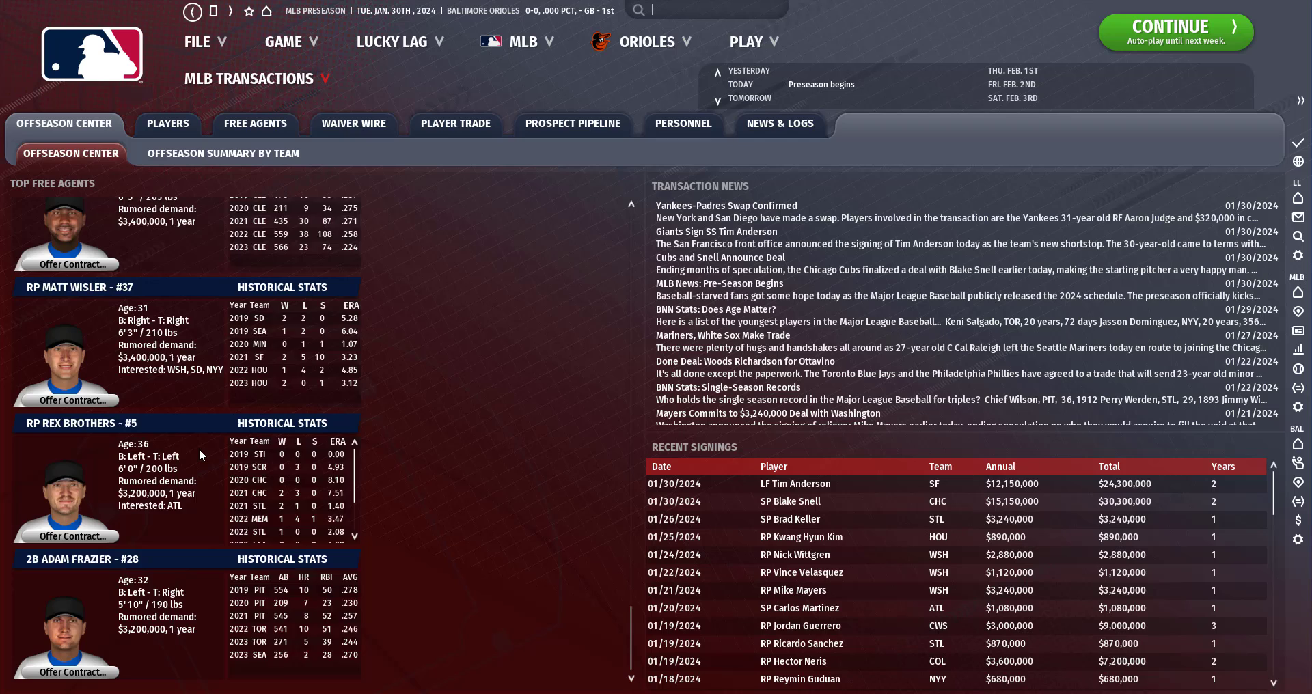
{"action": "scroll", "scroll_direction": "down", "scroll_amount": 3}
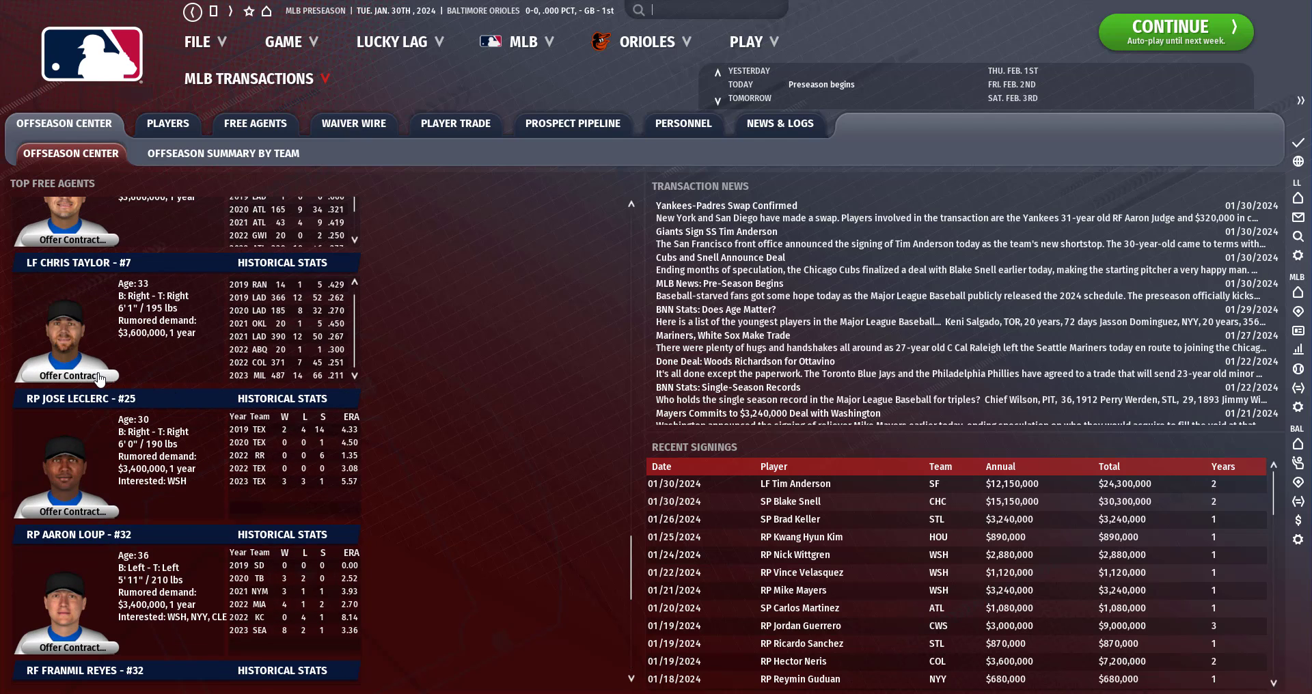
Start a Chris Taylor contract offer, browse top free agents, and advance to February 29.
{"action": "left_click", "coordinate": [70, 373]}
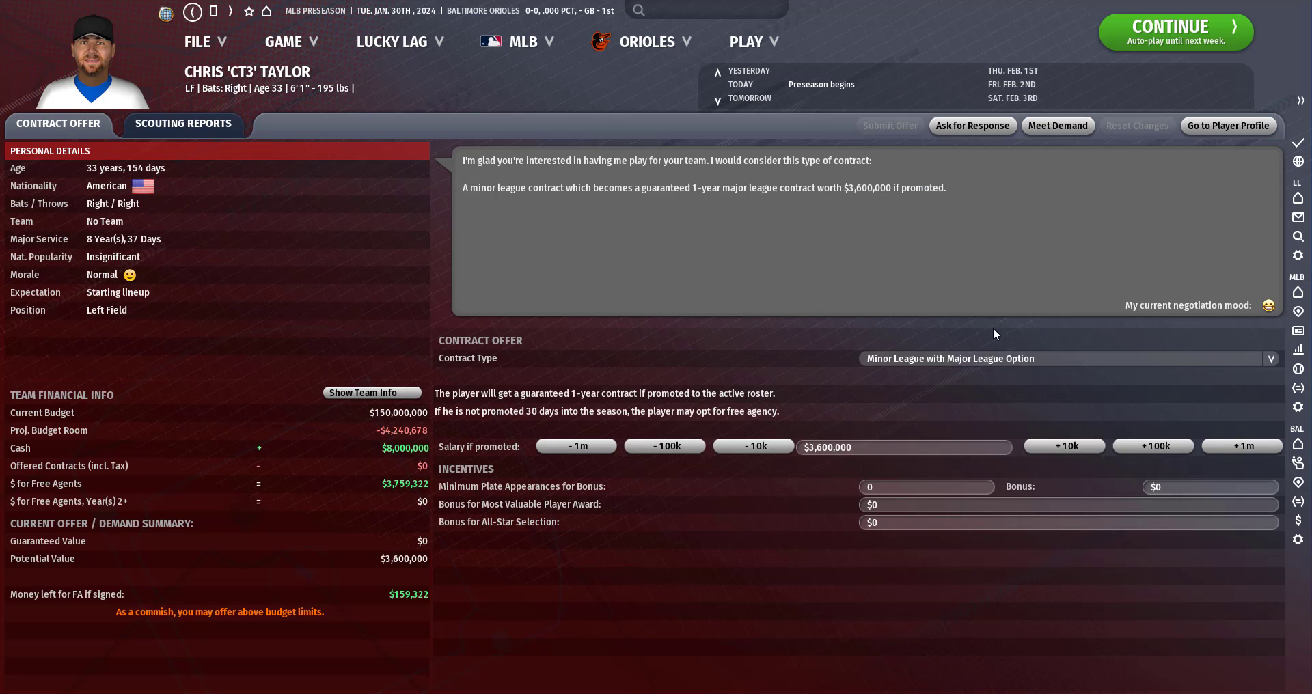
{"action": "mouse_move", "coordinate": [879, 248]}
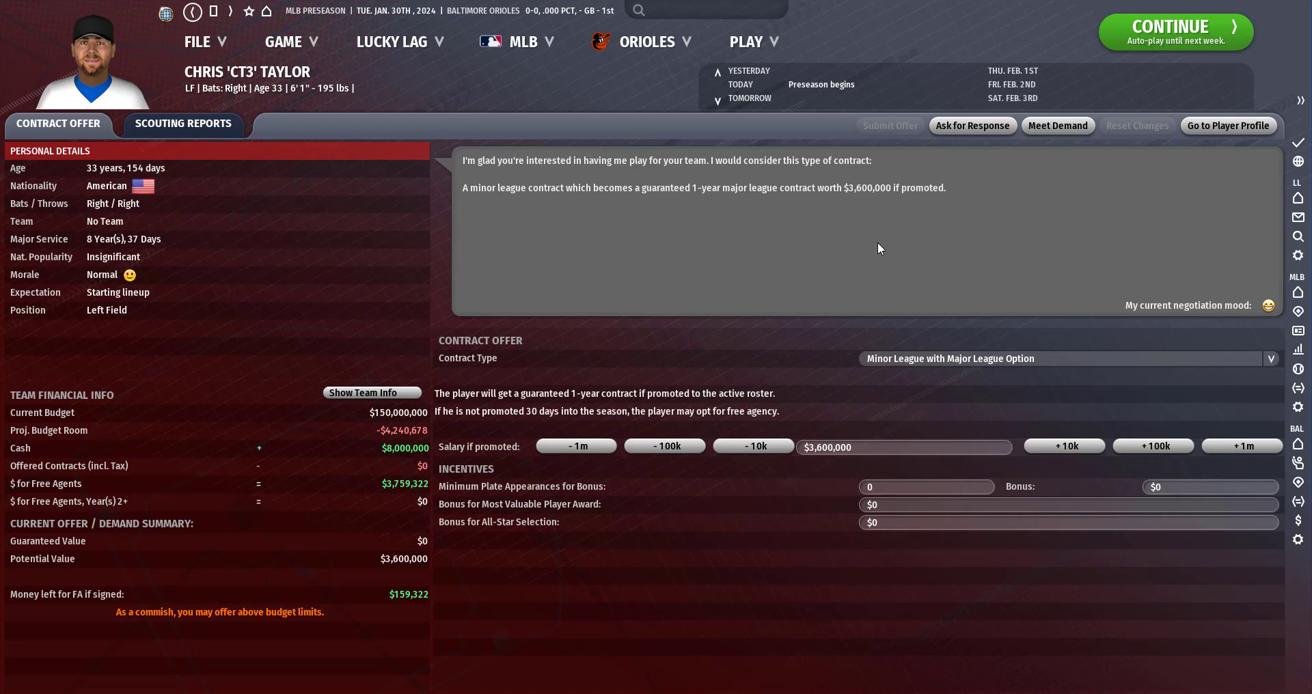
{"action": "left_click", "coordinate": [888, 125]}
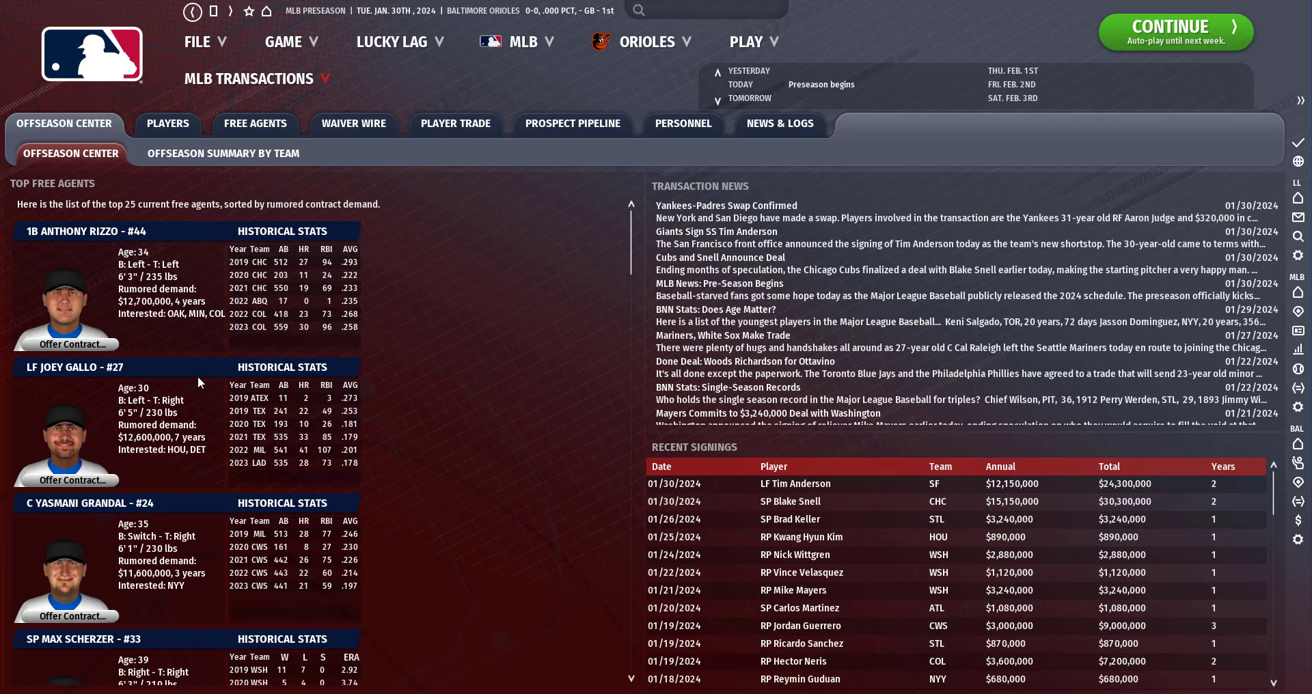
{"action": "scroll", "scroll_direction": "down", "scroll_amount": 3}
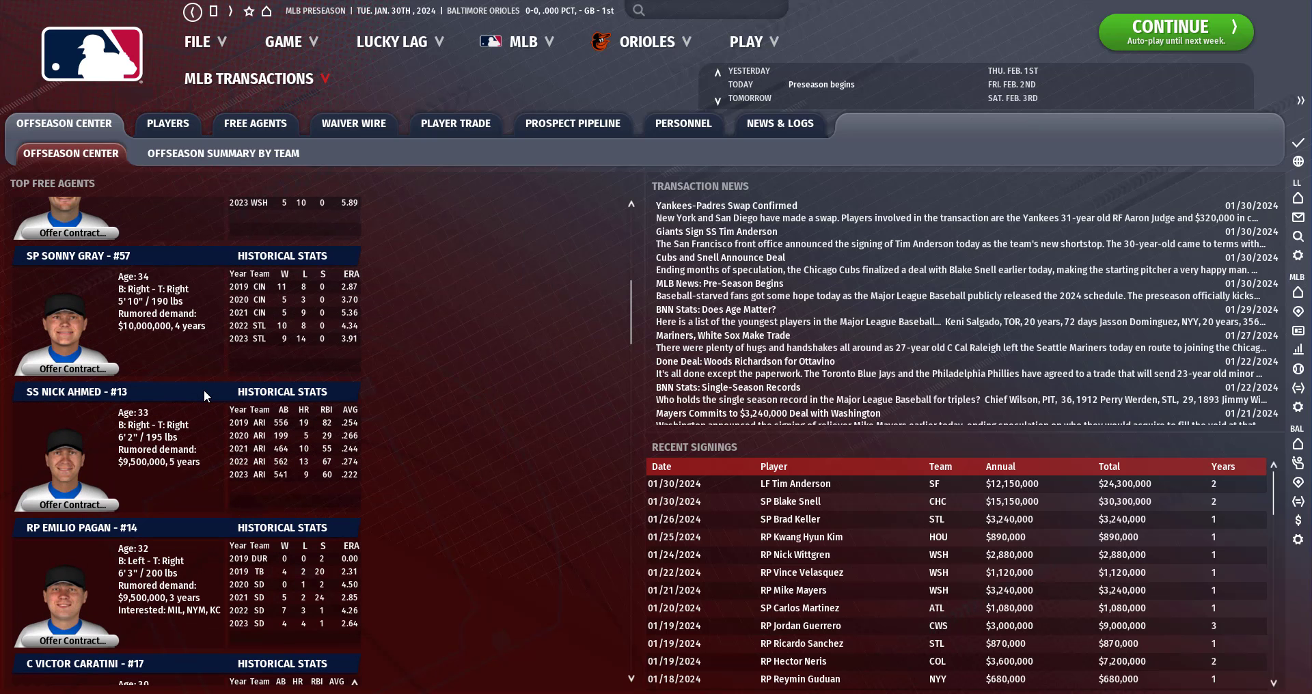
{"action": "scroll", "scroll_direction": "down", "scroll_amount": 3}
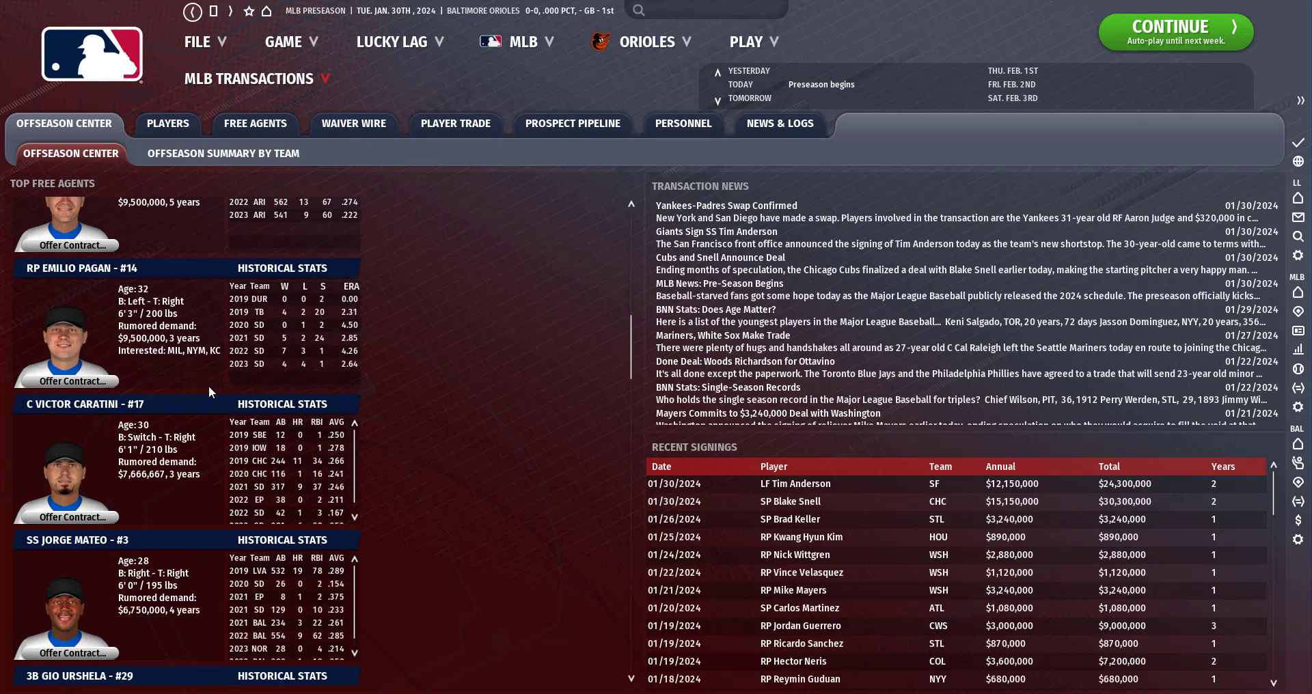
{"action": "scroll", "scroll_direction": "down", "scroll_amount": 3}
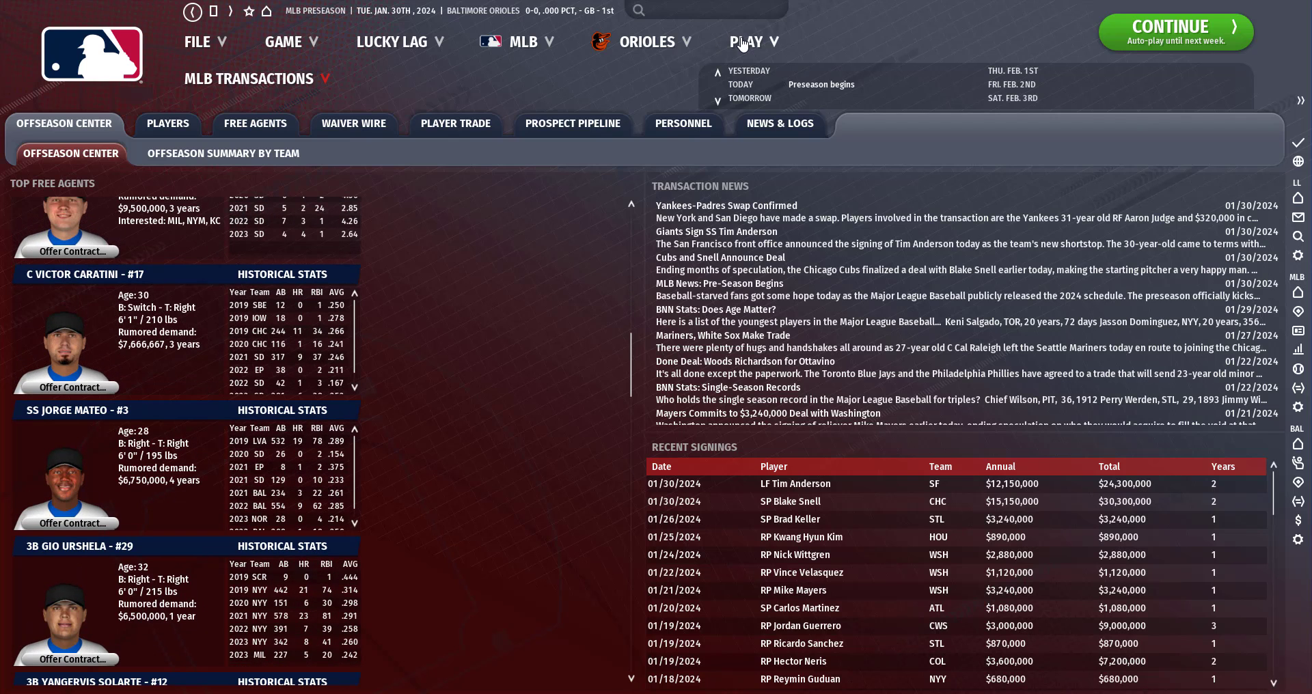
{"action": "left_click", "coordinate": [1174, 32]}
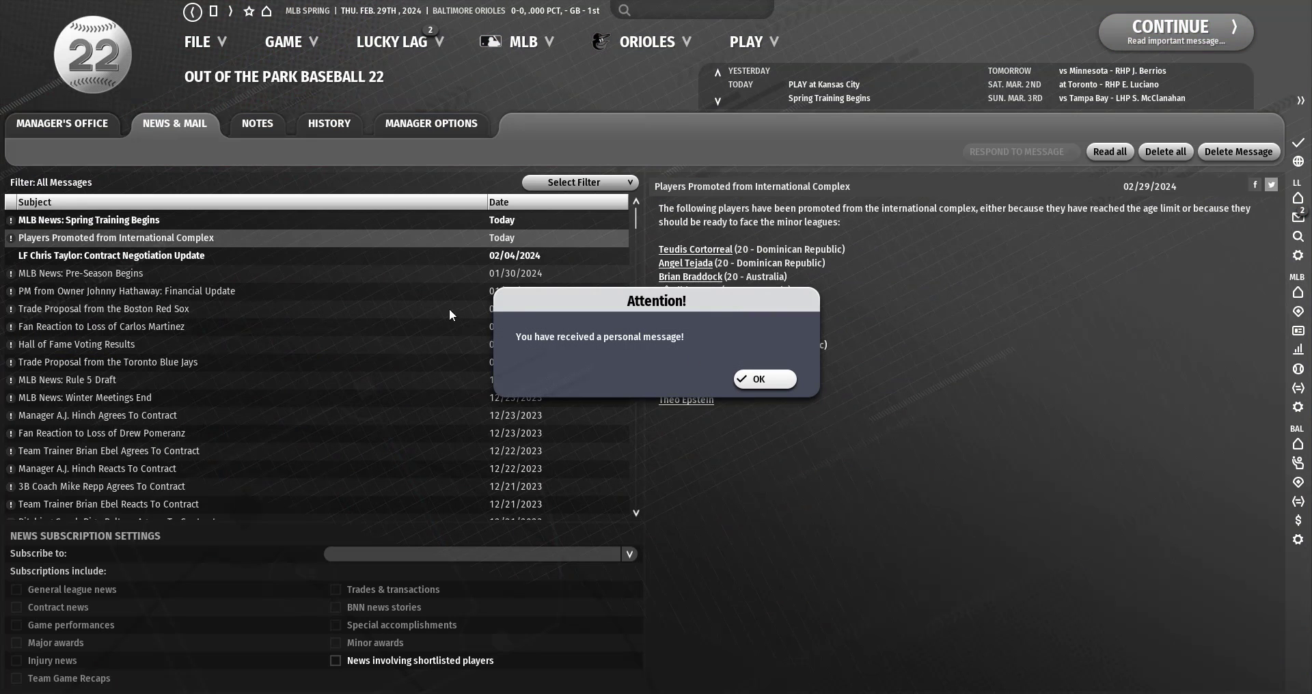
Dismiss the Attention alert and open the Spring Training Begins news and Chris Taylor's signing.
{"action": "left_click", "coordinate": [763, 379]}
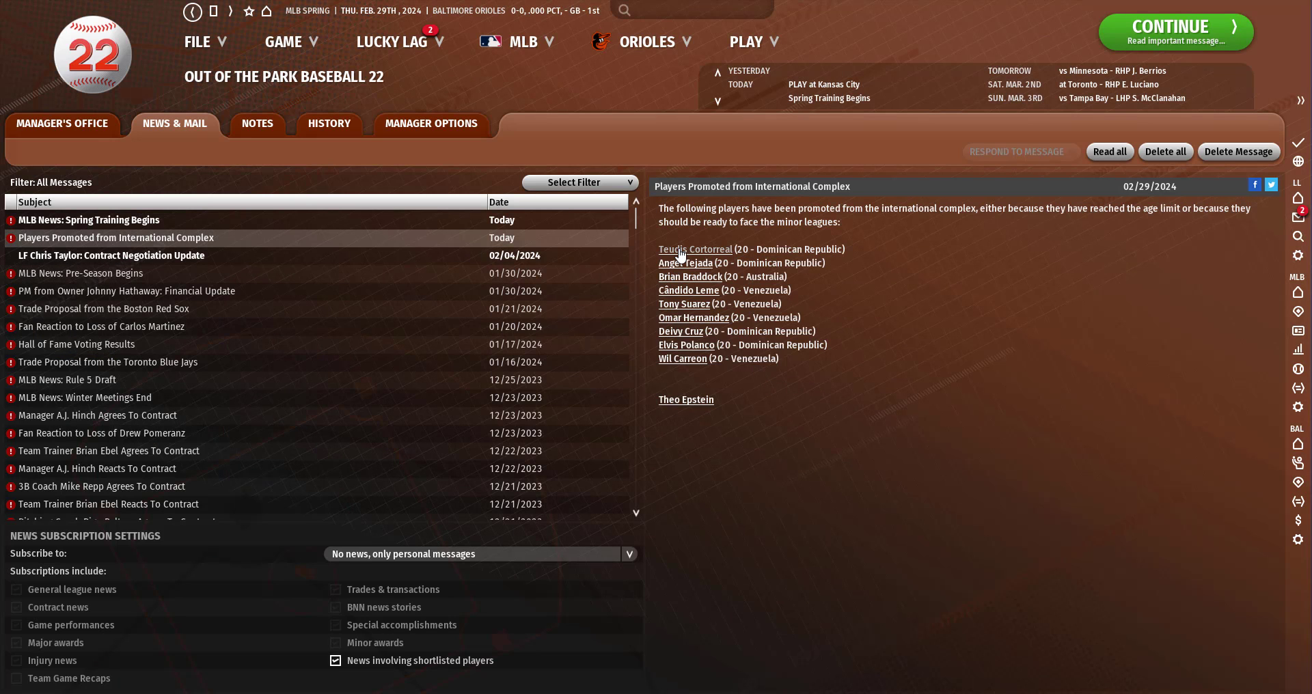
{"action": "mouse_move", "coordinate": [689, 277]}
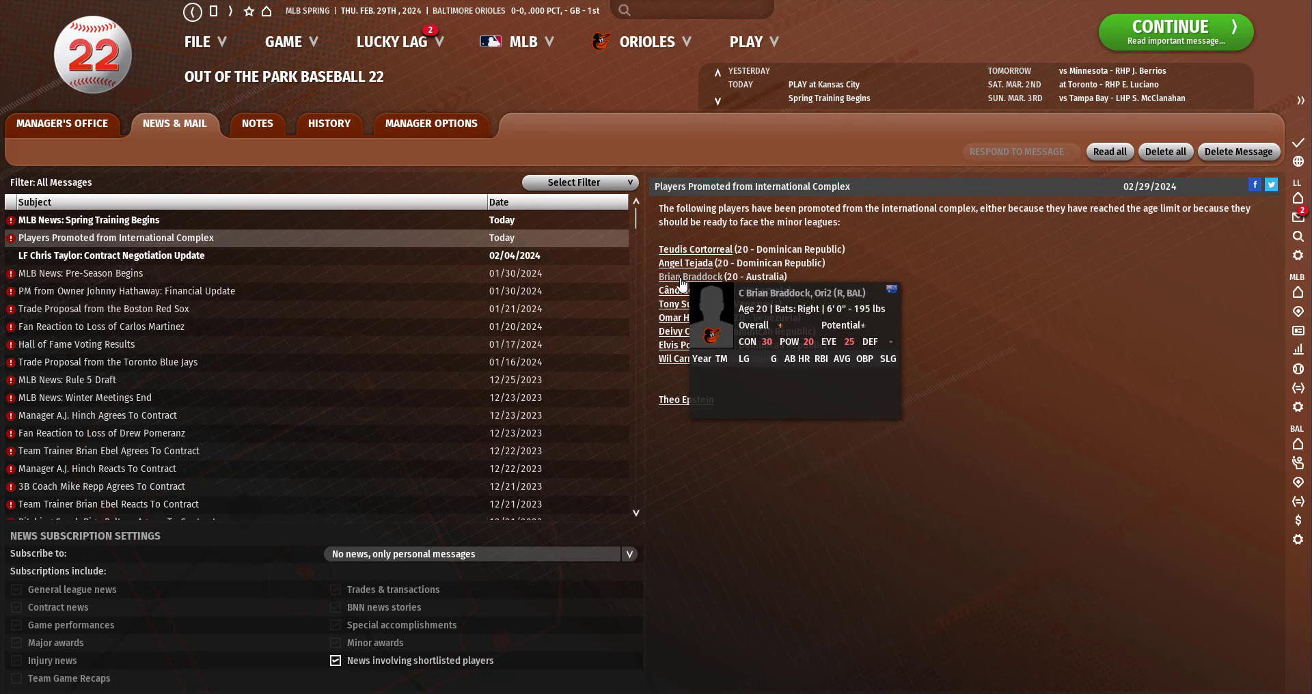
{"action": "mouse_move", "coordinate": [694, 331]}
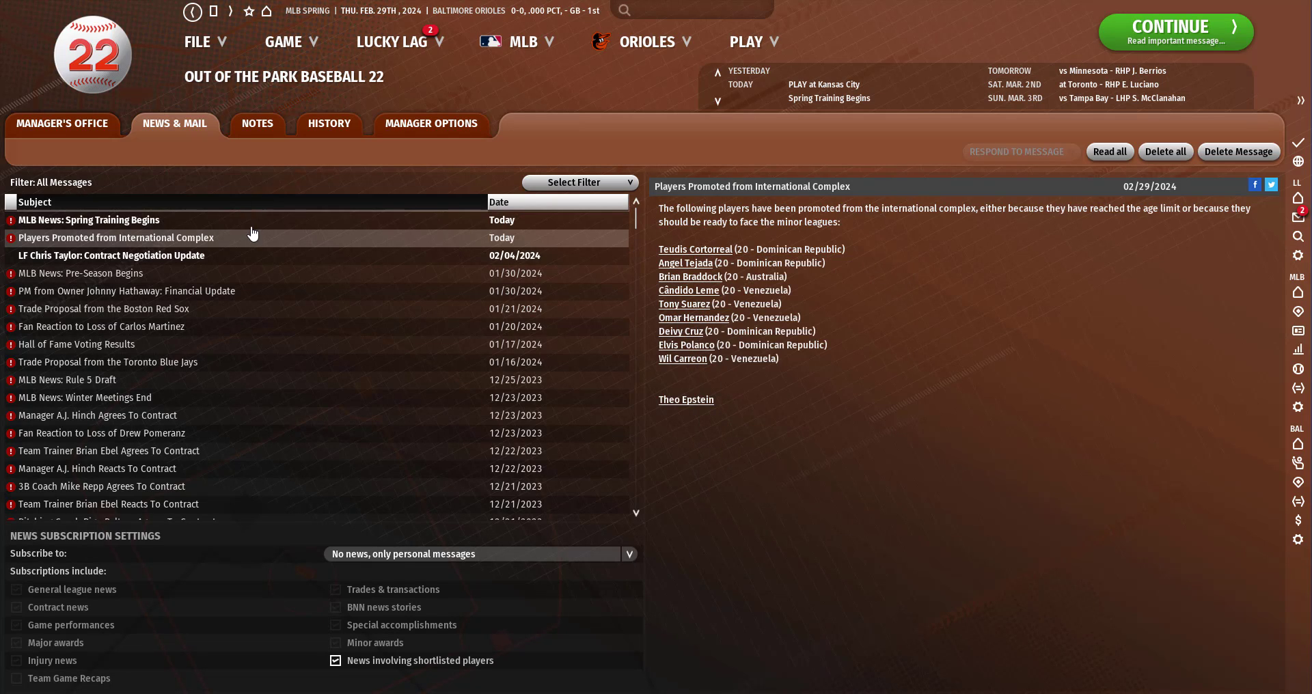
{"action": "left_click", "coordinate": [89, 219]}
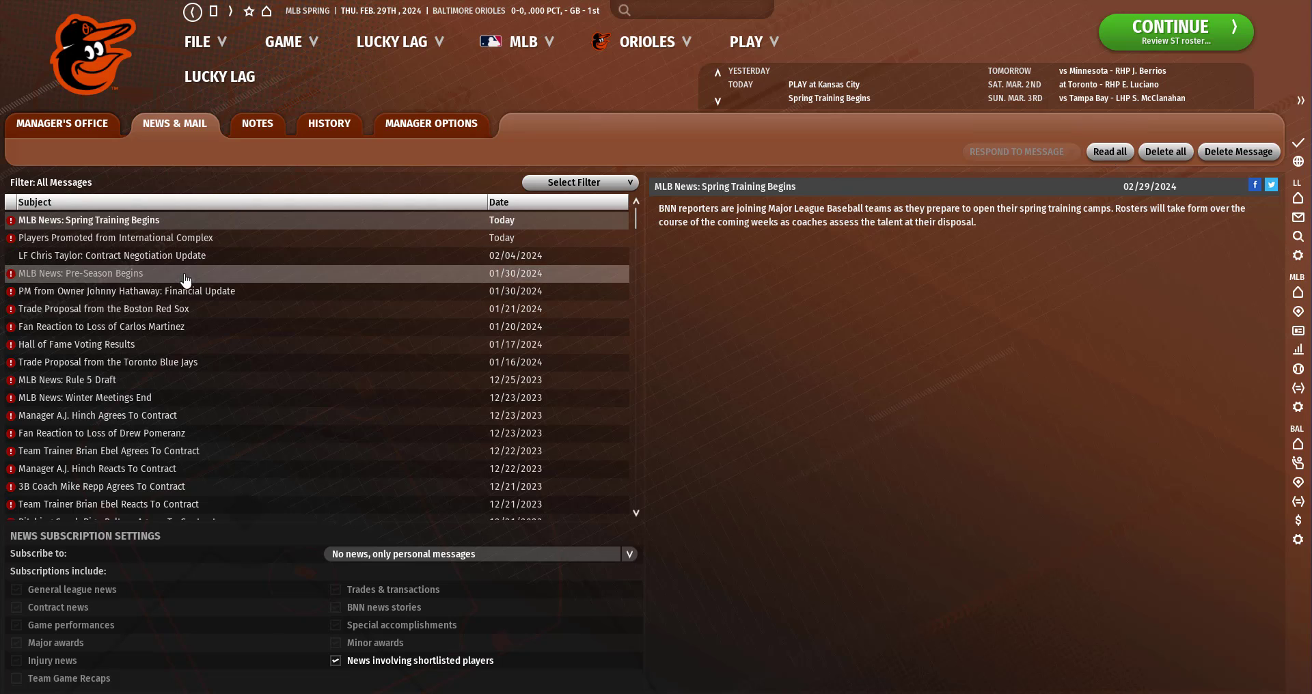
{"action": "left_click", "coordinate": [112, 255]}
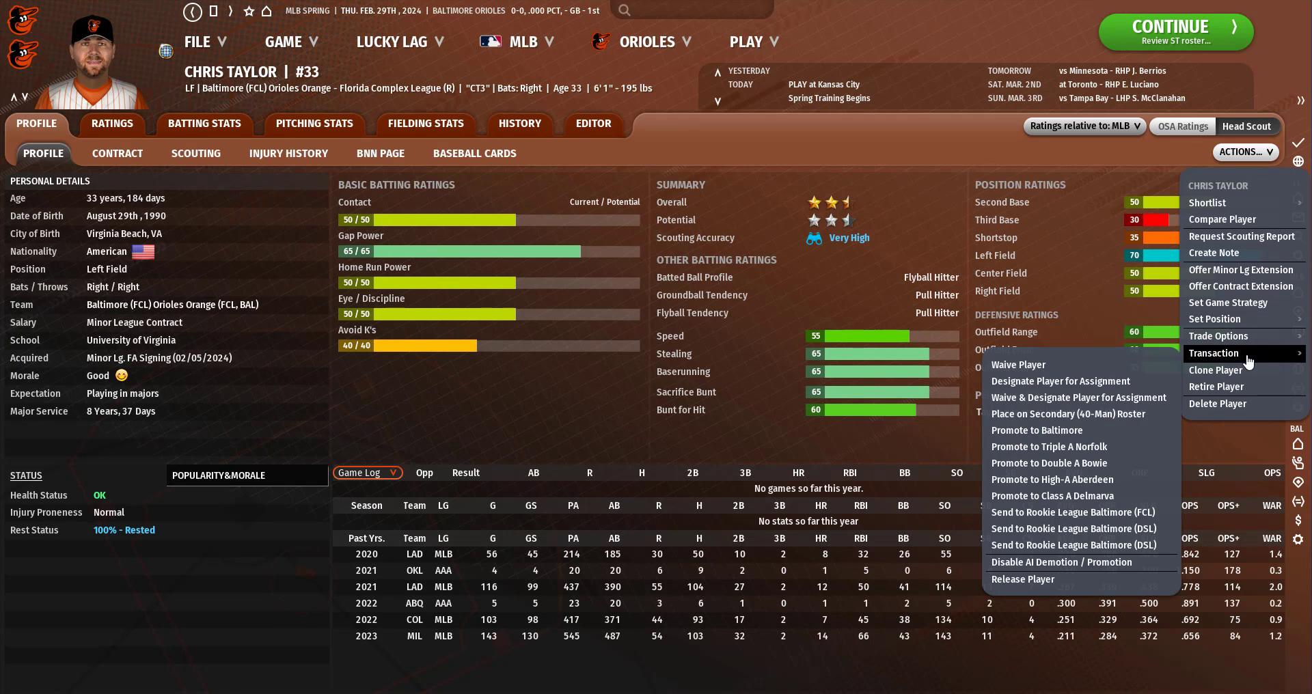
Send Chris Taylor to Triple-A Norfolk Tides and sim the game at Kansas City.
{"action": "left_click", "coordinate": [1050, 445]}
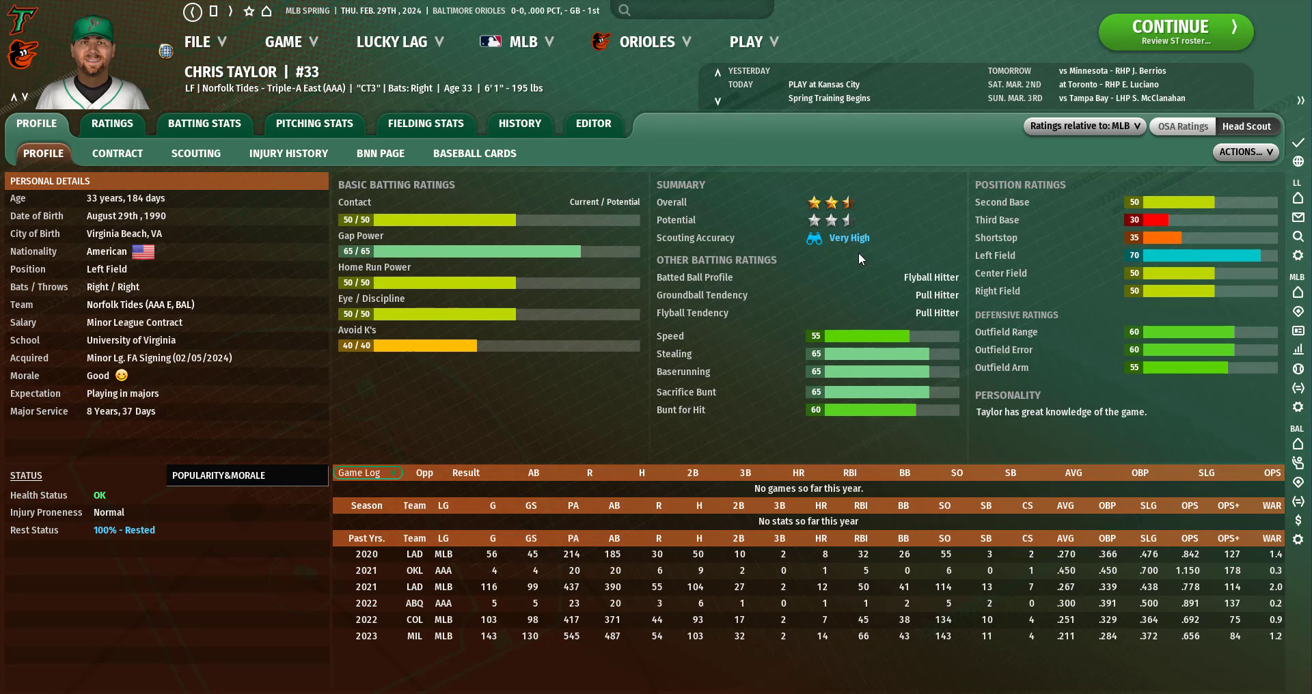
{"action": "left_click", "coordinate": [745, 41]}
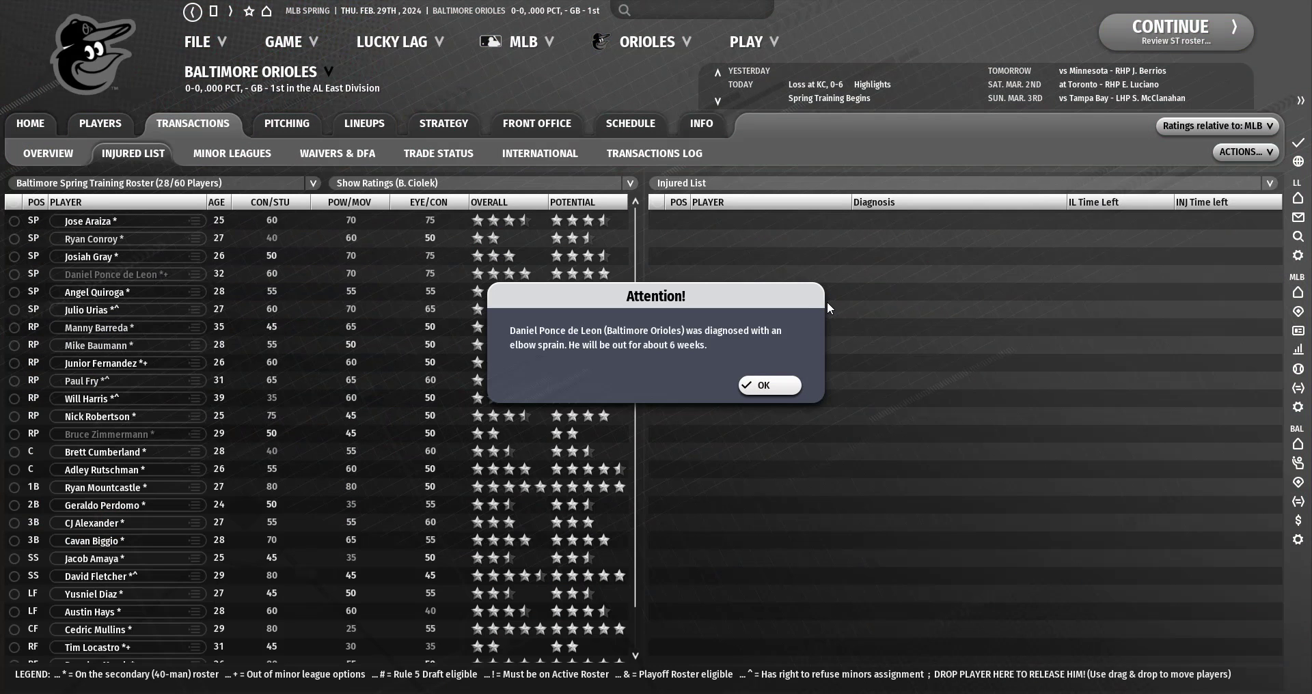
{"action": "mouse_move", "coordinate": [823, 302]}
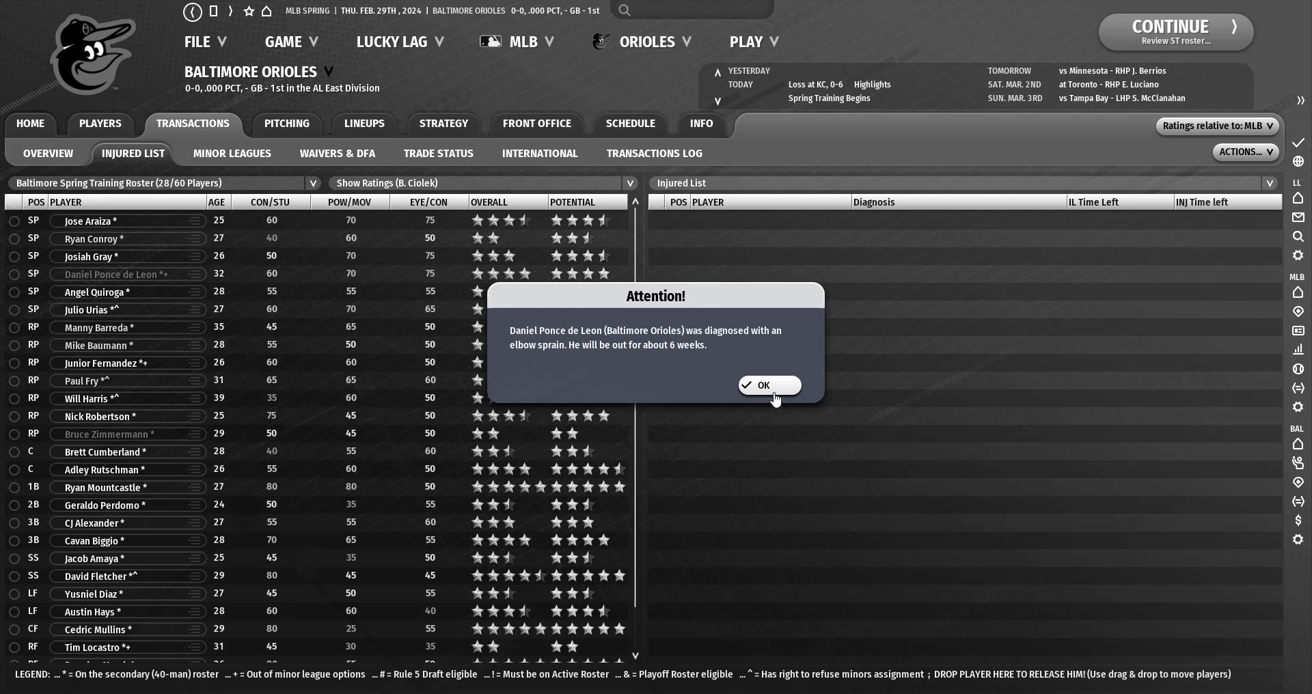
Dismiss the injury alert and move Daniel Ponce de Leon to the 15-Day IL.
{"action": "left_click", "coordinate": [763, 386]}
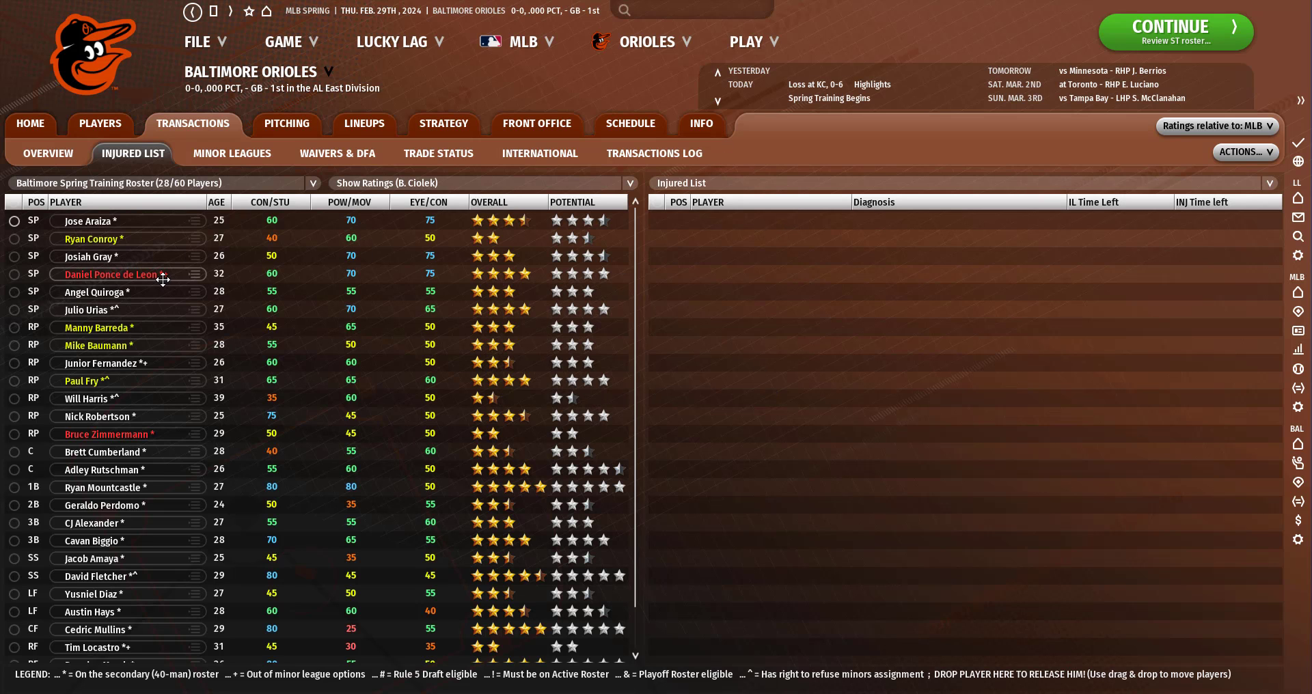
{"action": "mouse_move", "coordinate": [134, 275]}
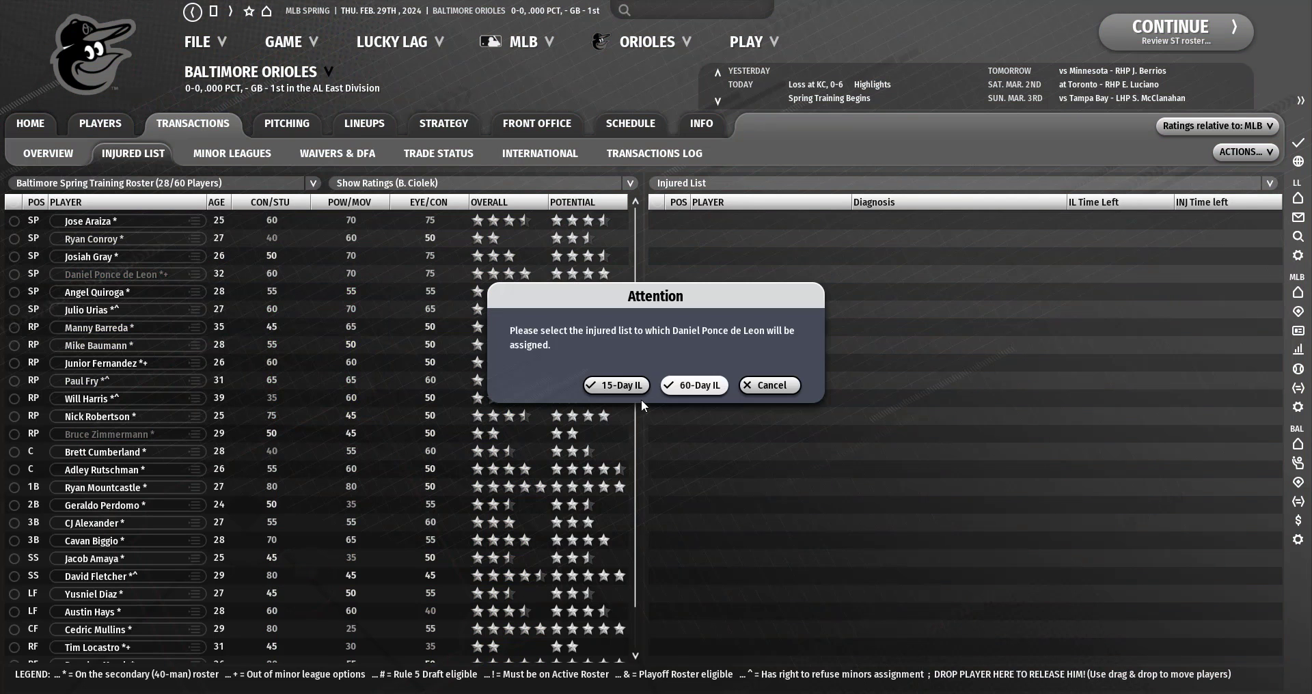
{"action": "left_click", "coordinate": [615, 385]}
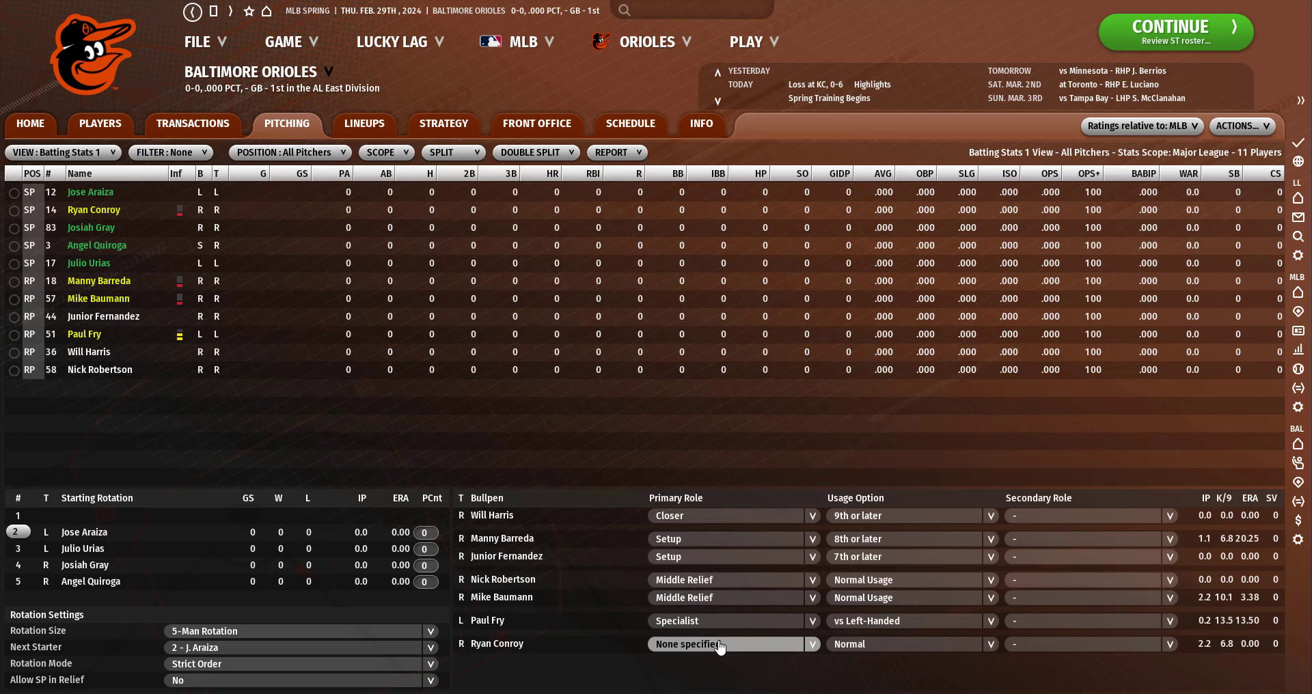
Slot Ryan Conroy into rotation spot 5 and bring up Transactions Overview.
{"action": "left_click", "coordinate": [723, 643]}
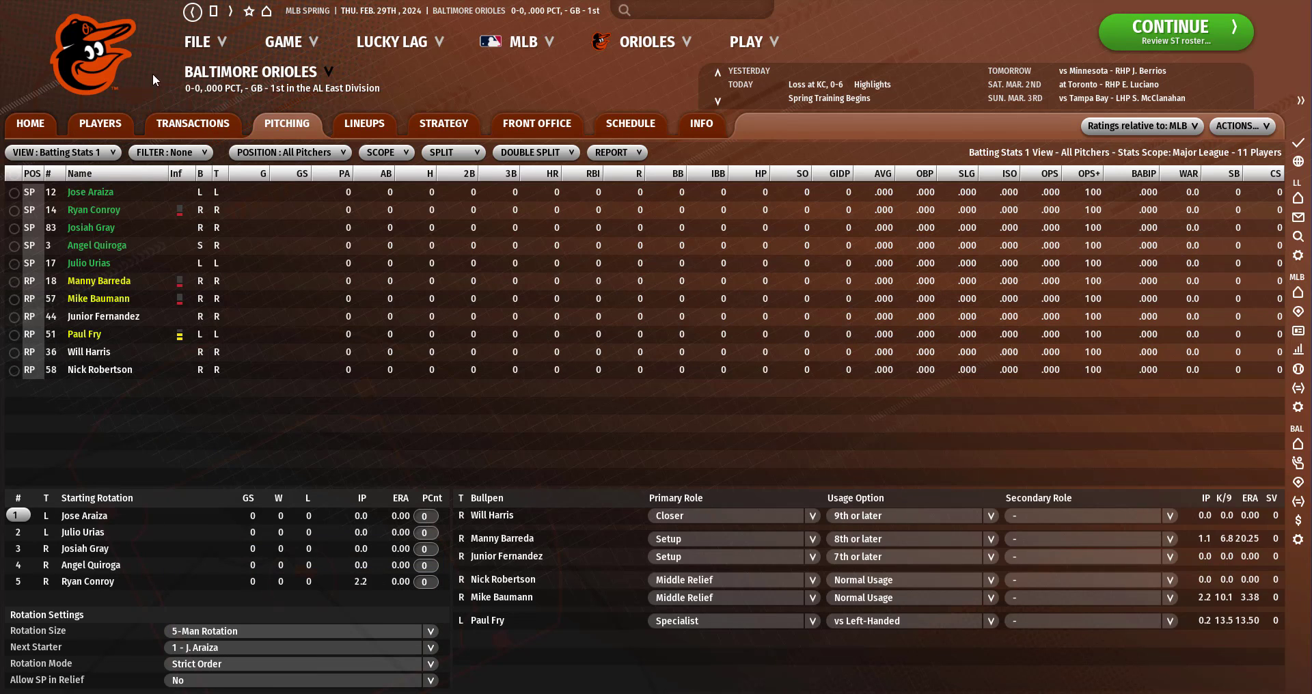
{"action": "left_click", "coordinate": [192, 123]}
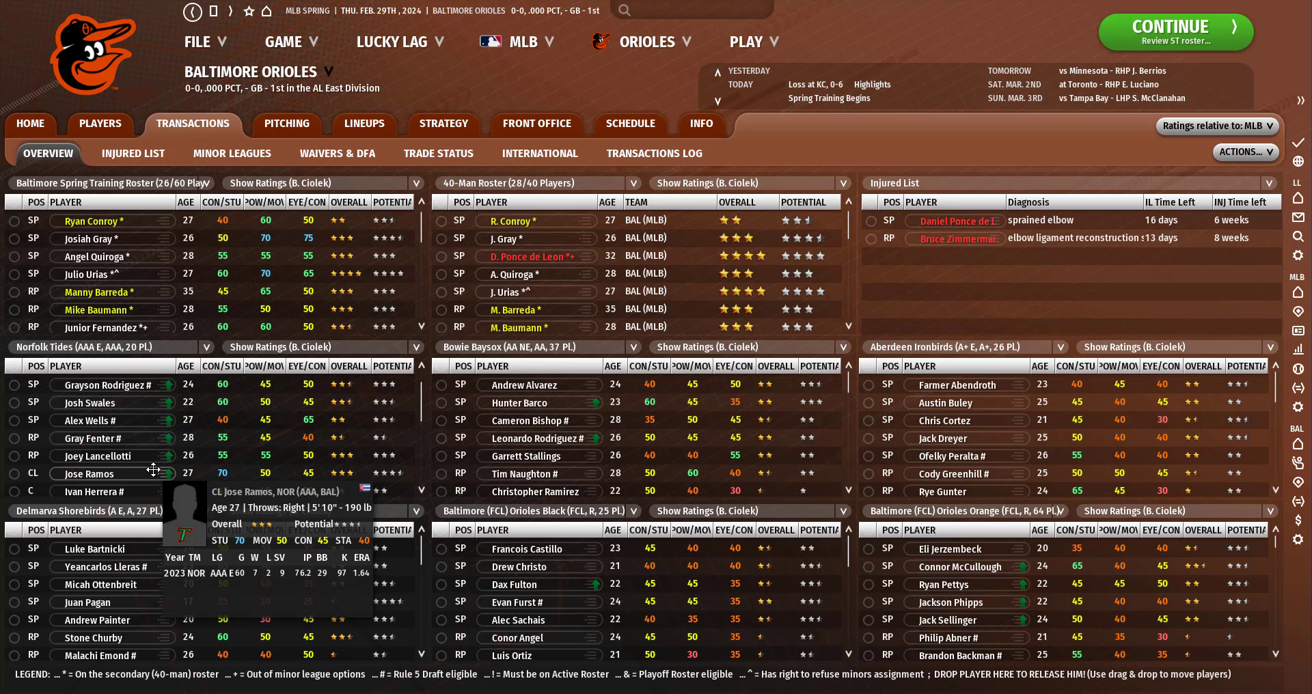
Add Jose Ramos to the bullpen, review Pitching roles and Lineups, then advance to March 1.
{"action": "left_click", "coordinate": [286, 123]}
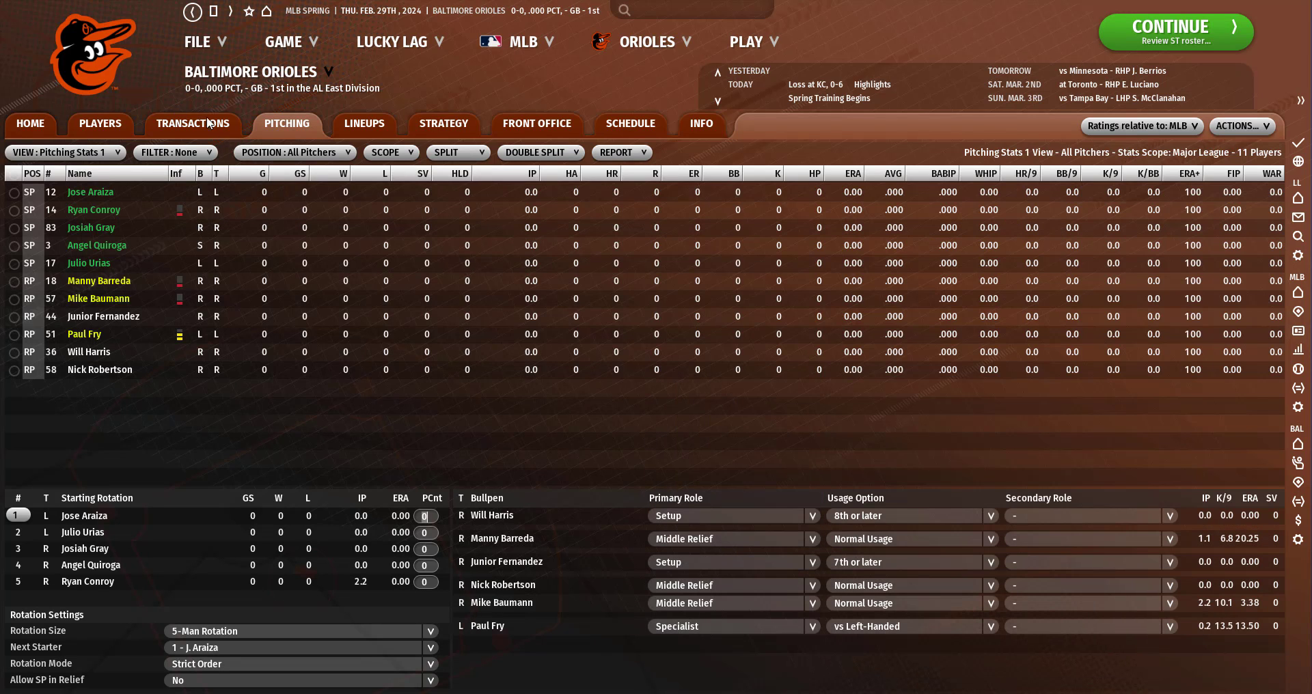
{"action": "left_click", "coordinate": [192, 124]}
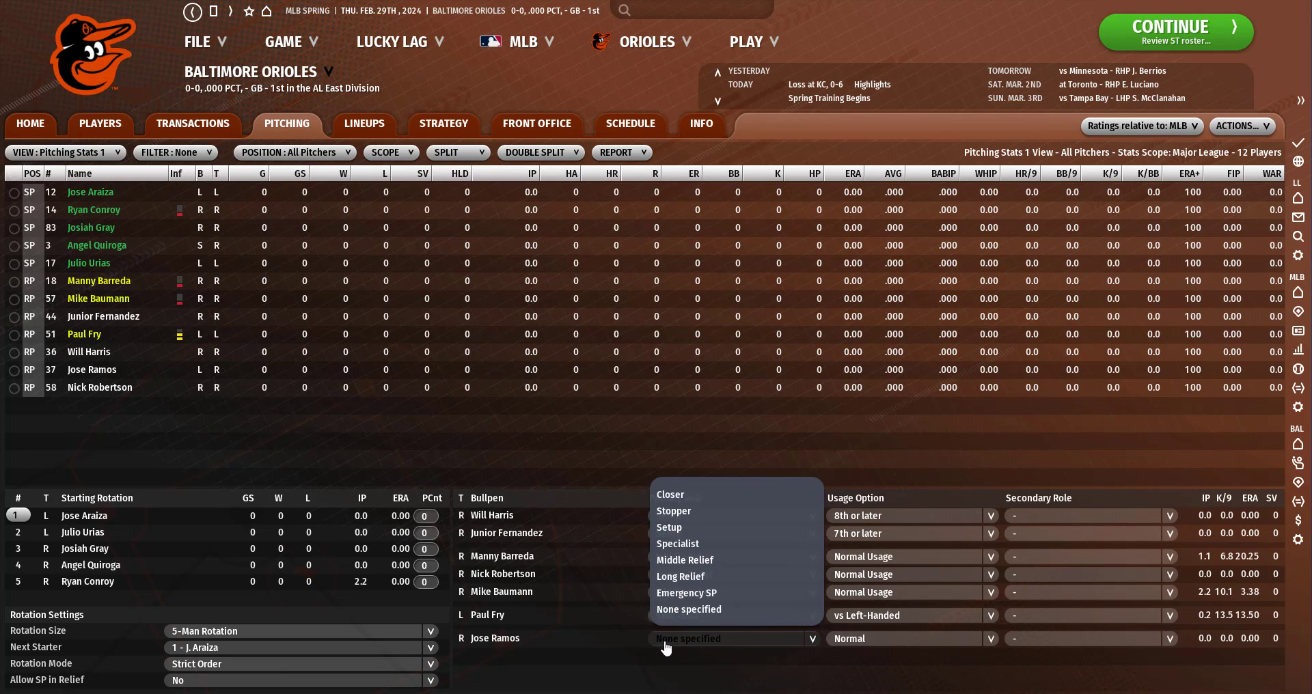
{"action": "left_click", "coordinate": [363, 123]}
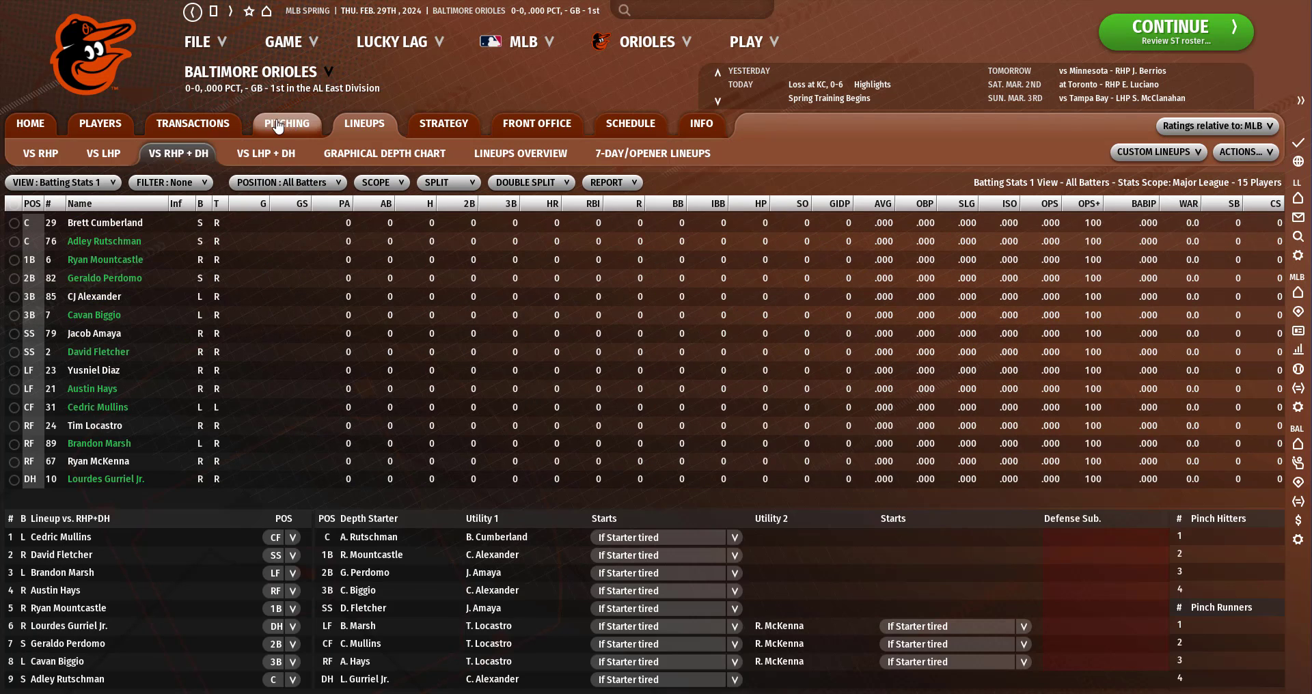
{"action": "left_click", "coordinate": [287, 123]}
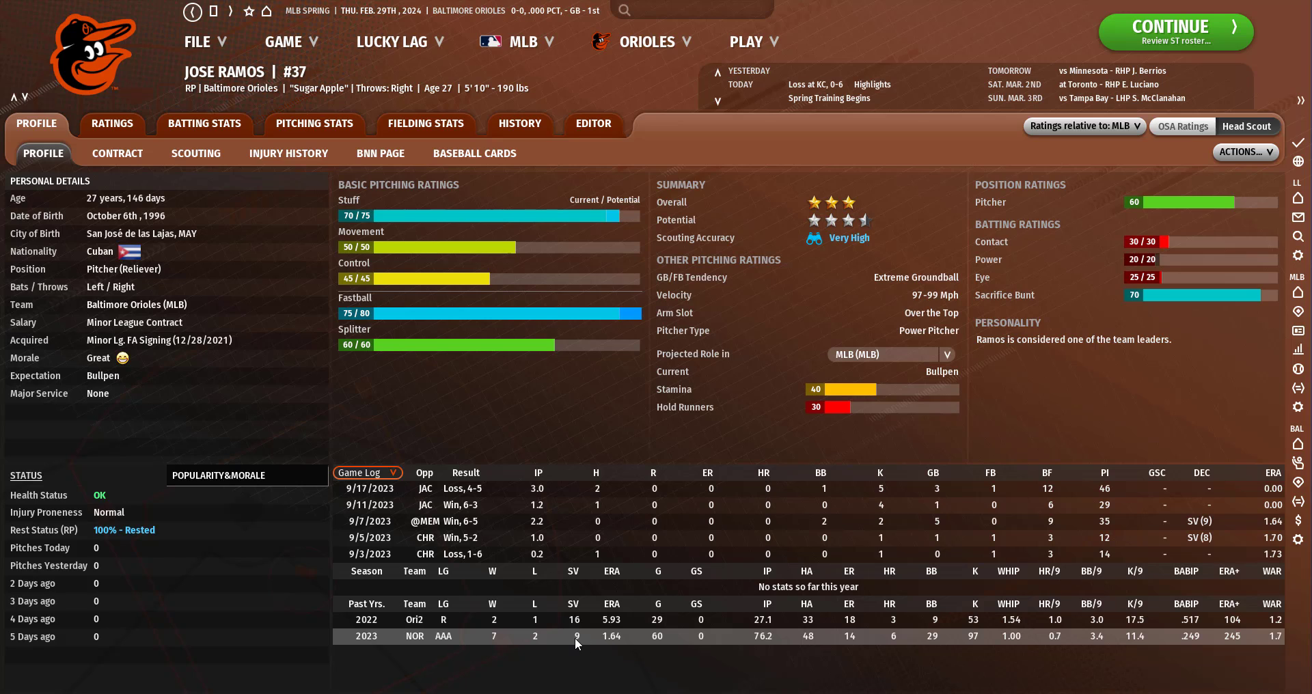
{"action": "mouse_move", "coordinate": [542, 644]}
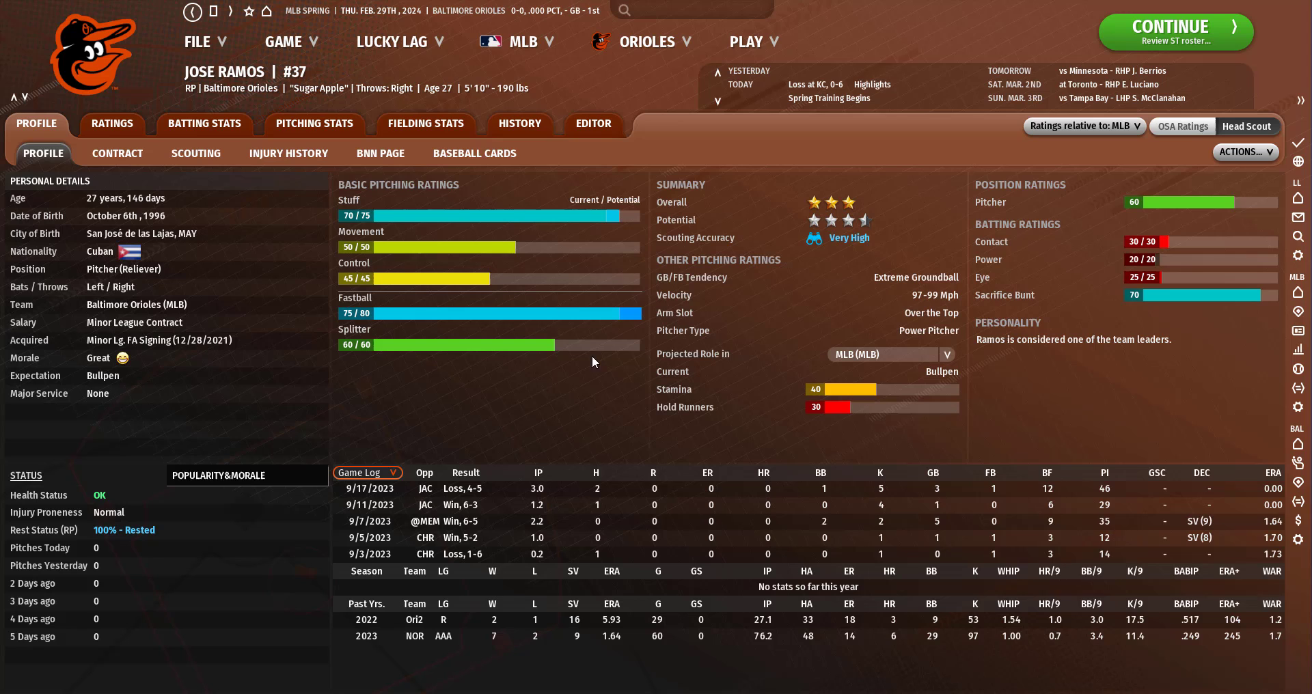
{"action": "mouse_move", "coordinate": [727, 50]}
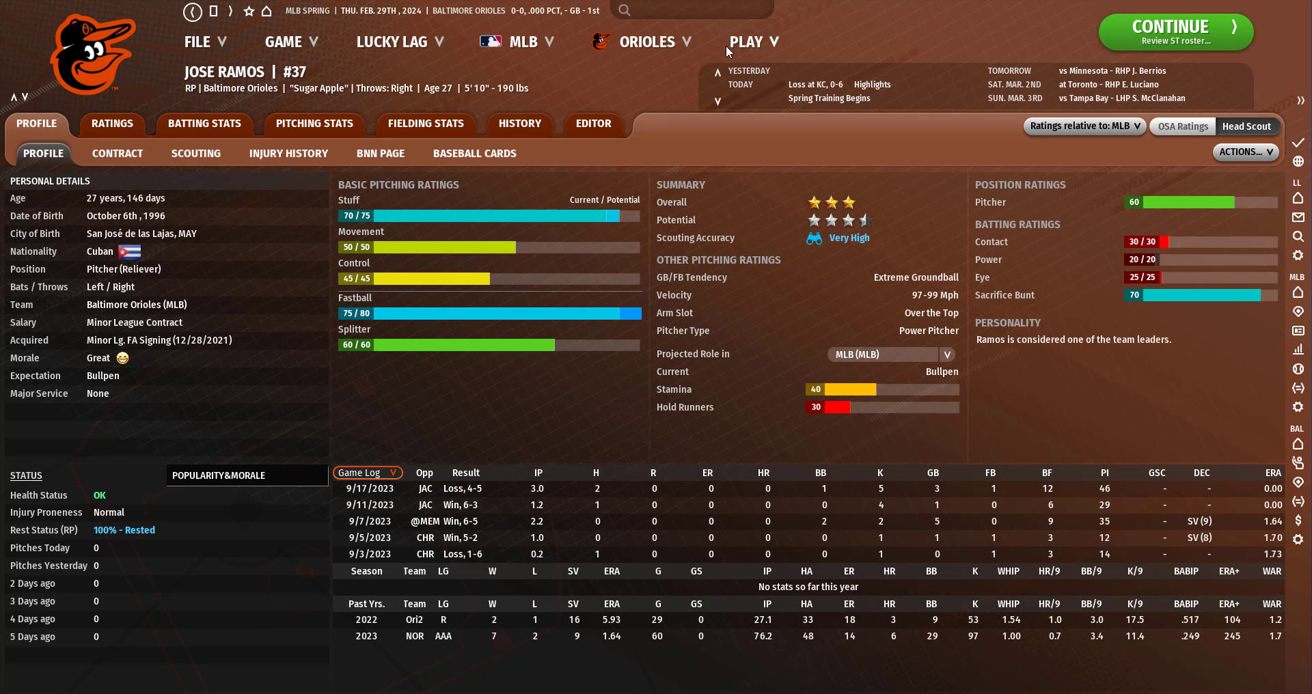
{"action": "left_click", "coordinate": [746, 42]}
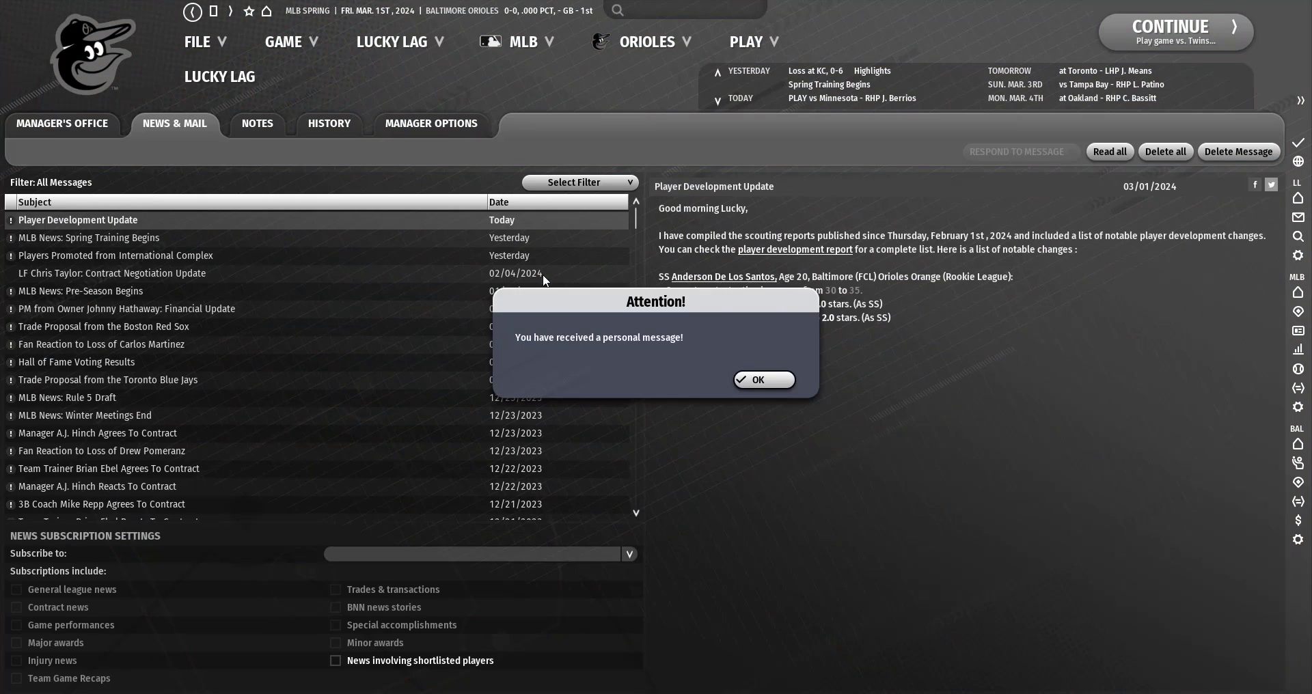
Dismiss the personal message and sim to March 6, when Ramos strains an oblique.
{"action": "left_click", "coordinate": [762, 380]}
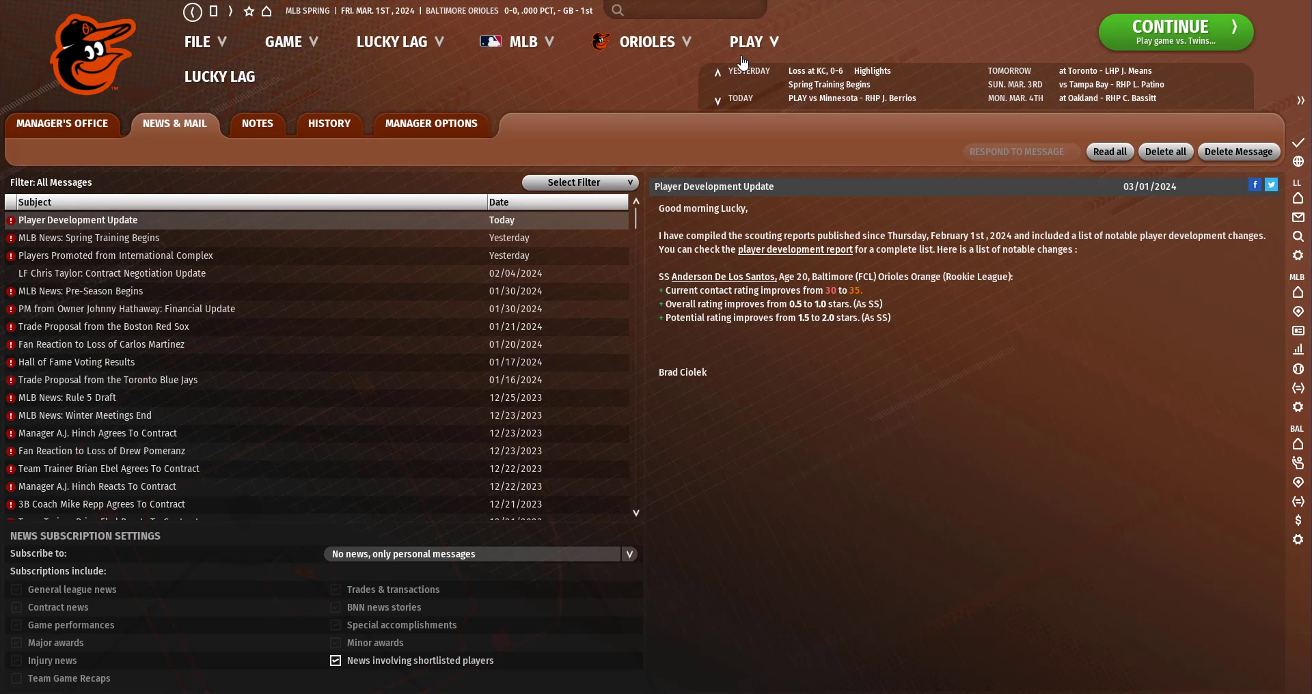
{"action": "mouse_move", "coordinate": [721, 276]}
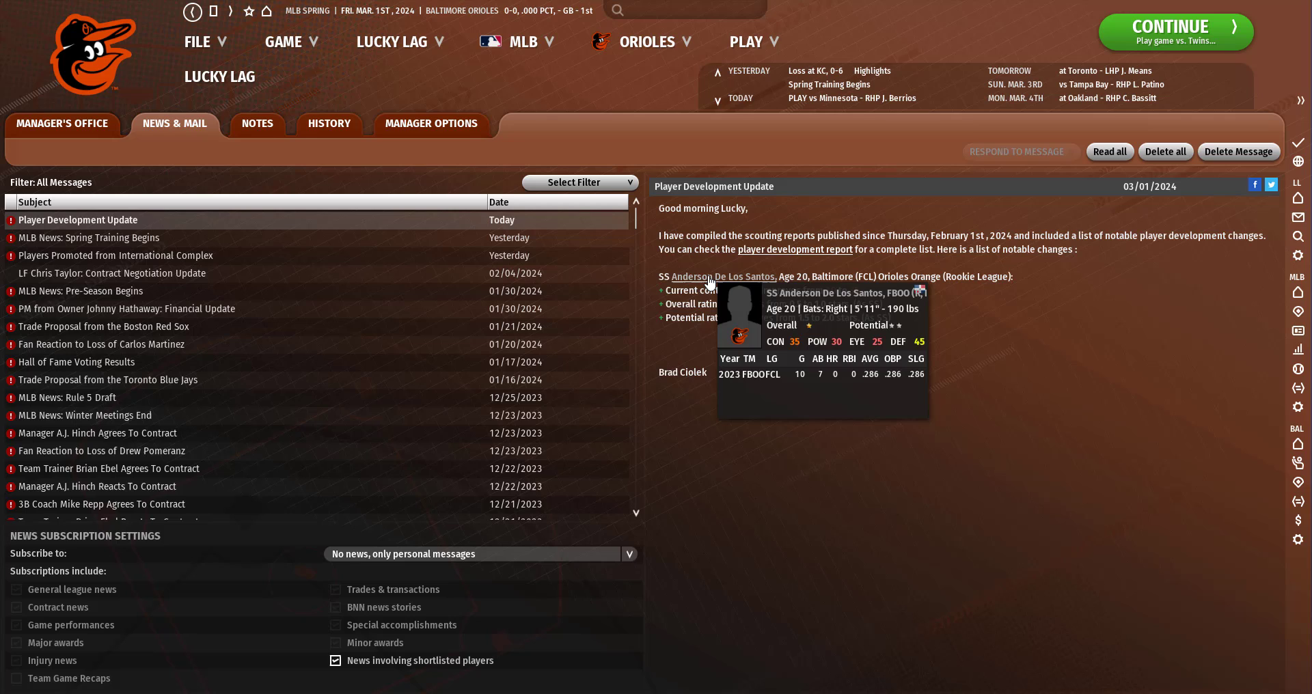
{"action": "mouse_move", "coordinate": [810, 232]}
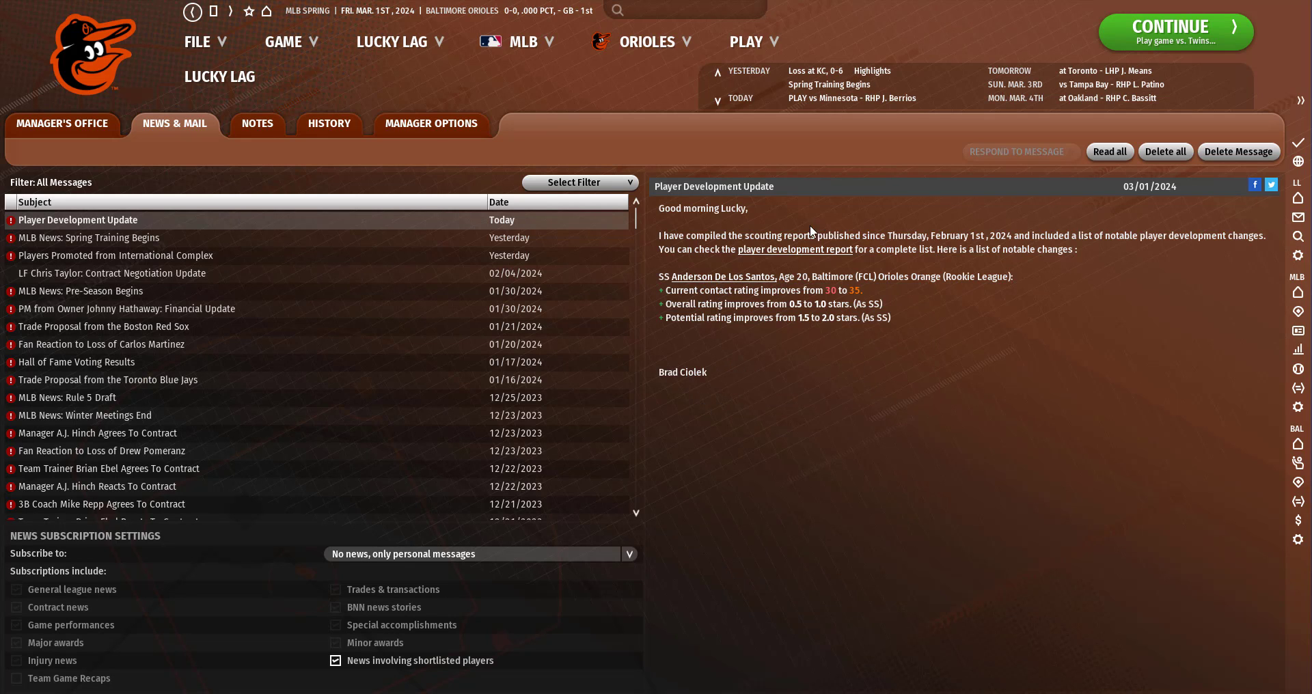
{"action": "mouse_move", "coordinate": [722, 276]}
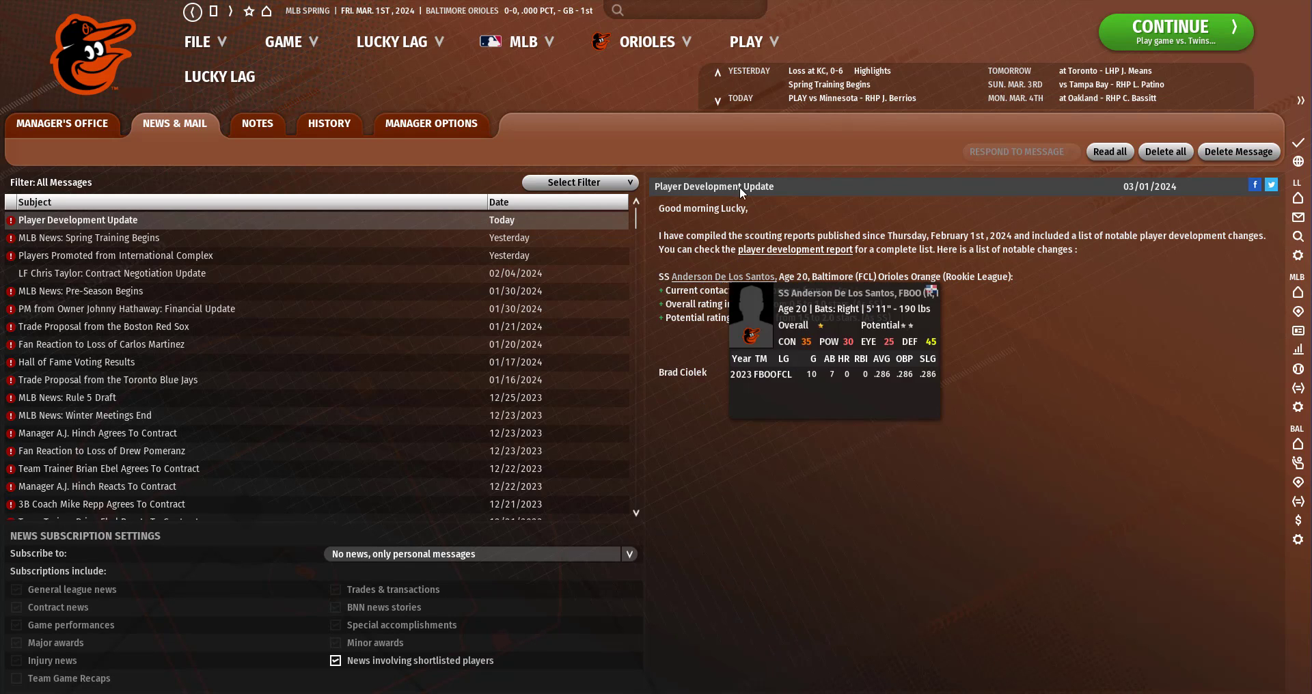
{"action": "left_click", "coordinate": [1176, 32]}
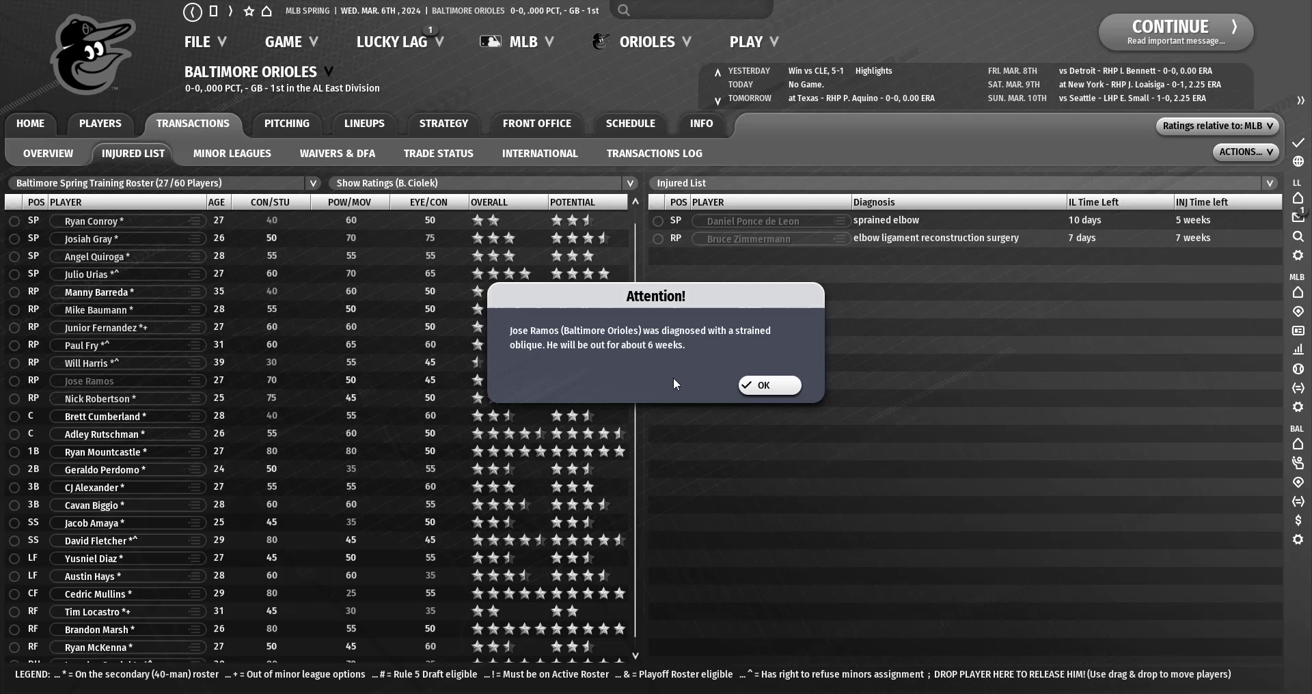
Acknowledge Ramos's injury and promote Josh Swales from Norfolk to the active roster.
{"action": "left_click", "coordinate": [761, 385]}
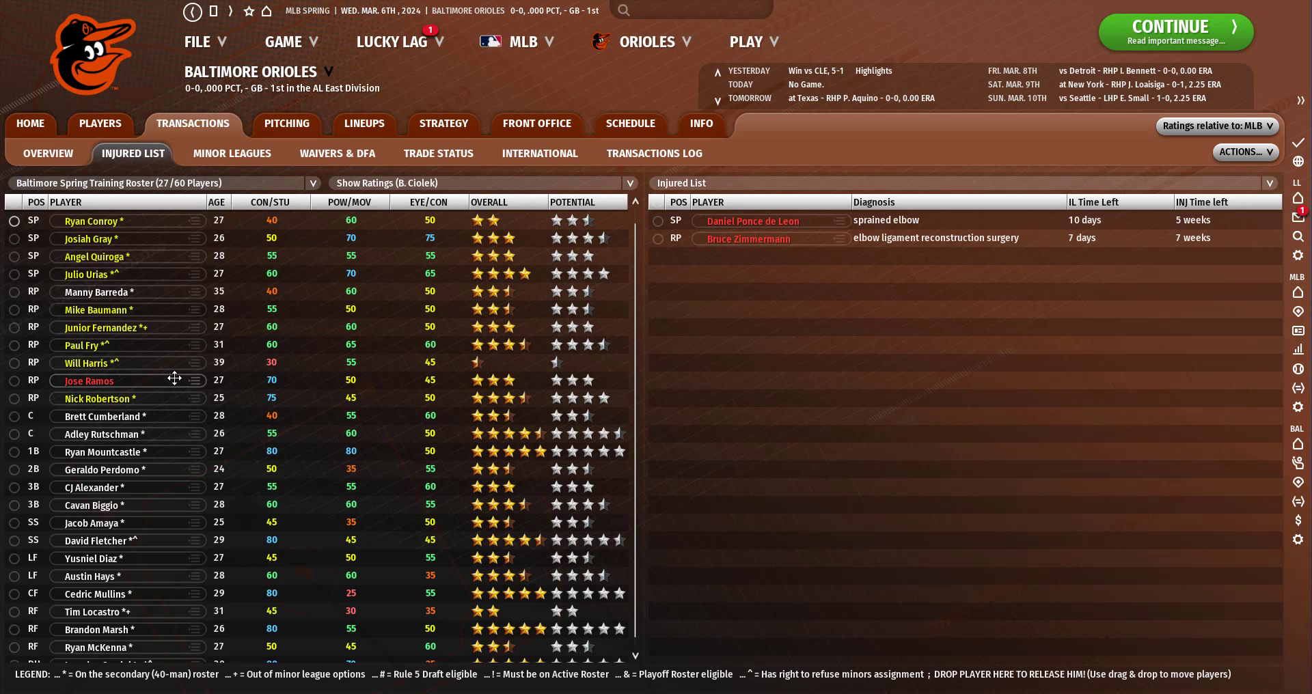
{"action": "left_click", "coordinate": [48, 153]}
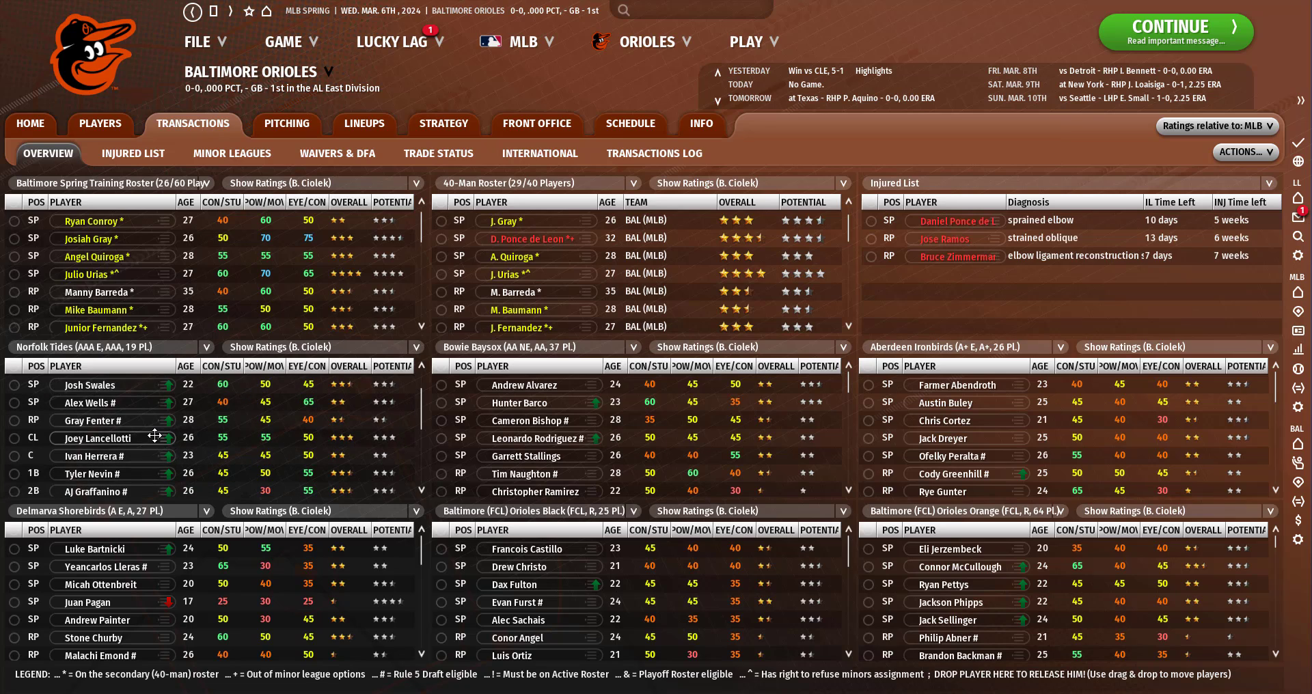
{"action": "mouse_move", "coordinate": [155, 419]}
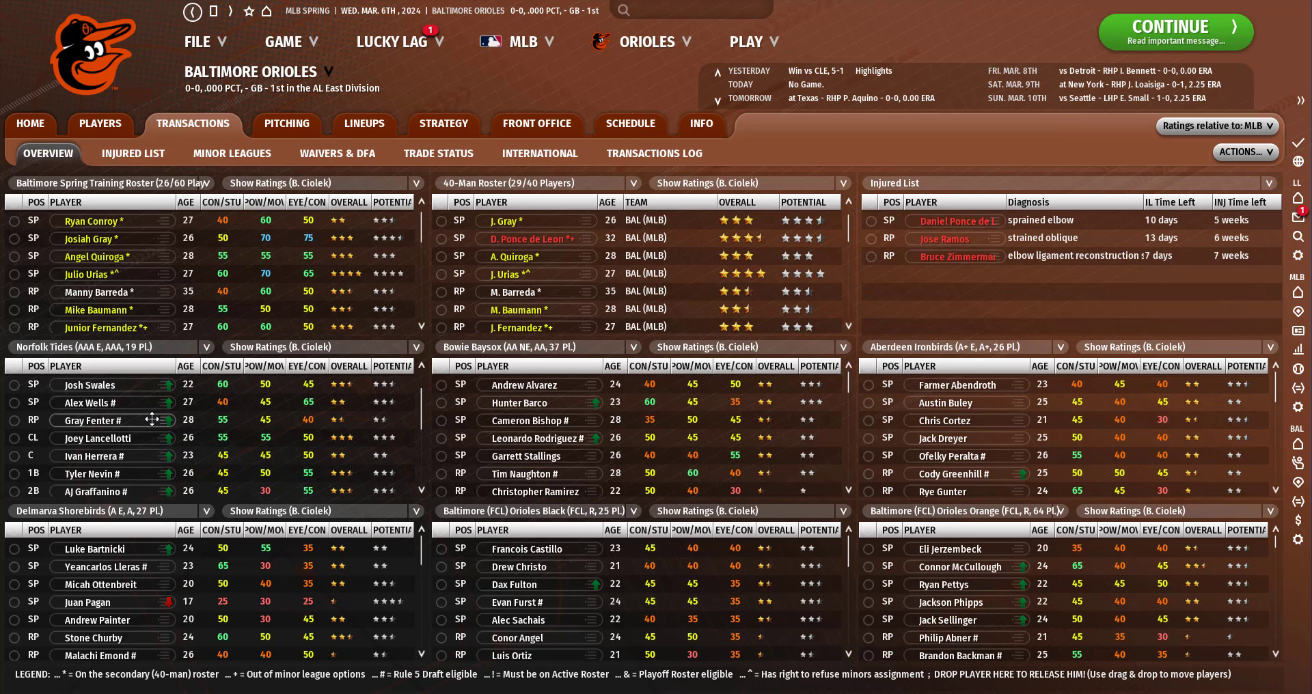
{"action": "mouse_move", "coordinate": [113, 403]}
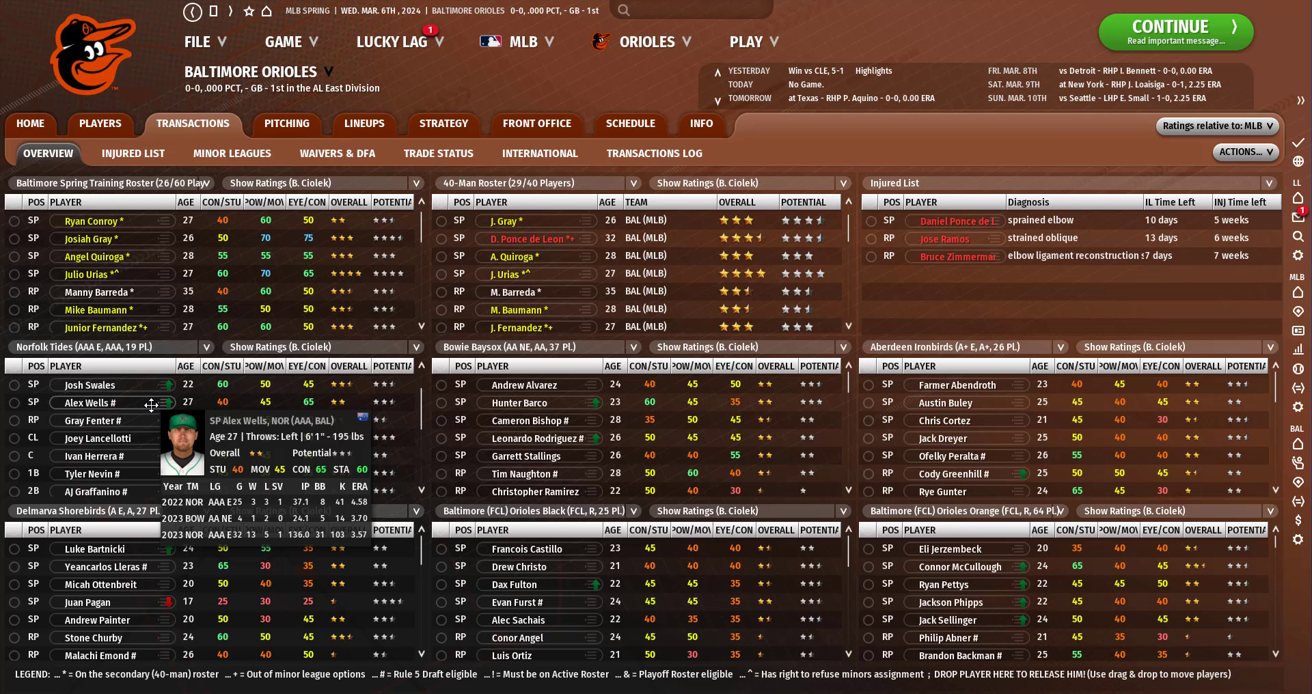
{"action": "mouse_move", "coordinate": [130, 385]}
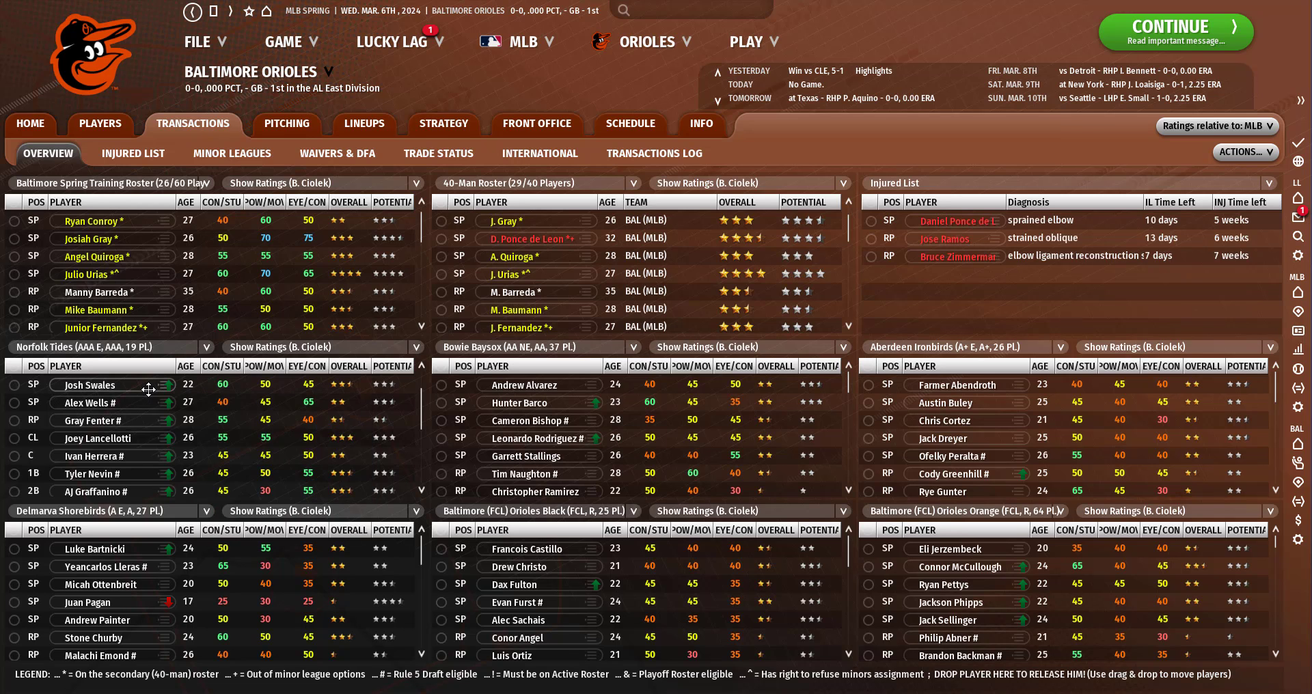
{"action": "left_click", "coordinate": [93, 386]}
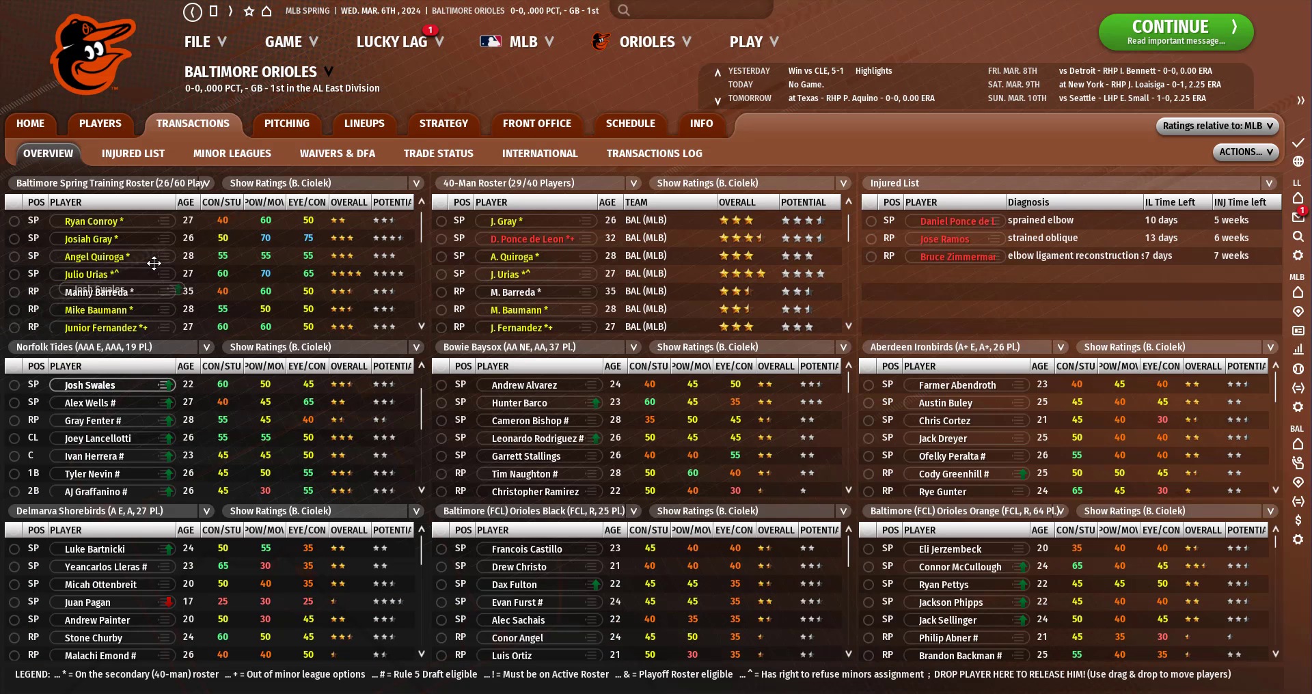
{"action": "left_click", "coordinate": [286, 123]}
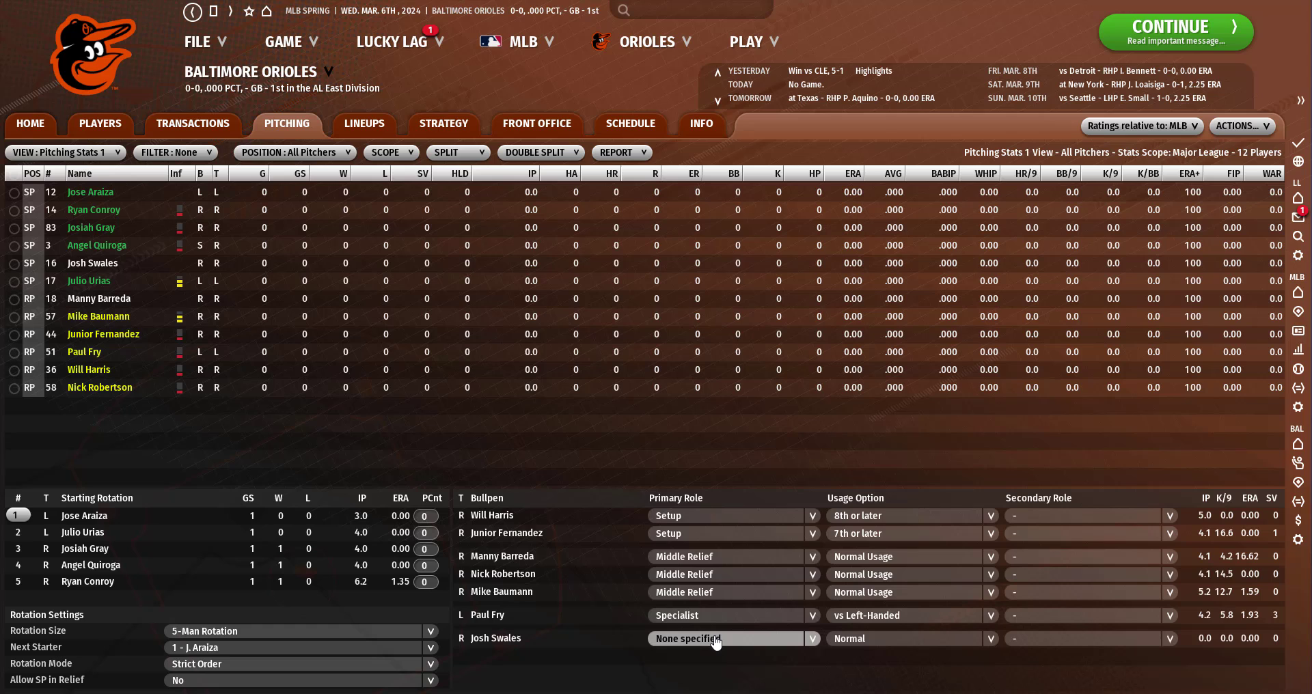
Use a 6-Man Rotation, make Harris closer, Barreda setup, Fry Specialist, then sim to March 15.
{"action": "left_click", "coordinate": [723, 638]}
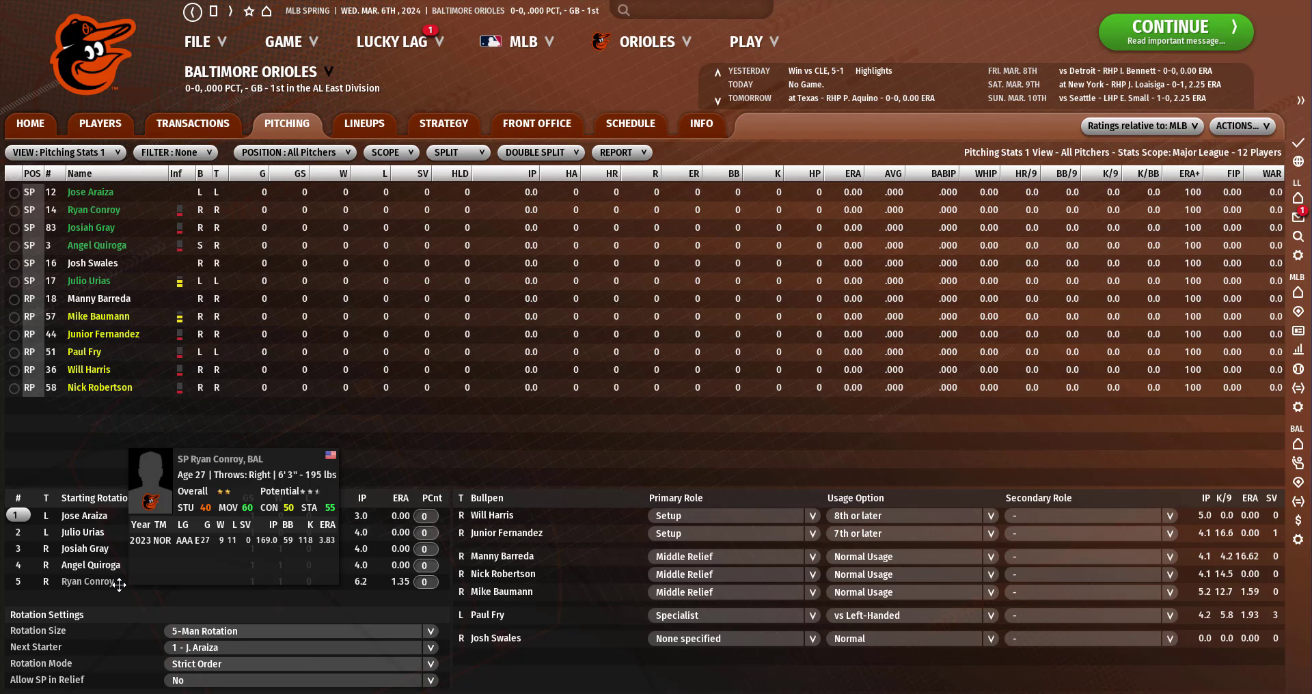
{"action": "mouse_move", "coordinate": [311, 624]}
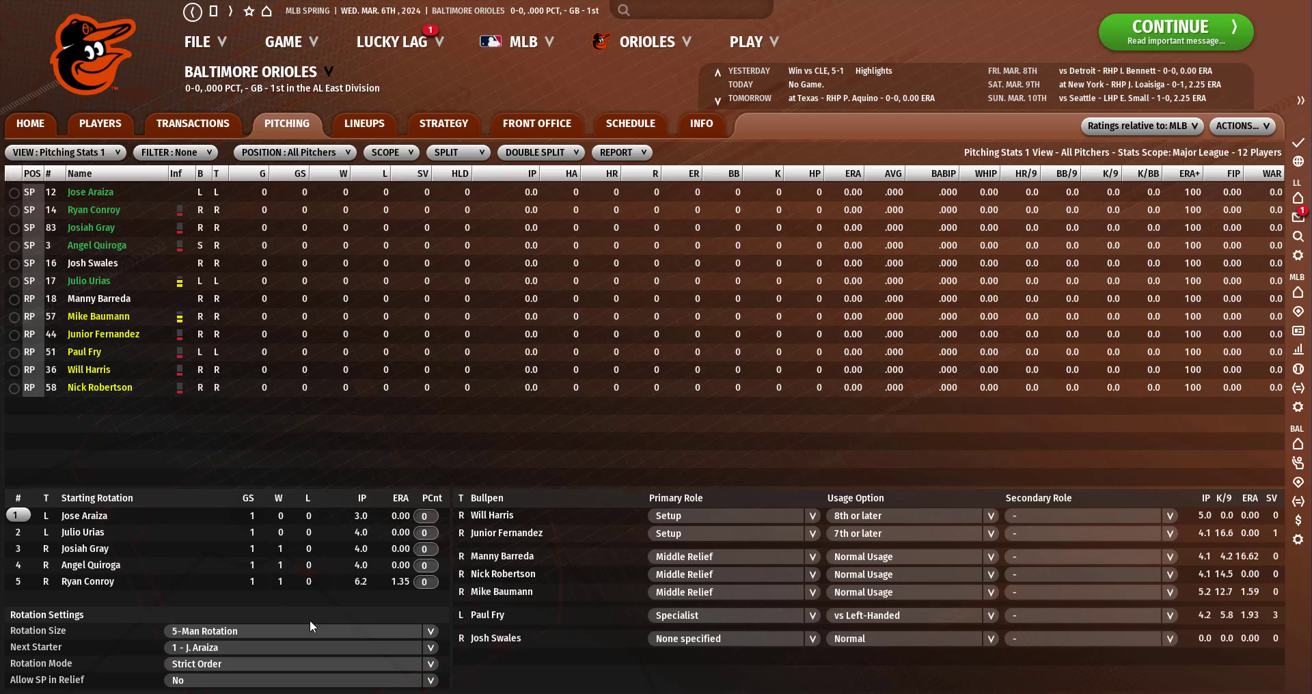
{"action": "left_click", "coordinate": [298, 631]}
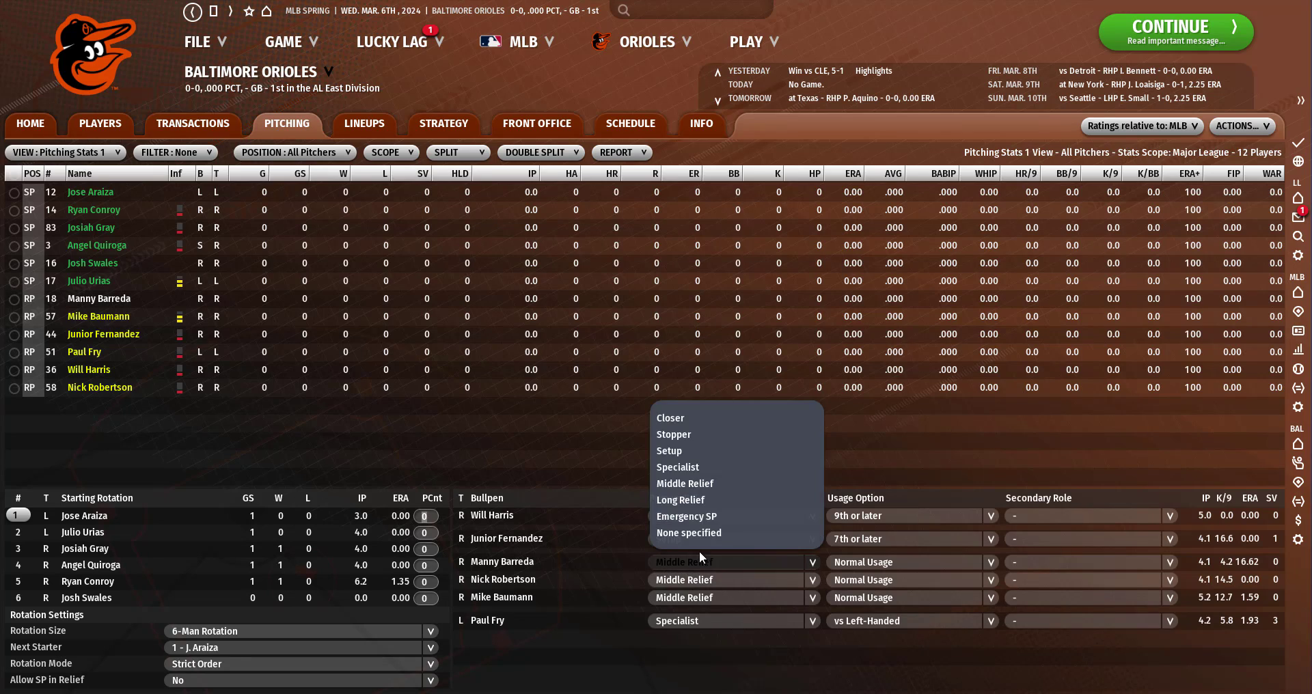
{"action": "left_click", "coordinate": [669, 556]}
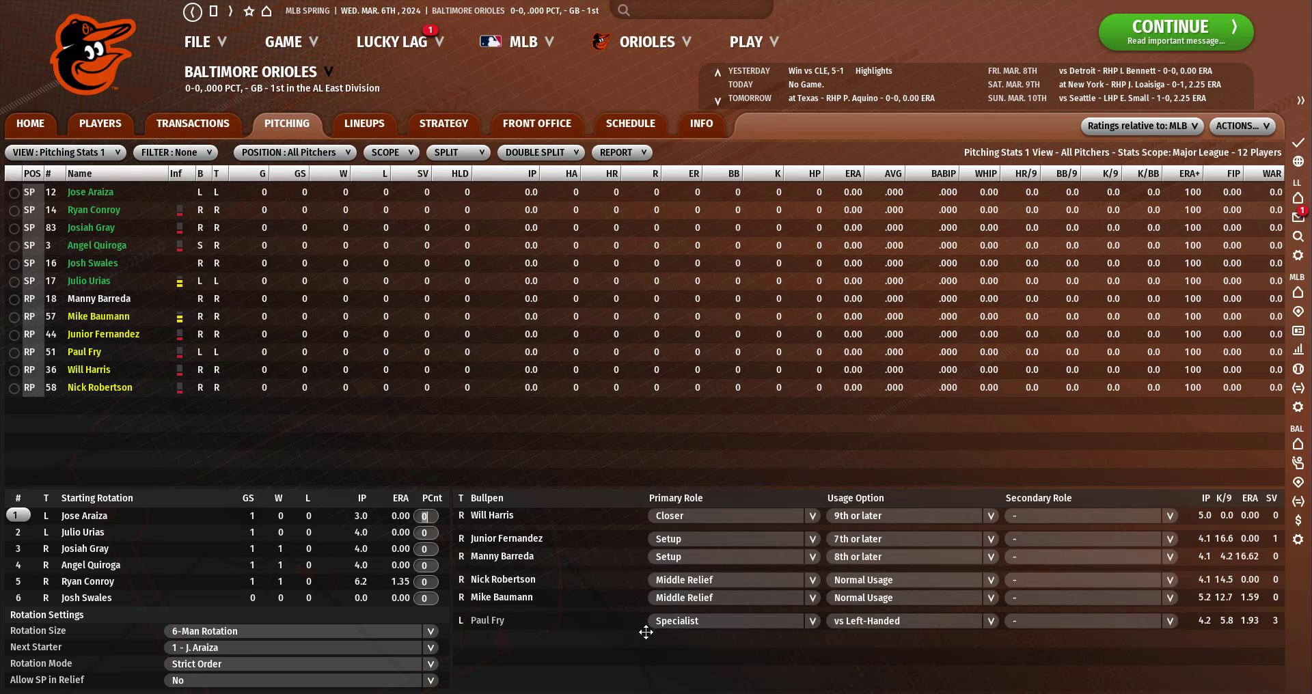
{"action": "left_click", "coordinate": [723, 620]}
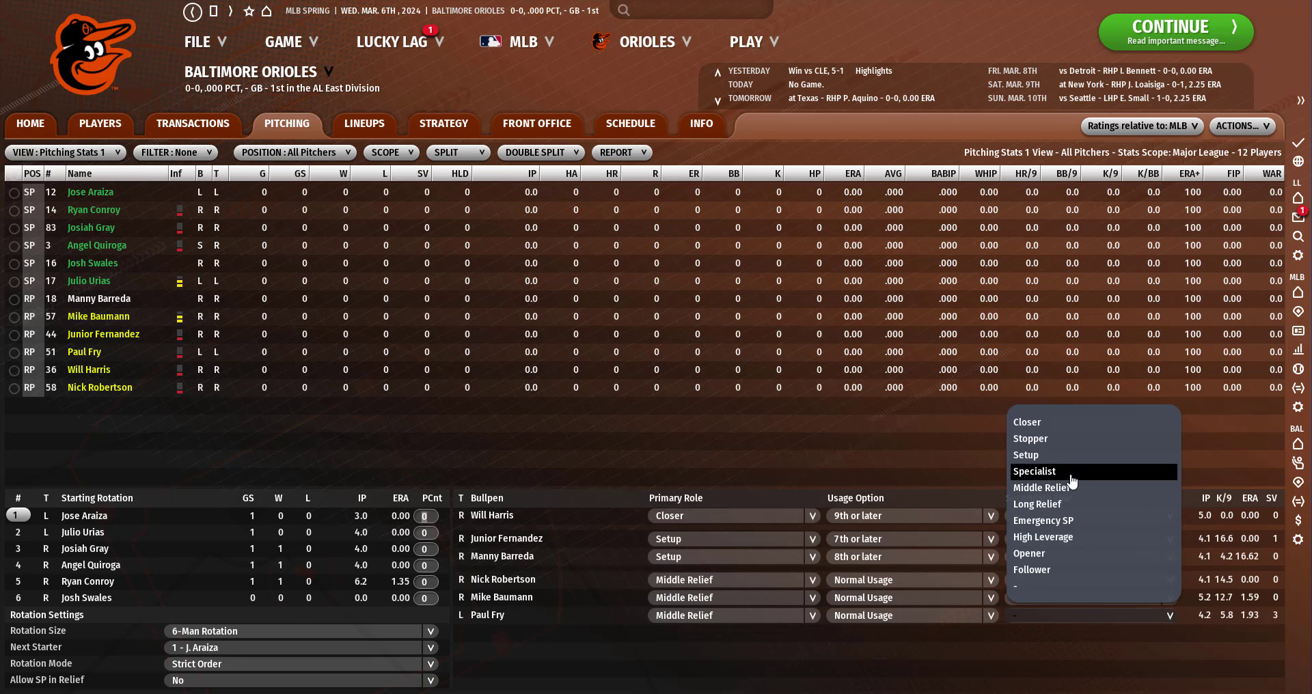
{"action": "left_click", "coordinate": [1034, 471]}
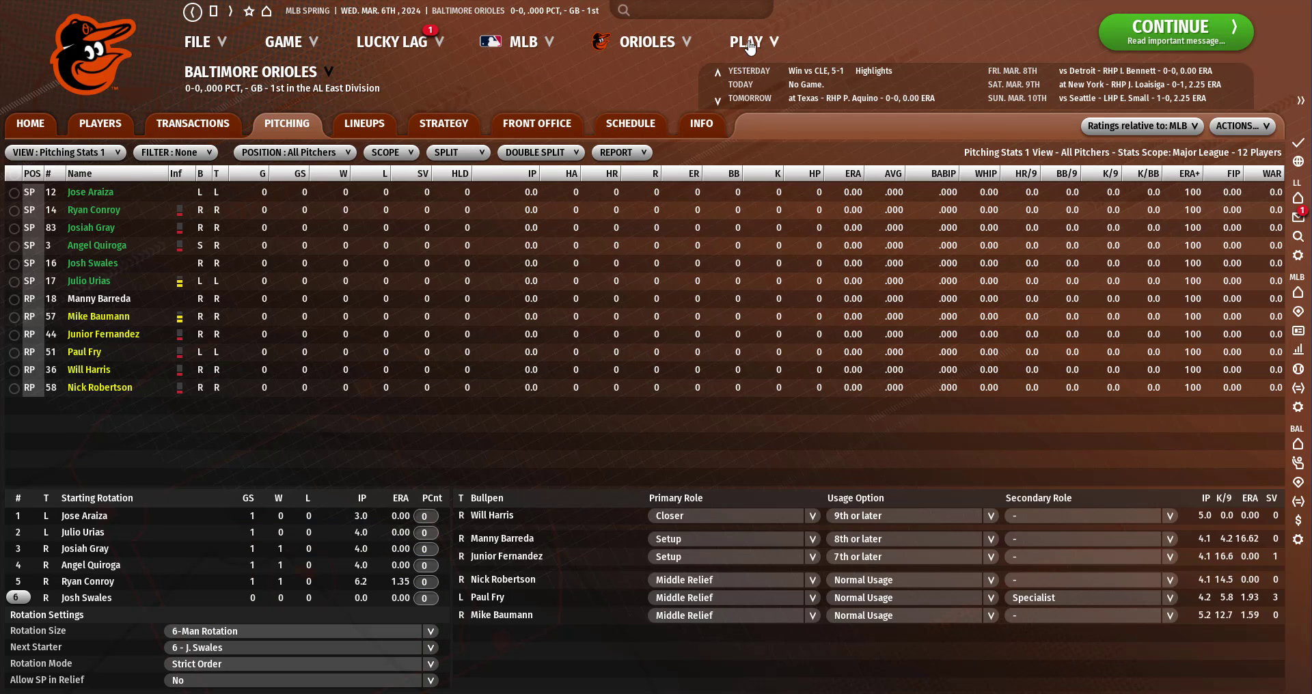
{"action": "left_click", "coordinate": [1174, 32]}
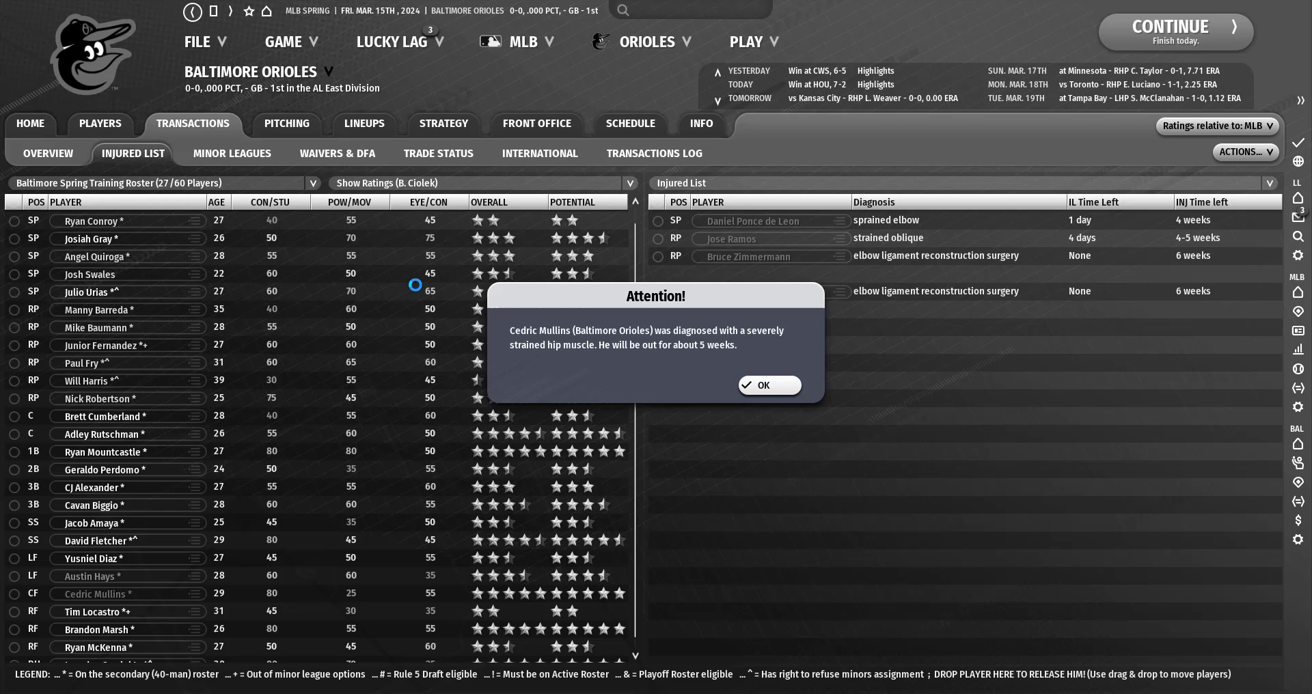
{"action": "left_click", "coordinate": [768, 385]}
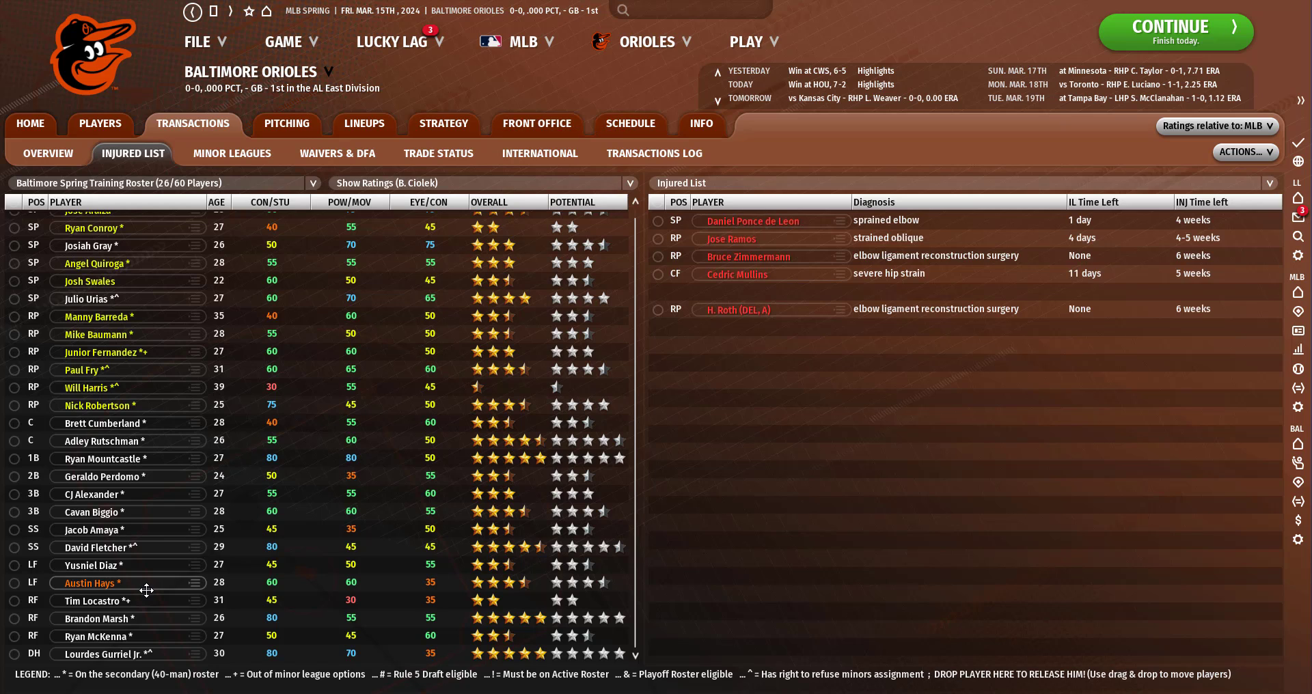
{"action": "mouse_move", "coordinate": [131, 584]}
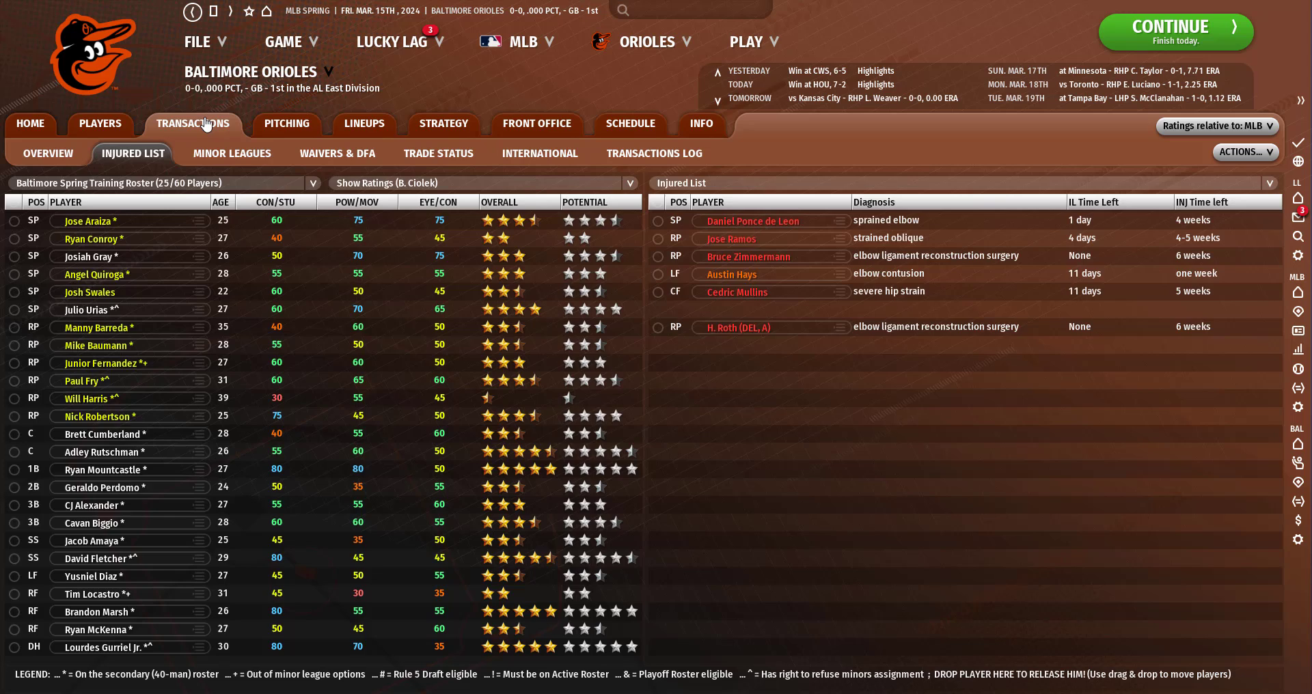
Injured-list Austin Hays and move most Norfolk Tides players onto the spring roster.
{"action": "left_click", "coordinate": [48, 153]}
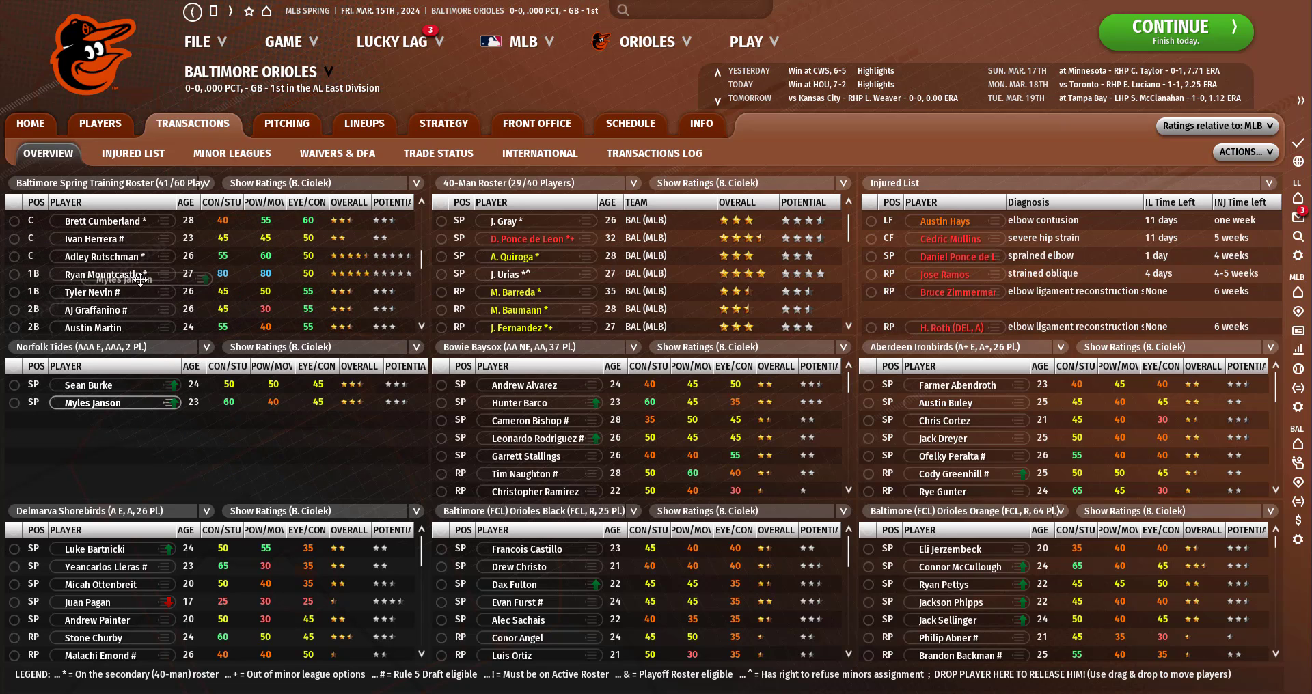
{"action": "left_click", "coordinate": [287, 123]}
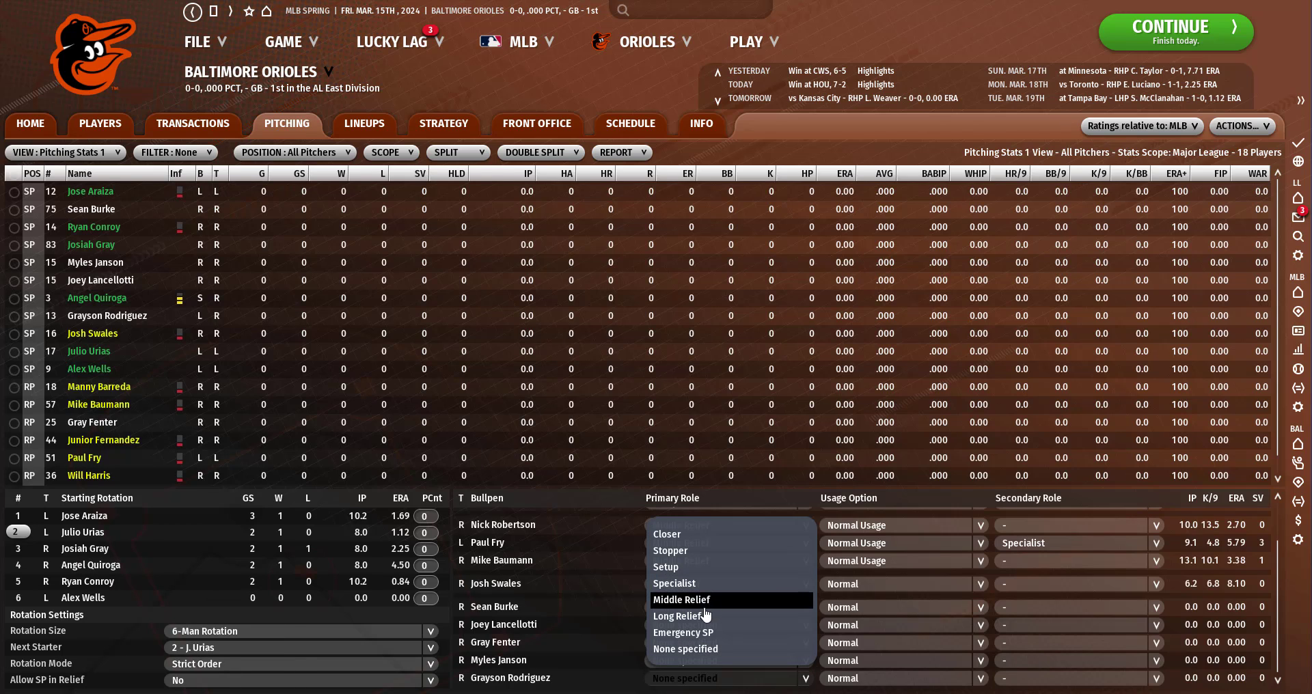
Make Alex Wells sixth starter, put Swales, Burke, Lancellotti in Long Relief, and reach March 16.
{"action": "left_click", "coordinate": [682, 600]}
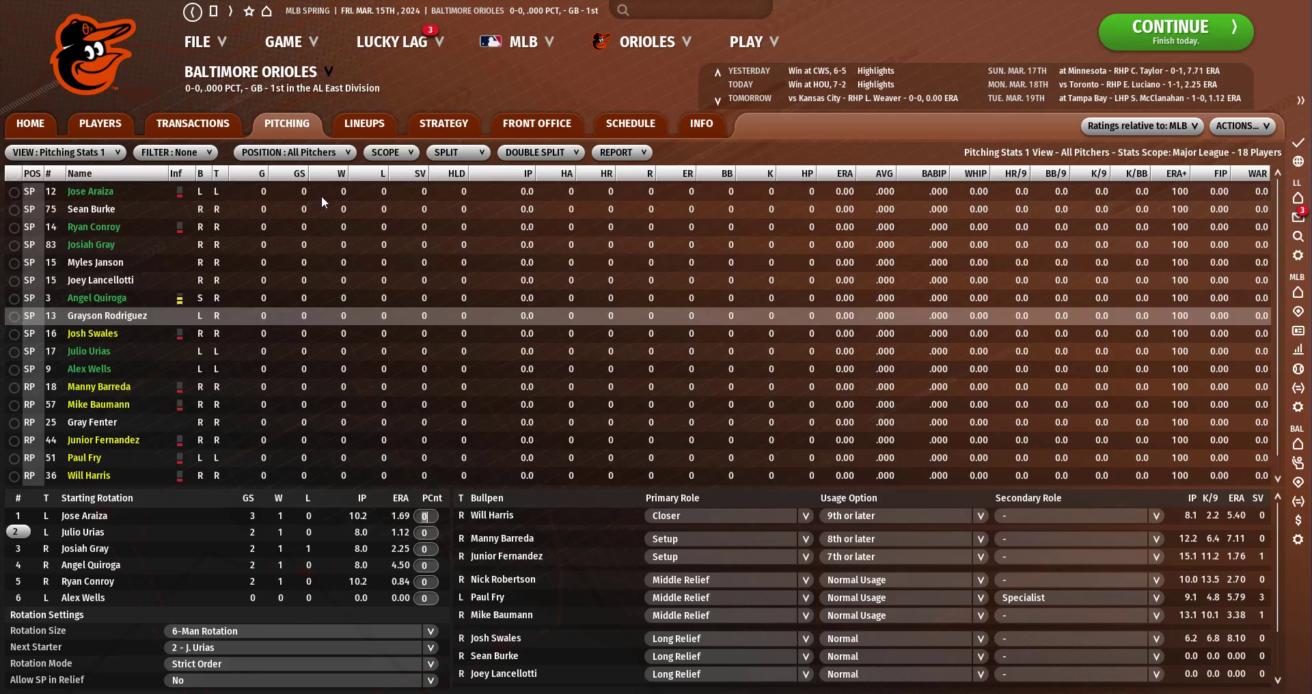
{"action": "left_click", "coordinate": [364, 123]}
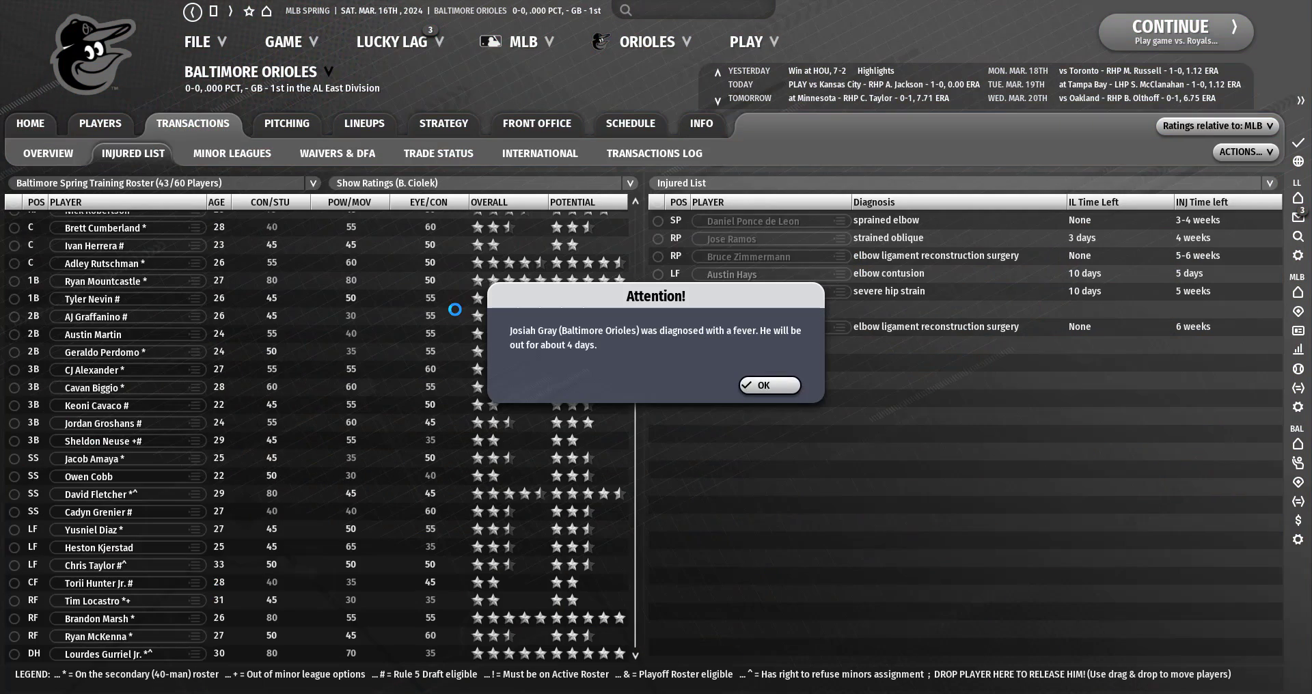
{"action": "left_click", "coordinate": [767, 385]}
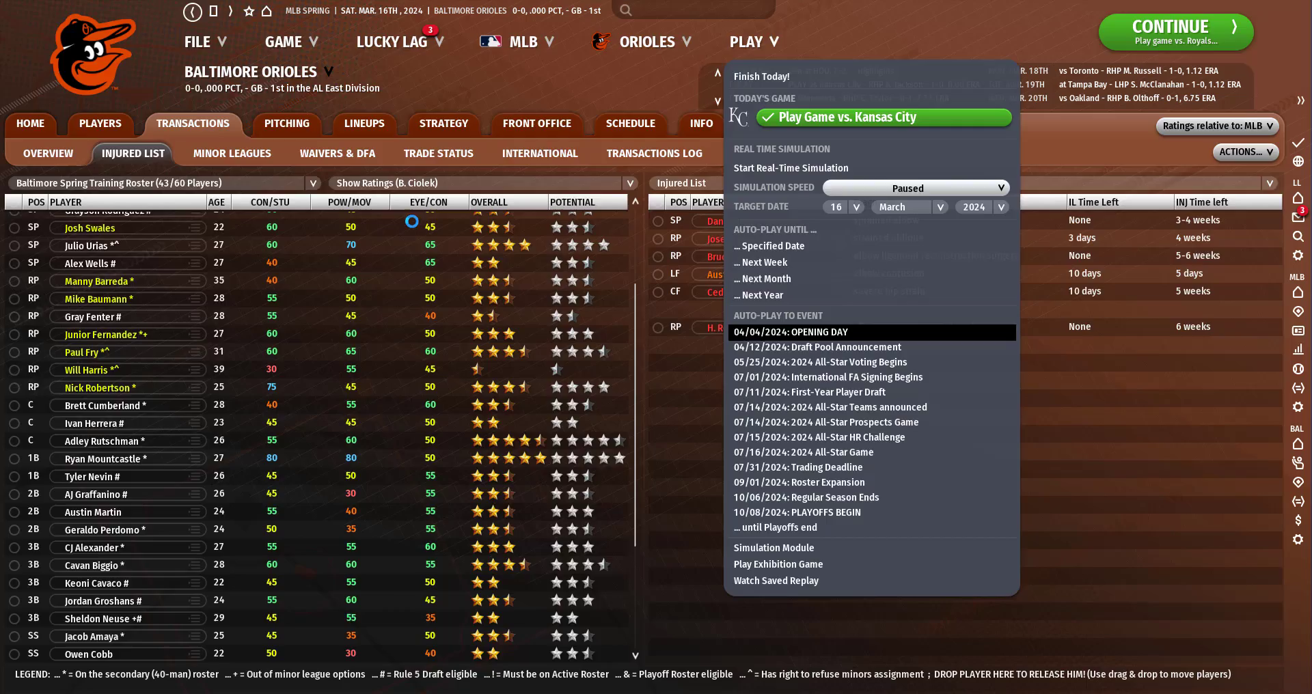
Sim toward opening day, dismissing the Grenier and Gurriel Jr. injury notices.
{"action": "left_click", "coordinate": [796, 331]}
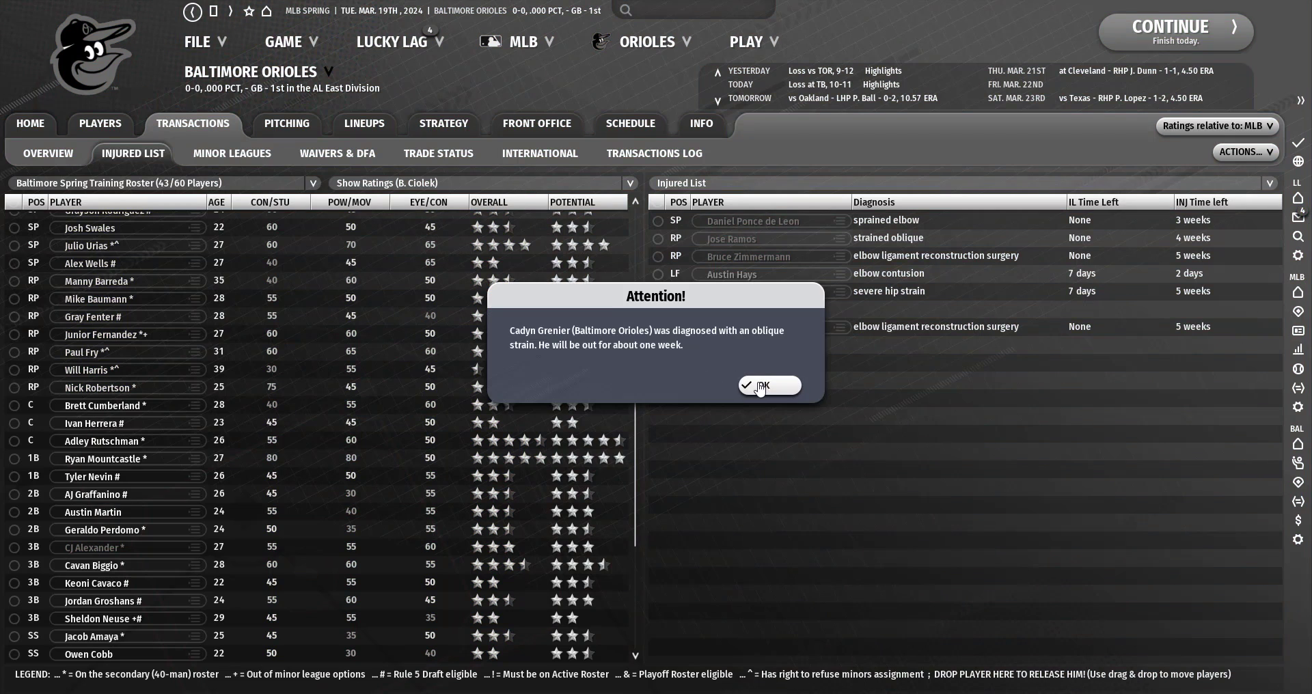
{"action": "left_click", "coordinate": [765, 385]}
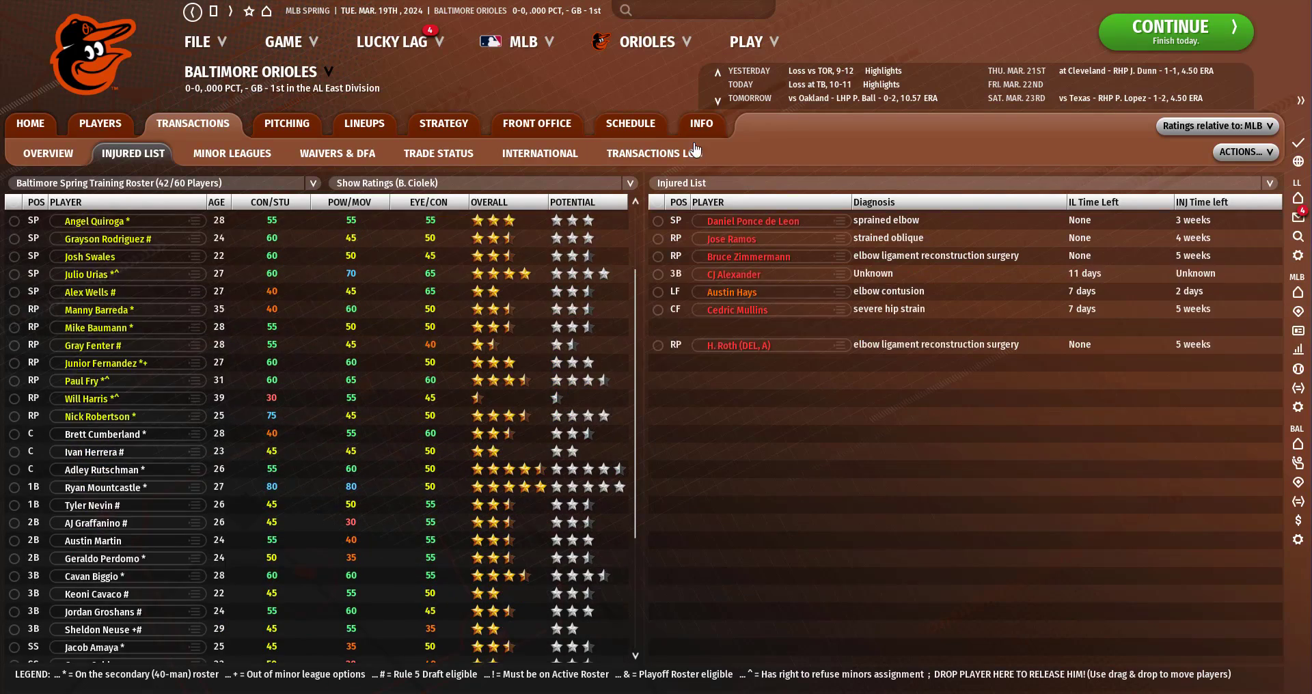
{"action": "left_click", "coordinate": [1174, 32]}
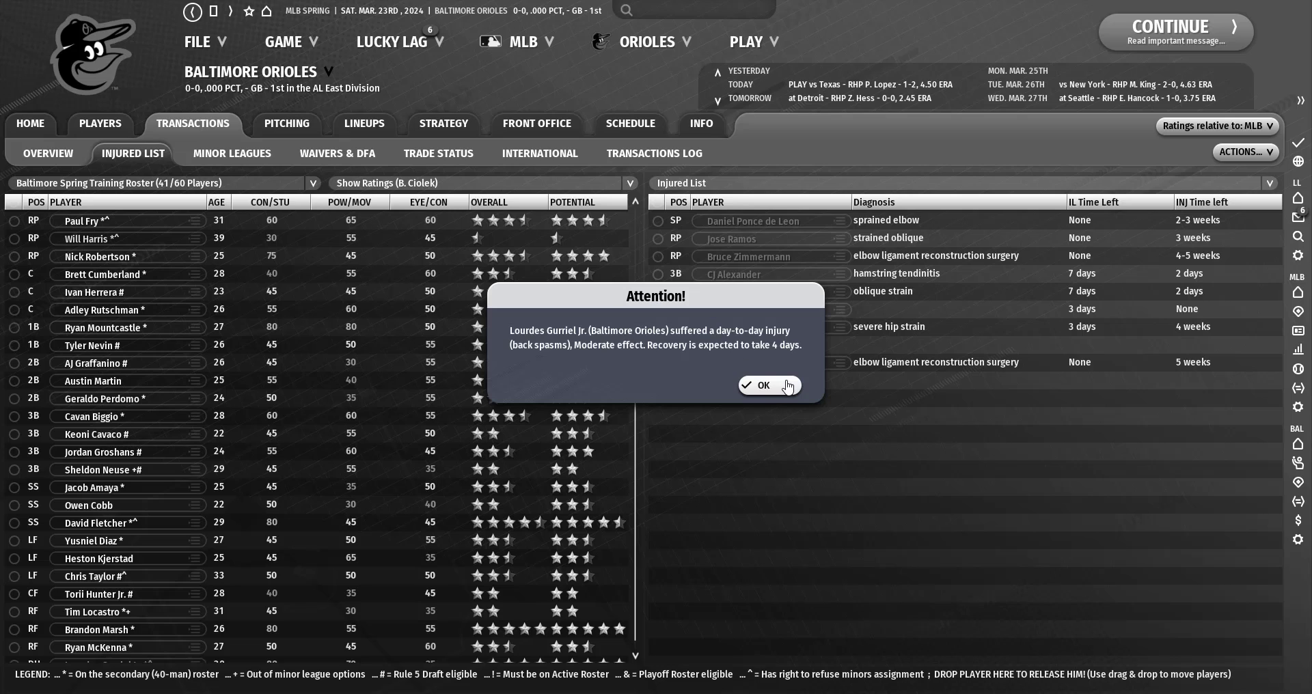
{"action": "left_click", "coordinate": [760, 385]}
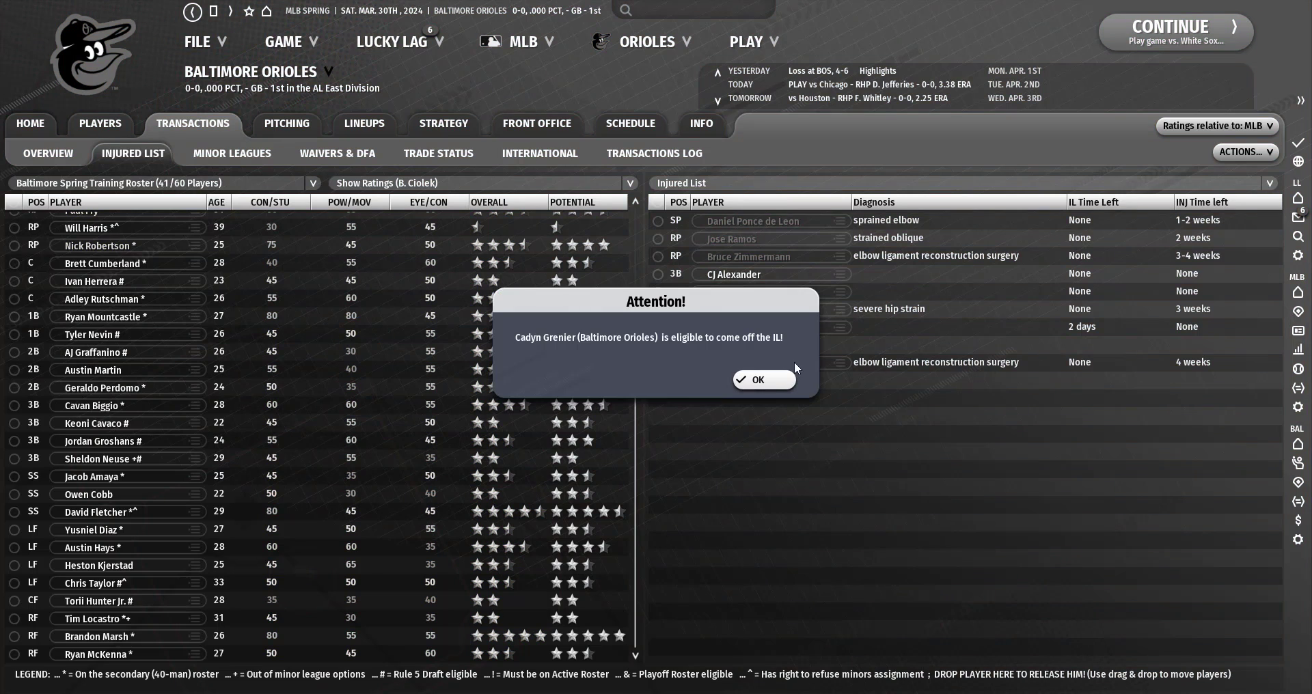
{"action": "left_click", "coordinate": [753, 380]}
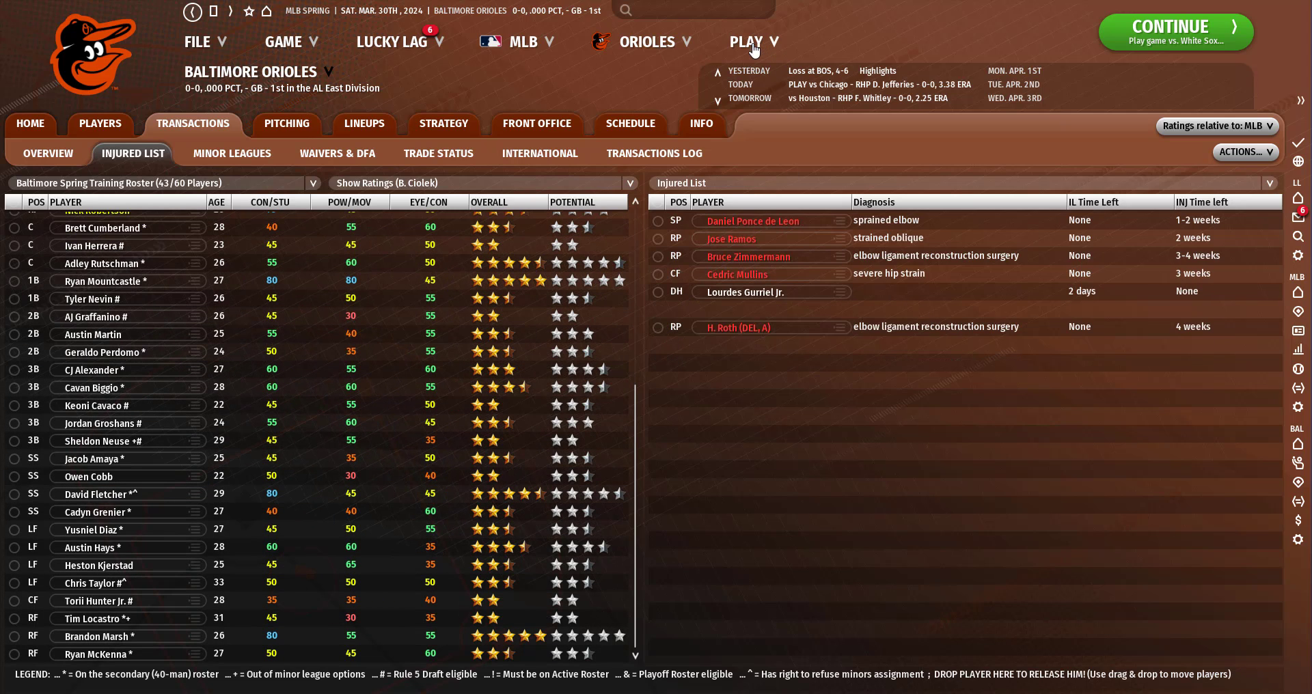
Reach April 3 and review the Injured List and the all-levels roster Overview.
{"action": "left_click", "coordinate": [1175, 32]}
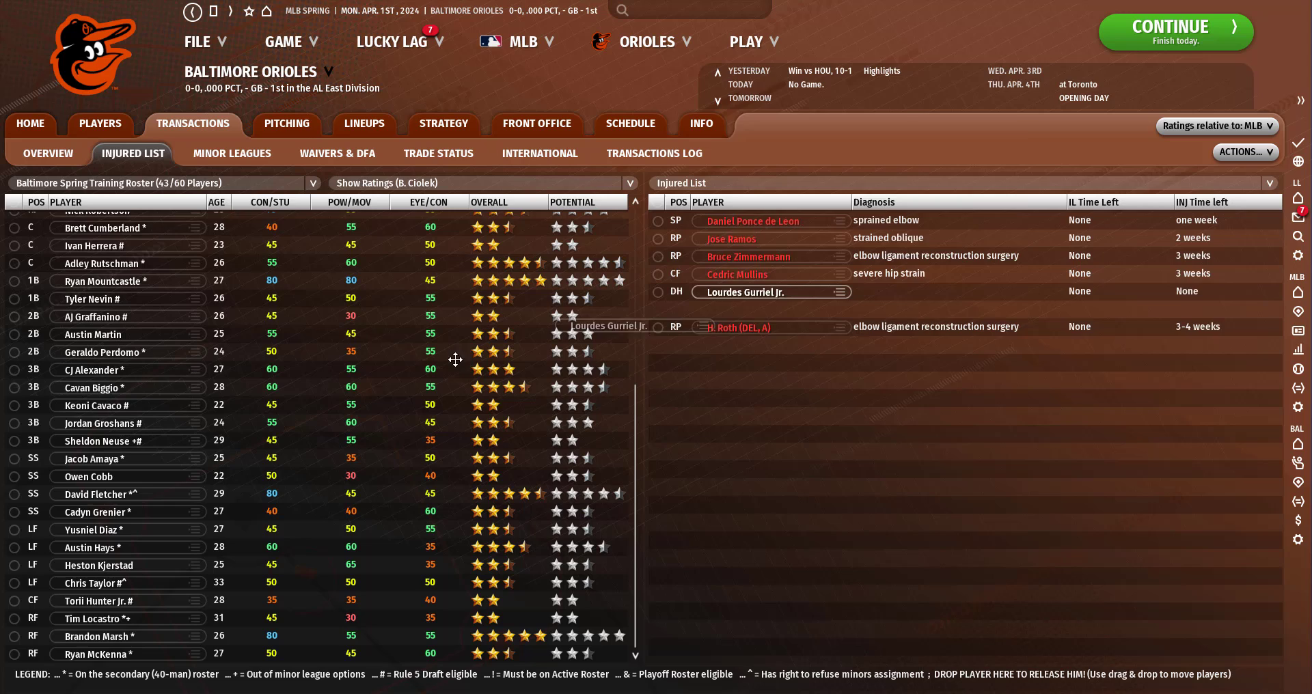
{"action": "left_click", "coordinate": [1174, 32]}
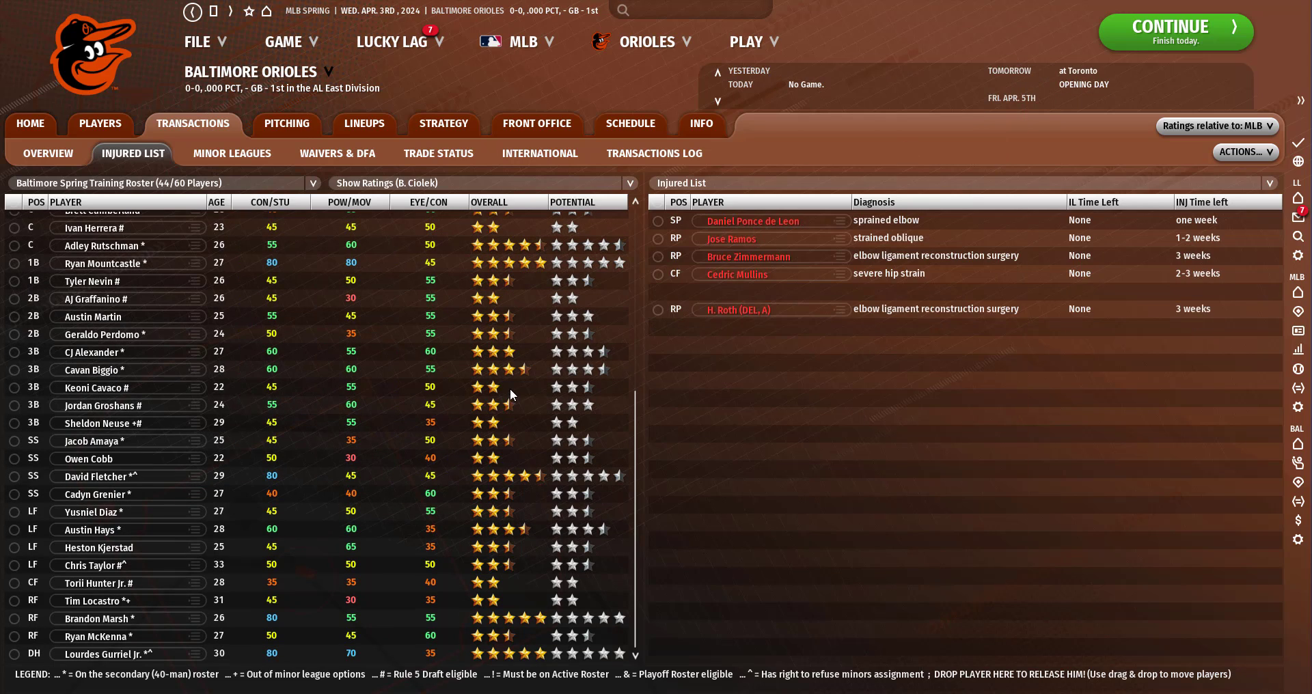
{"action": "left_click", "coordinate": [48, 153]}
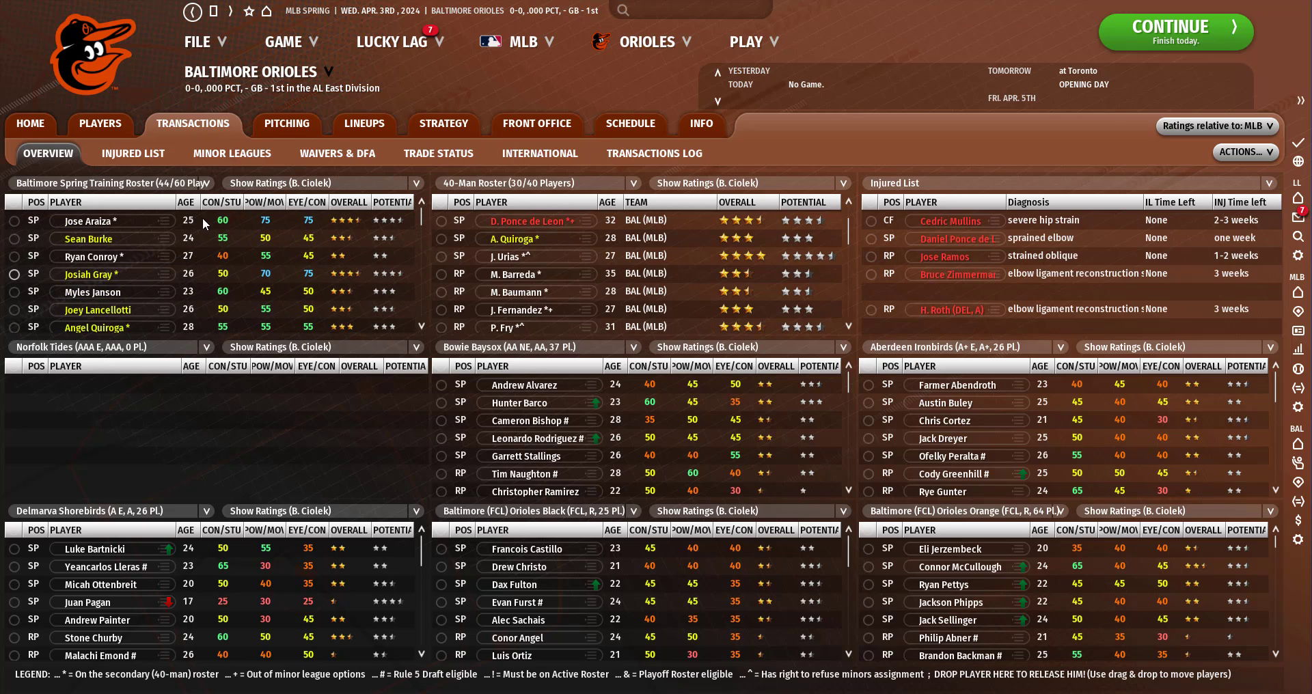
Review the six-man rotation (Araiza, Urias, Gray, Quiroga, Conroy, Wells) and bullpen roles.
{"action": "left_click", "coordinate": [286, 123]}
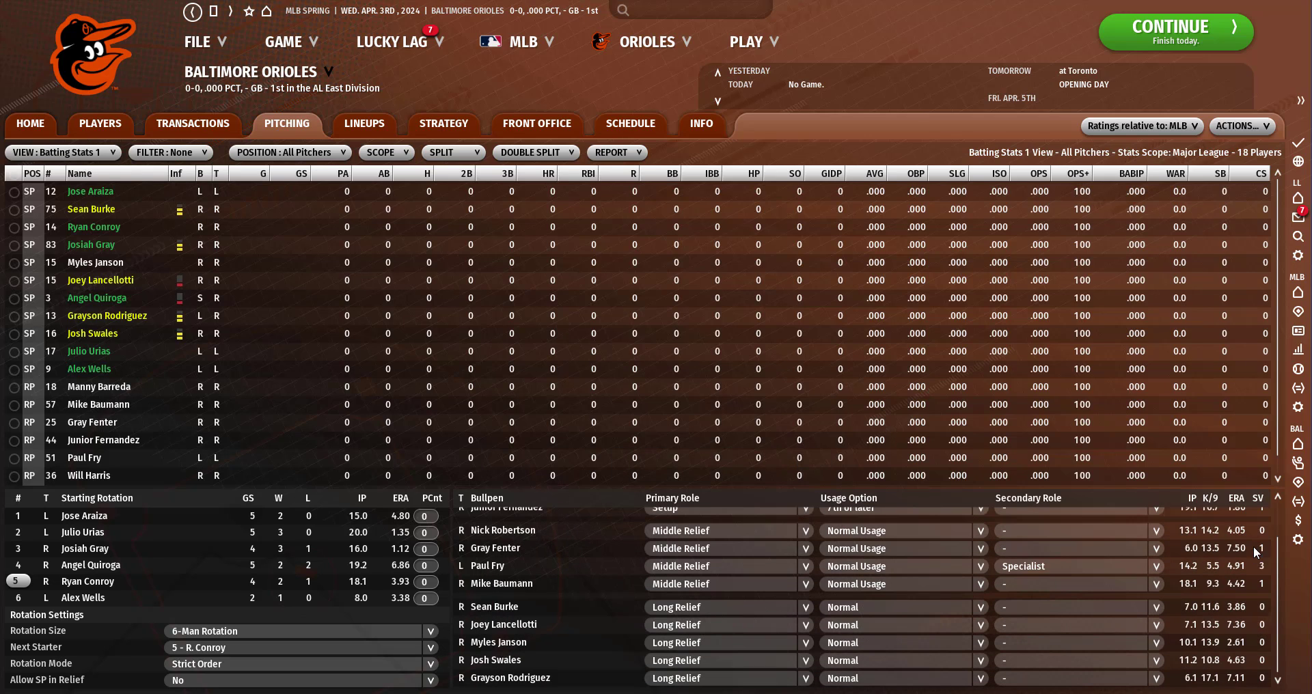
{"action": "mouse_move", "coordinate": [1248, 649]}
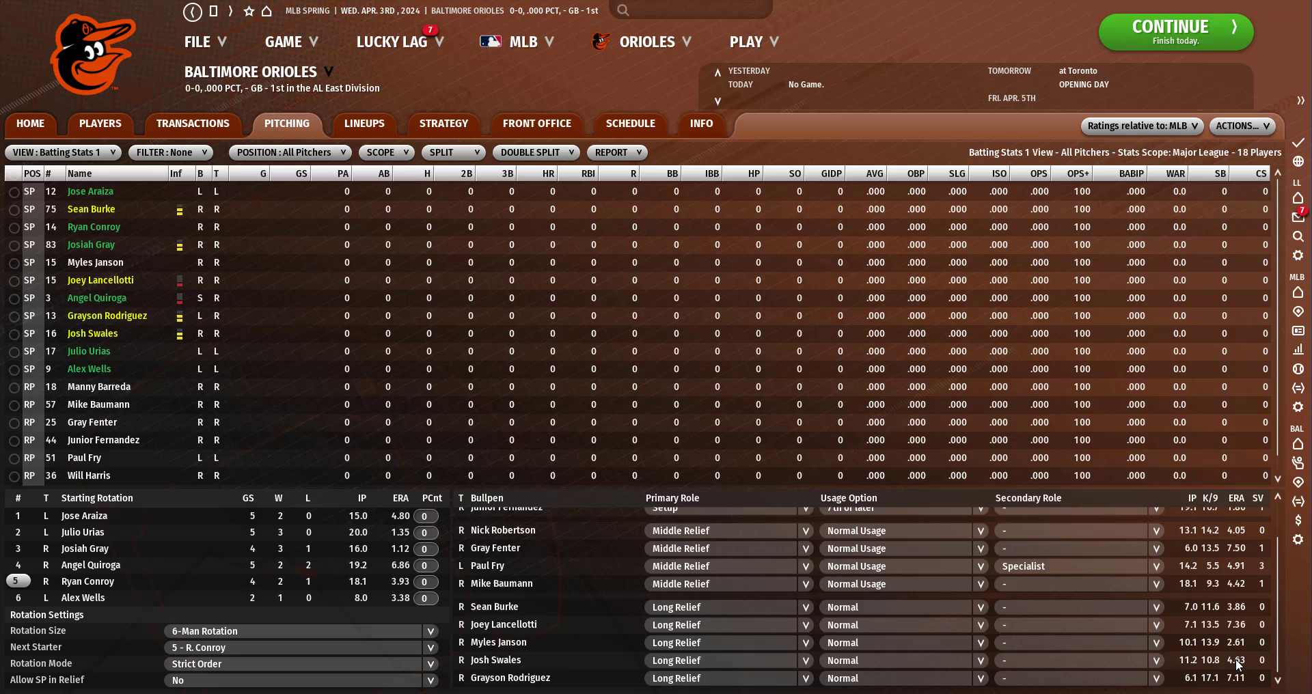
{"action": "mouse_move", "coordinate": [558, 644]}
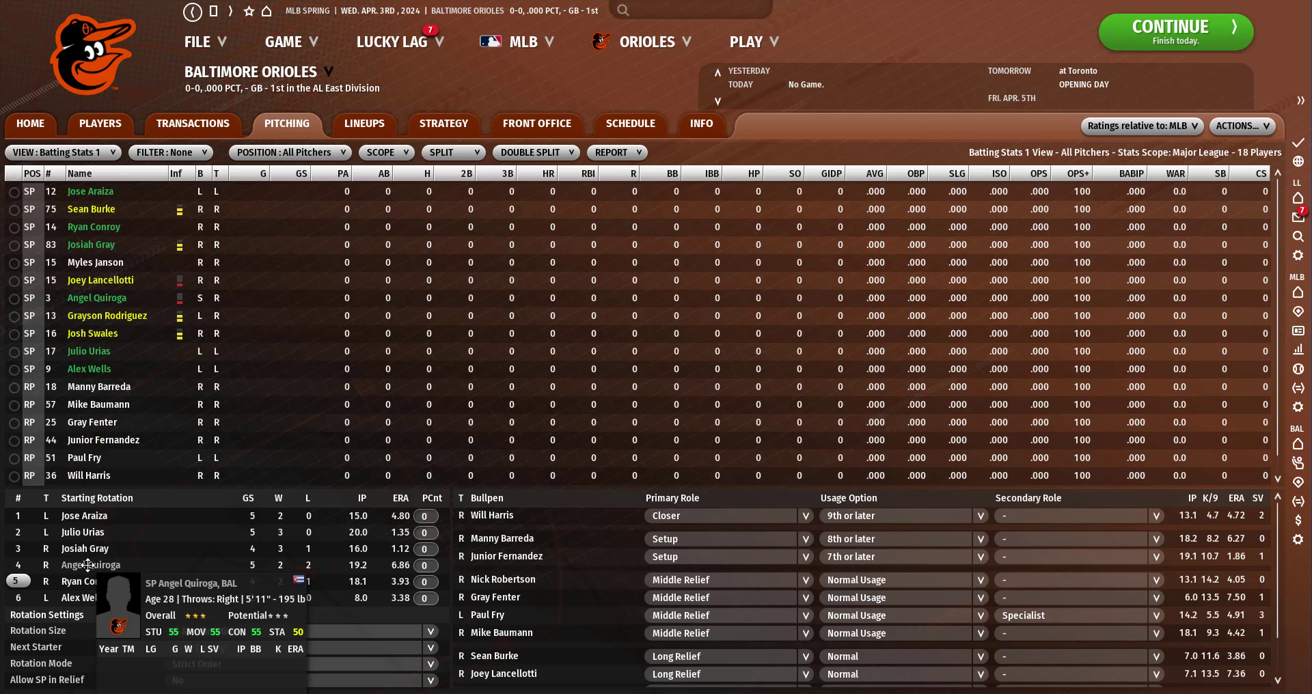
{"action": "mouse_move", "coordinate": [107, 566]}
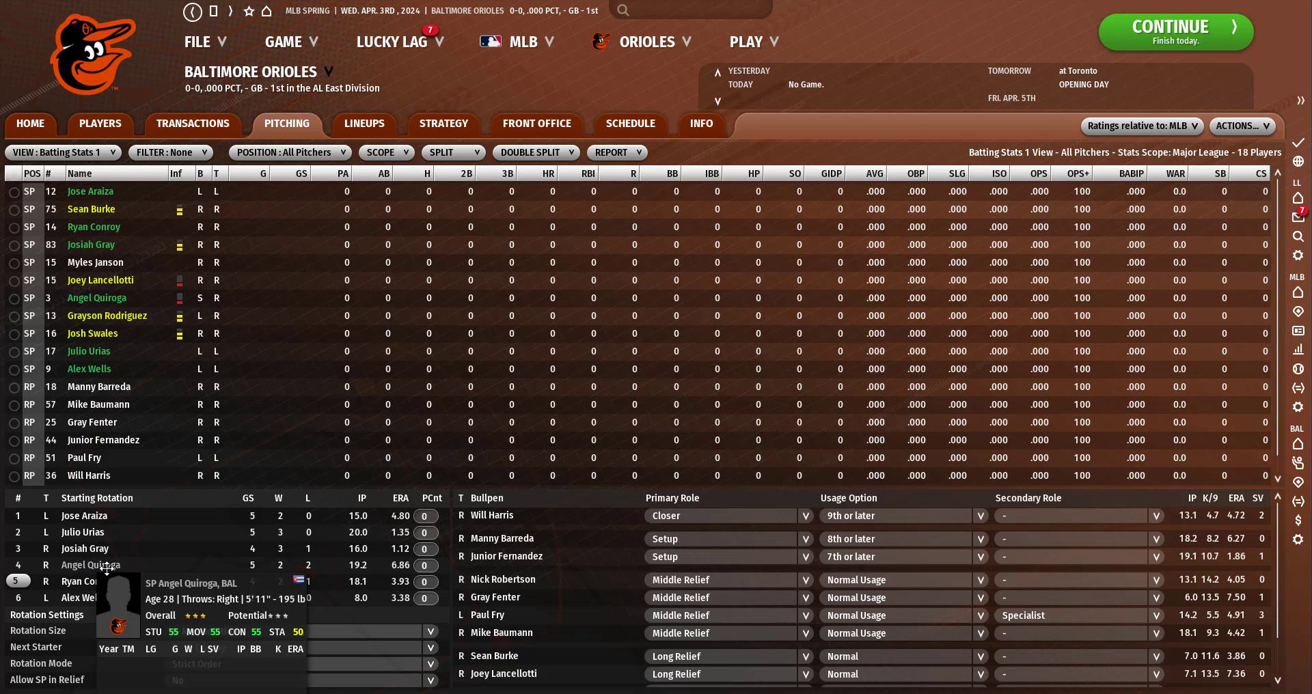
{"action": "mouse_move", "coordinate": [106, 588]}
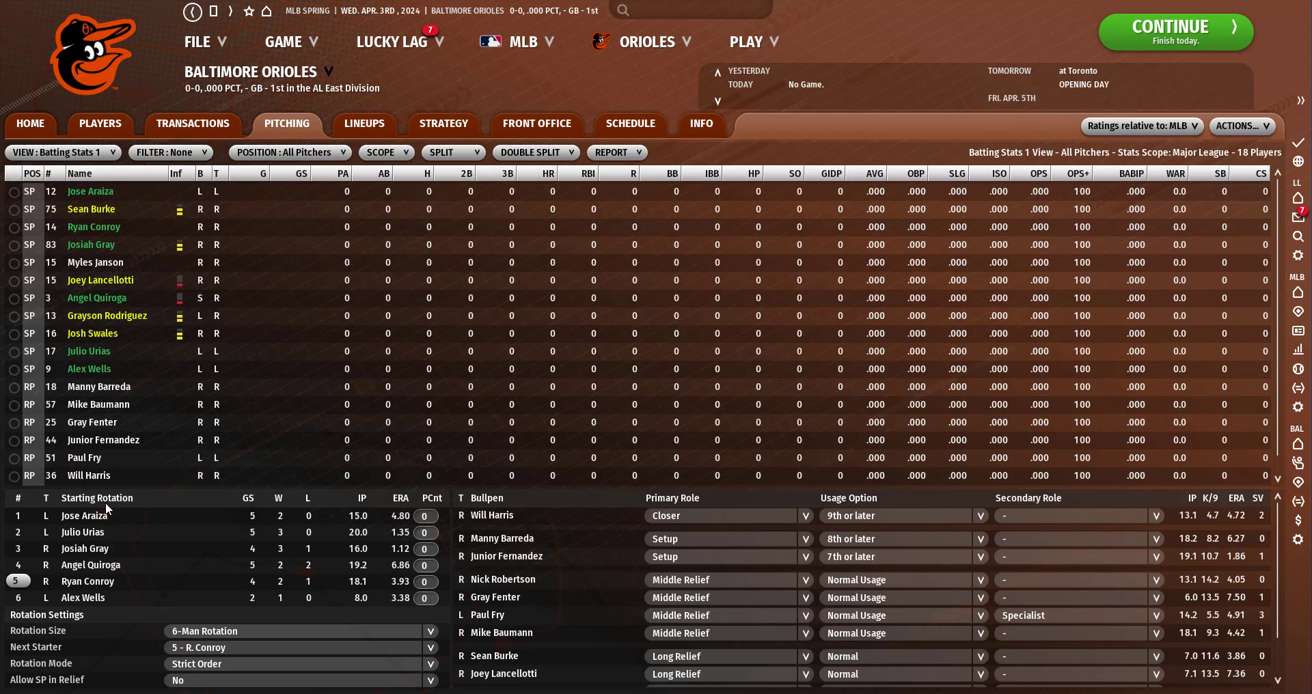
{"action": "mouse_move", "coordinate": [280, 579]}
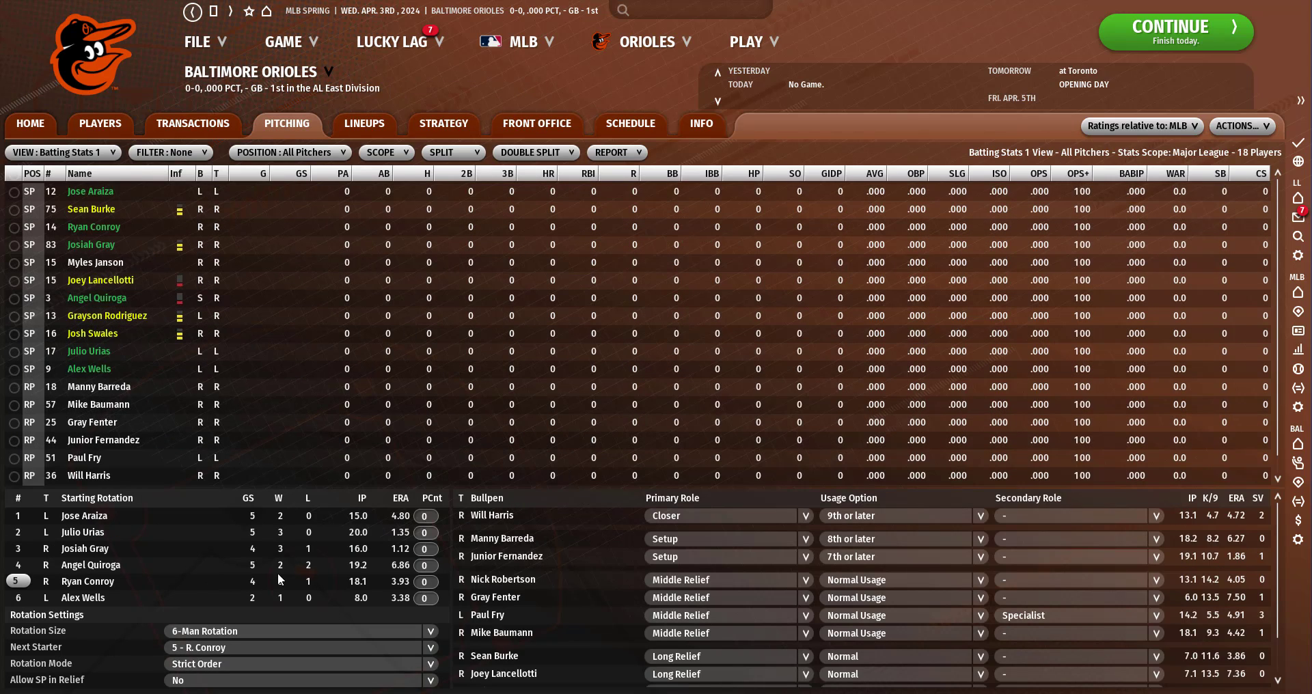
{"action": "mouse_move", "coordinate": [363, 123]}
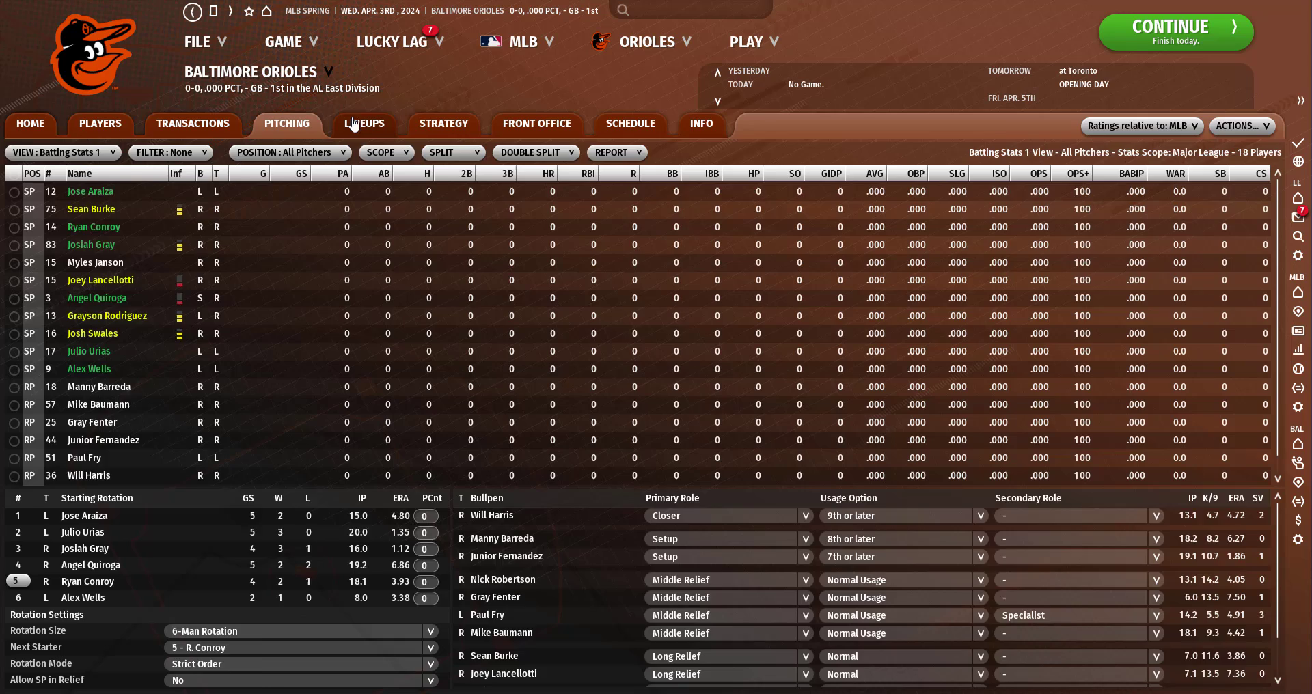
Check the VS RHP lineup, then view the VS RHP + DH lineup led by Fletcher and Marsh.
{"action": "left_click", "coordinate": [364, 123]}
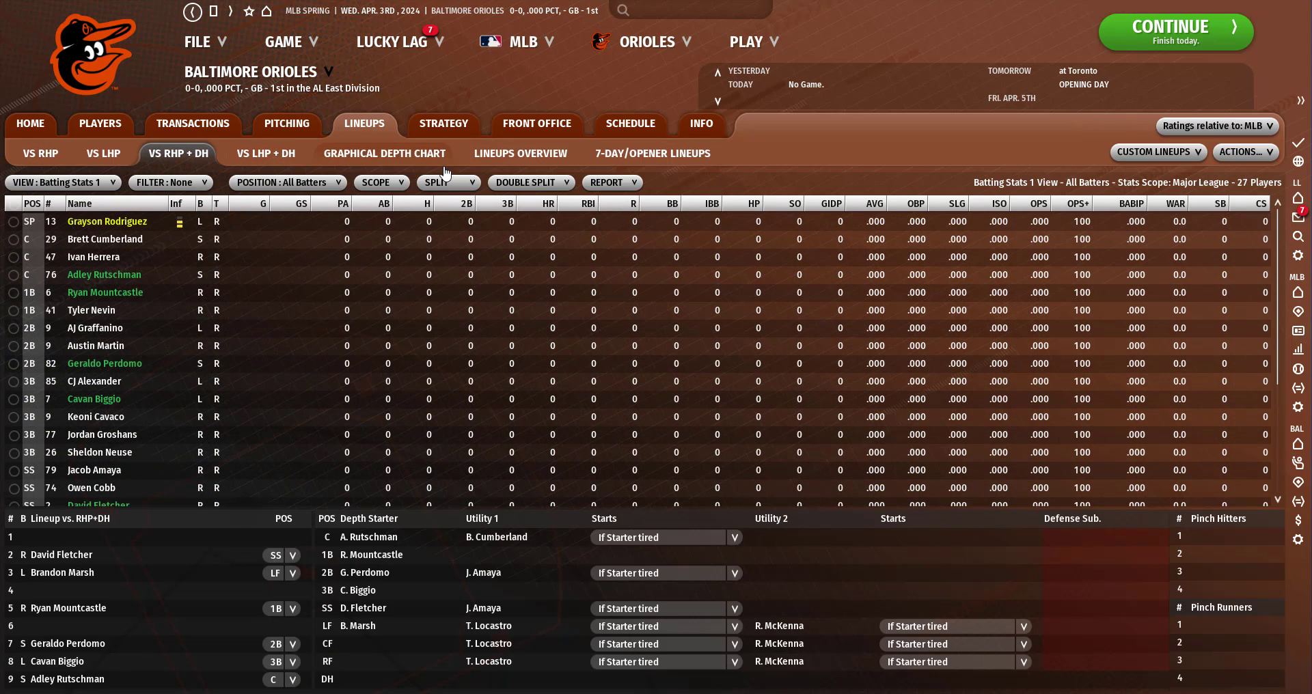
{"action": "left_click", "coordinate": [63, 182]}
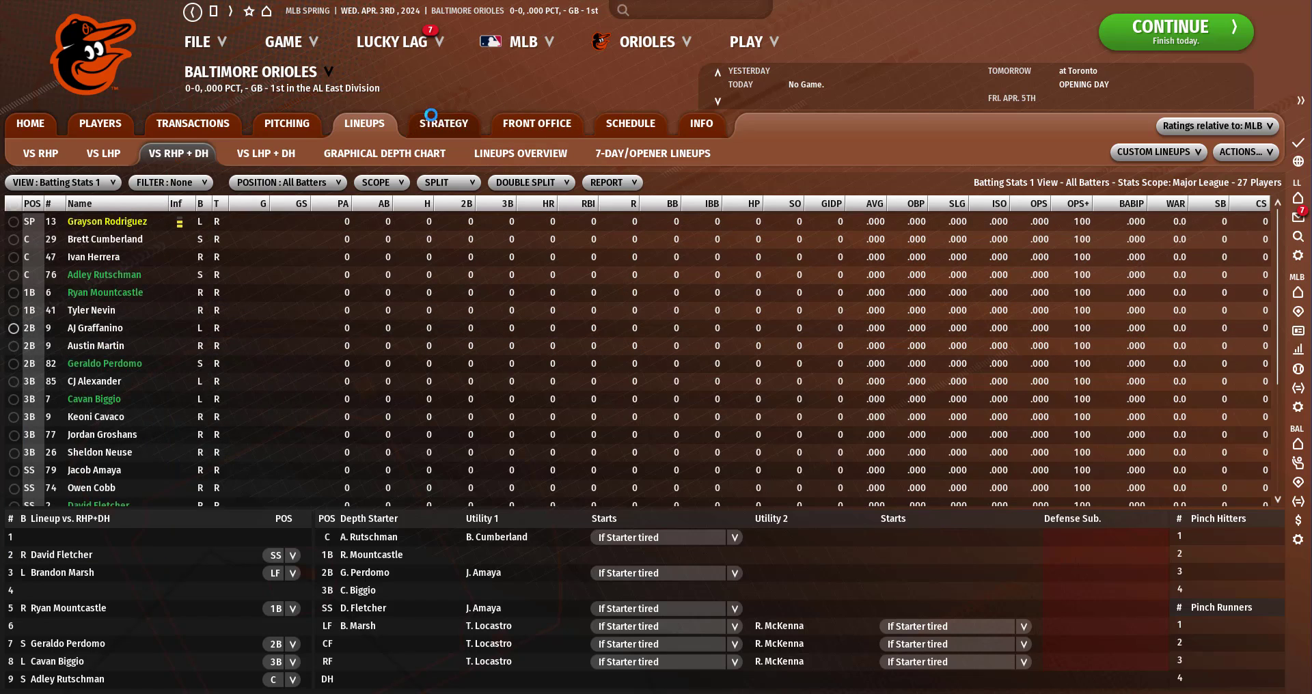
{"action": "scroll", "scroll_direction": "down", "scroll_amount": 3}
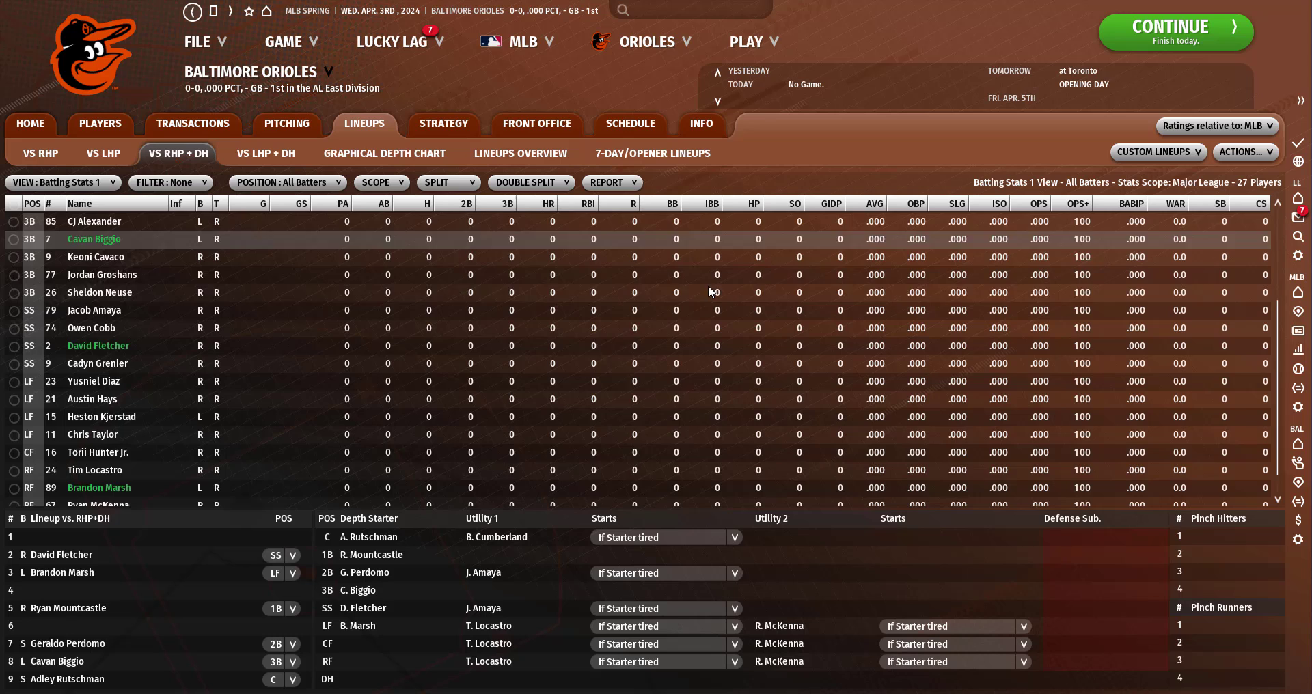
{"action": "left_click", "coordinate": [40, 154]}
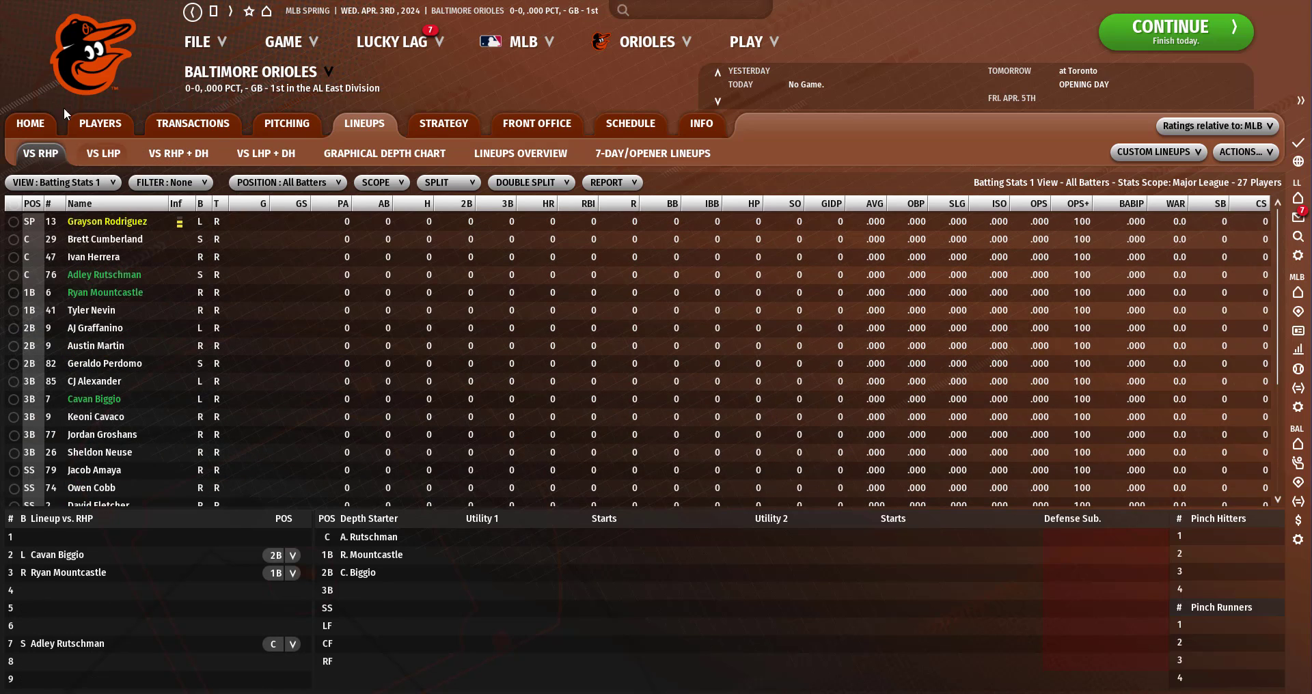
{"action": "left_click", "coordinate": [177, 153]}
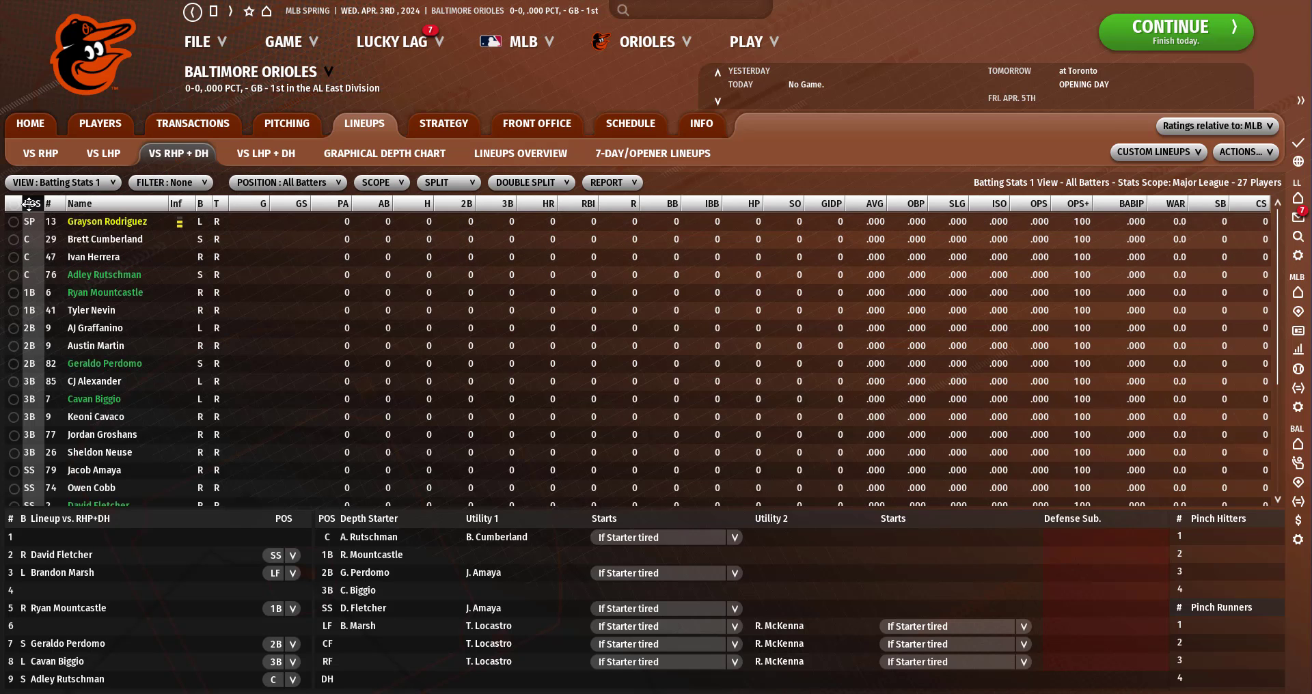
{"action": "scroll", "scroll_direction": "down", "scroll_amount": 3}
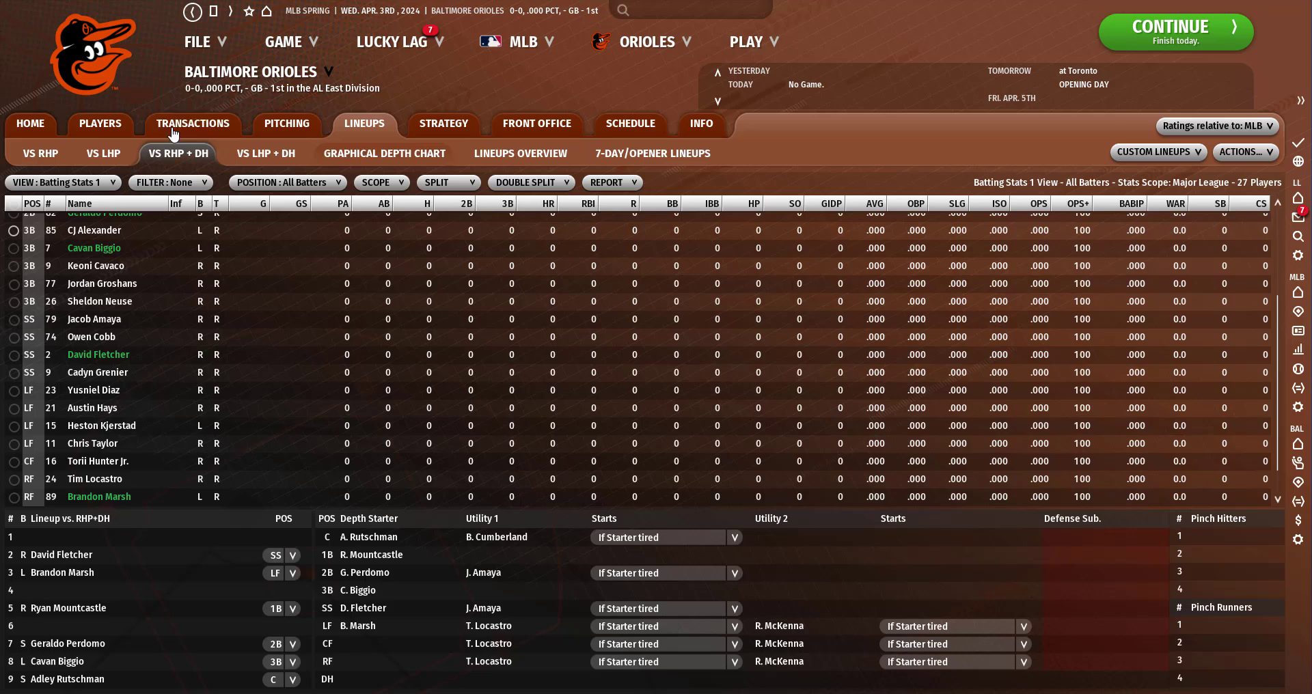
Open the Orioles Home Page with primary lineup, rotation and bullpen before Opening Day.
{"action": "left_click", "coordinate": [30, 123]}
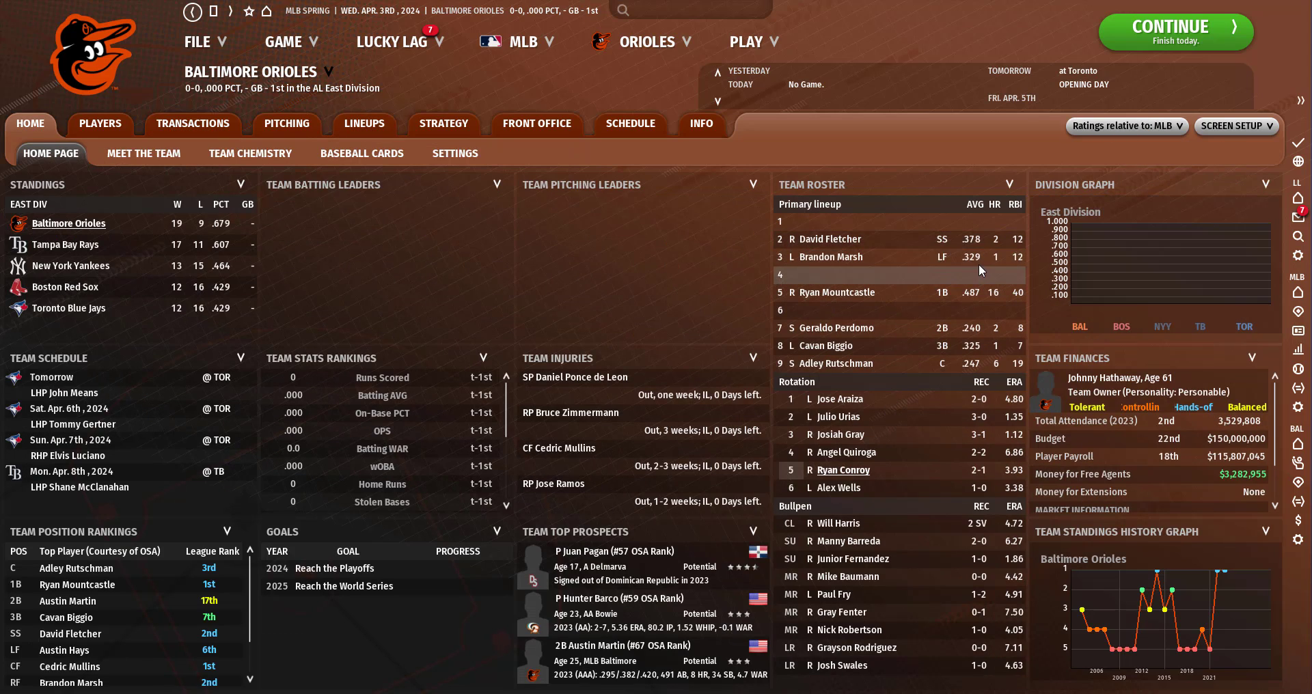
{"action": "mouse_move", "coordinate": [1009, 292]}
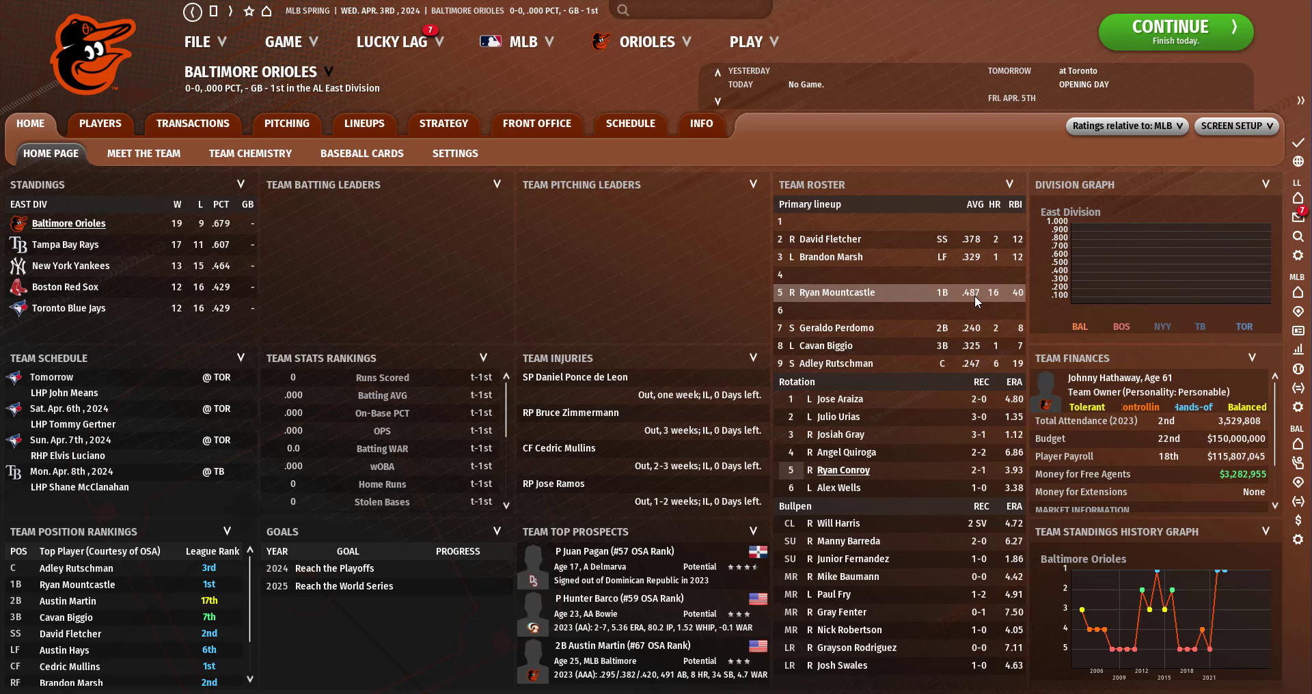
{"action": "mouse_move", "coordinate": [999, 304]}
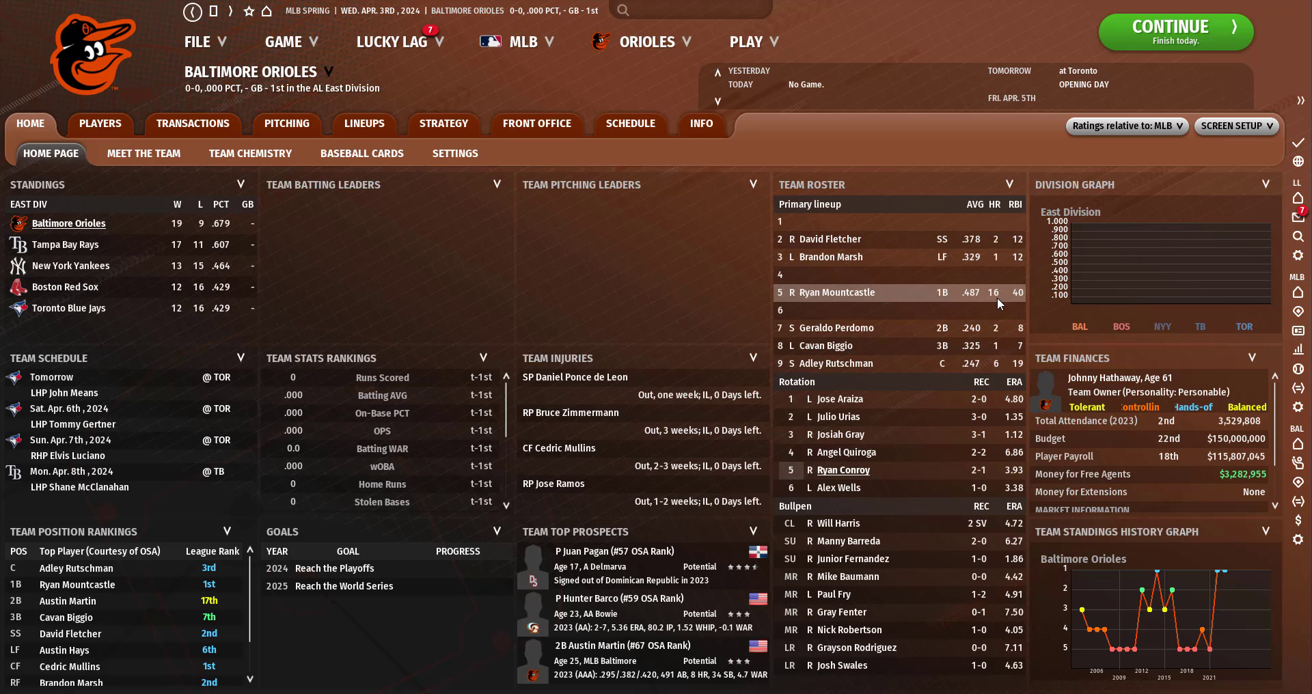
{"action": "mouse_move", "coordinate": [991, 302]}
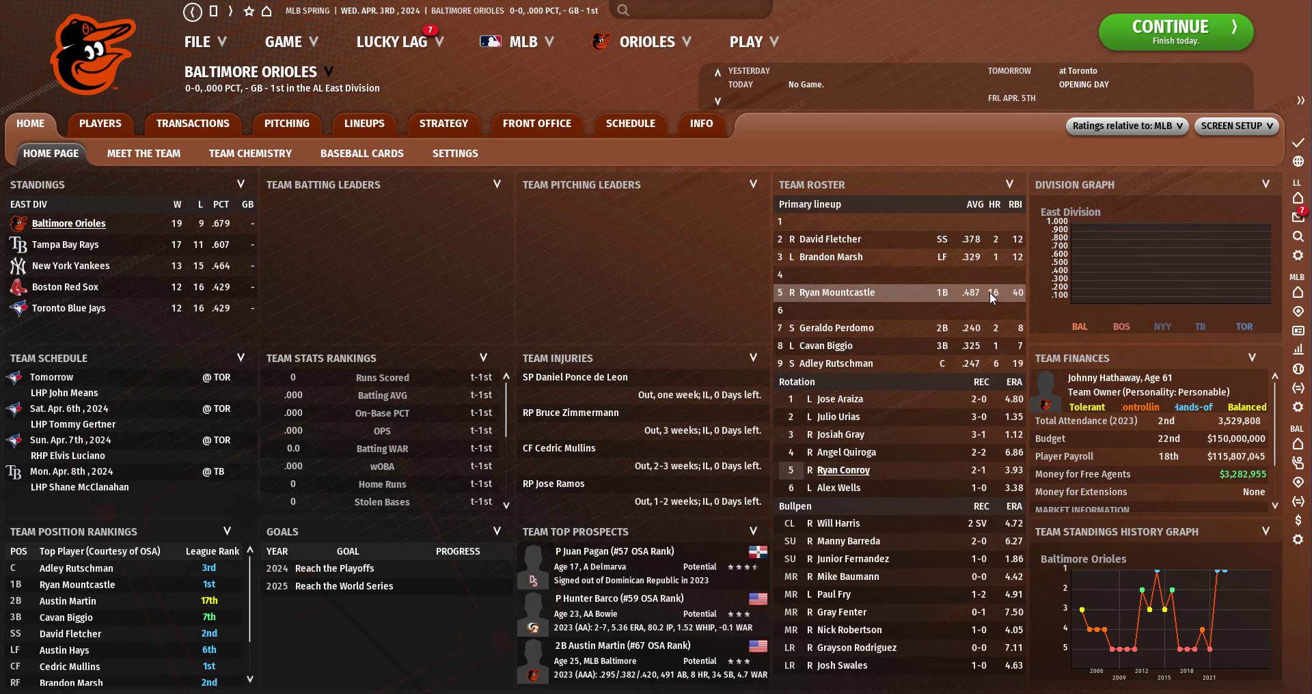
{"action": "mouse_move", "coordinate": [959, 346]}
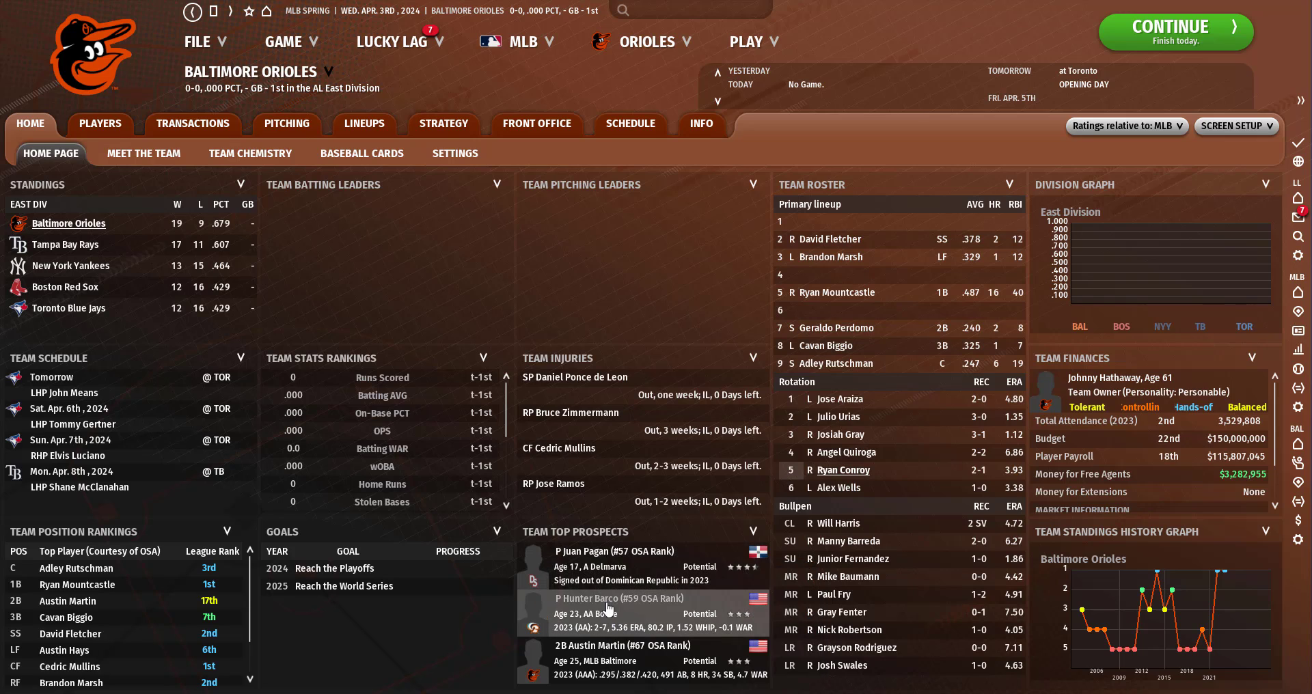
{"action": "mouse_move", "coordinate": [595, 605]}
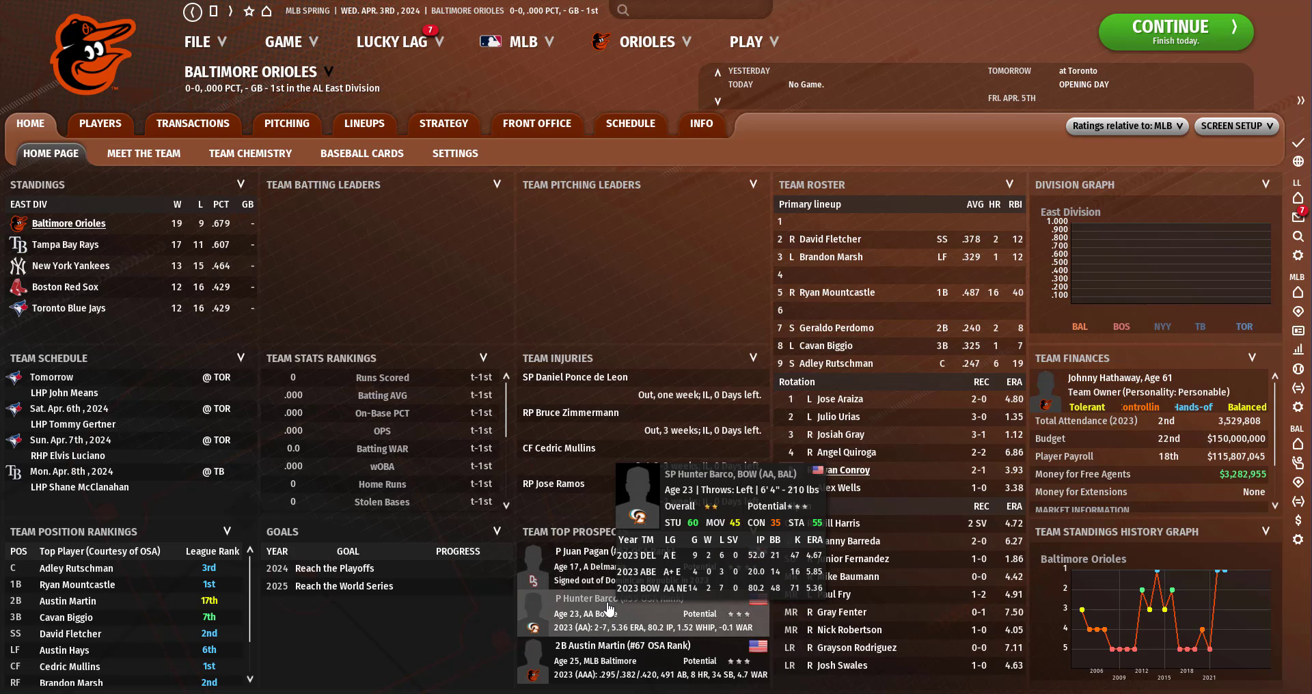
{"action": "mouse_move", "coordinate": [618, 646]}
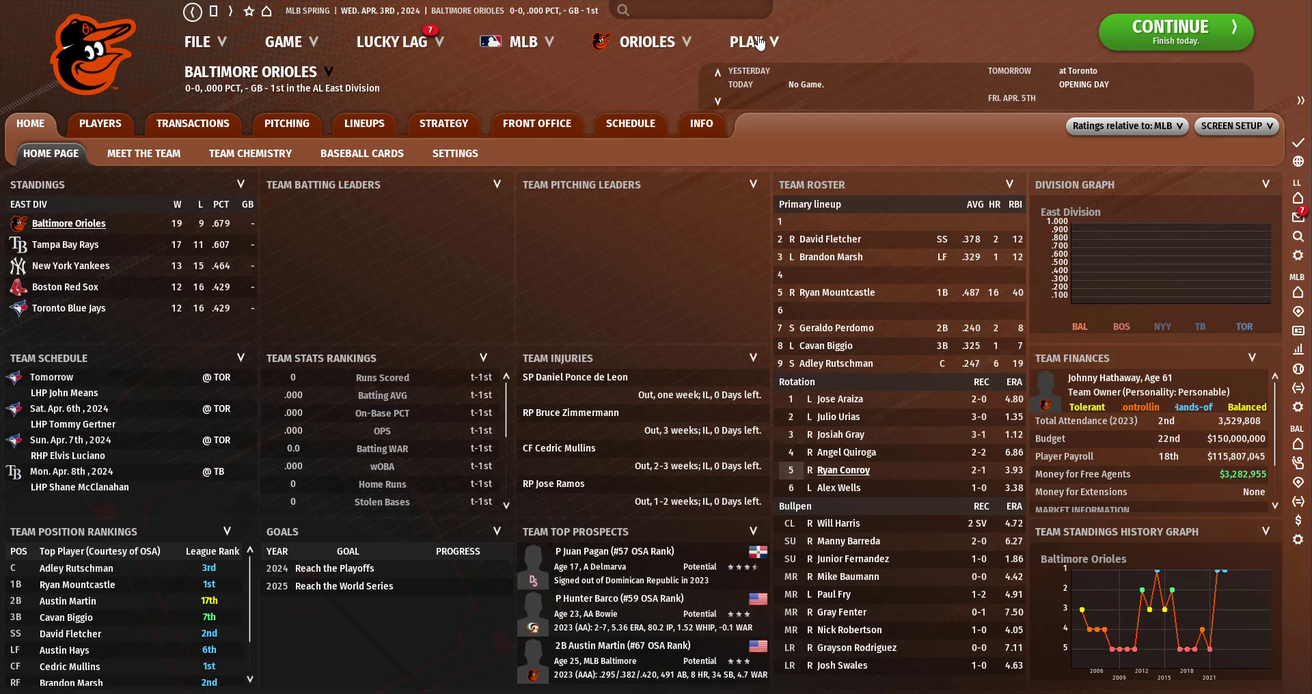
{"action": "mouse_move", "coordinate": [606, 231]}
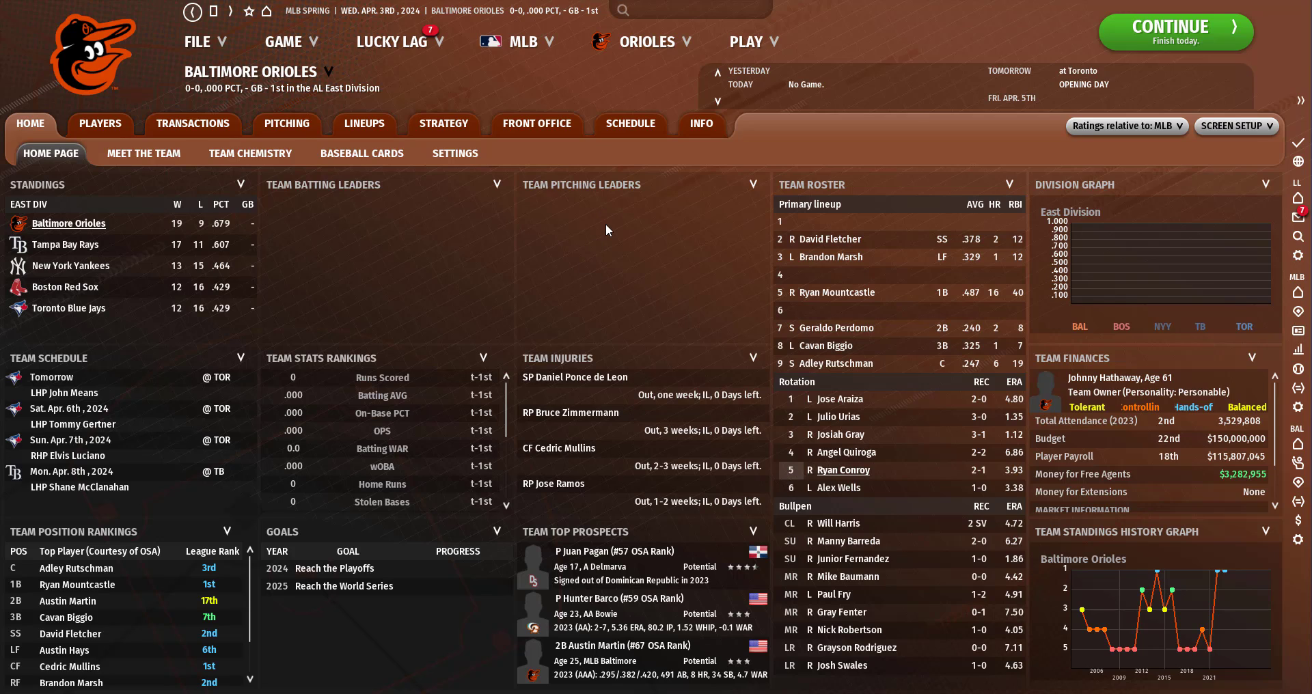